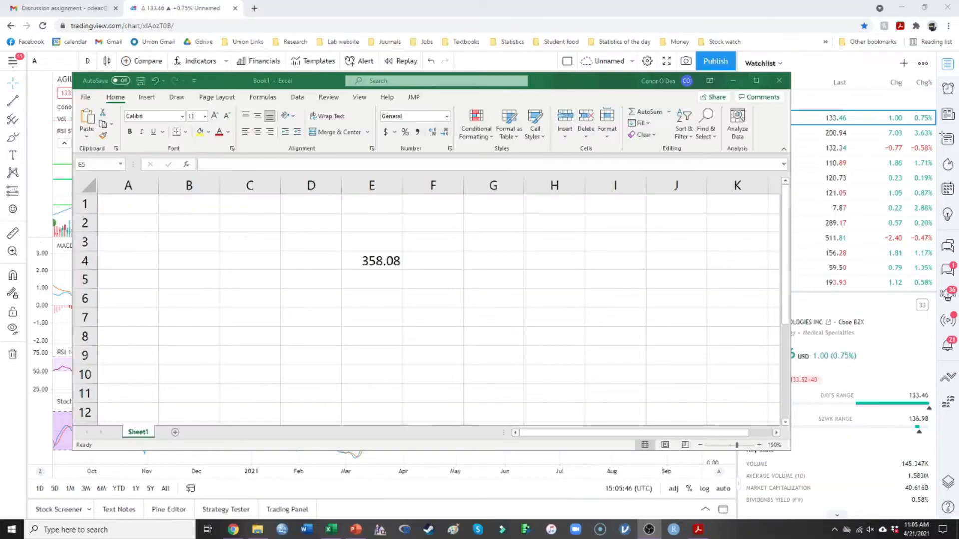
pyautogui.moveTo(436, 280)
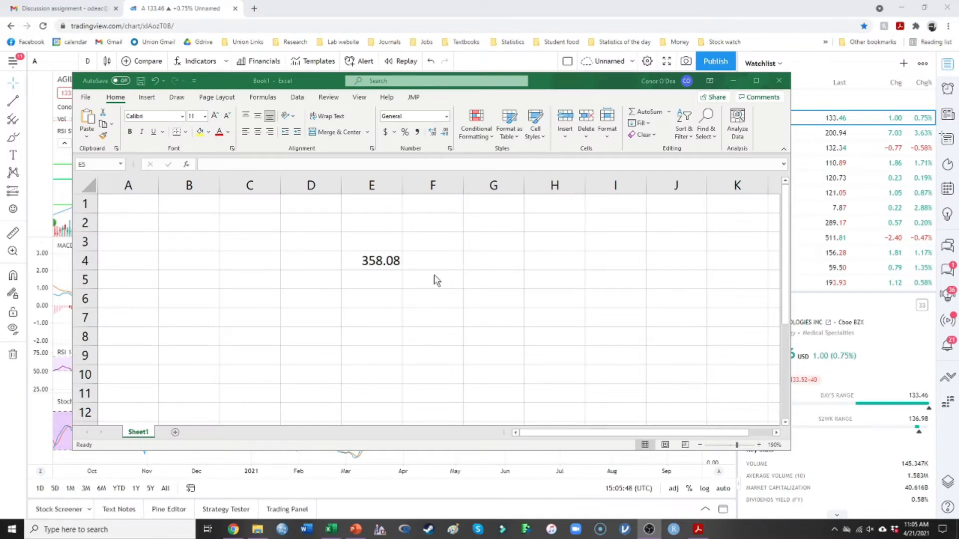
pyautogui.moveTo(447, 269)
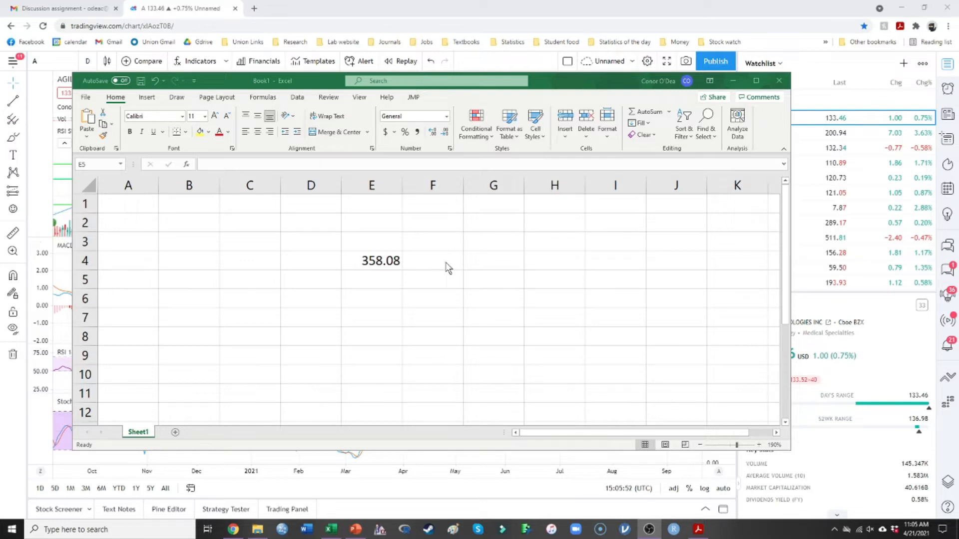
pyautogui.moveTo(415, 319)
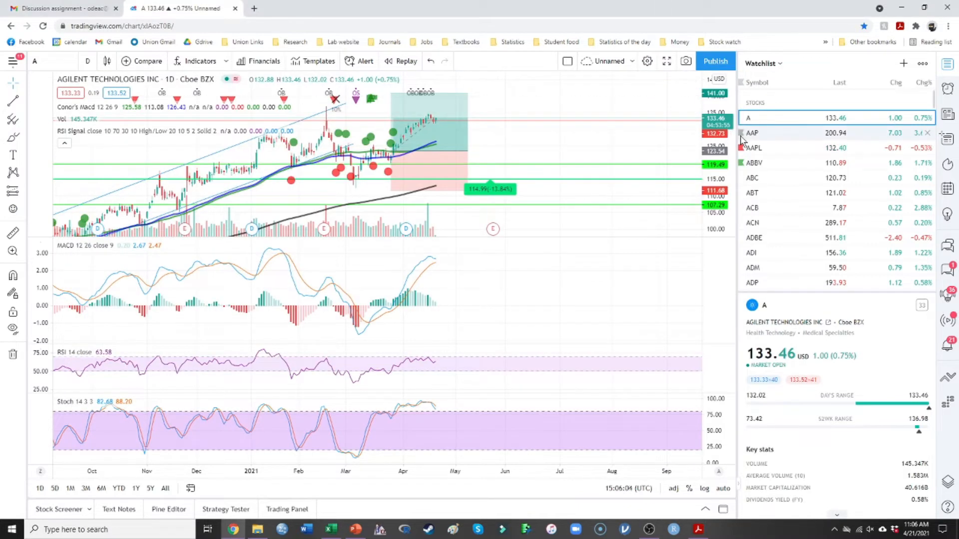
pyautogui.moveTo(770, 133)
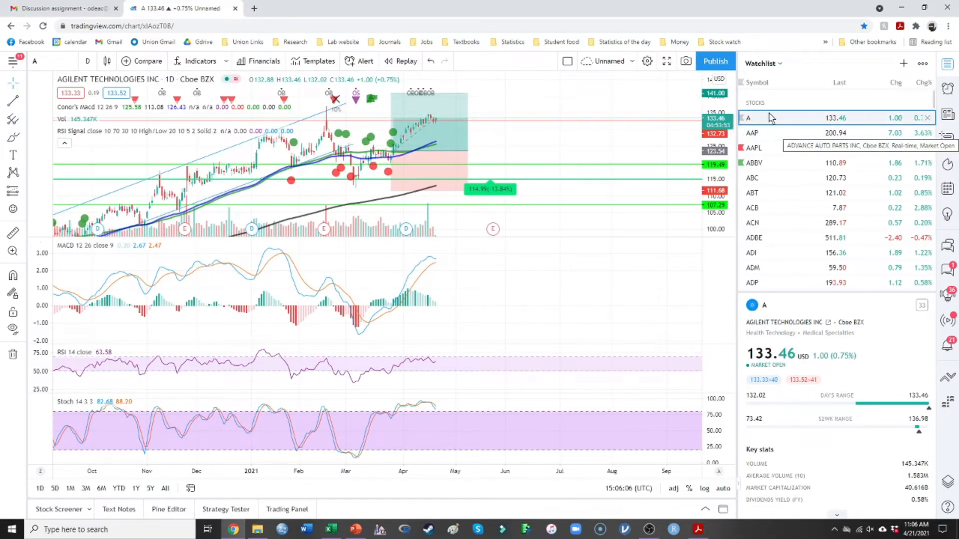
pyautogui.moveTo(327, 323)
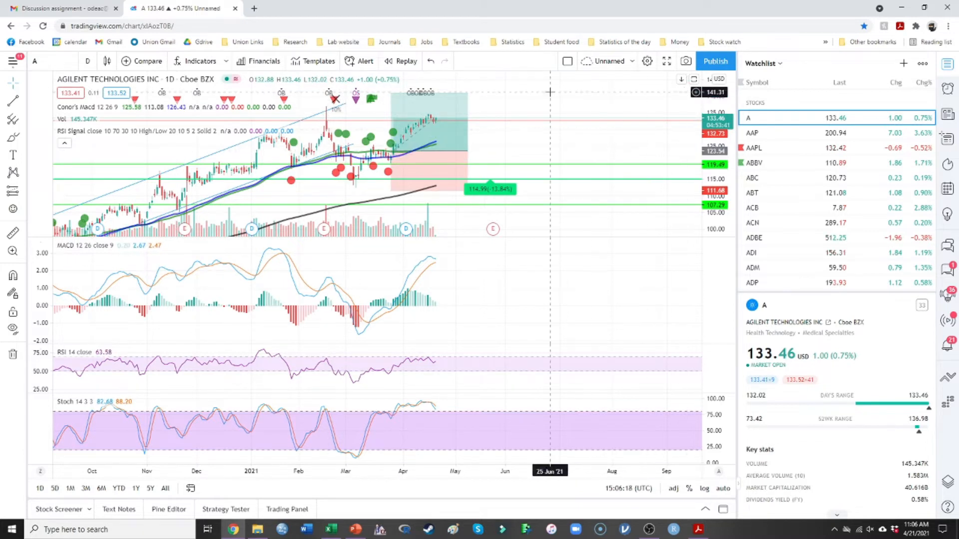
pyautogui.moveTo(362, 284)
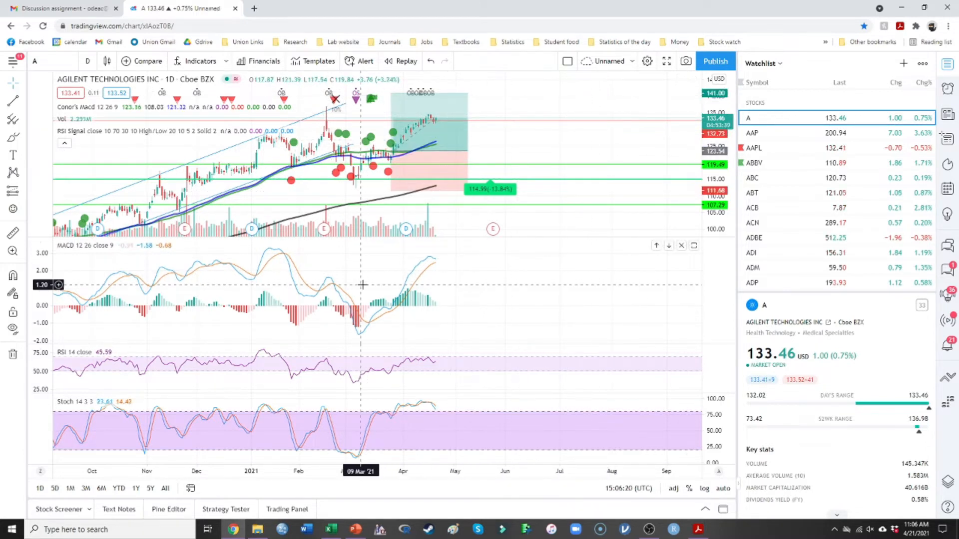
pyautogui.moveTo(430, 255)
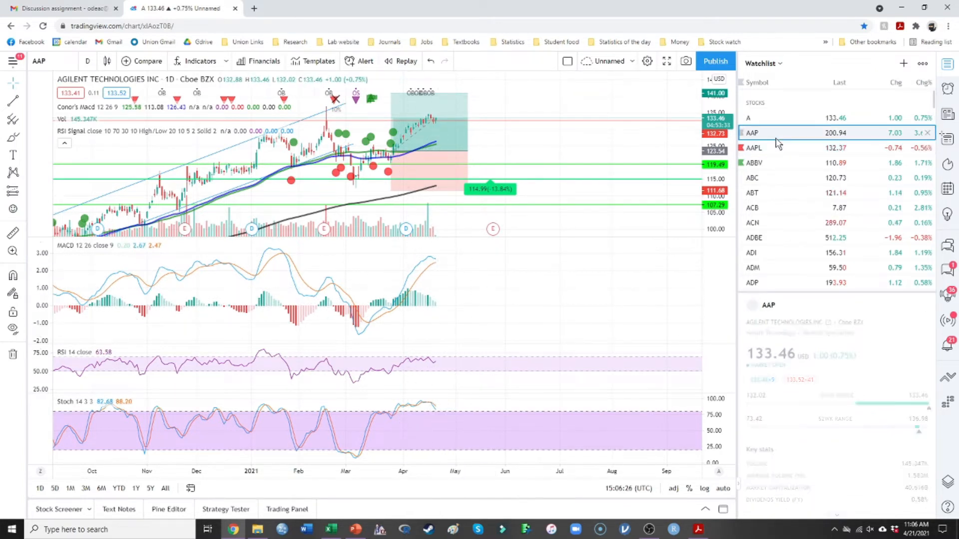
# - Step through the watchlist charts for Advance Auto Parts, AmerisourceBergen, Aurora Cannabis, Accenture and Adobe
pyautogui.click(751, 133)
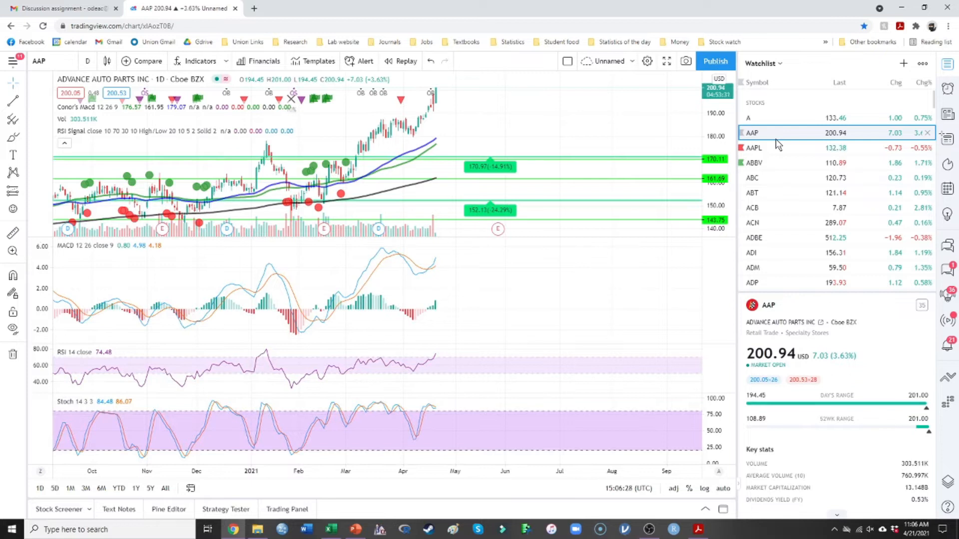
pyautogui.click(753, 148)
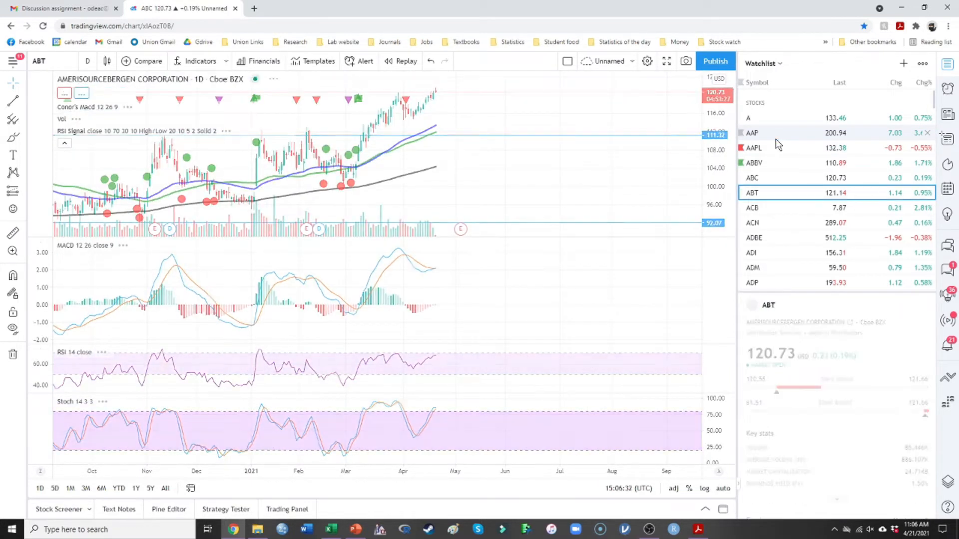
pyautogui.click(751, 208)
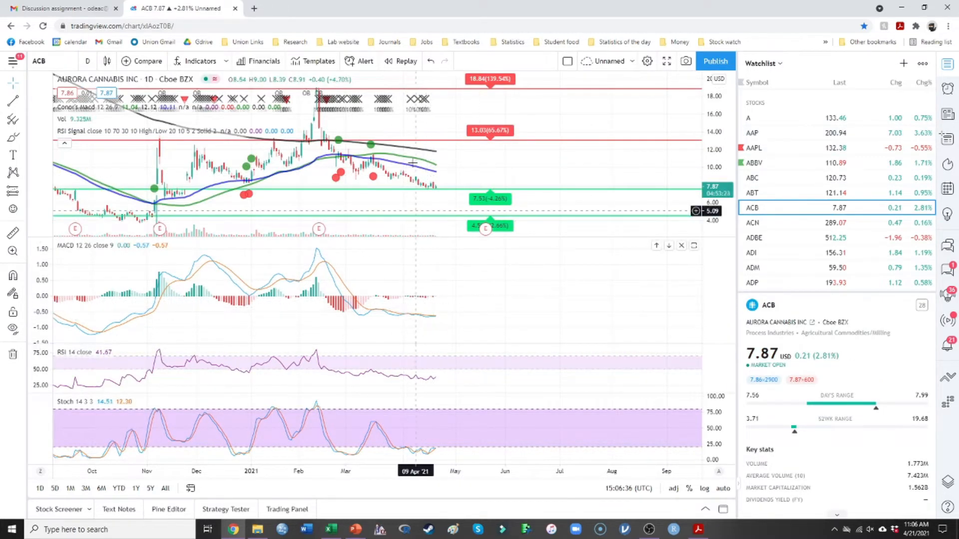
pyautogui.moveTo(428, 133)
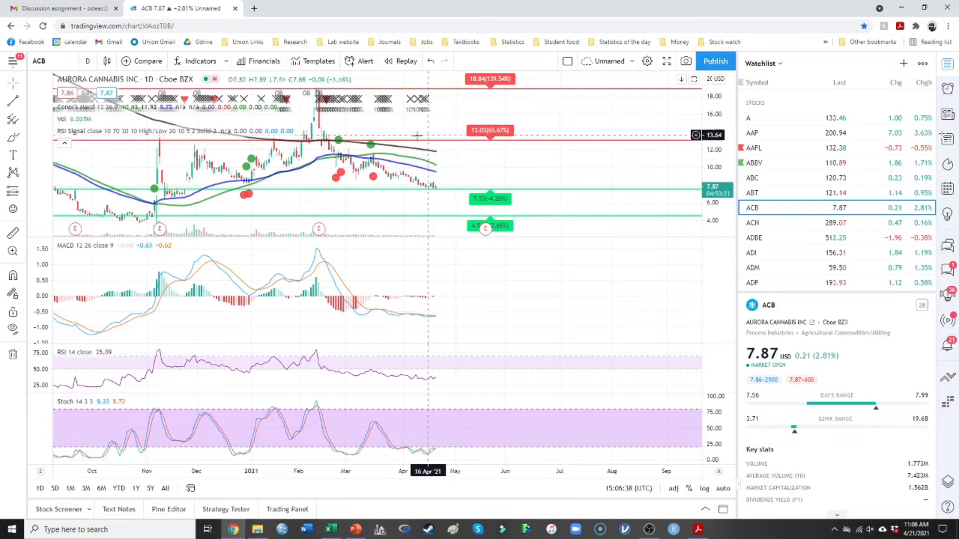
pyautogui.moveTo(528, 165)
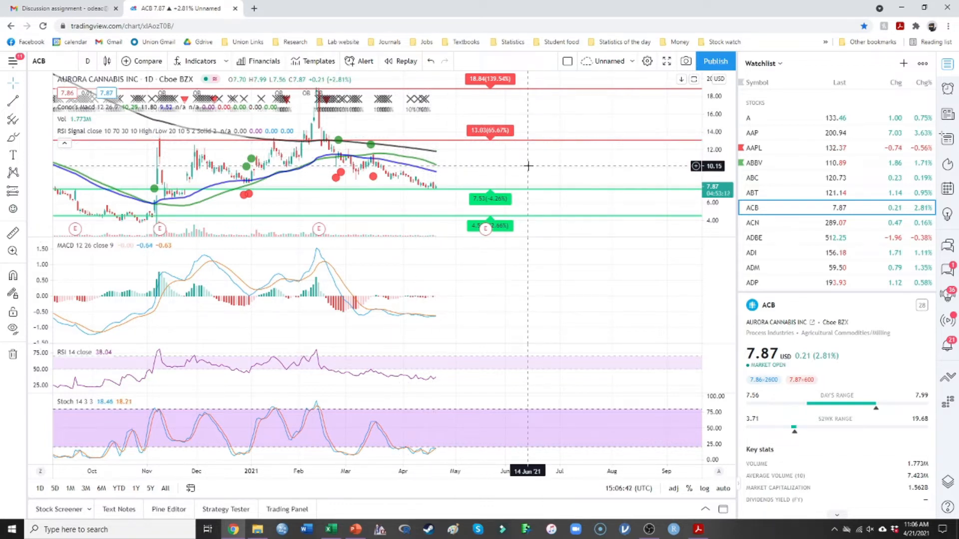
pyautogui.click(753, 222)
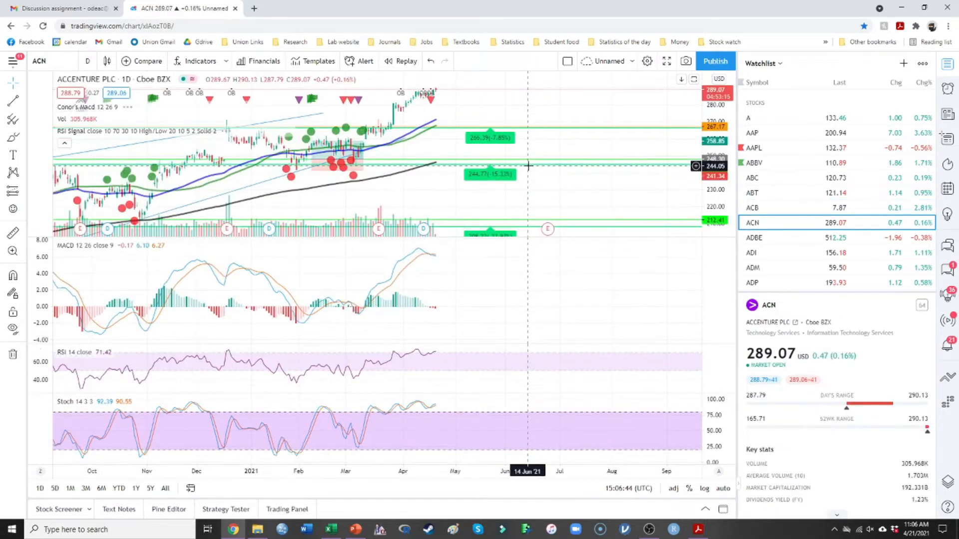
pyautogui.click(753, 237)
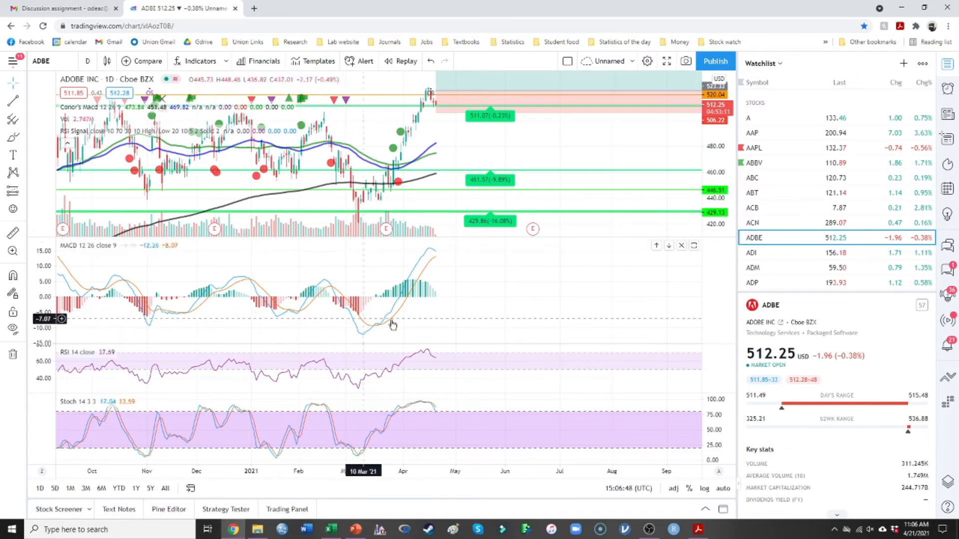
pyautogui.moveTo(471, 298)
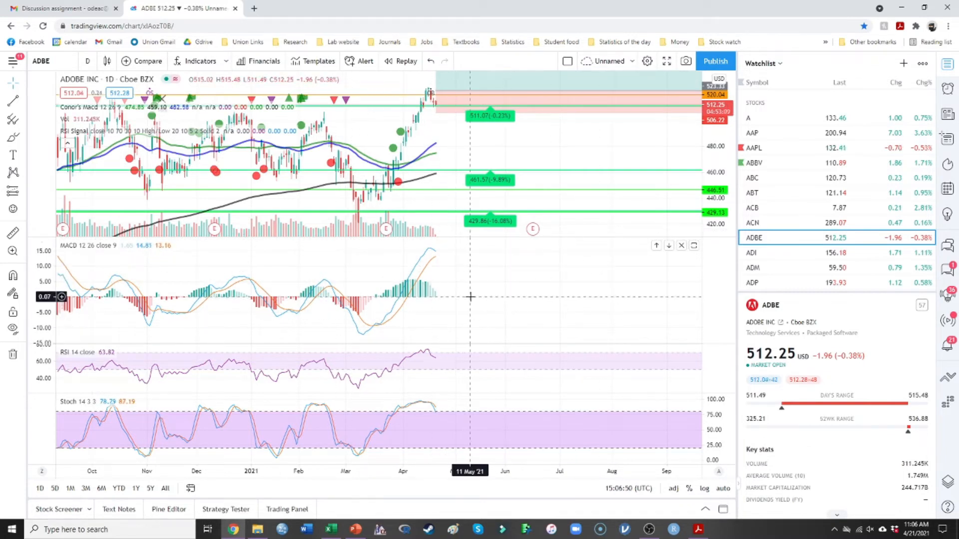
# - Continue through Ameren, AES, AIG and Gallagher charts, ending on Albemarle (ALB)
pyautogui.click(753, 267)
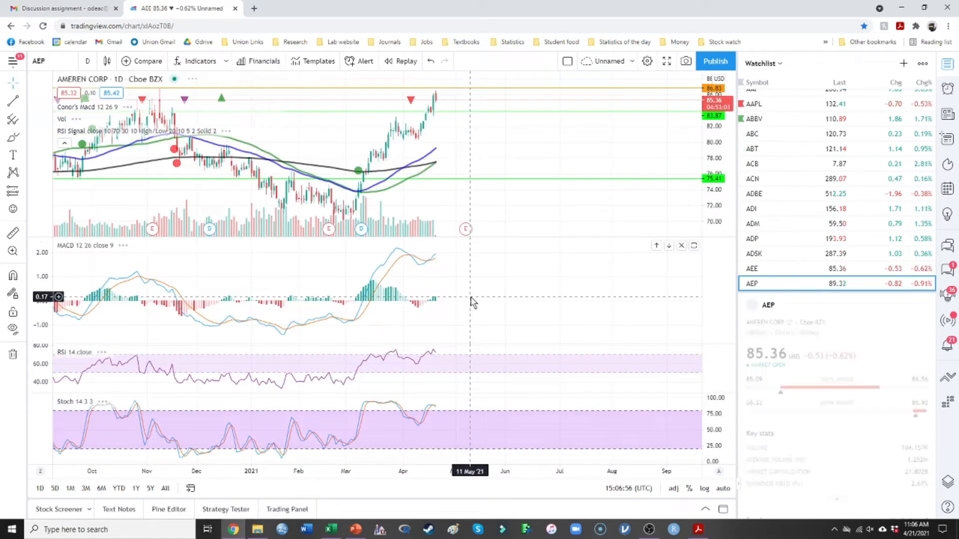
pyautogui.click(751, 283)
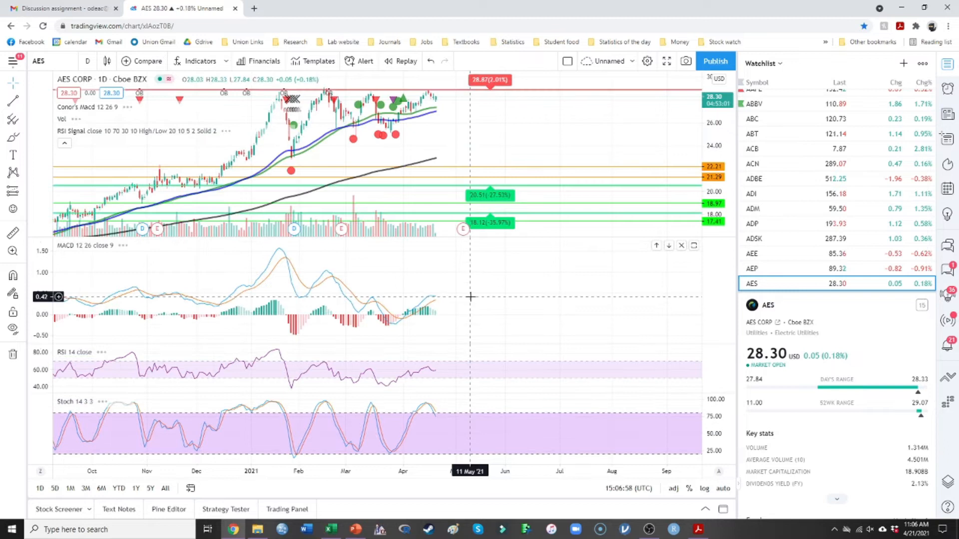
pyautogui.click(752, 283)
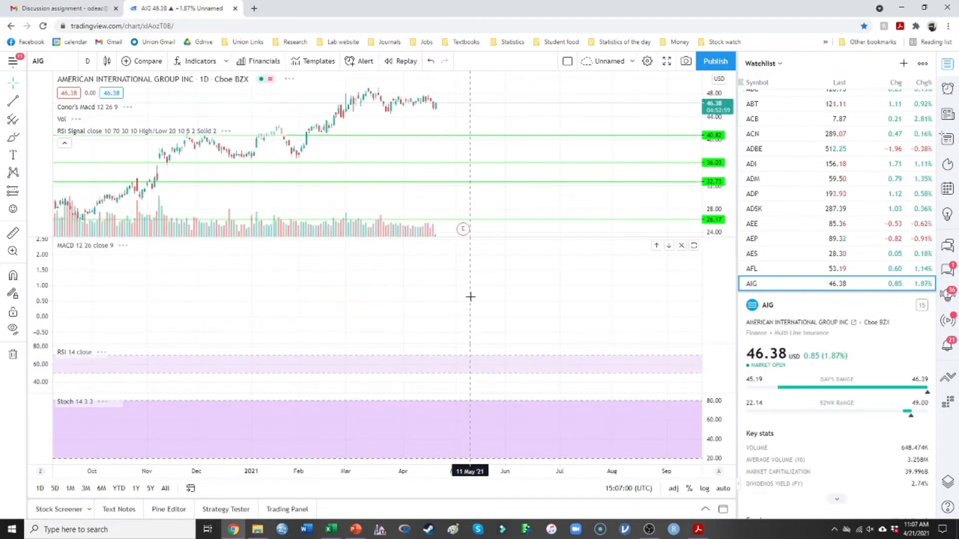
pyautogui.click(754, 283)
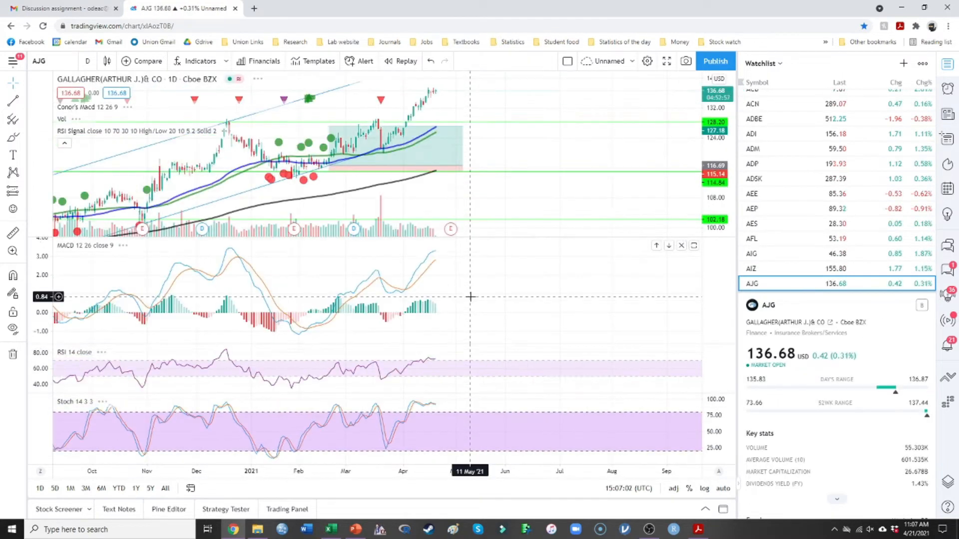
pyautogui.click(752, 283)
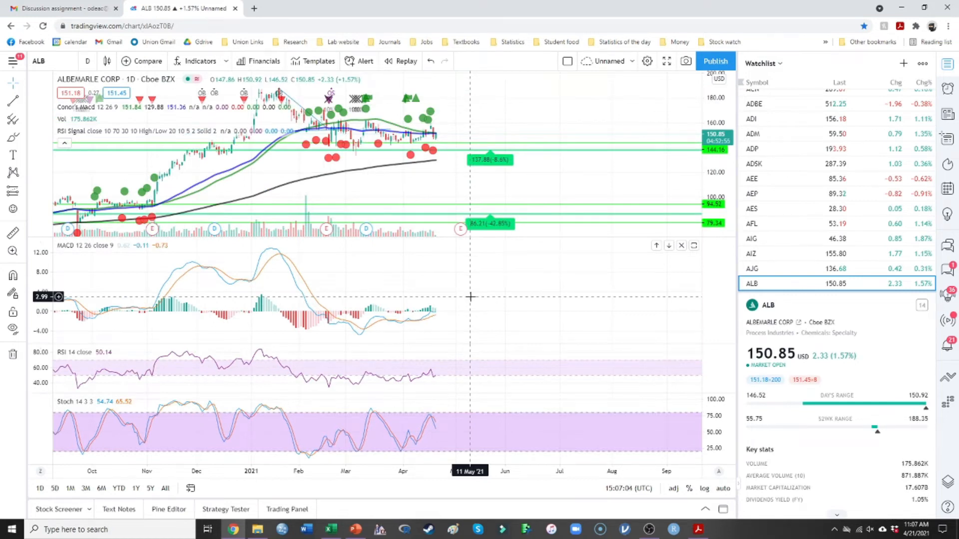
pyautogui.moveTo(417, 300)
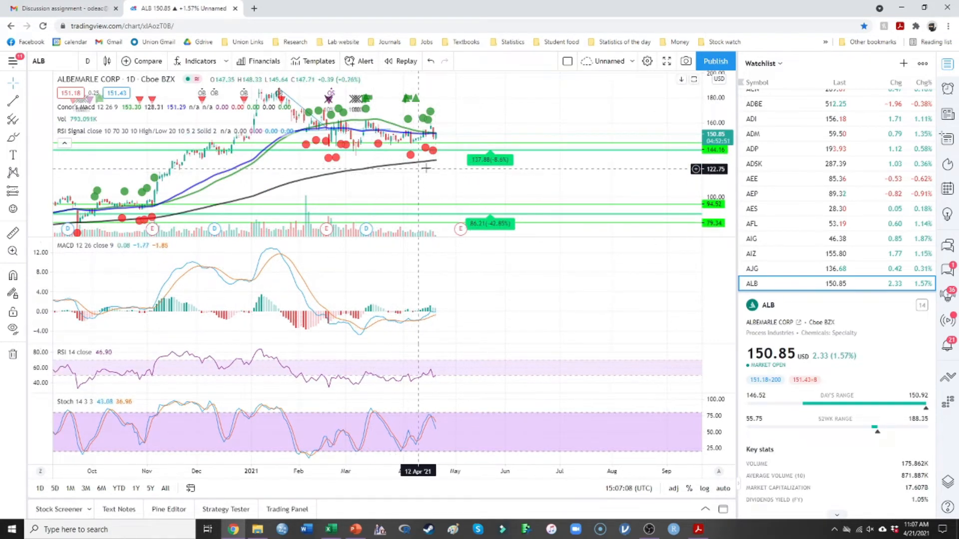
pyautogui.moveTo(441, 162)
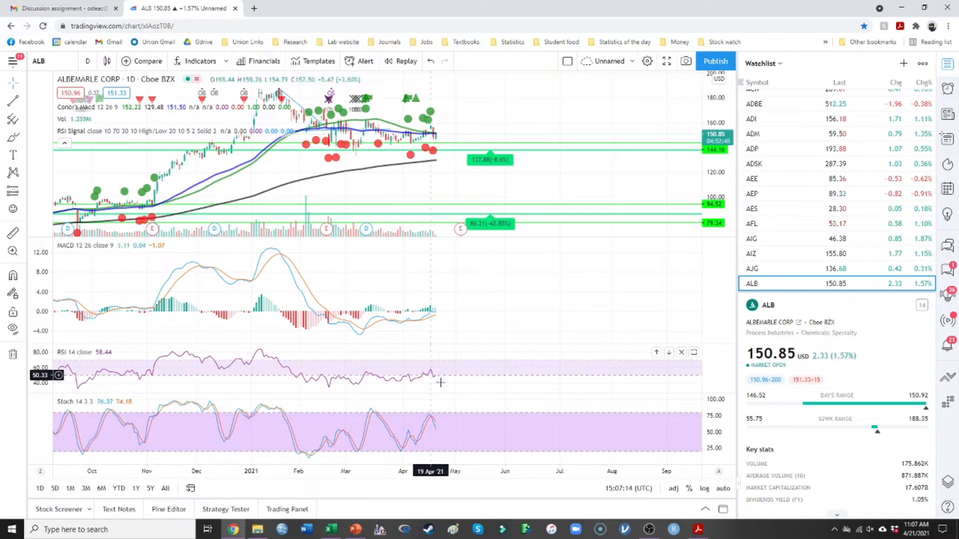
pyautogui.moveTo(445, 381)
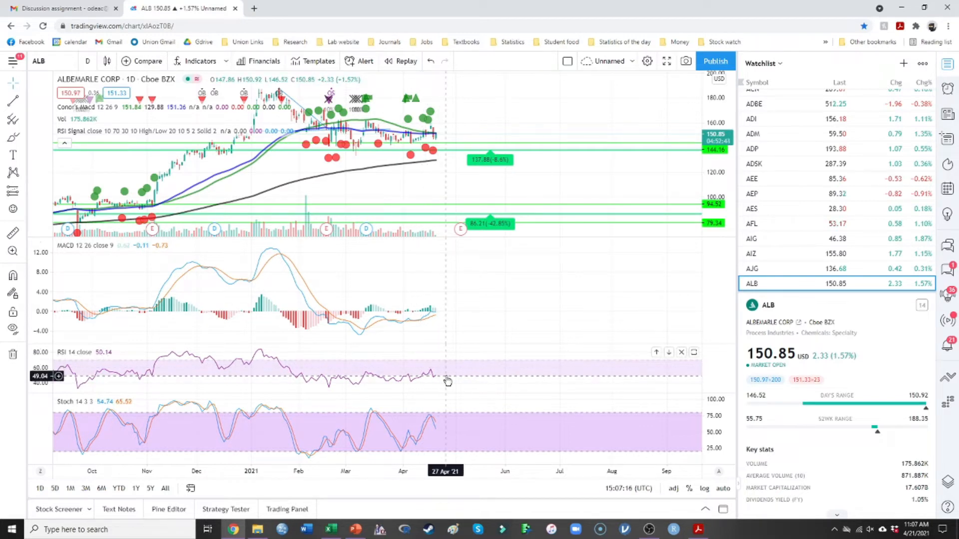
pyautogui.moveTo(439, 403)
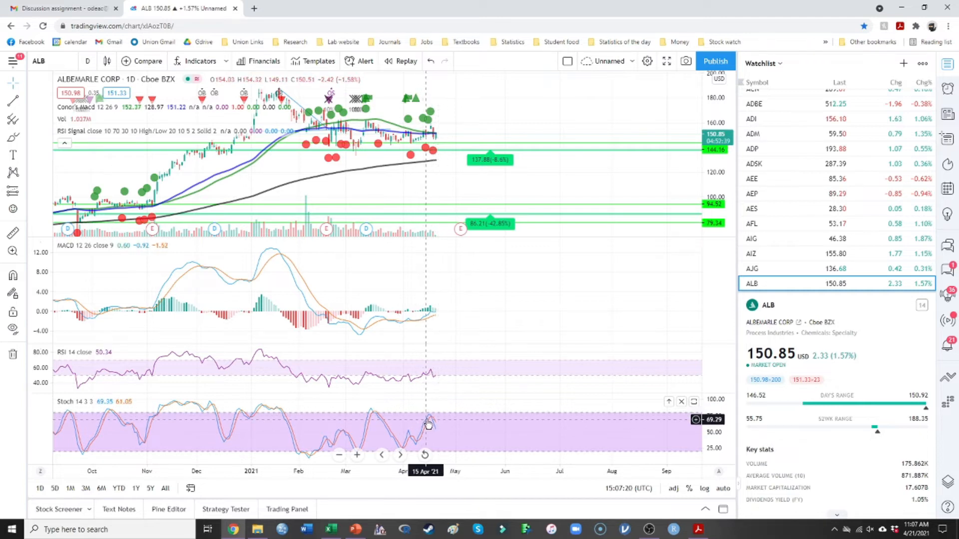
pyautogui.moveTo(408, 419)
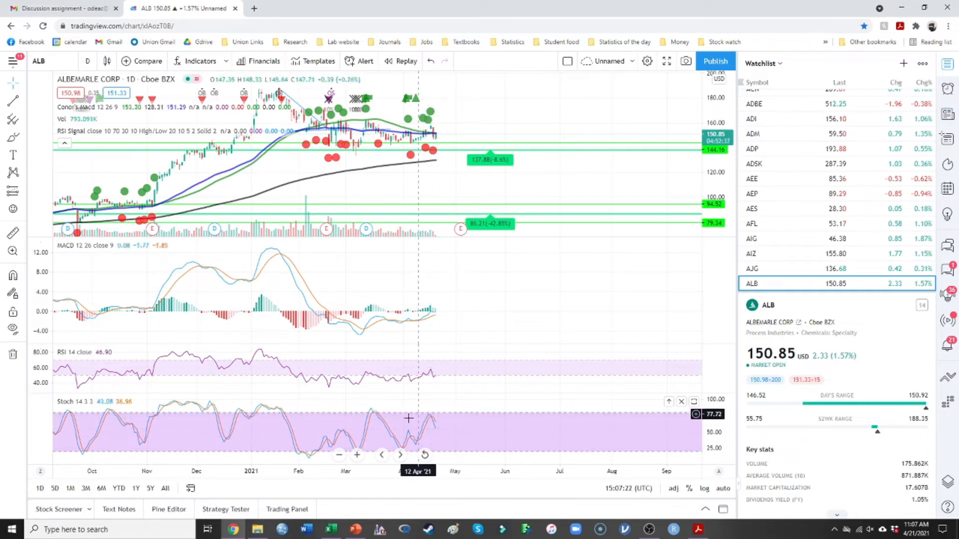
pyautogui.moveTo(442, 422)
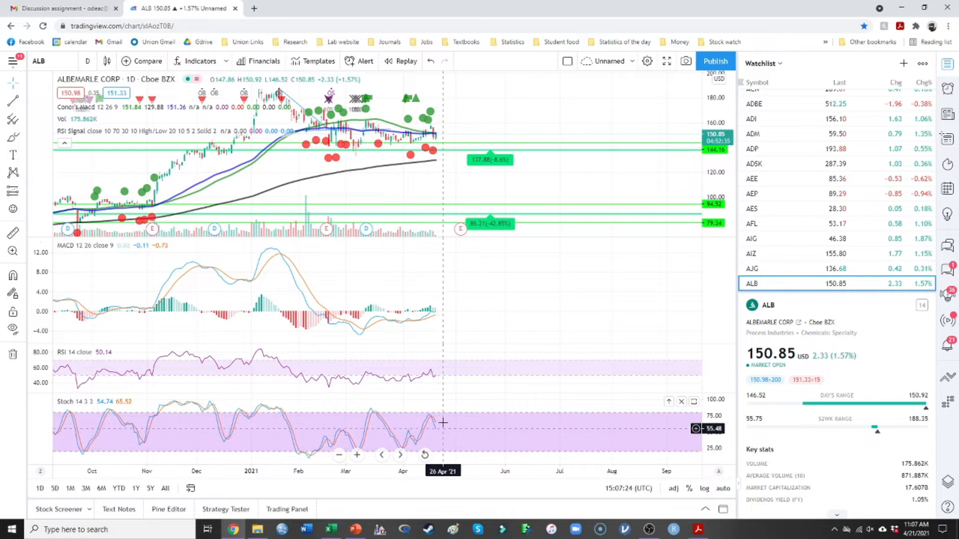
pyautogui.moveTo(447, 459)
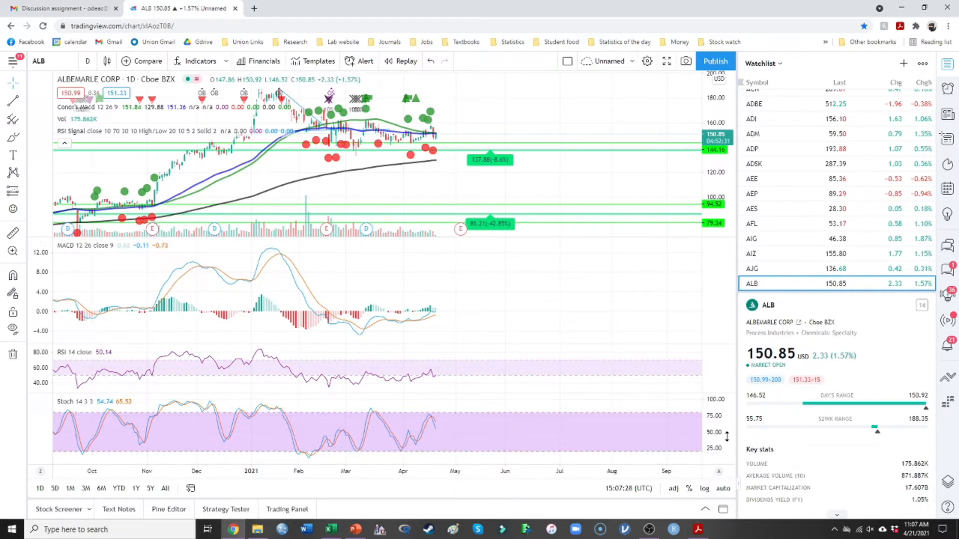
# - Flip through the Align Technology, Allstate and Allegion charts on to the next watchlist stock
pyautogui.click(751, 283)
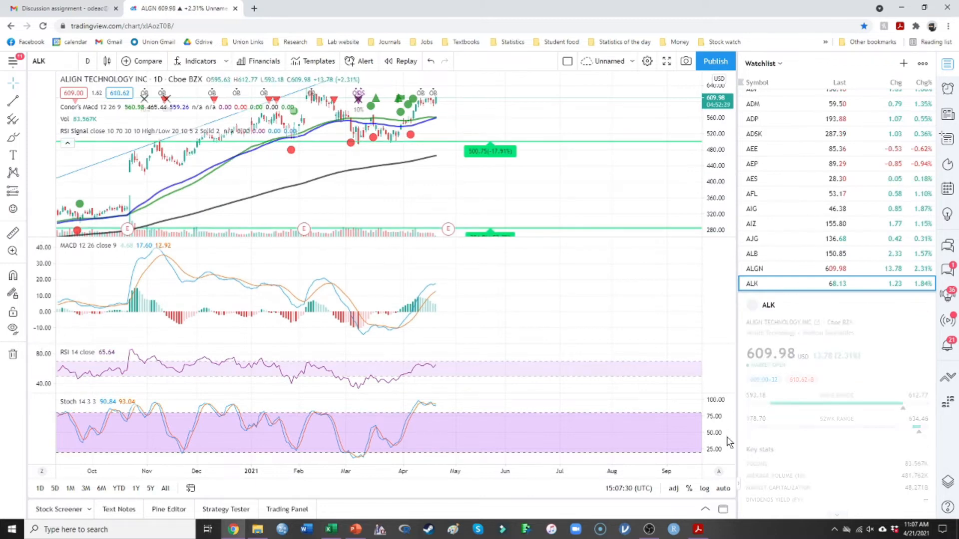
pyautogui.click(751, 282)
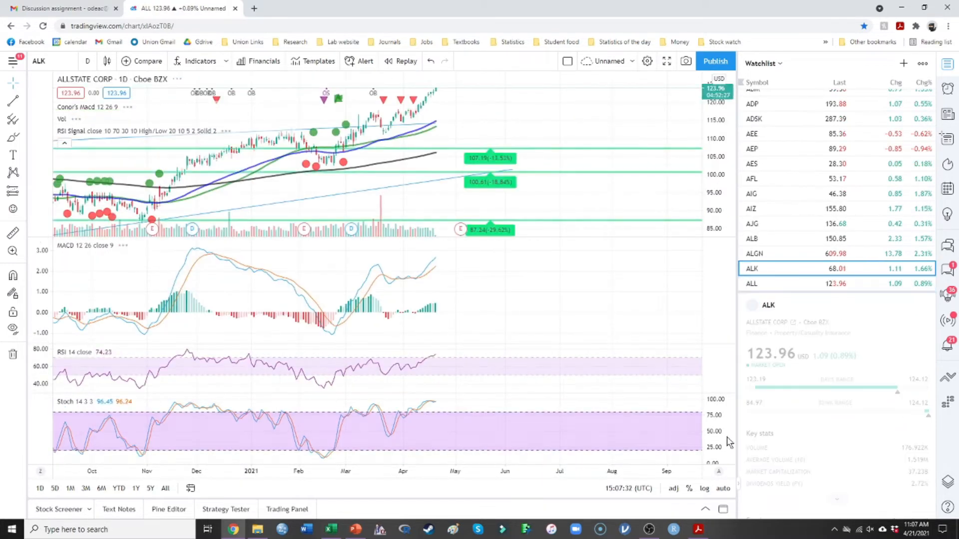
pyautogui.click(752, 269)
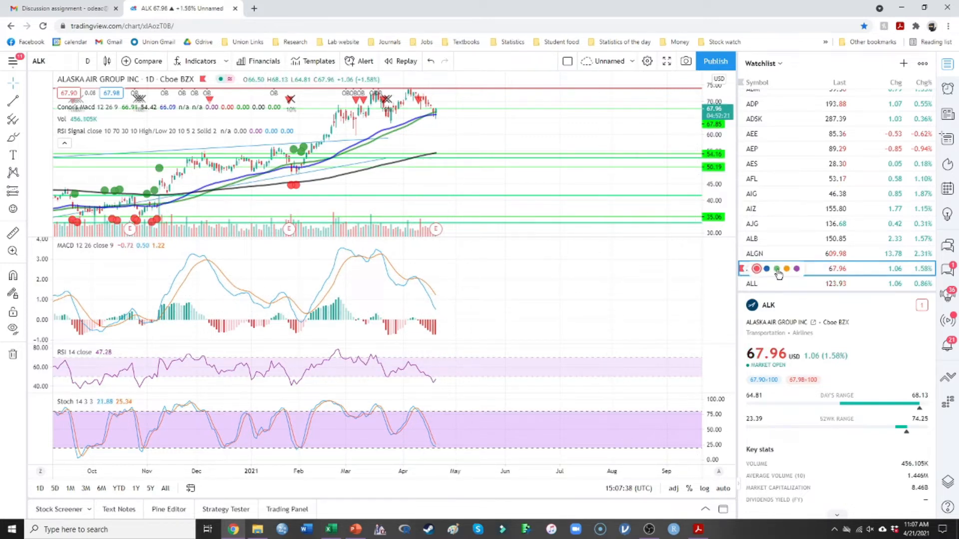
pyautogui.click(751, 283)
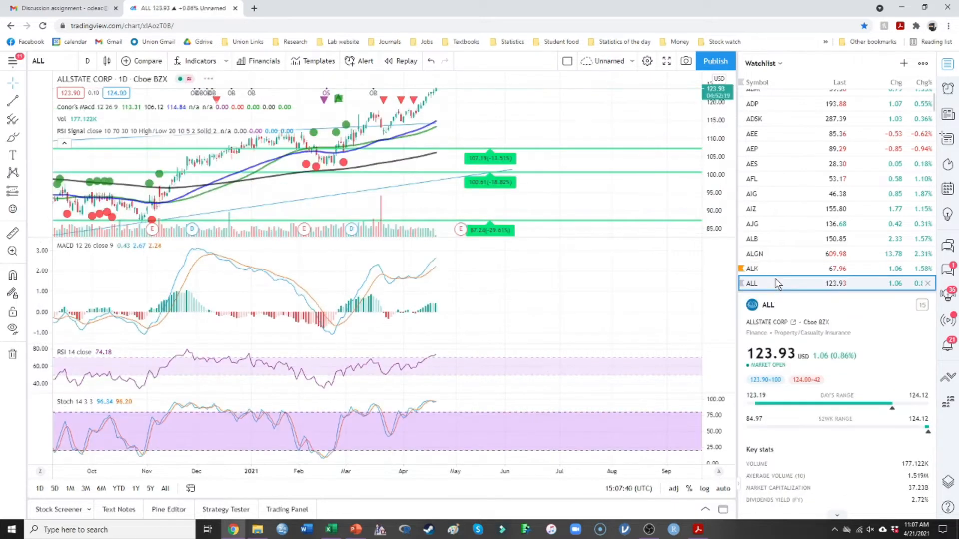
pyautogui.click(753, 283)
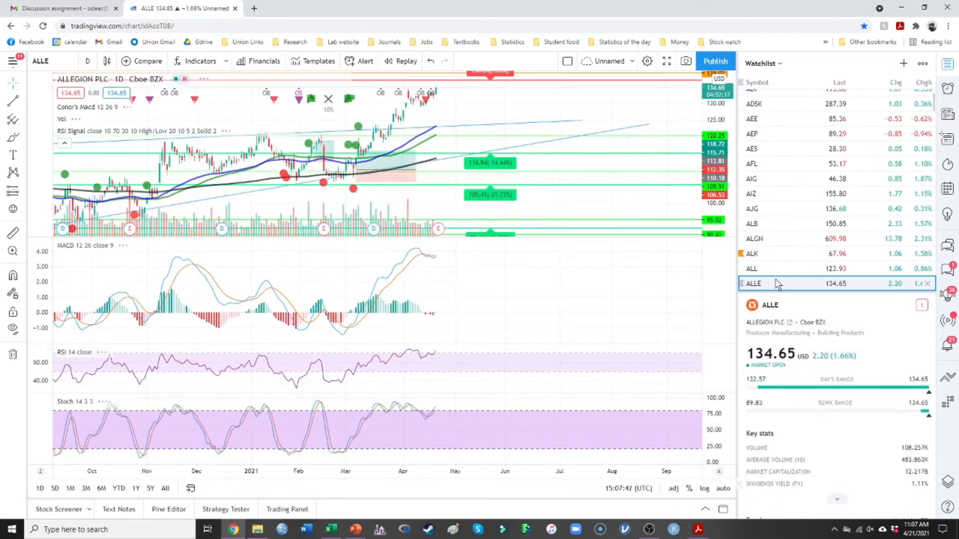
pyautogui.click(755, 283)
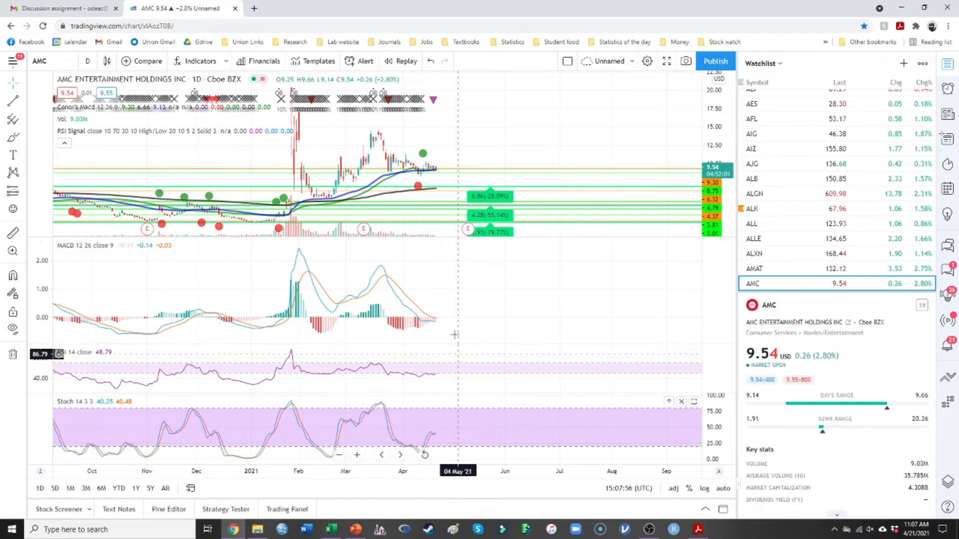
pyautogui.moveTo(420, 334)
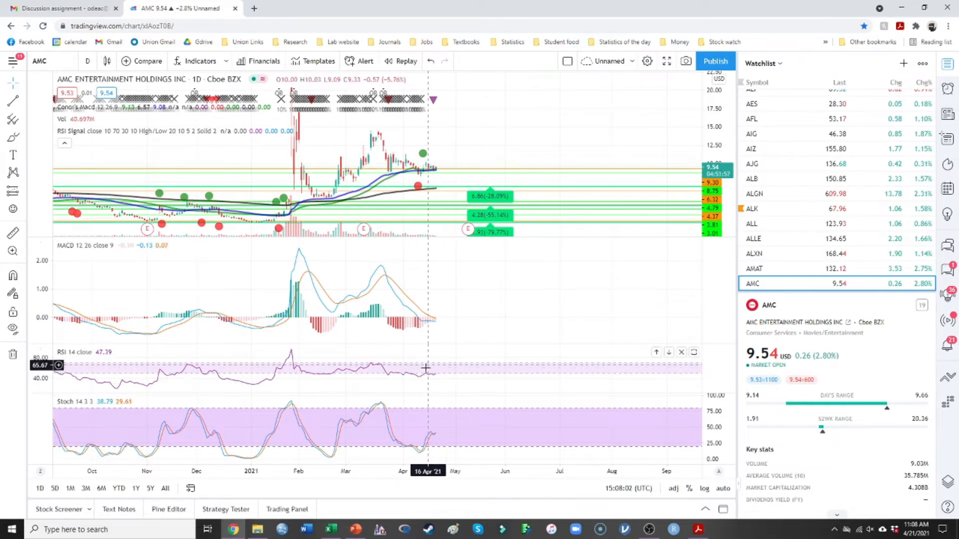
pyautogui.moveTo(436, 445)
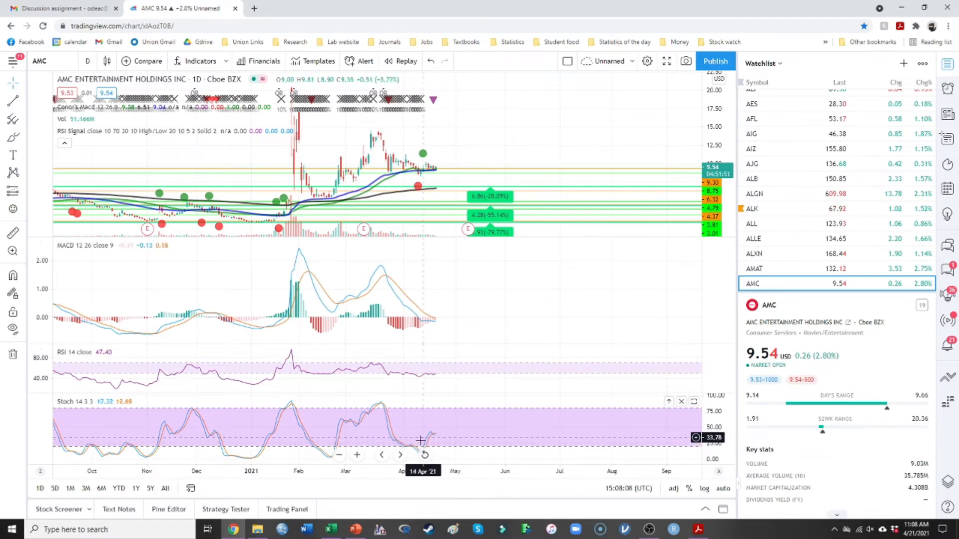
pyautogui.moveTo(437, 449)
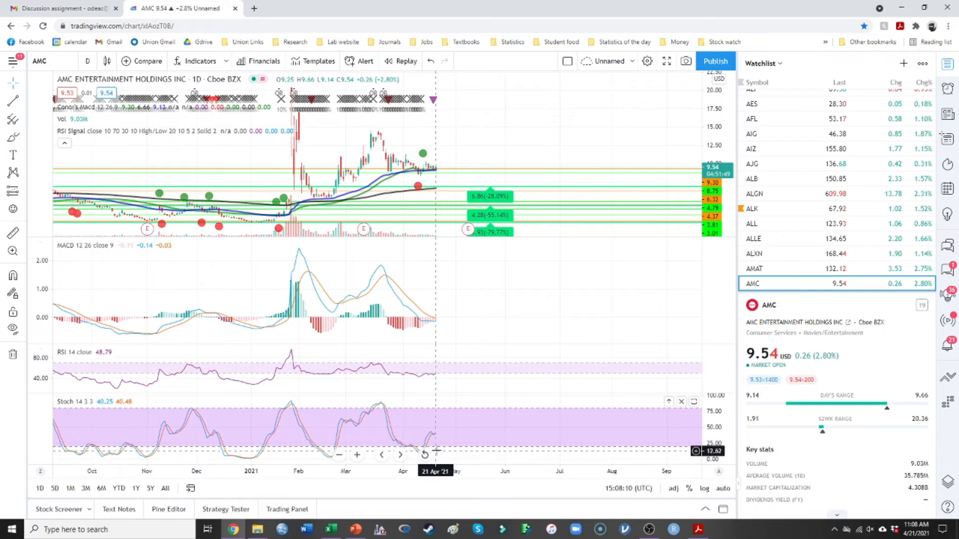
pyautogui.moveTo(427, 450)
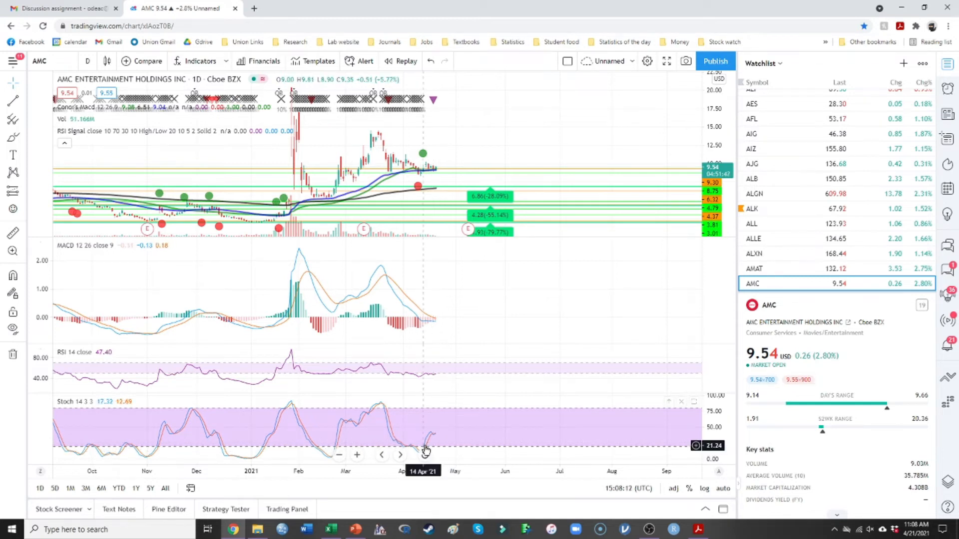
pyautogui.moveTo(435, 449)
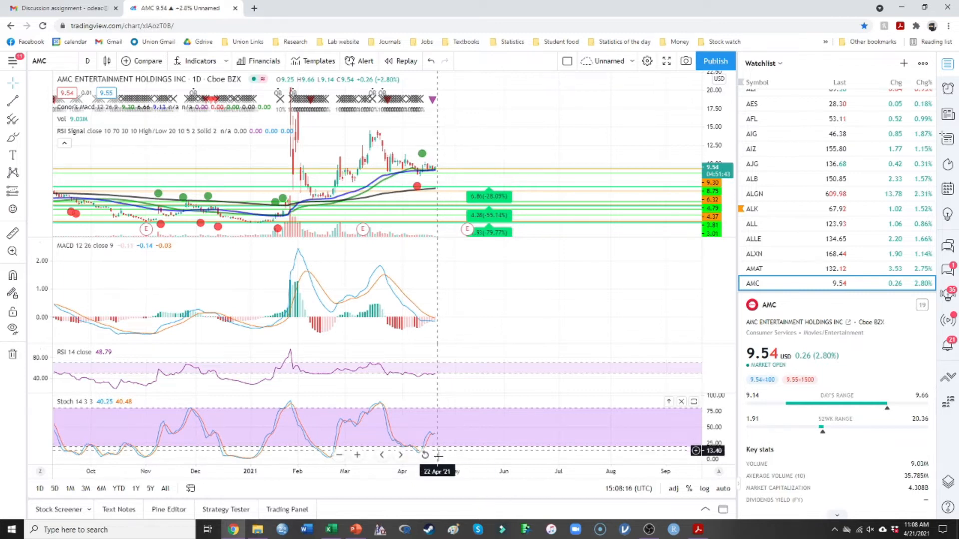
pyautogui.moveTo(414, 453)
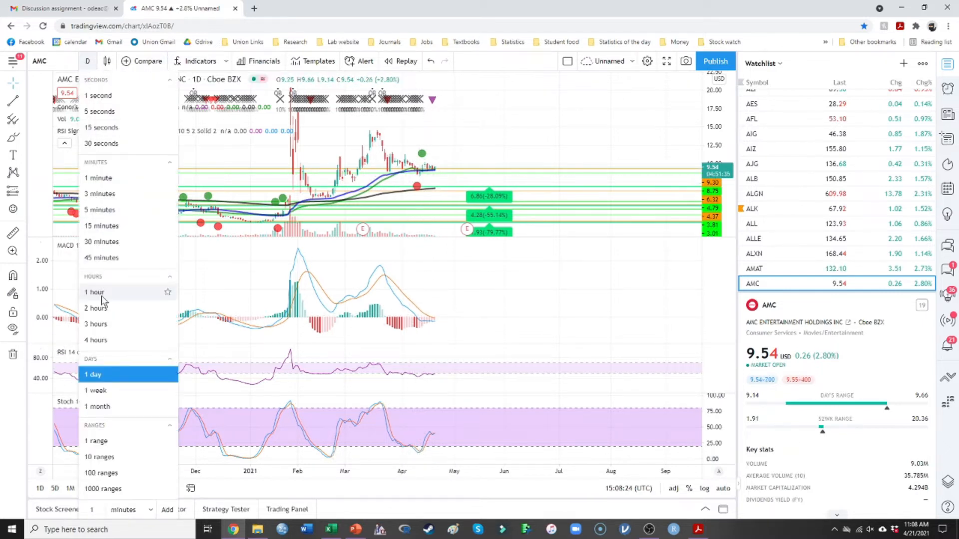
pyautogui.moveTo(206, 317)
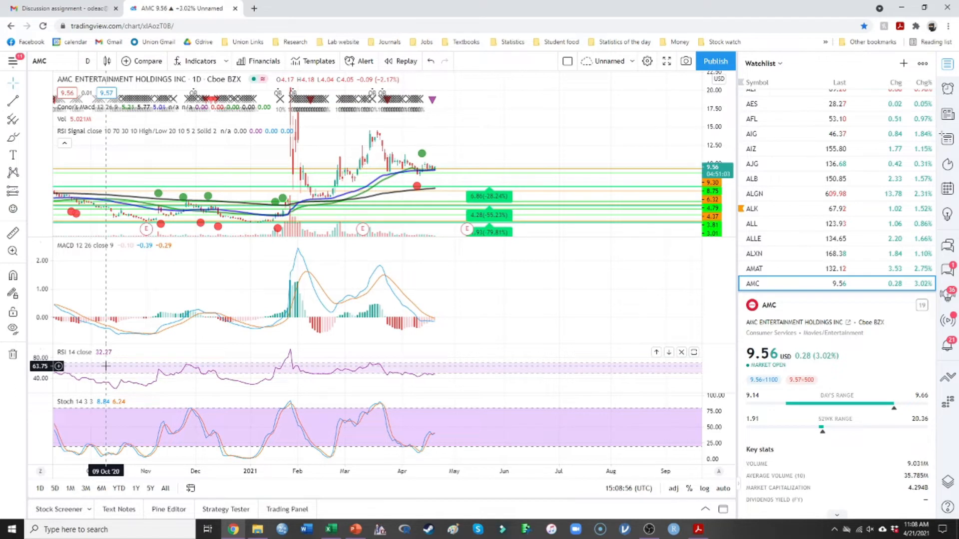
# - Review the Amcor, AMD, AMETEK, Amgen and Ameriprise charts, revisiting AMD once
pyautogui.click(755, 283)
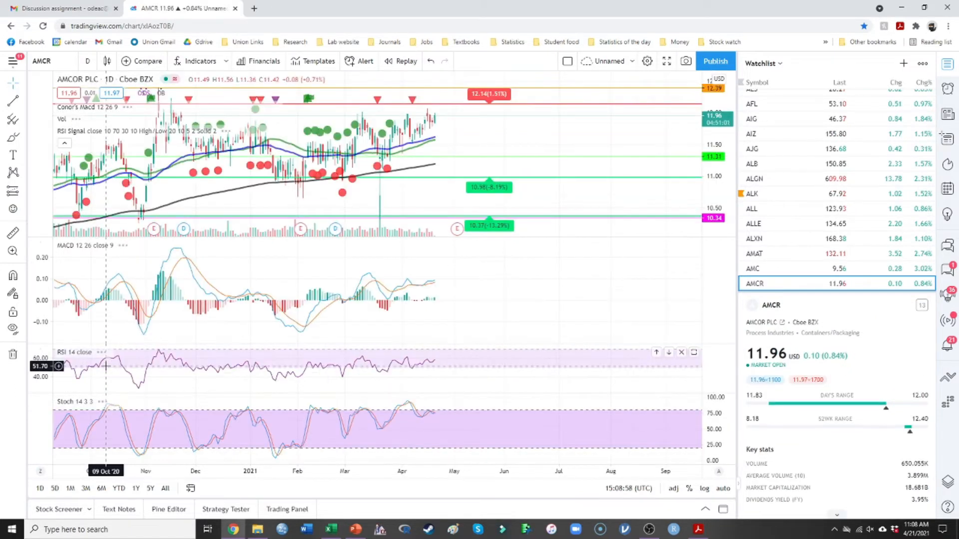
pyautogui.moveTo(310, 334)
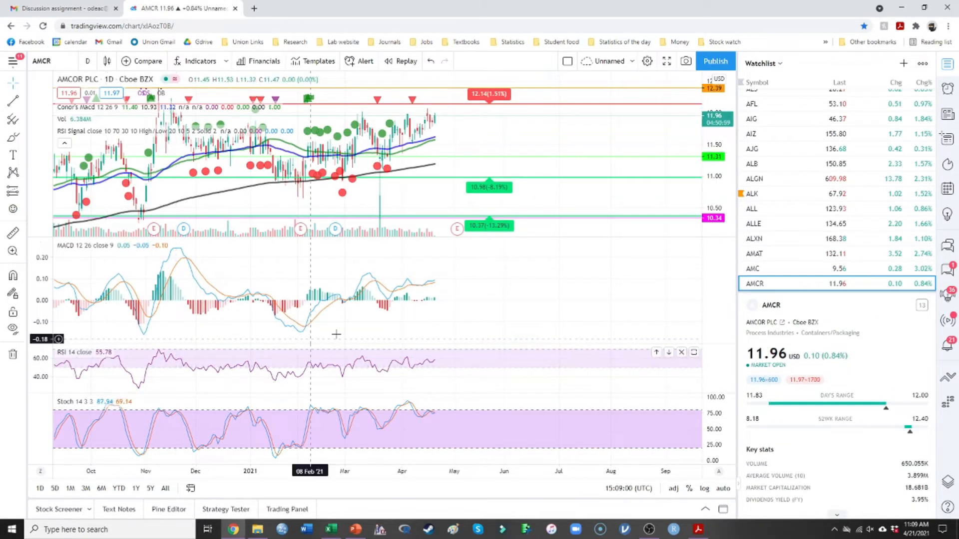
pyautogui.click(753, 283)
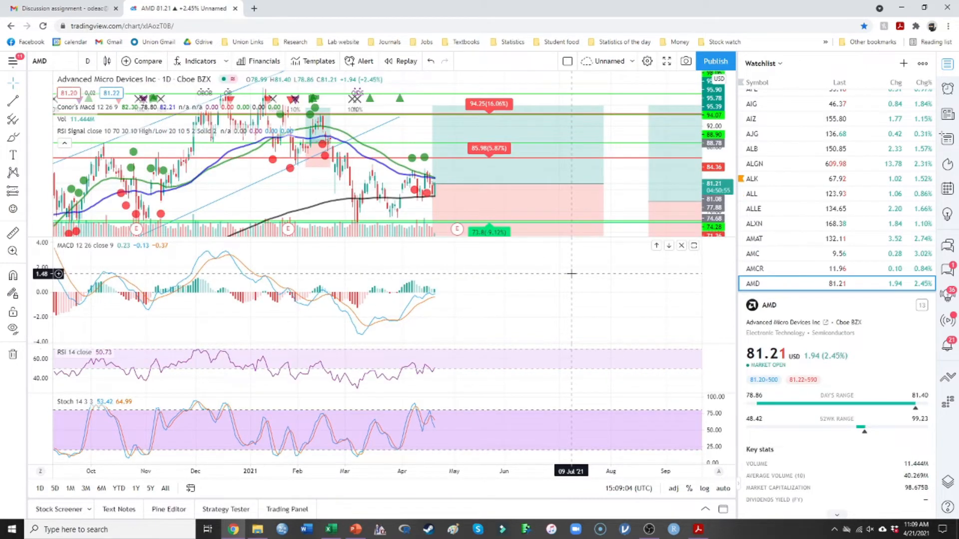
pyautogui.click(753, 268)
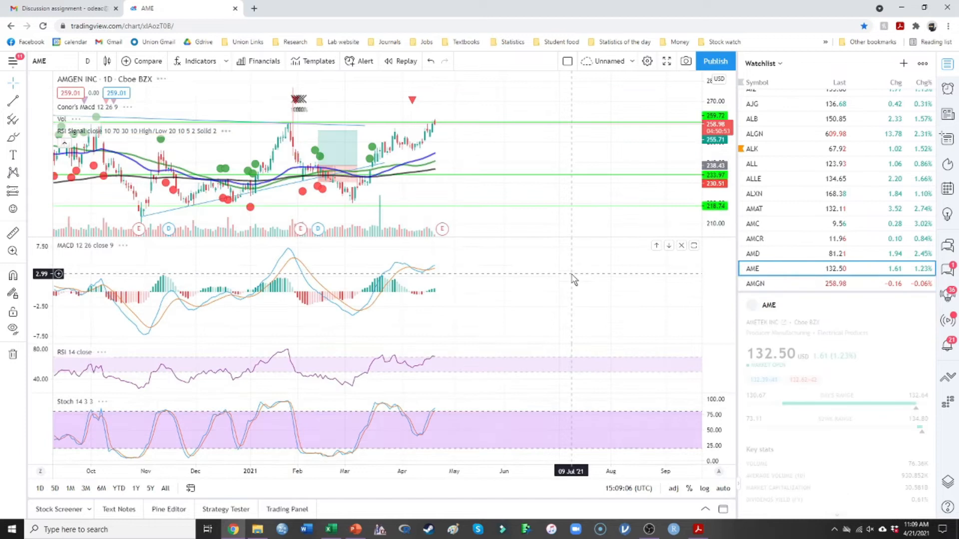
pyautogui.click(753, 252)
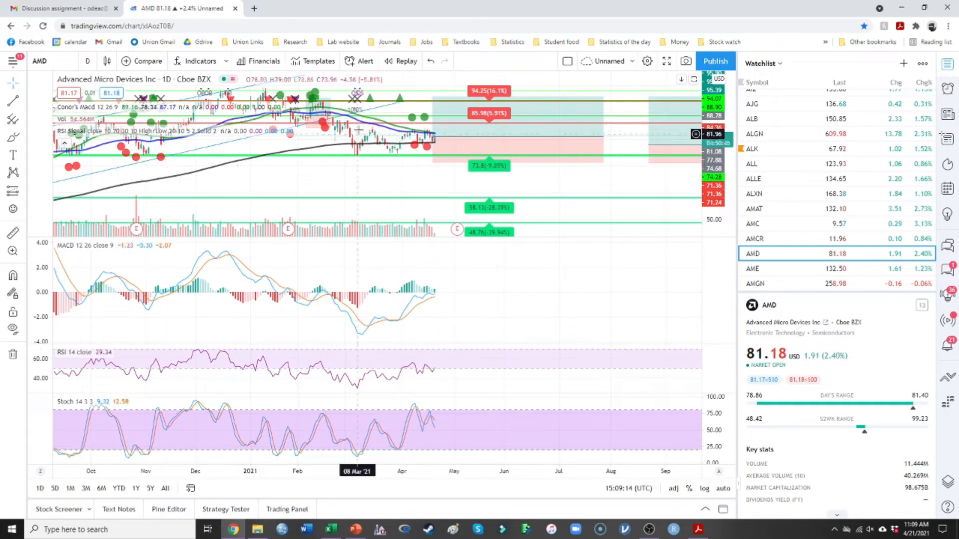
pyautogui.click(753, 269)
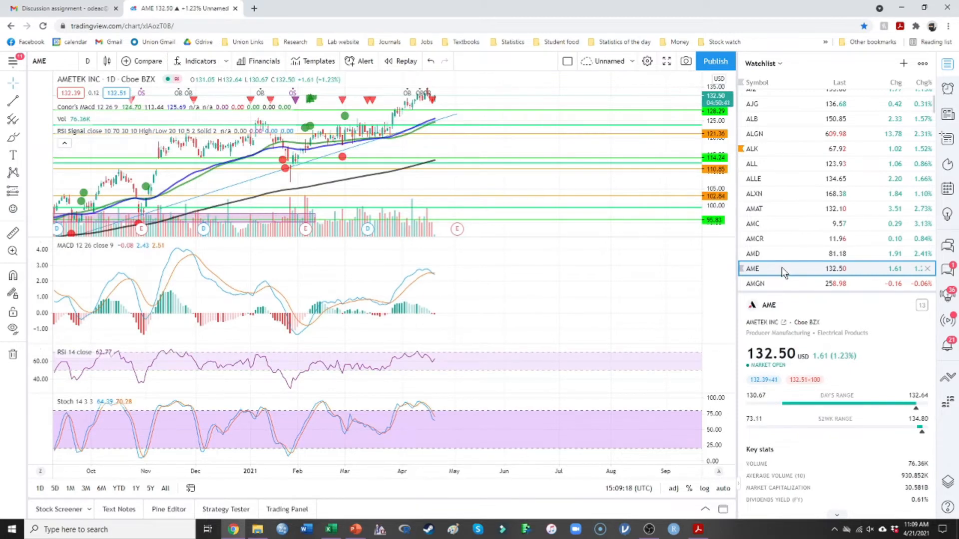
pyautogui.click(755, 282)
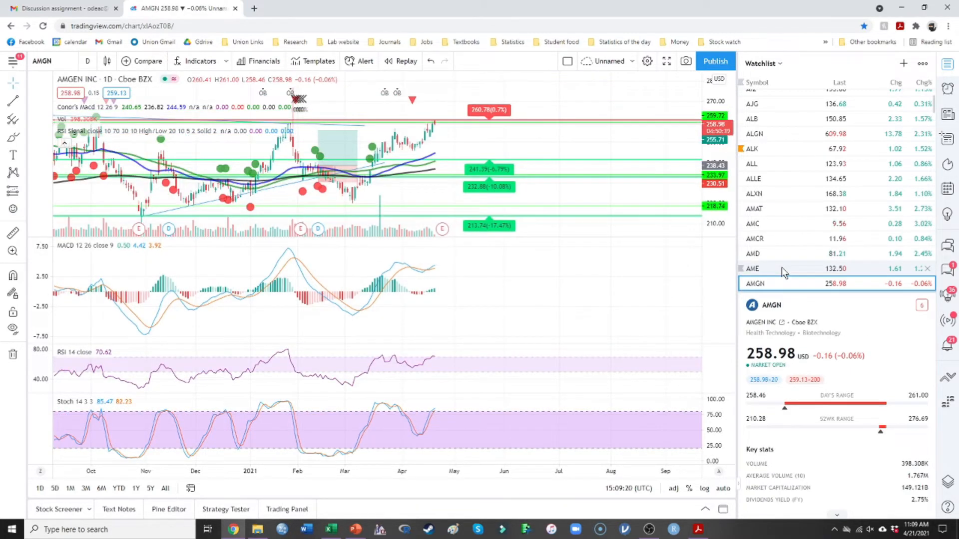
pyautogui.click(753, 283)
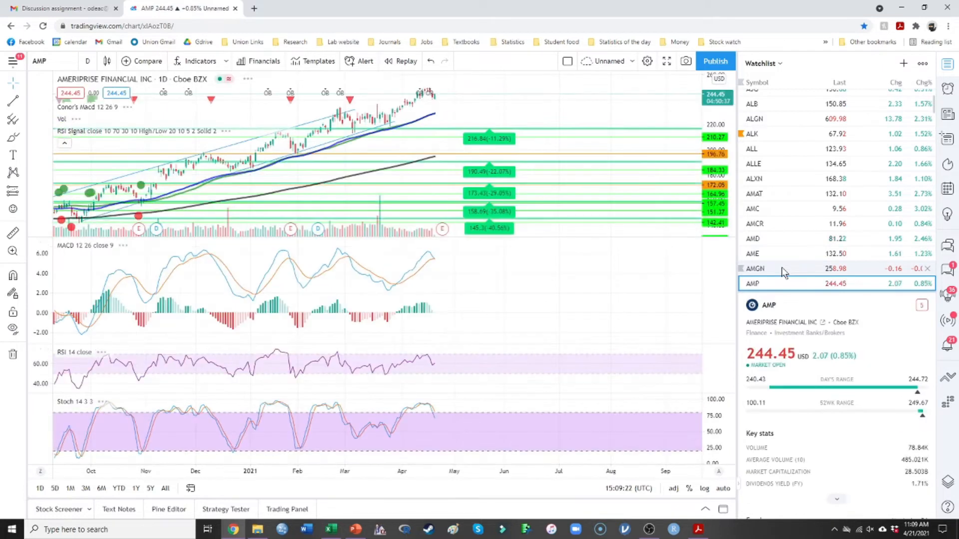
# - Continue through the next watchlist charts including Alexandria Real Estate, Aptiv and ASML
pyautogui.click(755, 282)
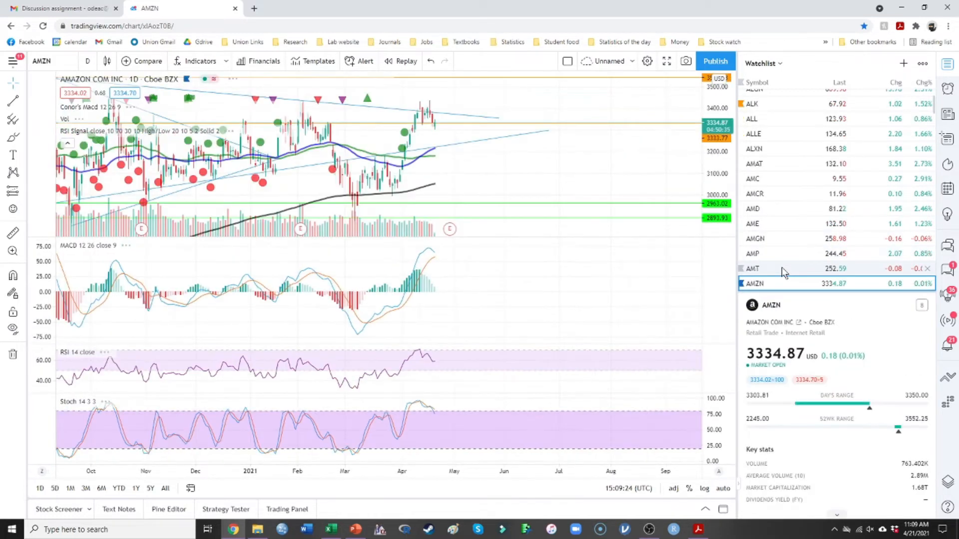
pyautogui.click(753, 283)
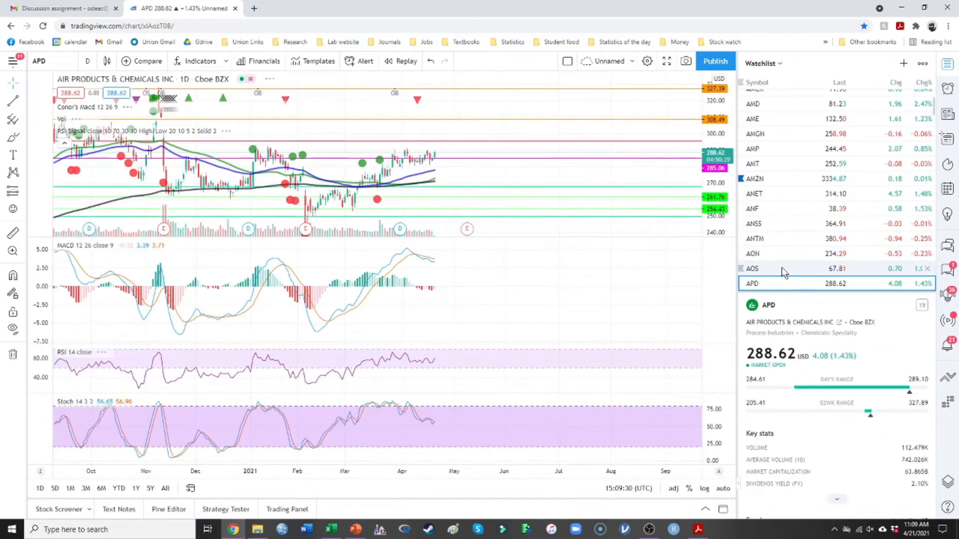
pyautogui.click(751, 283)
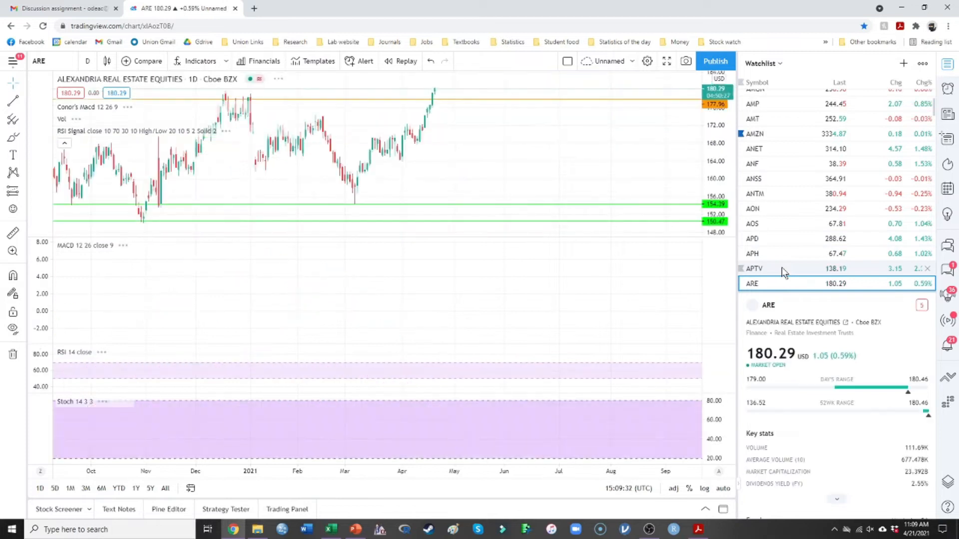
pyautogui.click(754, 269)
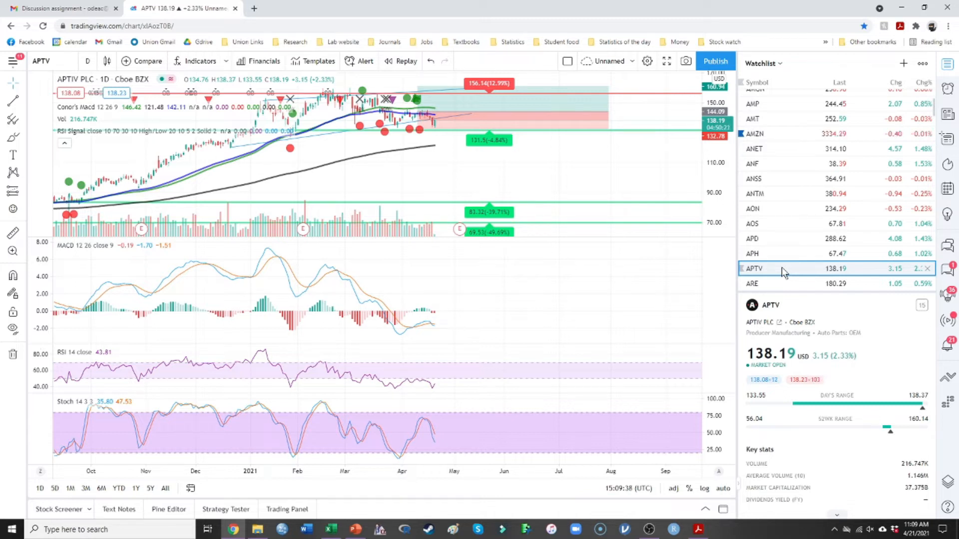
pyautogui.moveTo(434, 315)
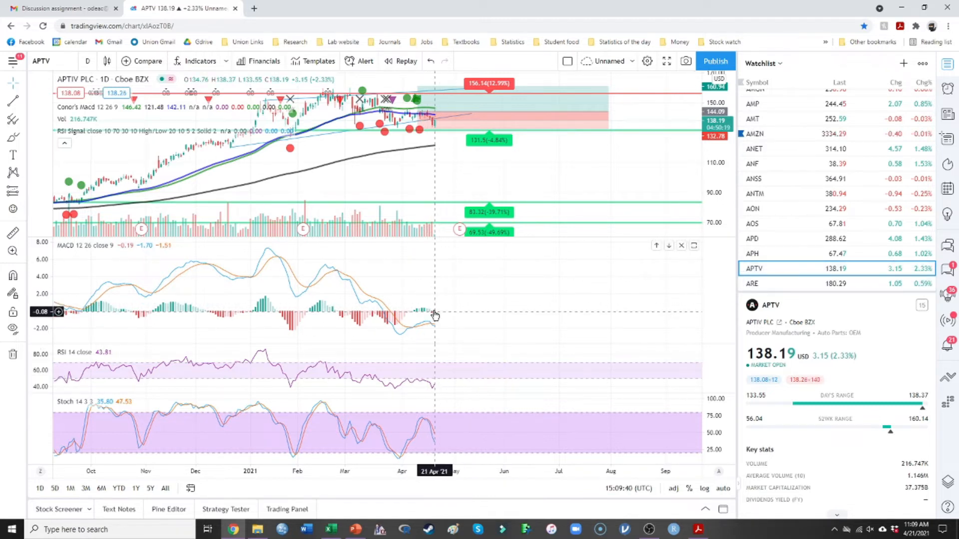
pyautogui.moveTo(540, 329)
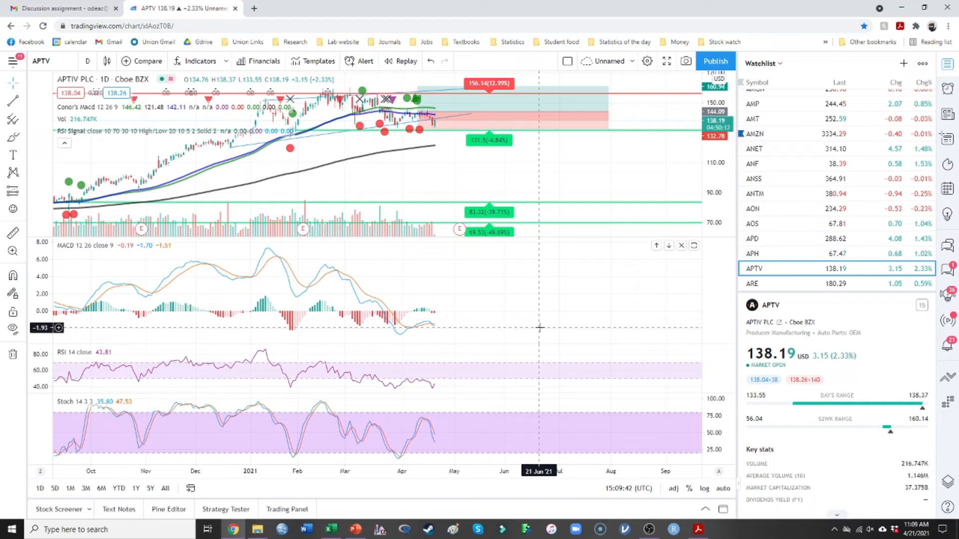
pyautogui.click(754, 282)
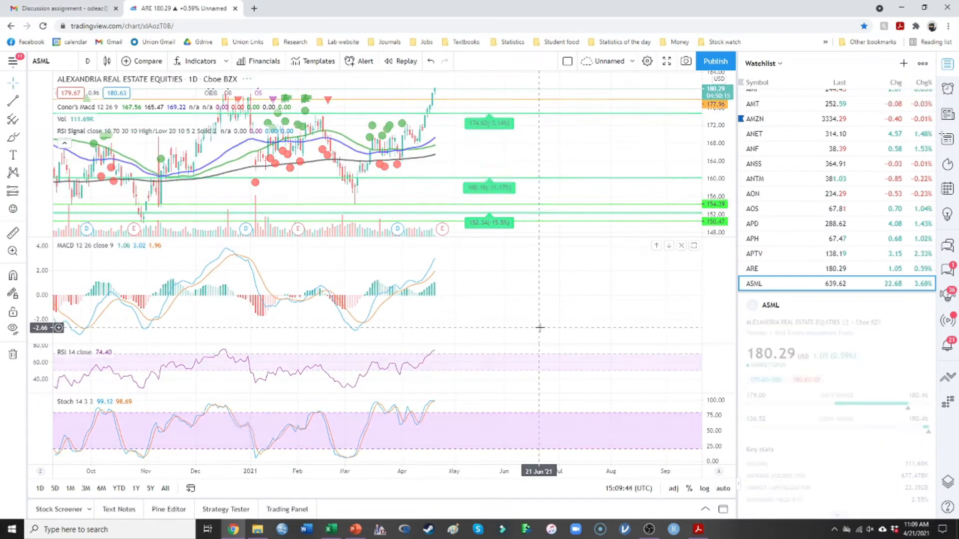
pyautogui.click(754, 283)
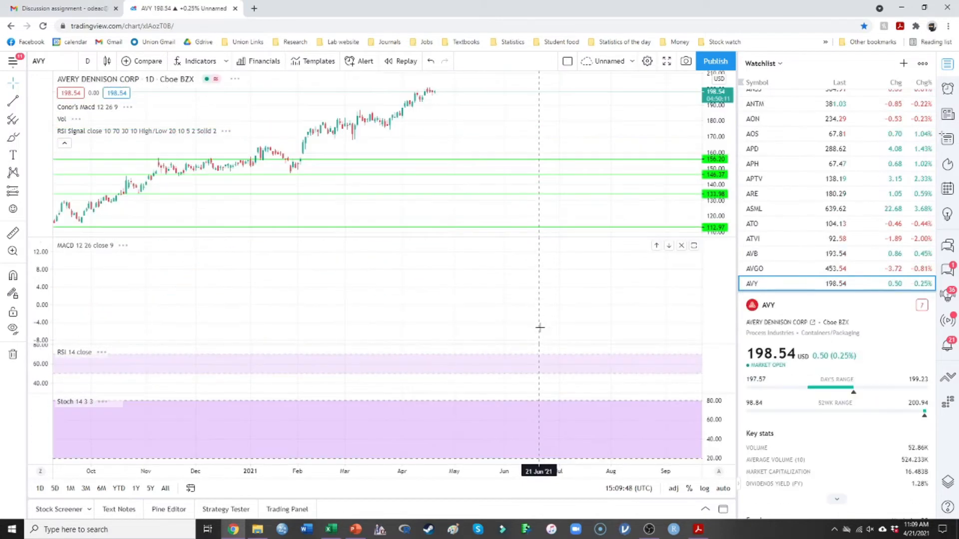
pyautogui.click(755, 268)
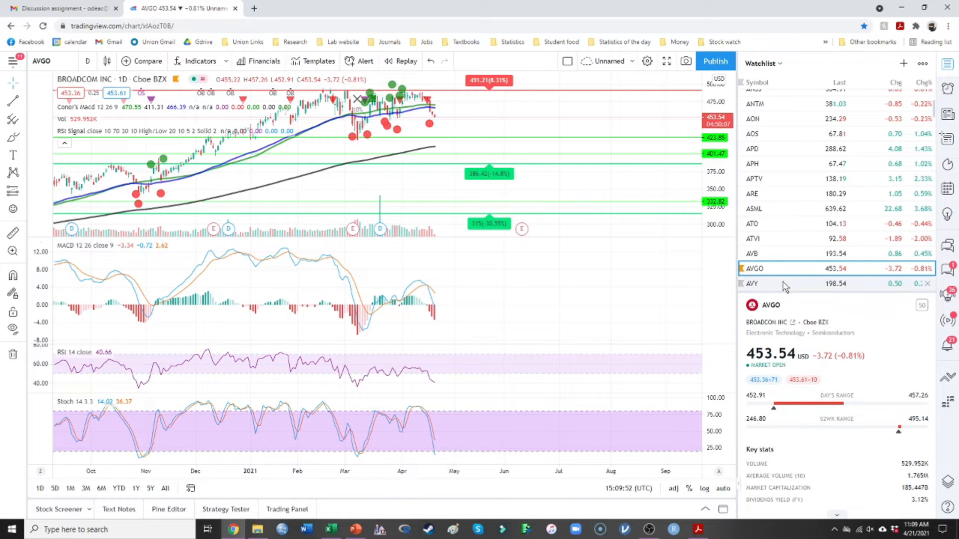
# - Step past American Water Works, AutoZone, Alibaba and Baxter to the Bed Bath & Beyond chart
pyautogui.click(753, 283)
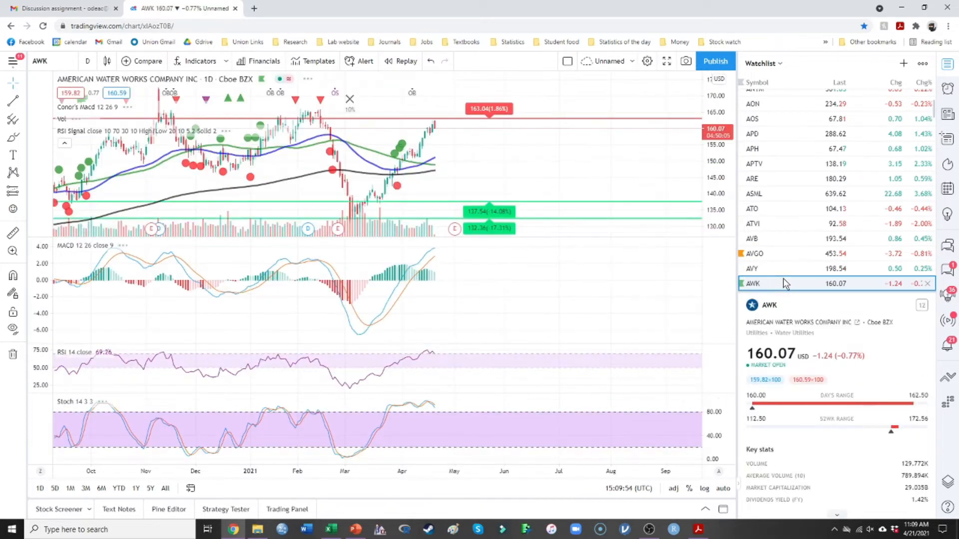
pyautogui.click(753, 282)
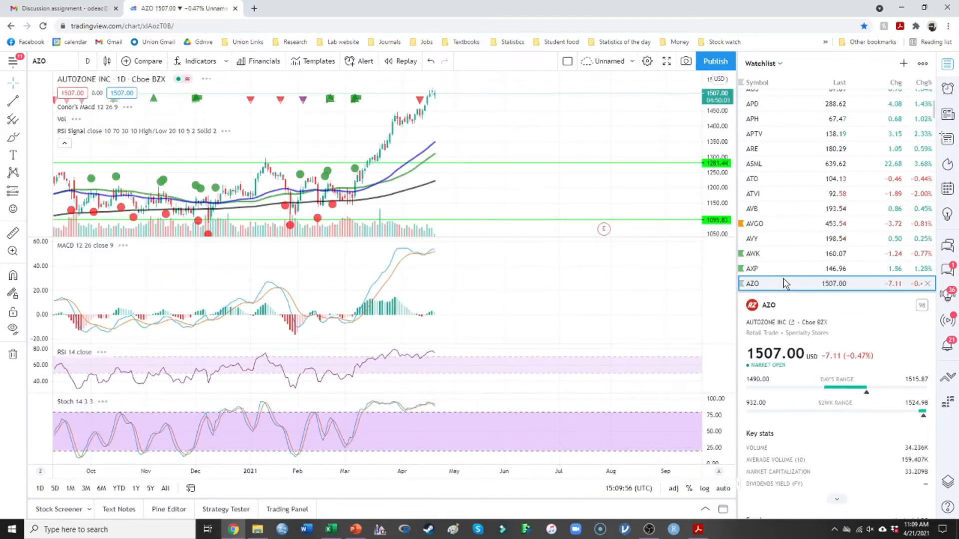
pyautogui.click(750, 268)
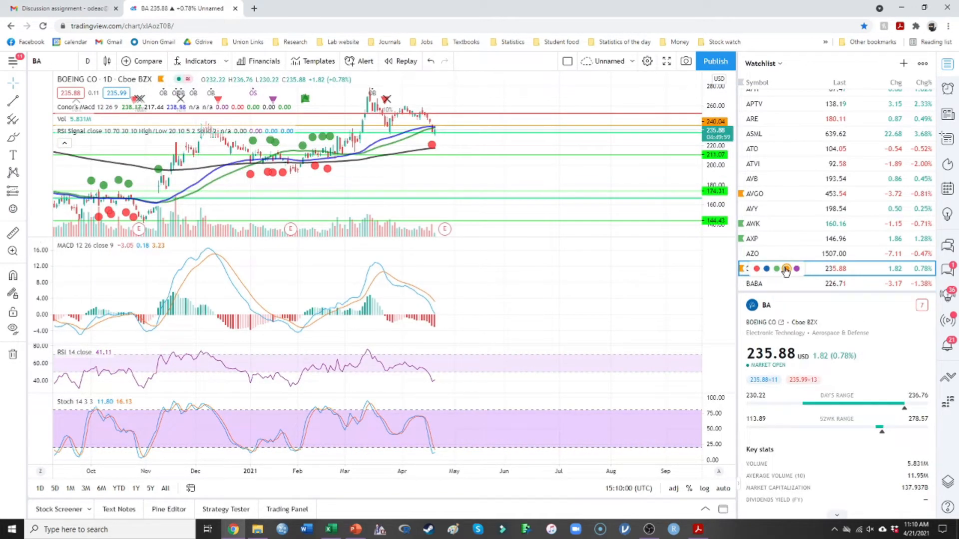
pyautogui.click(755, 283)
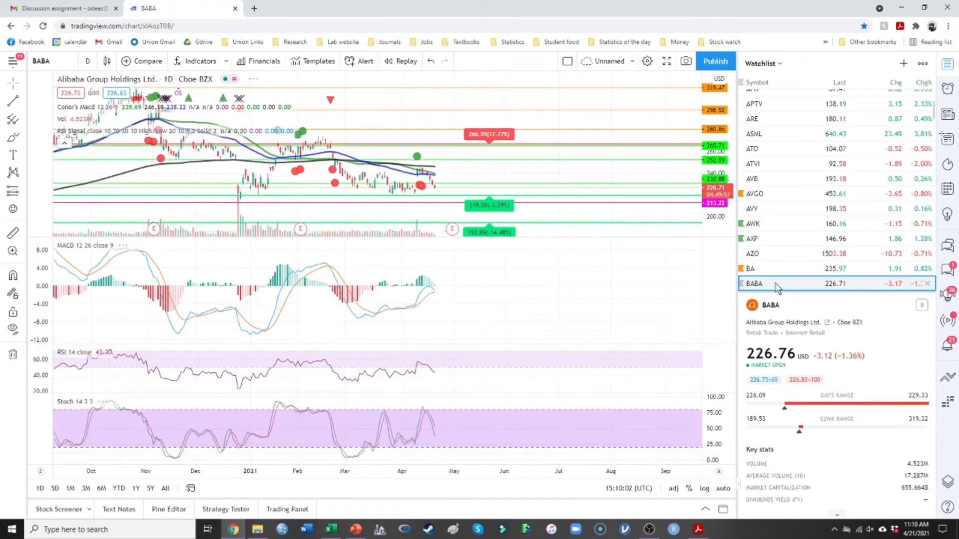
pyautogui.click(753, 283)
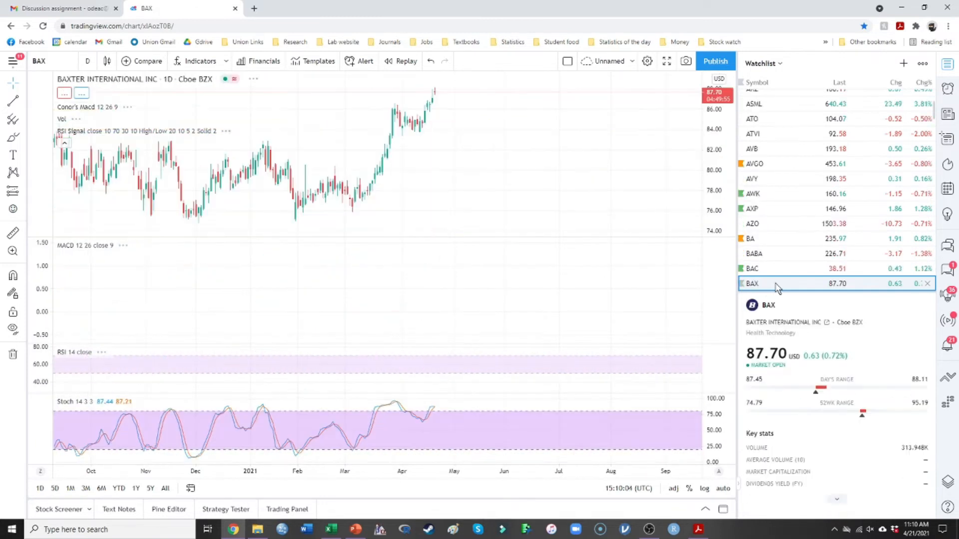
pyautogui.click(754, 282)
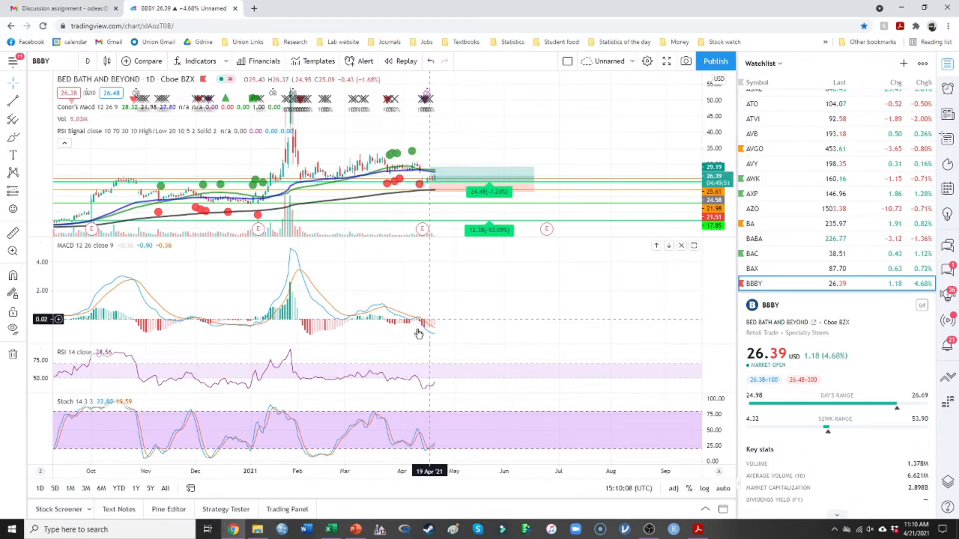
pyautogui.moveTo(428, 339)
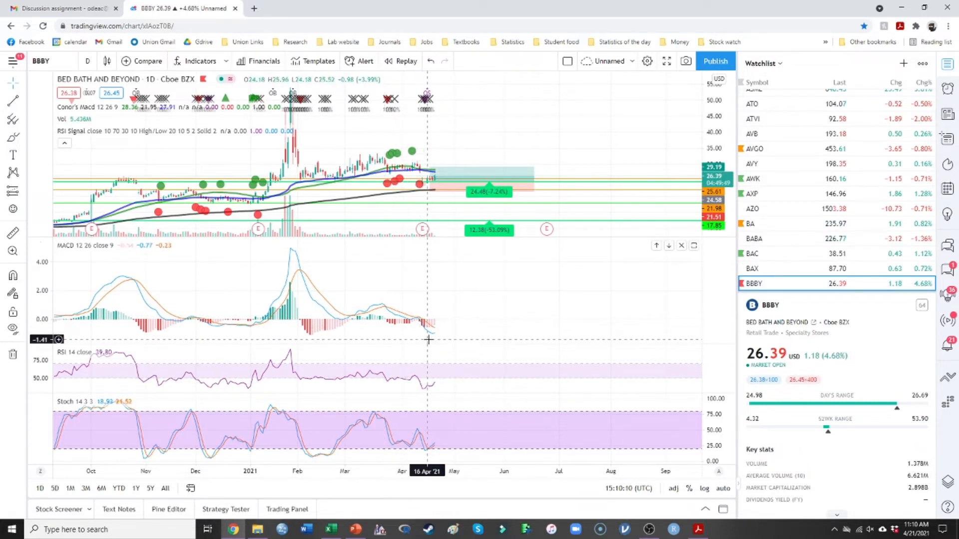
pyautogui.moveTo(419, 327)
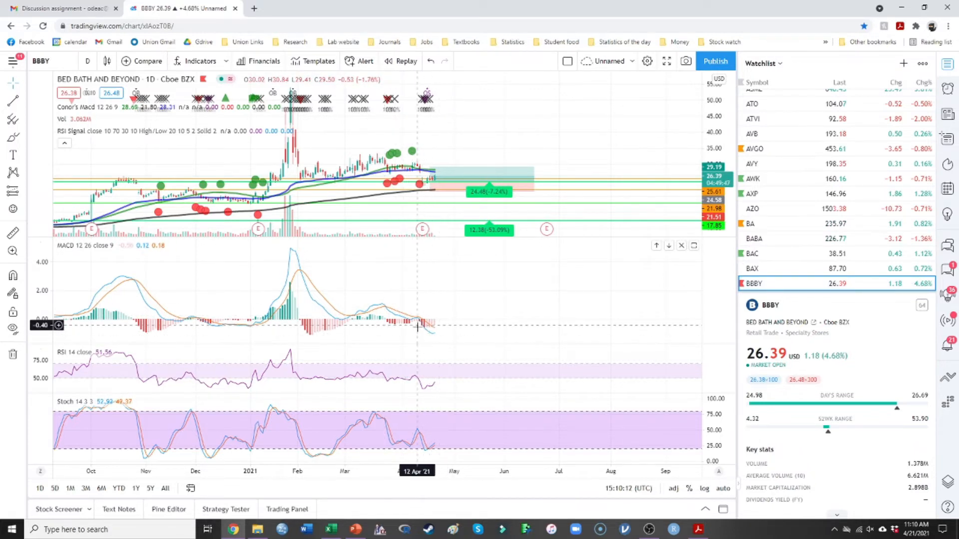
pyautogui.moveTo(428, 337)
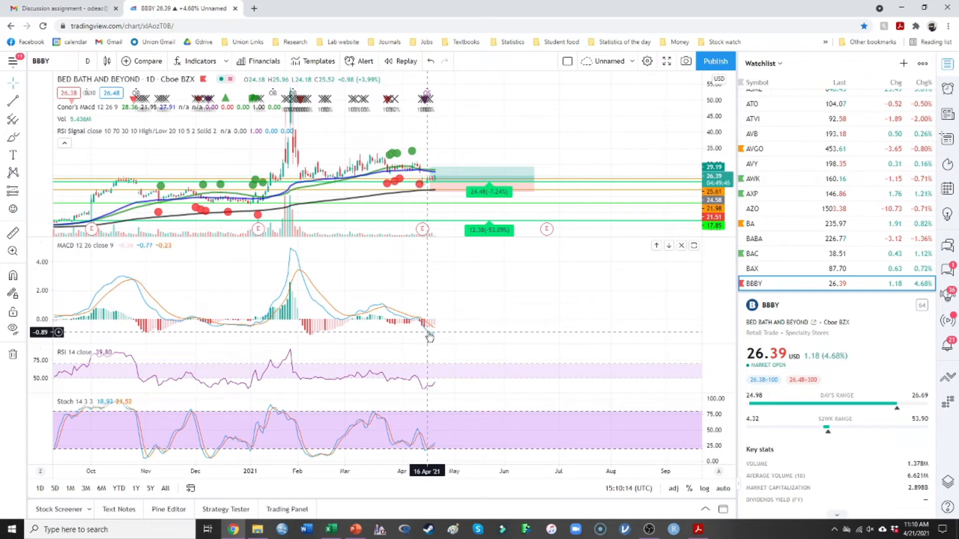
pyautogui.moveTo(410, 309)
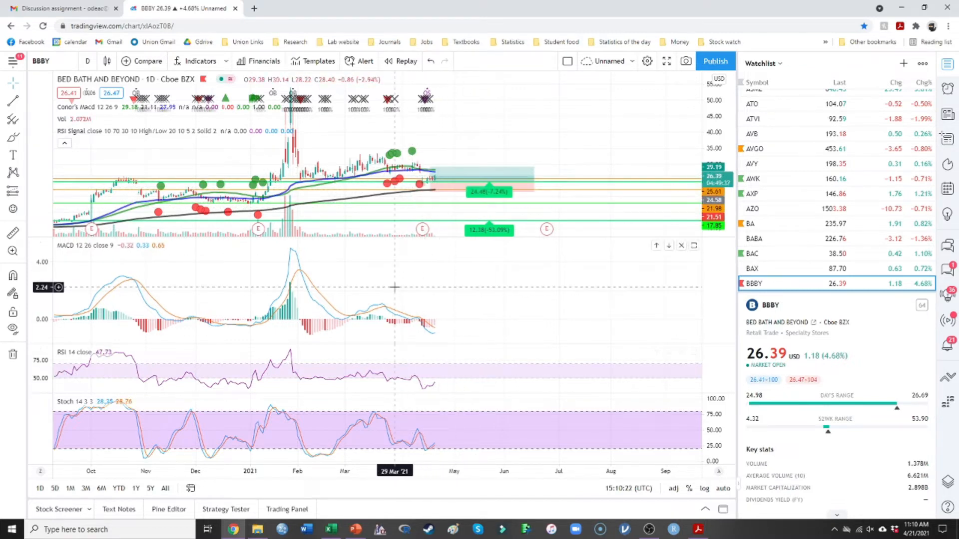
pyautogui.moveTo(439, 201)
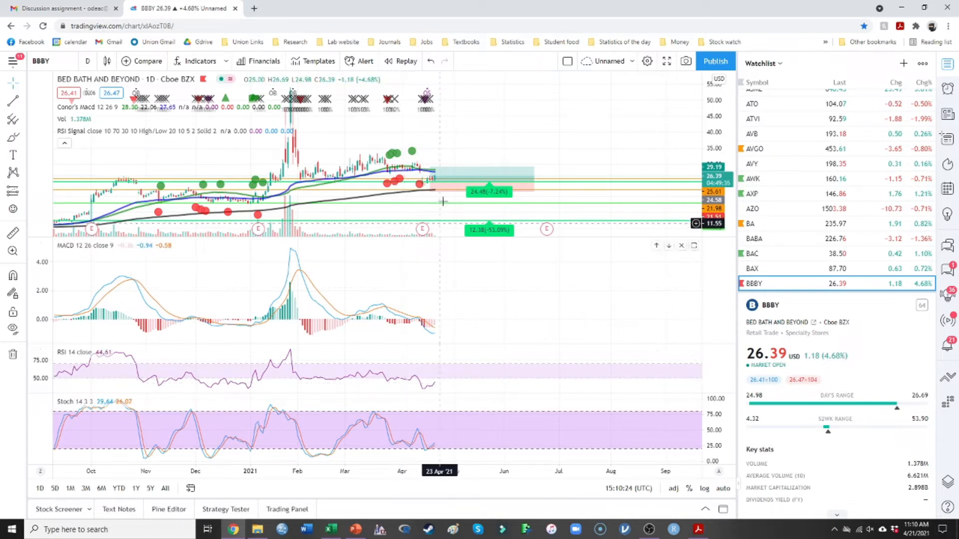
pyautogui.moveTo(394, 207)
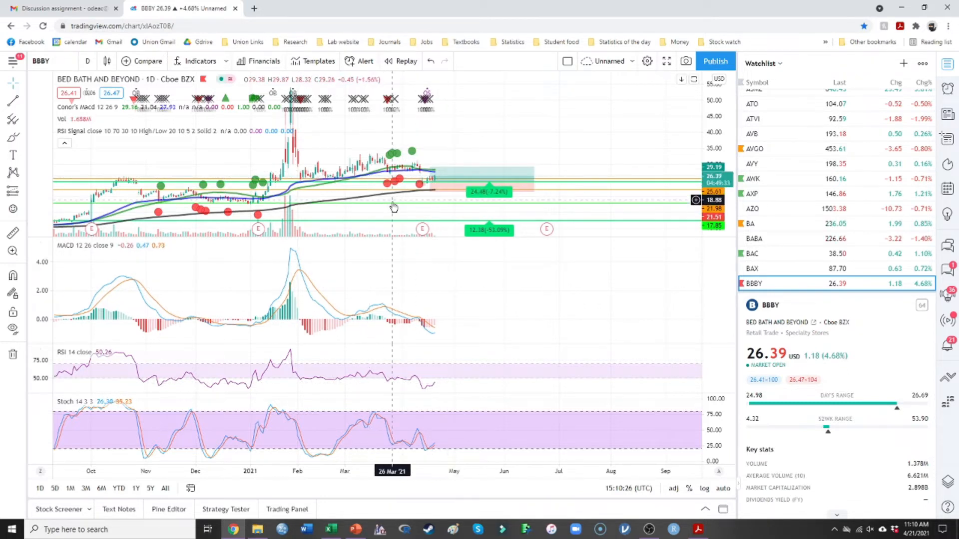
pyautogui.moveTo(386, 204)
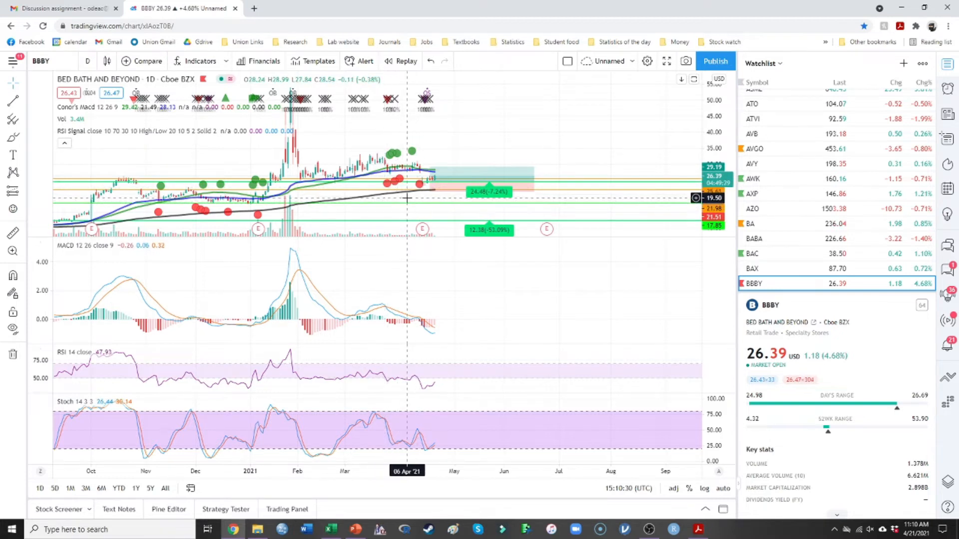
pyautogui.moveTo(383, 187)
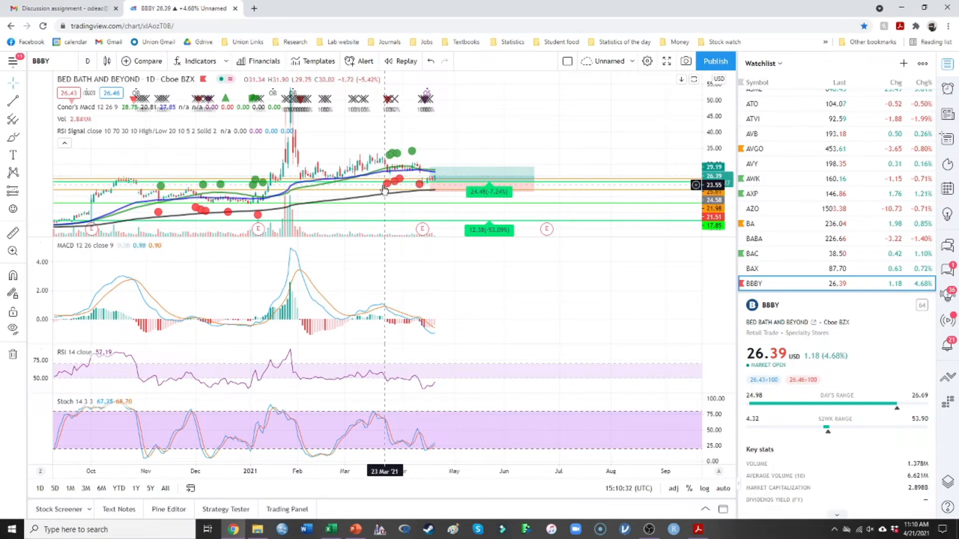
pyautogui.moveTo(335, 186)
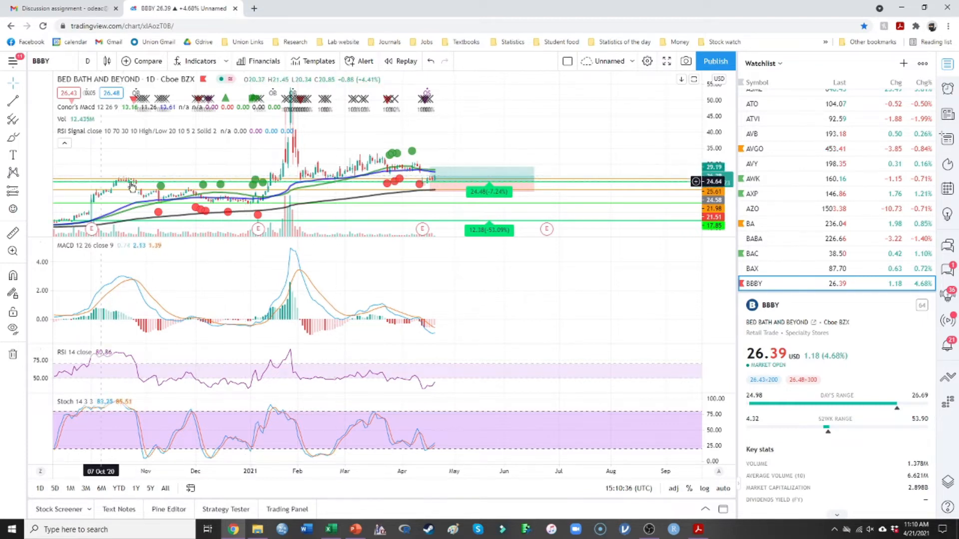
pyautogui.moveTo(130, 187)
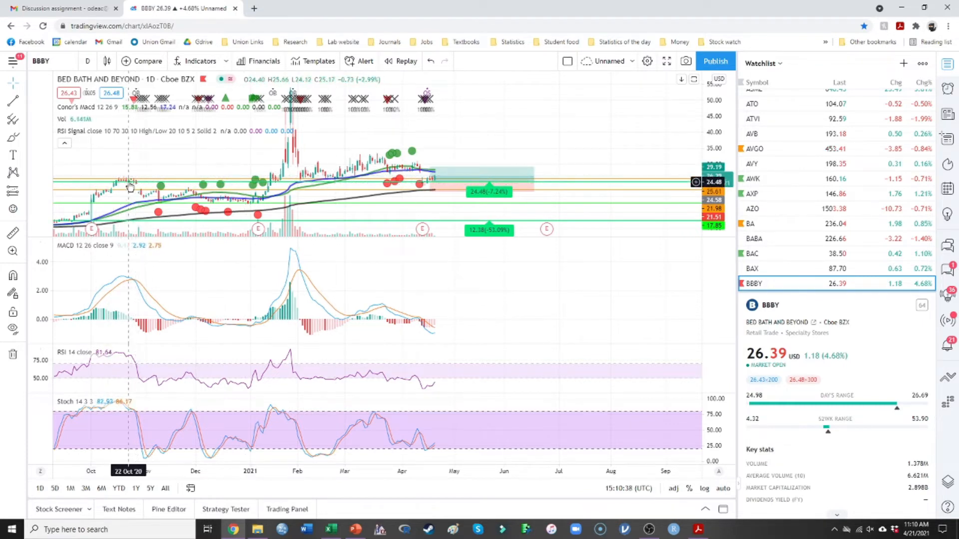
pyautogui.moveTo(126, 179)
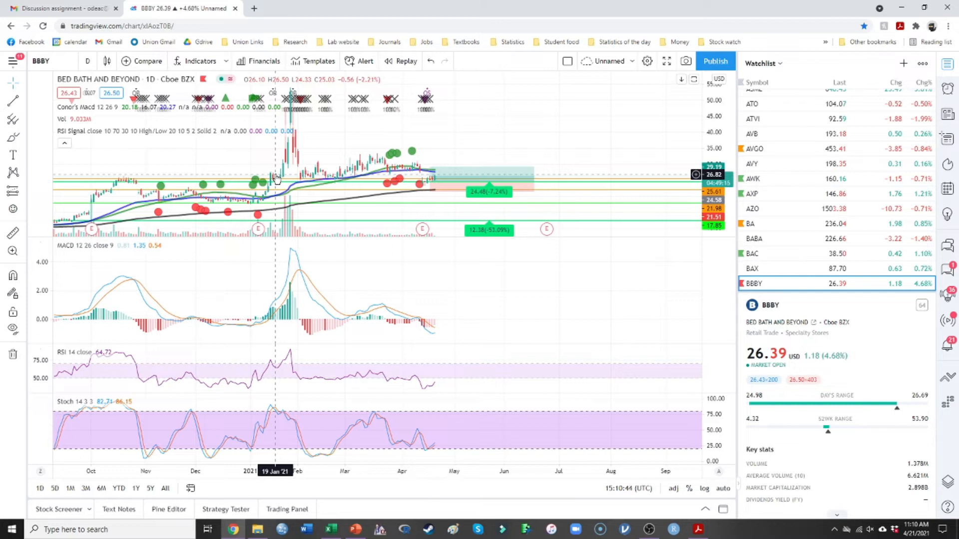
pyautogui.moveTo(298, 183)
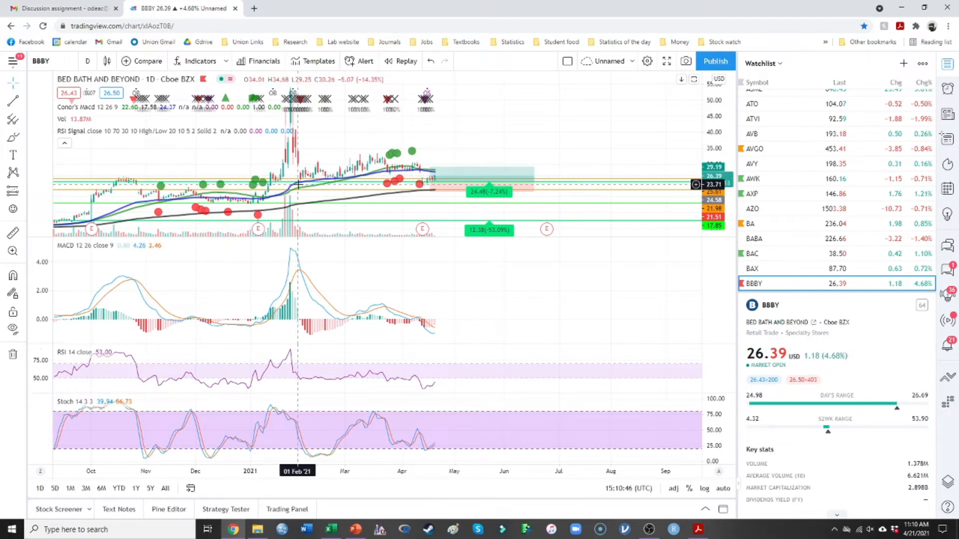
pyautogui.moveTo(336, 178)
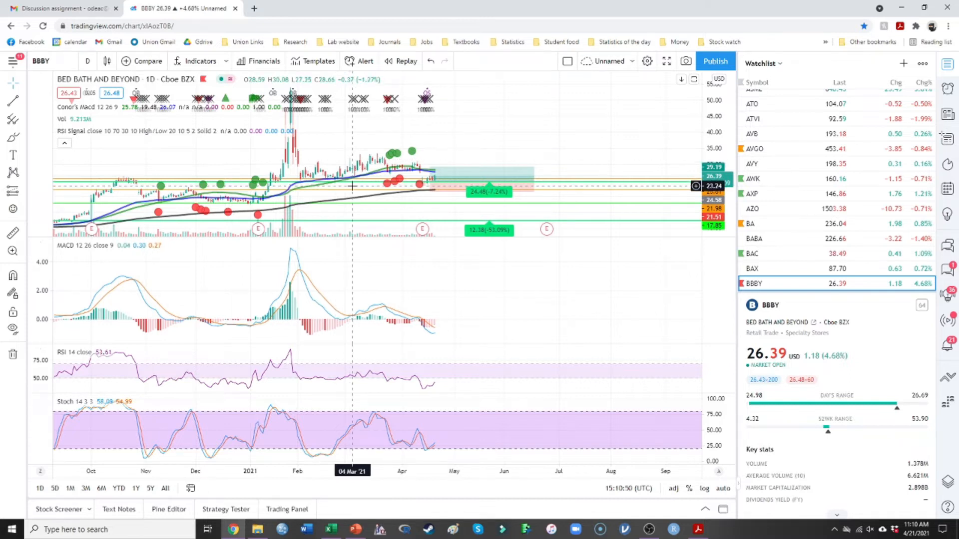
pyautogui.moveTo(318, 177)
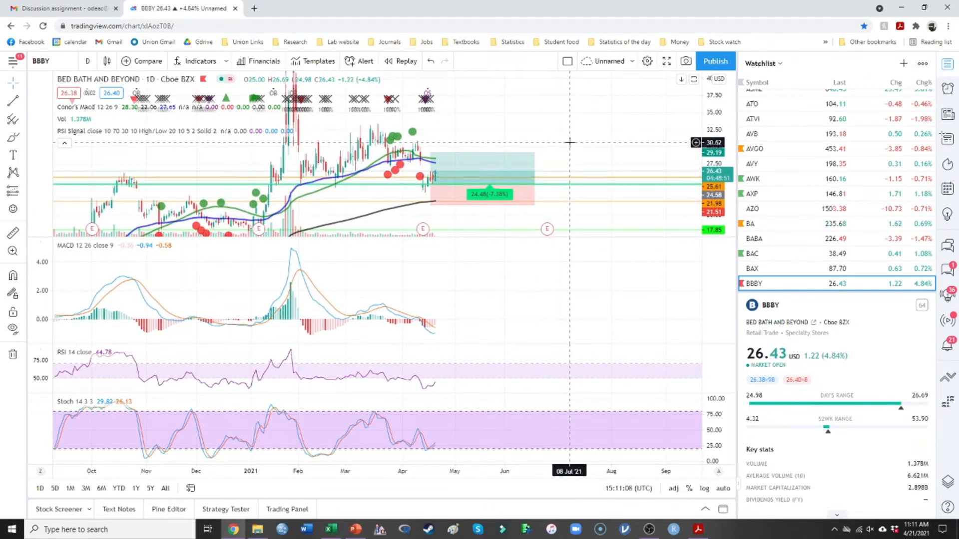
pyautogui.moveTo(415, 385)
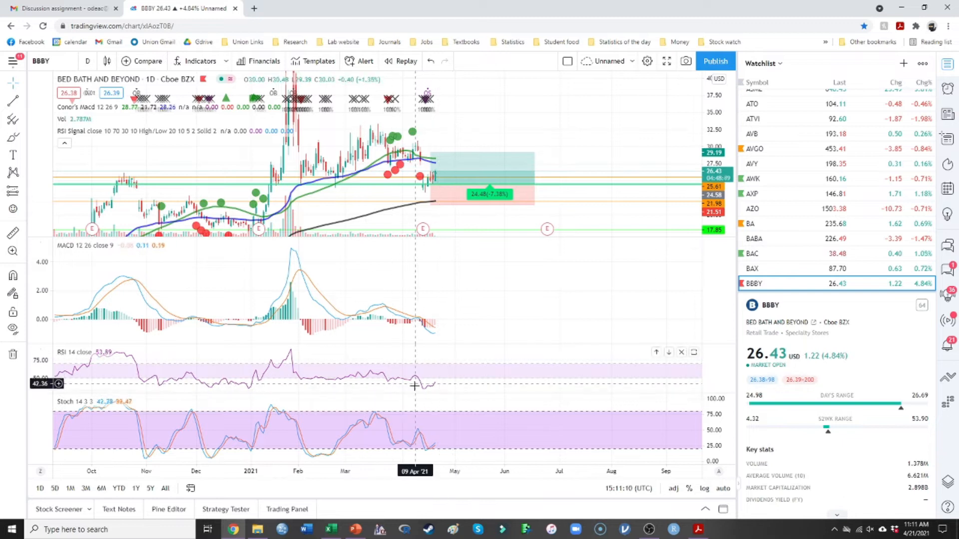
pyautogui.moveTo(446, 383)
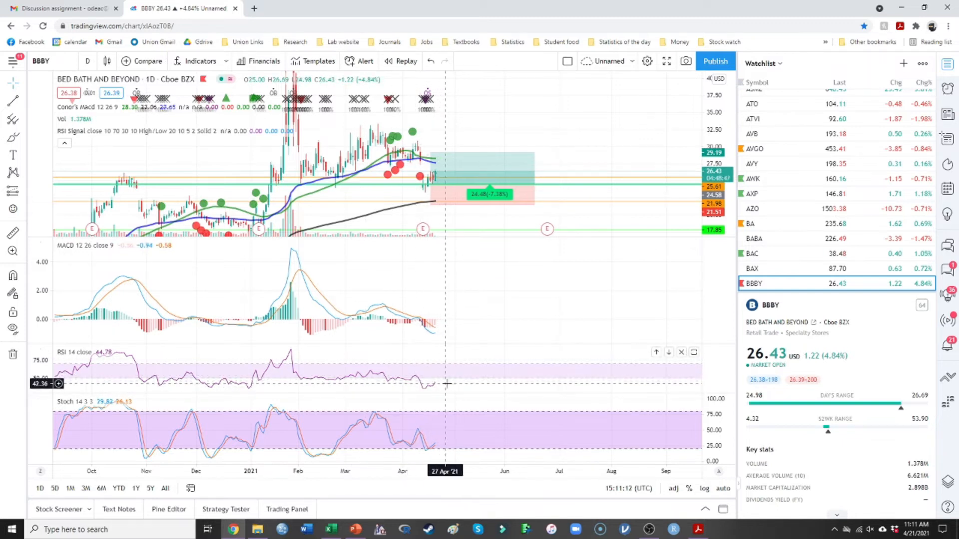
pyautogui.moveTo(446, 380)
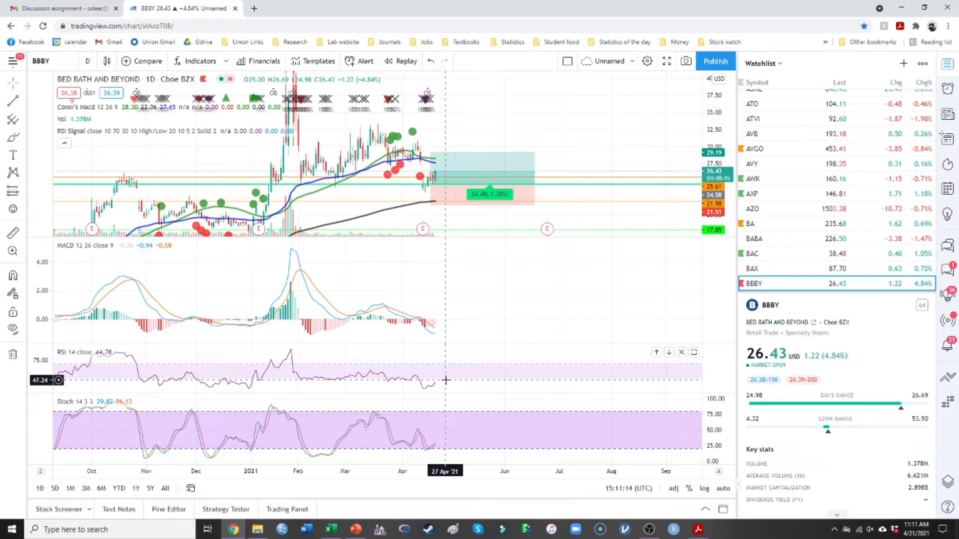
pyautogui.moveTo(436, 380)
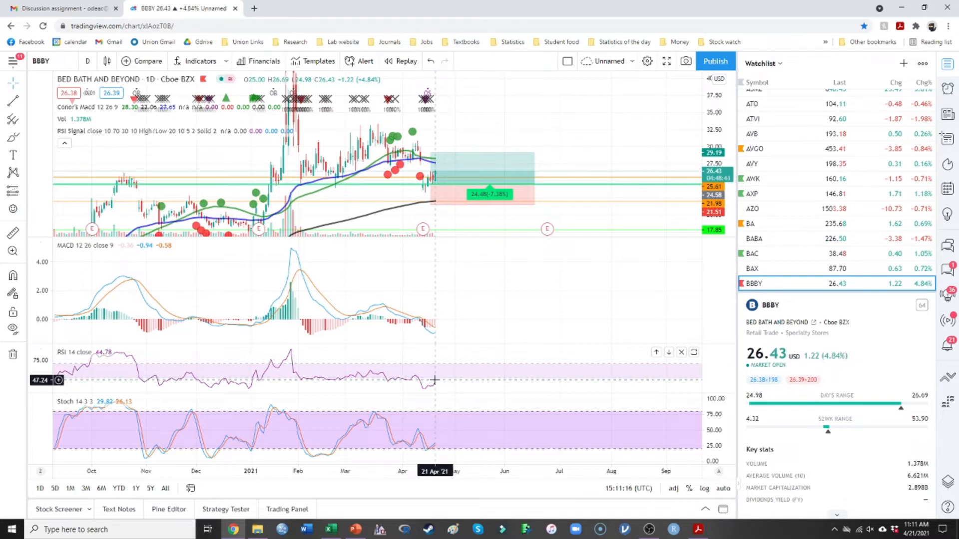
pyautogui.moveTo(427, 178)
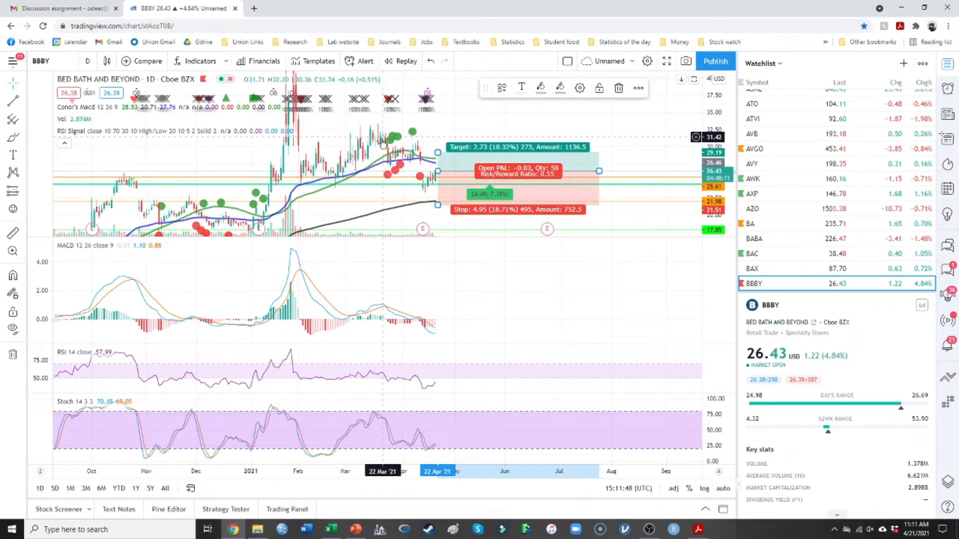
pyautogui.moveTo(327, 193)
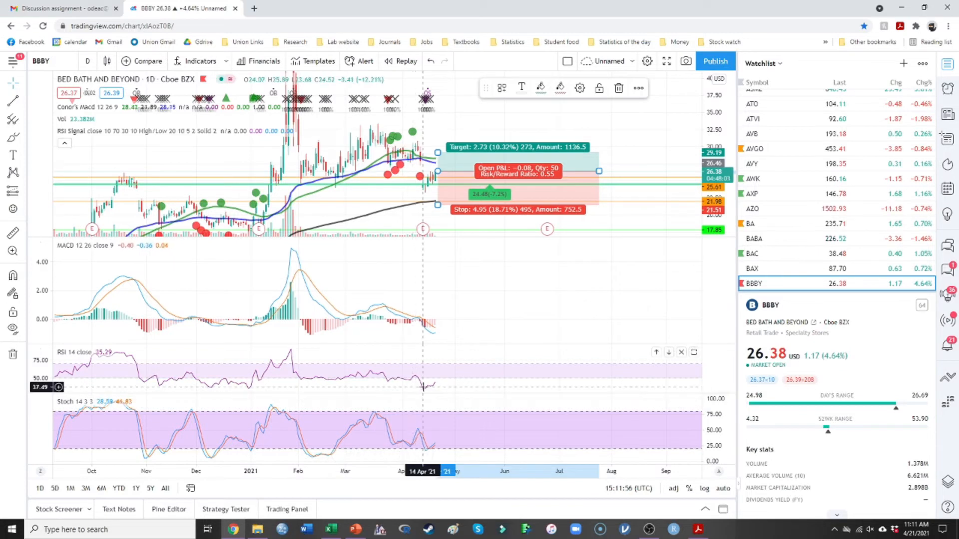
pyautogui.moveTo(458, 379)
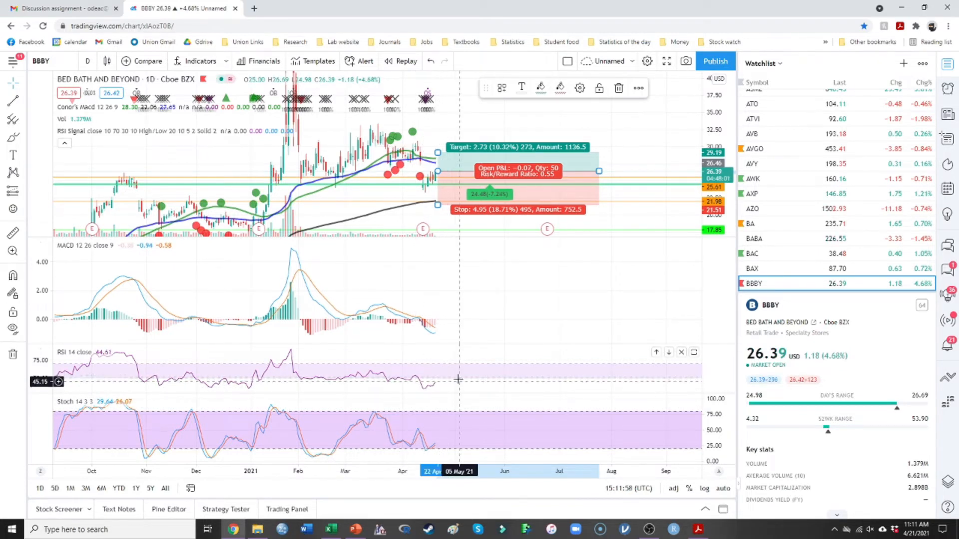
pyautogui.moveTo(446, 374)
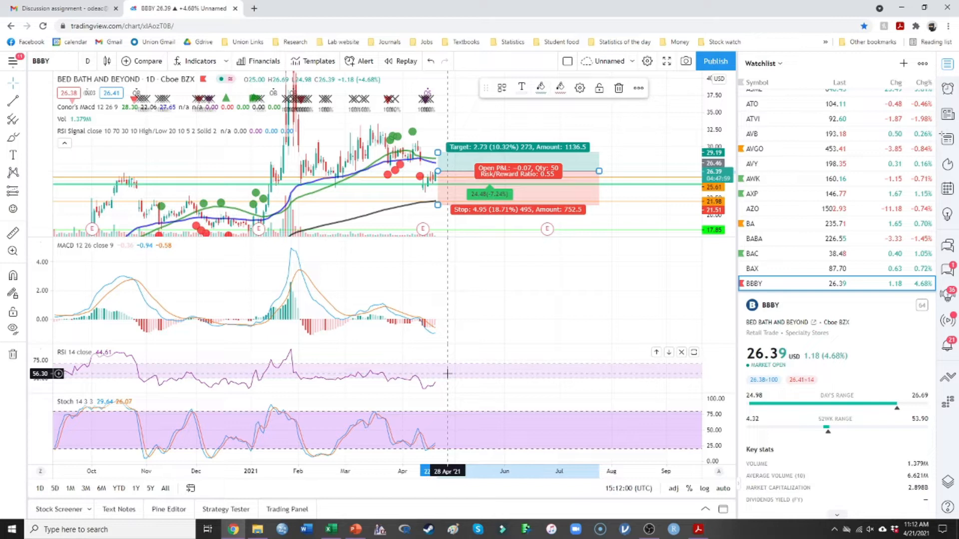
pyautogui.moveTo(573, 267)
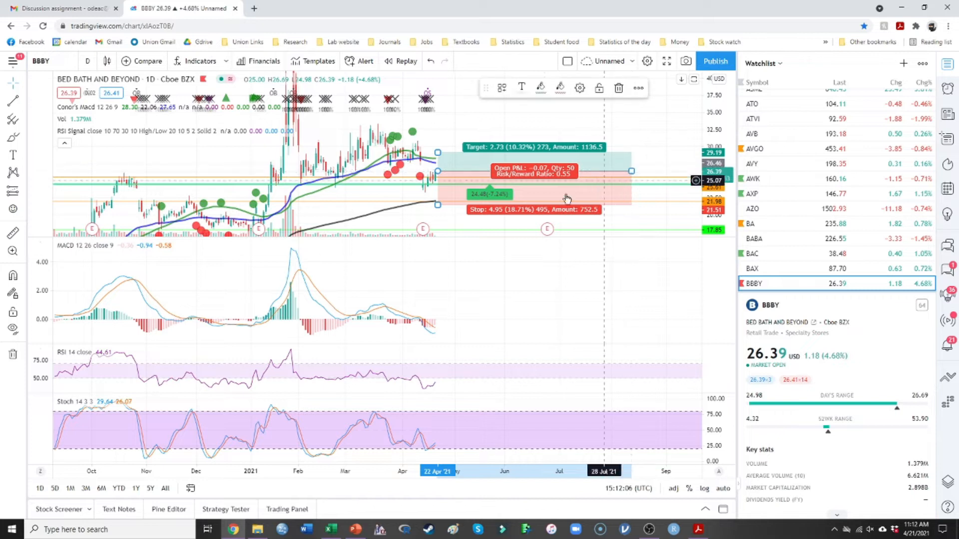
pyautogui.moveTo(420, 189)
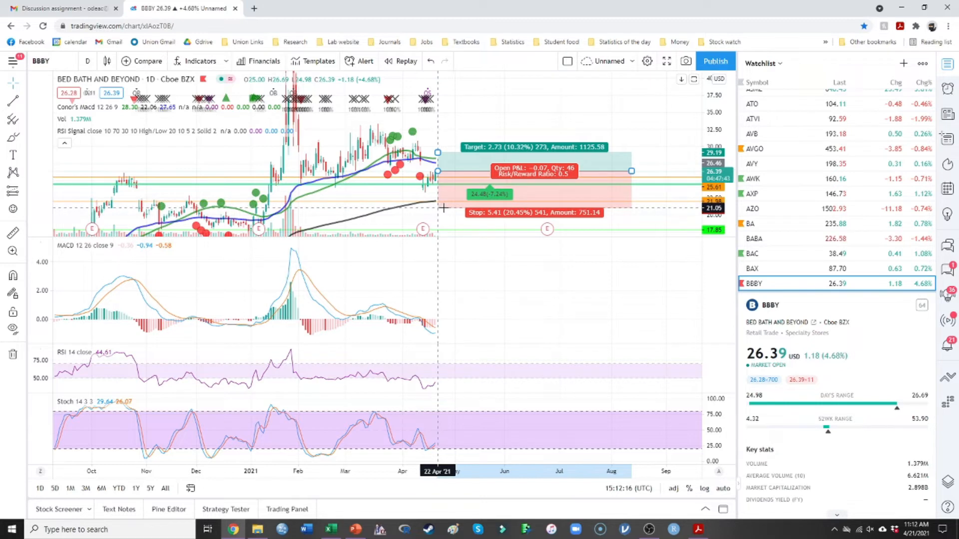
# - Drag the BBBY long position's stop level up toward the entry, to about 3.65
pyautogui.moveTo(444, 211); pyautogui.dragTo(452, 201)
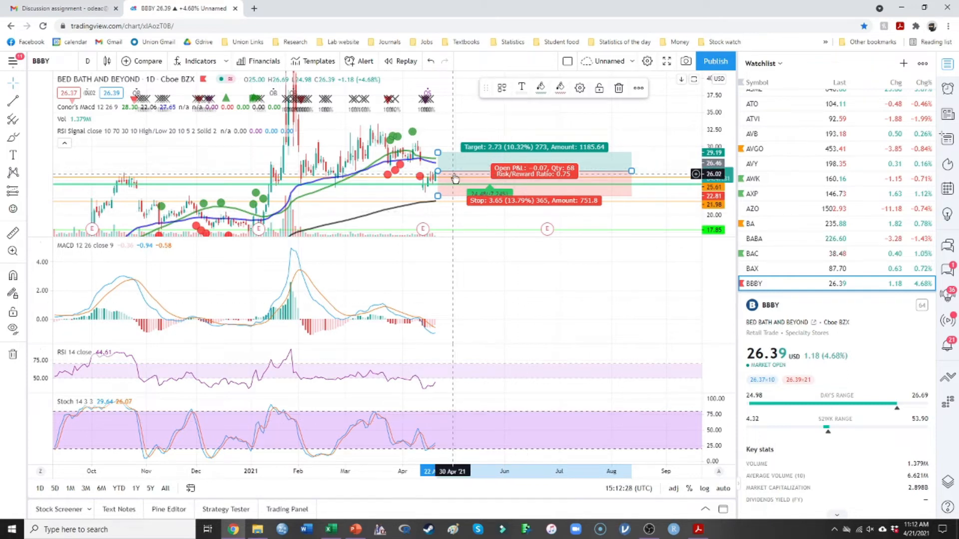
pyautogui.moveTo(407, 203)
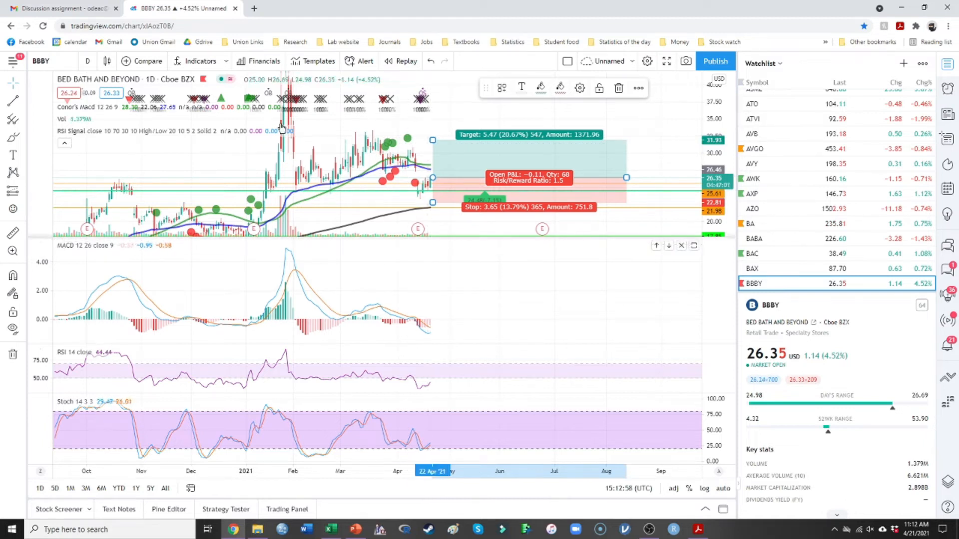
pyautogui.moveTo(360, 136)
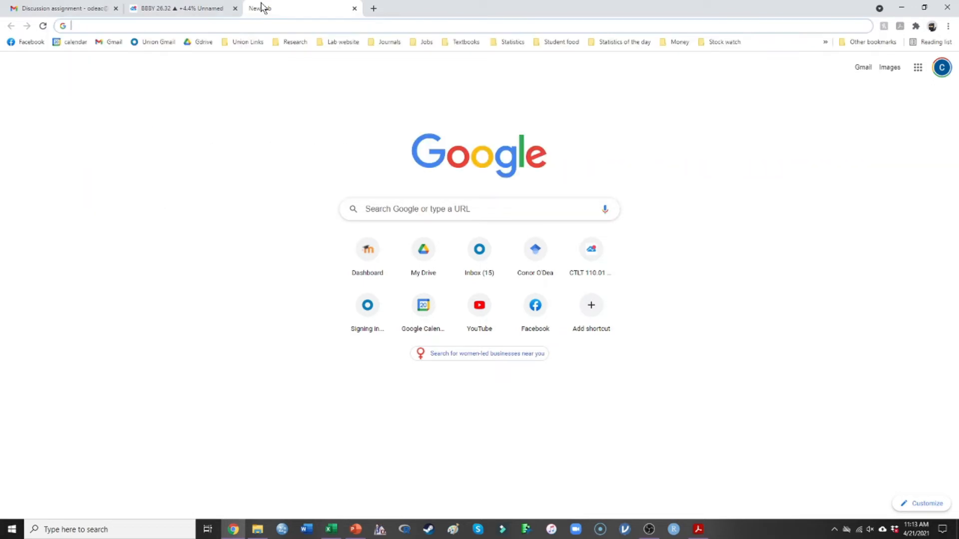
# - Search the web for 'yahoo finance' and go to the Yahoo Finance site
pyautogui.click(724, 42)
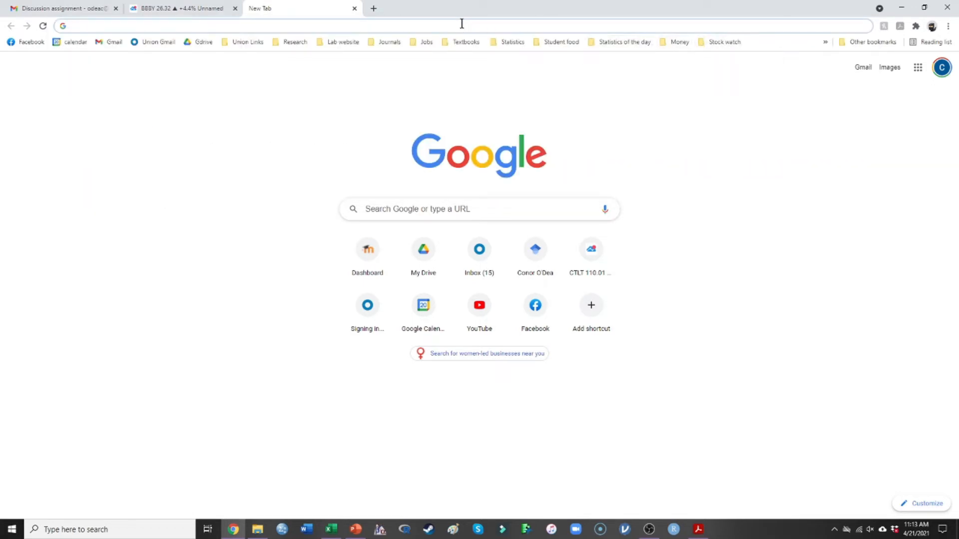
pyautogui.write('yahoo finance')
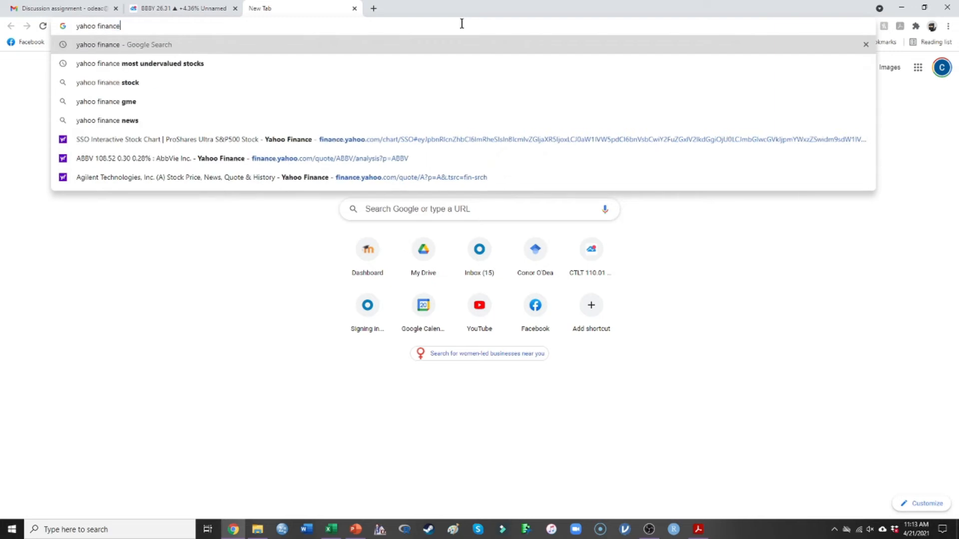
pyautogui.press('Enter')
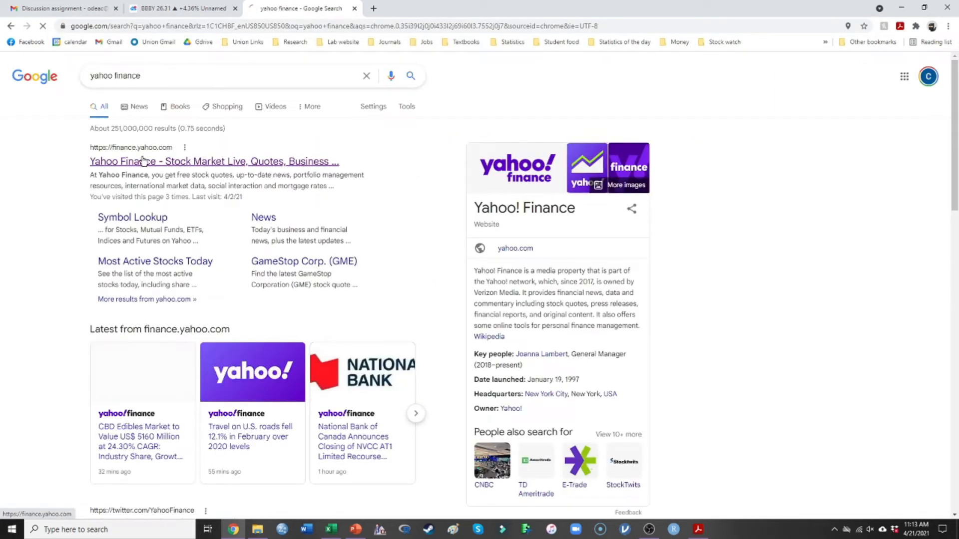
pyautogui.click(214, 161)
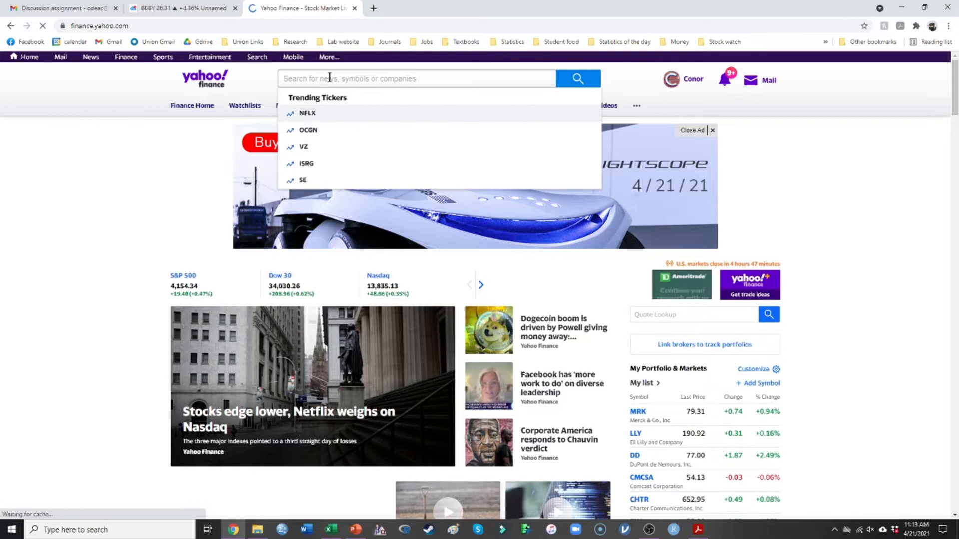
# - Look up BBBY on Yahoo Finance and scroll through its news and analyst price targets
pyautogui.write('bbby')
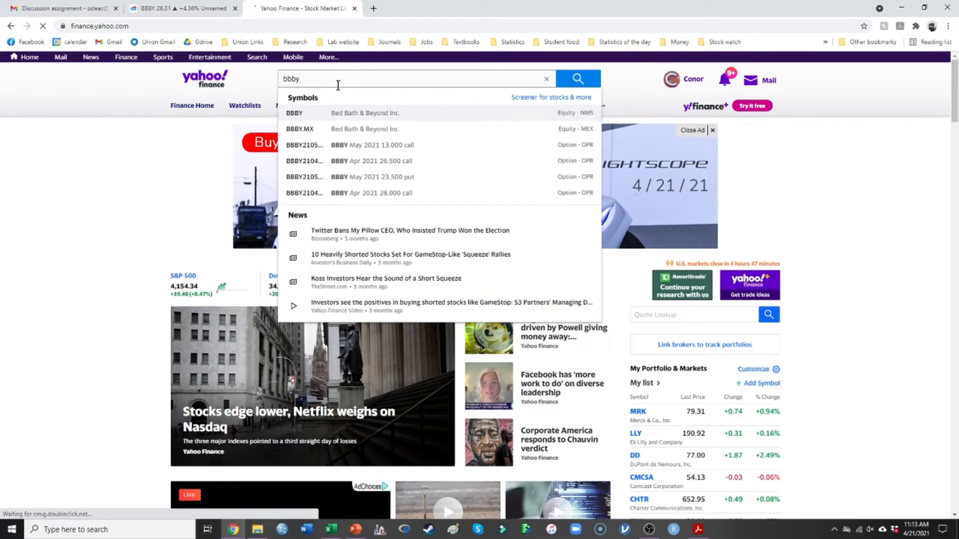
pyautogui.click(294, 113)
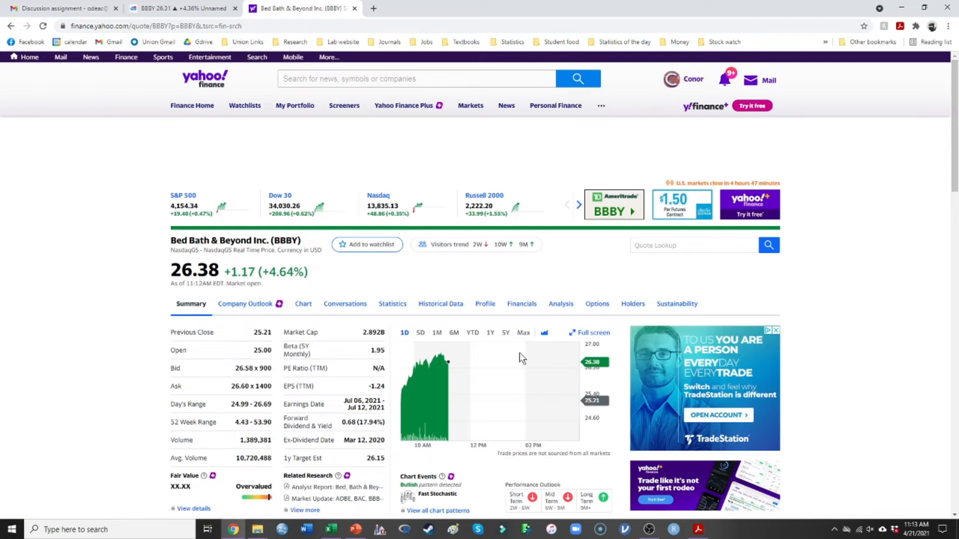
pyautogui.scroll(-3)
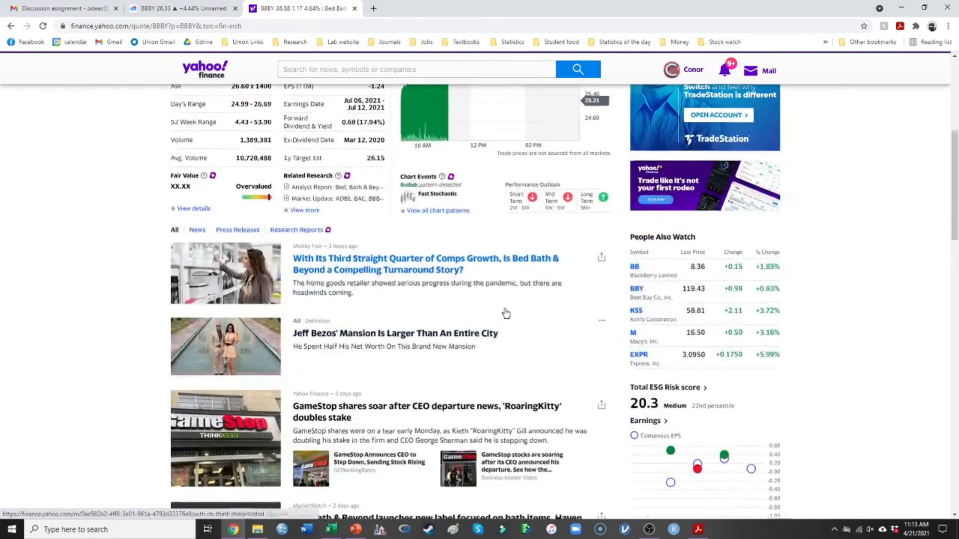
pyautogui.scroll(-3)
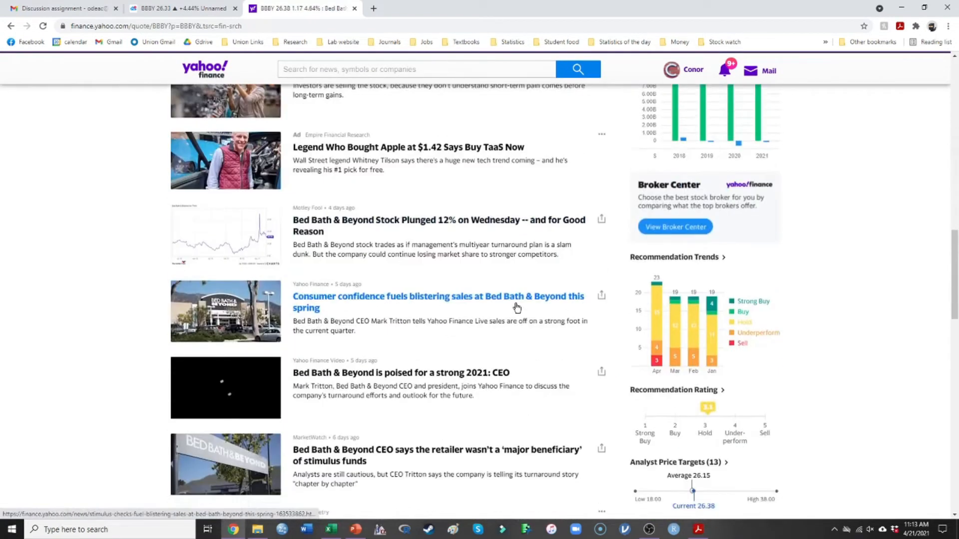
pyautogui.scroll(-3)
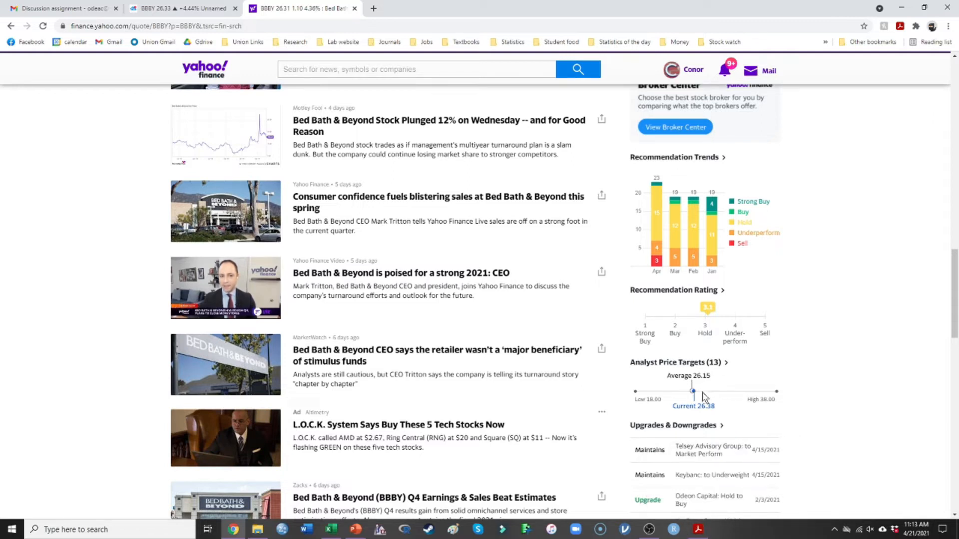
pyautogui.moveTo(310, 161)
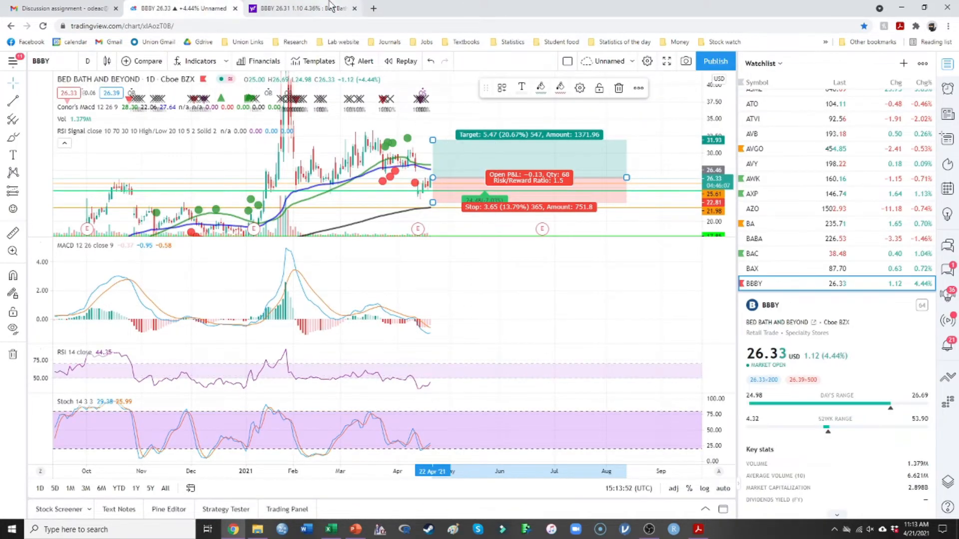
pyautogui.click(300, 8)
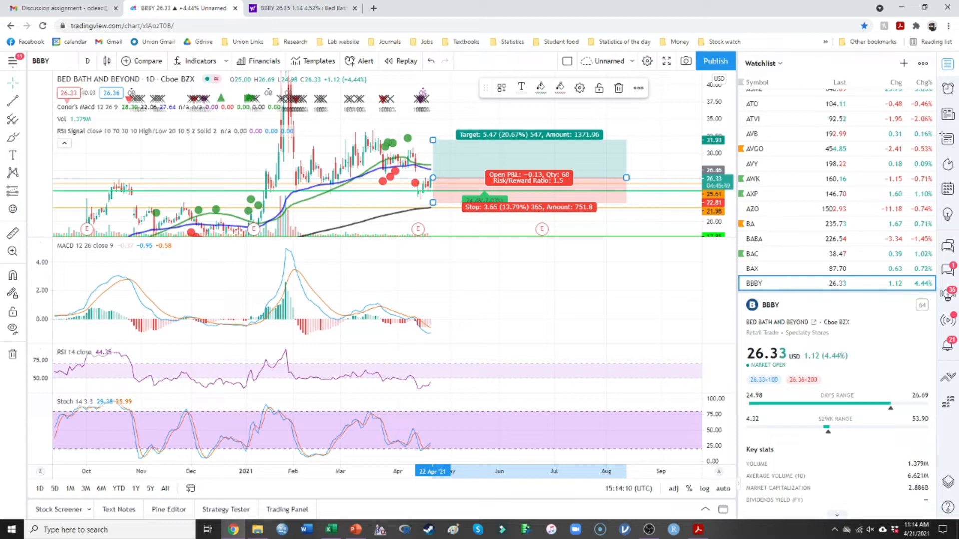
pyautogui.moveTo(415, 387)
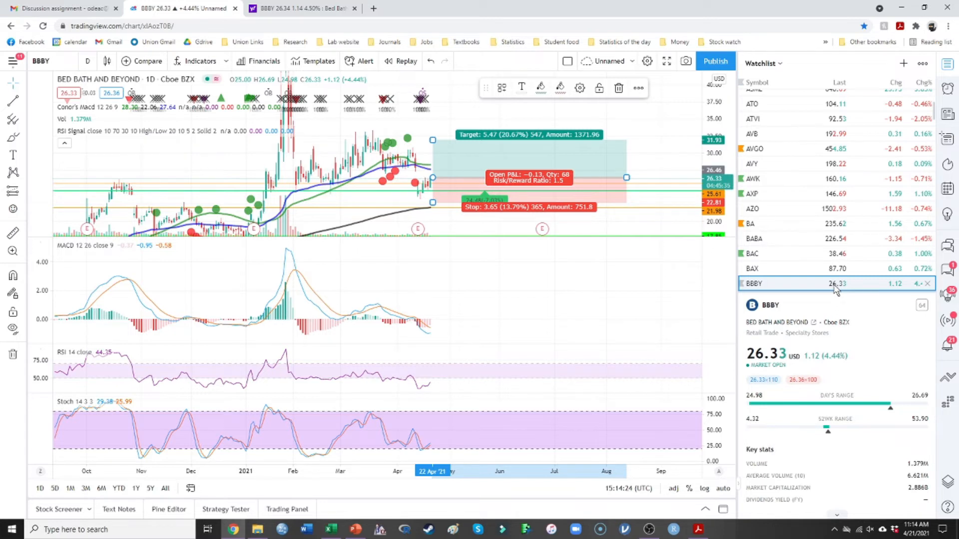
# - View the Best Buy, Becton Dickinson and Franklin Resources charts in turn
pyautogui.click(752, 282)
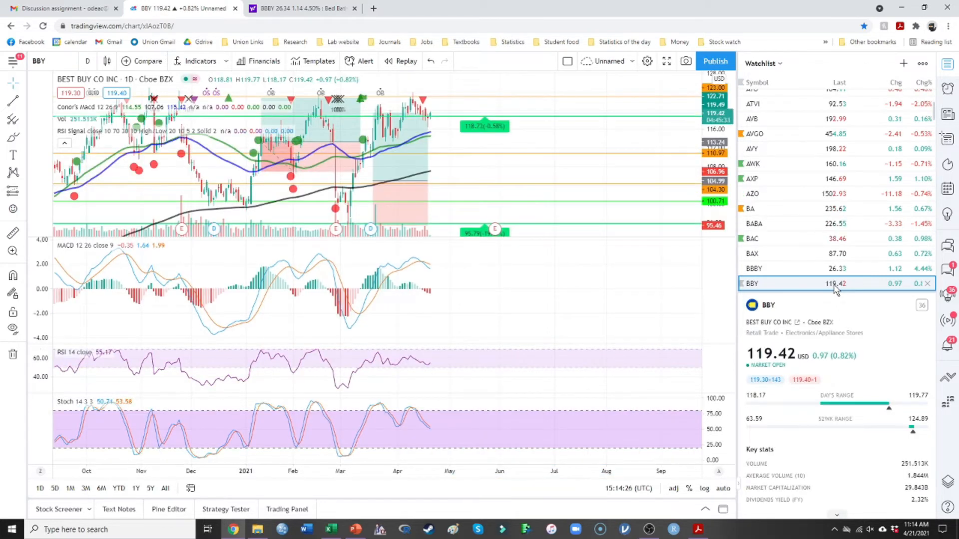
pyautogui.click(753, 283)
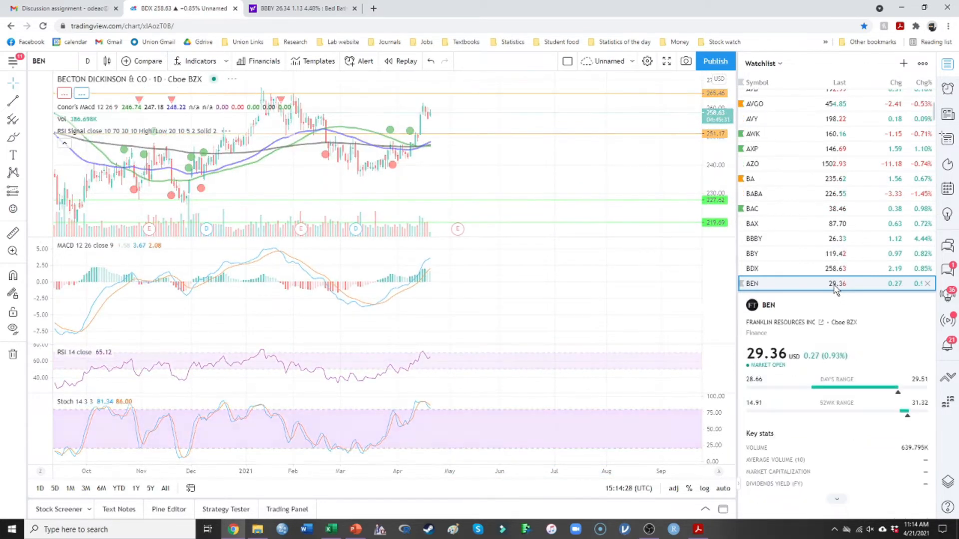
pyautogui.click(753, 282)
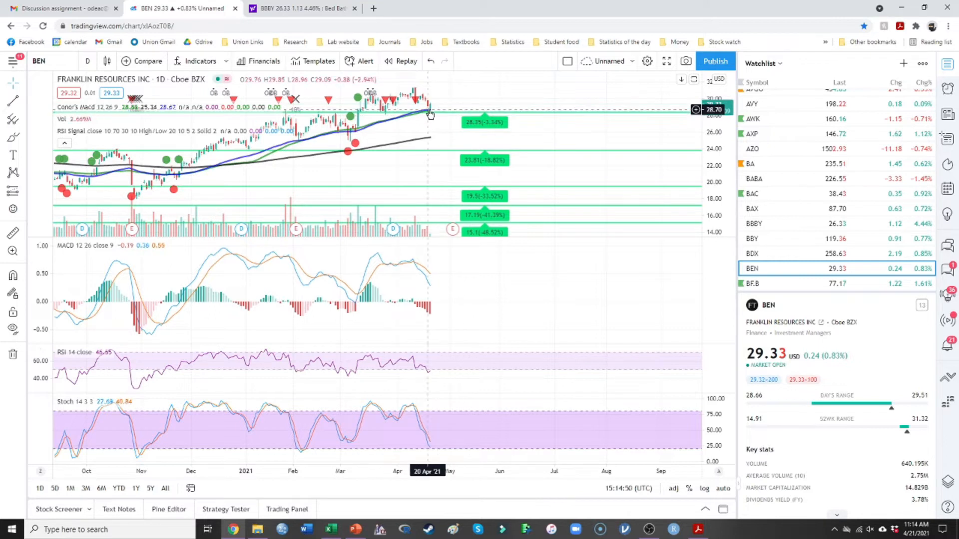
pyautogui.moveTo(409, 113)
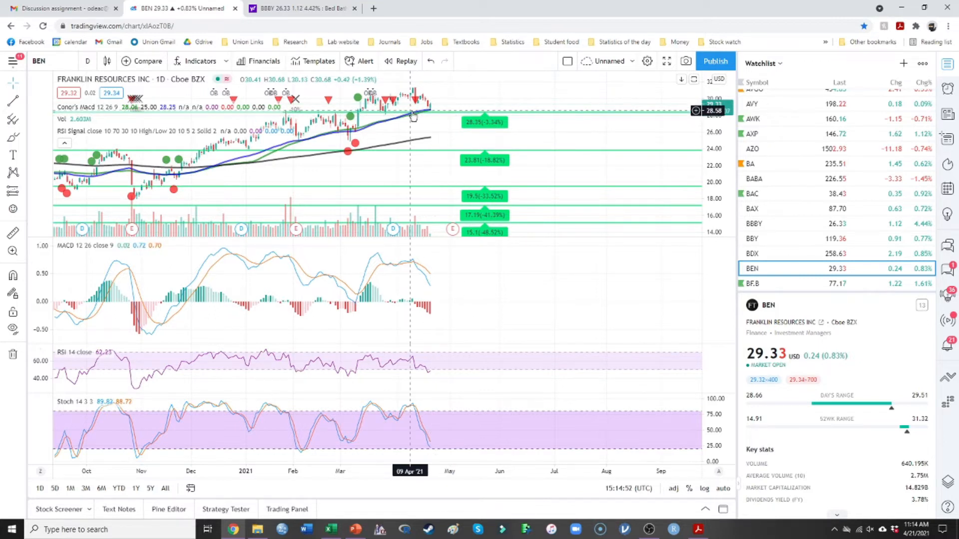
pyautogui.moveTo(31, 343)
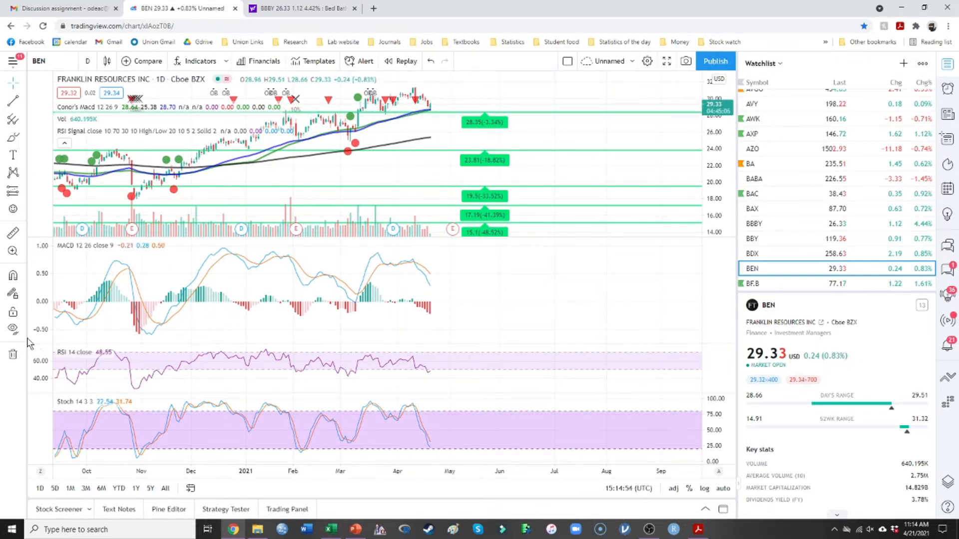
pyautogui.moveTo(421, 418)
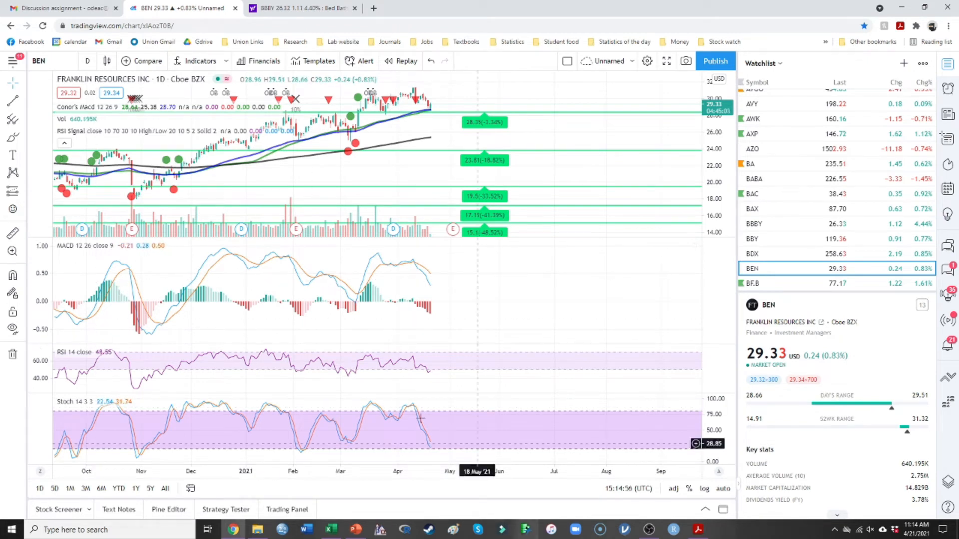
pyautogui.moveTo(790, 273)
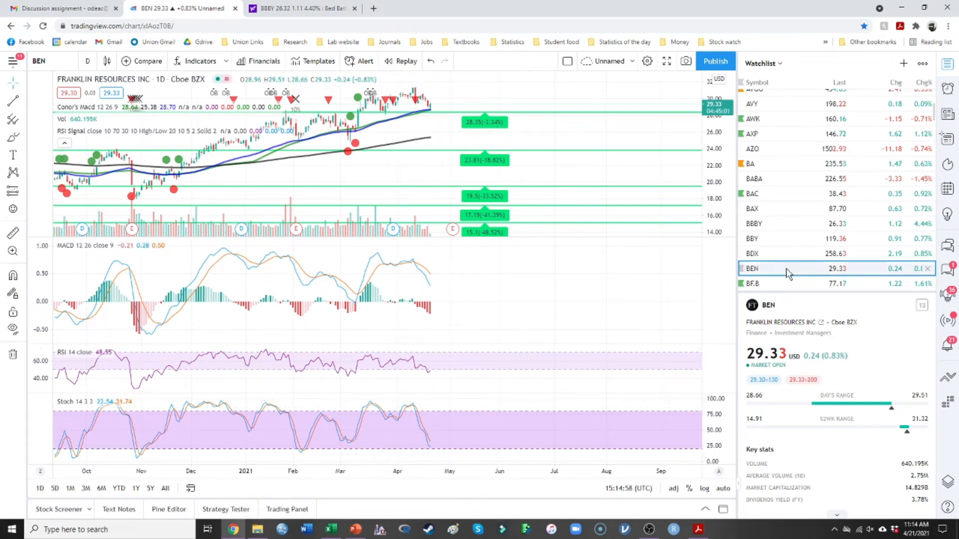
# - Review the Brown-Forman, Baidu and Biogen charts, then move to the next watchlist stock
pyautogui.click(753, 283)
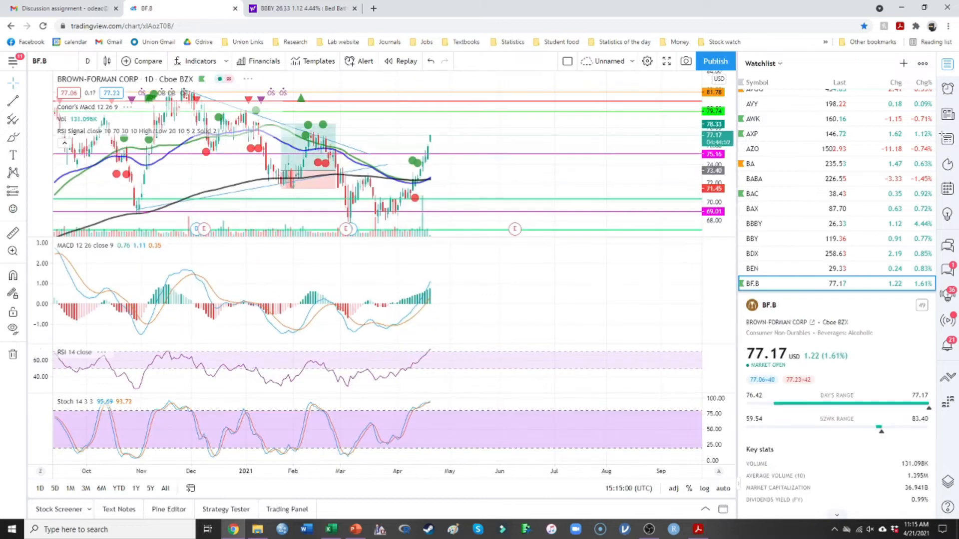
pyautogui.click(753, 283)
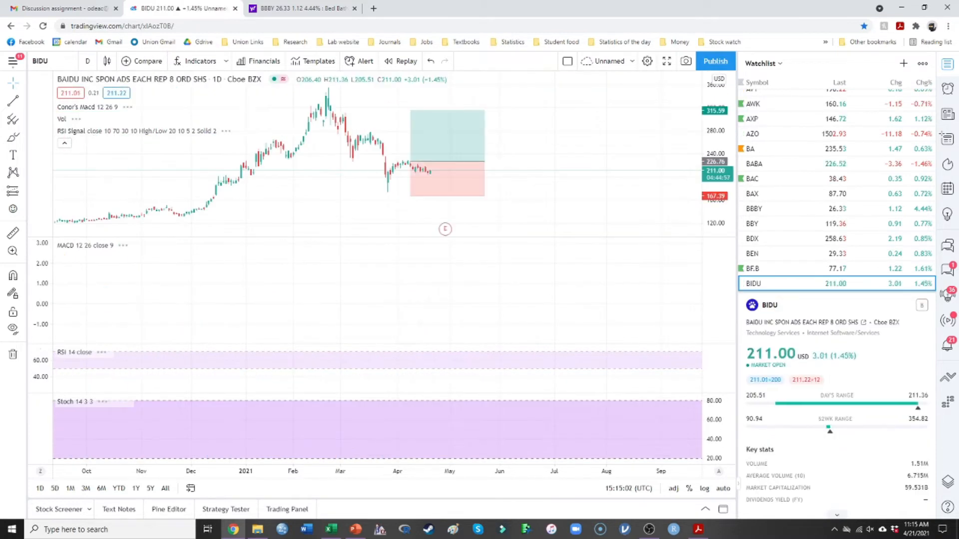
pyautogui.click(753, 267)
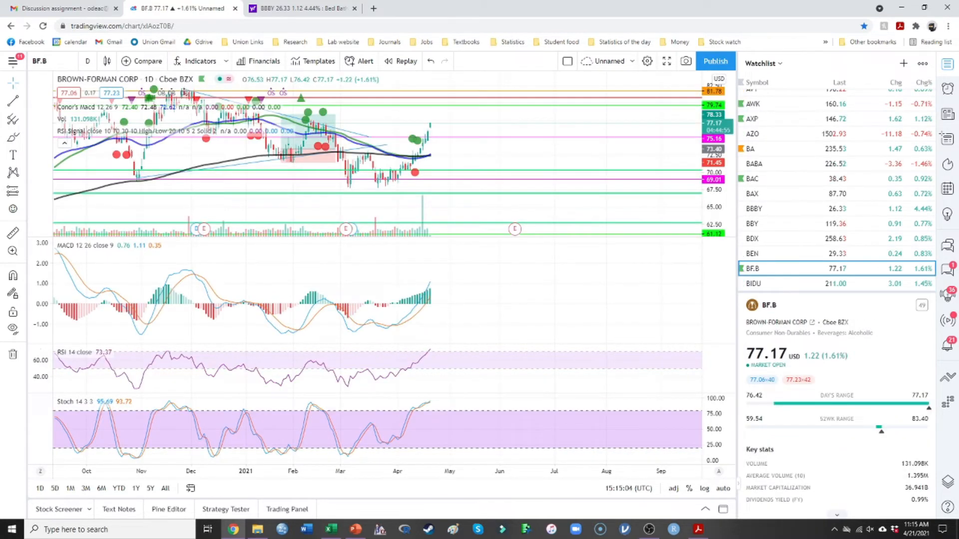
pyautogui.click(753, 283)
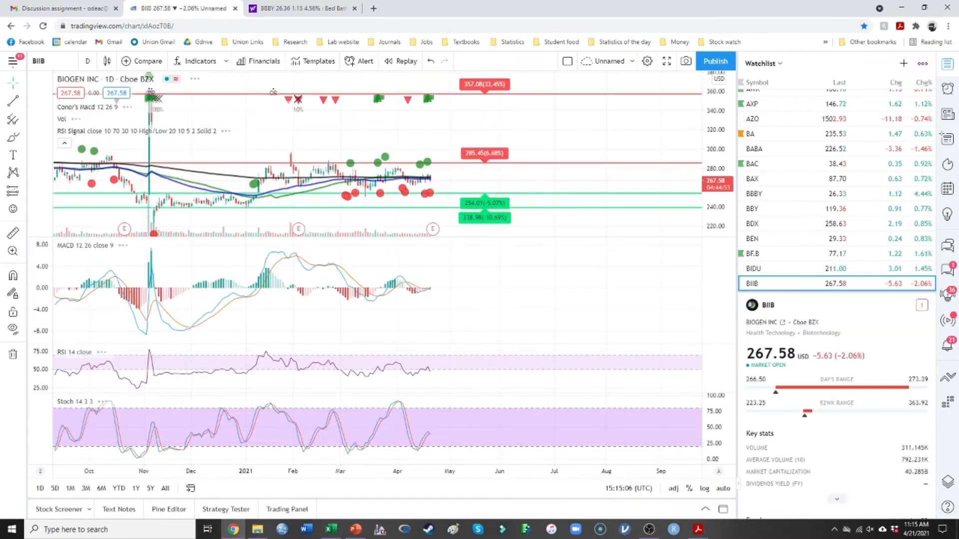
pyautogui.click(751, 282)
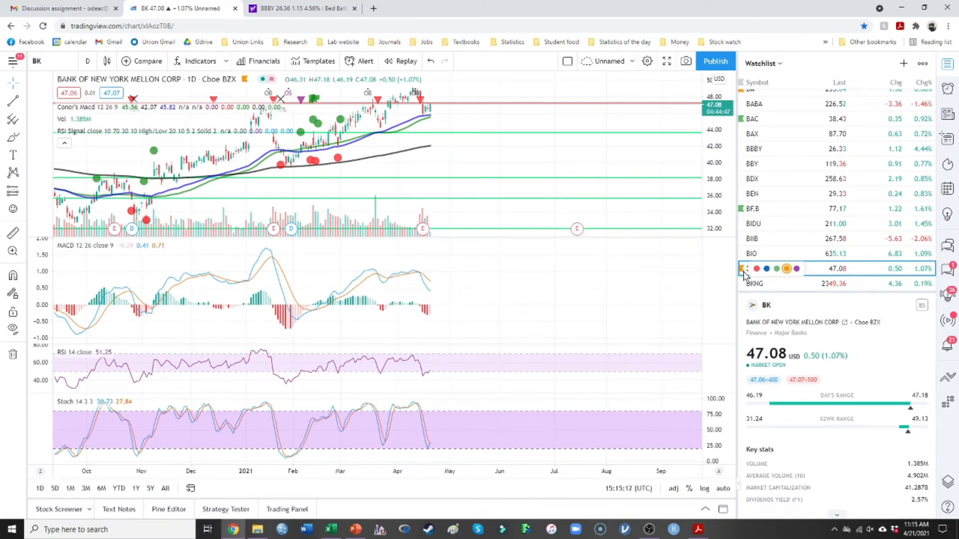
# - Step through Booking Holdings, Baker Hughes and Ball Corp charts on to Bristol-Myers Squibb
pyautogui.click(755, 282)
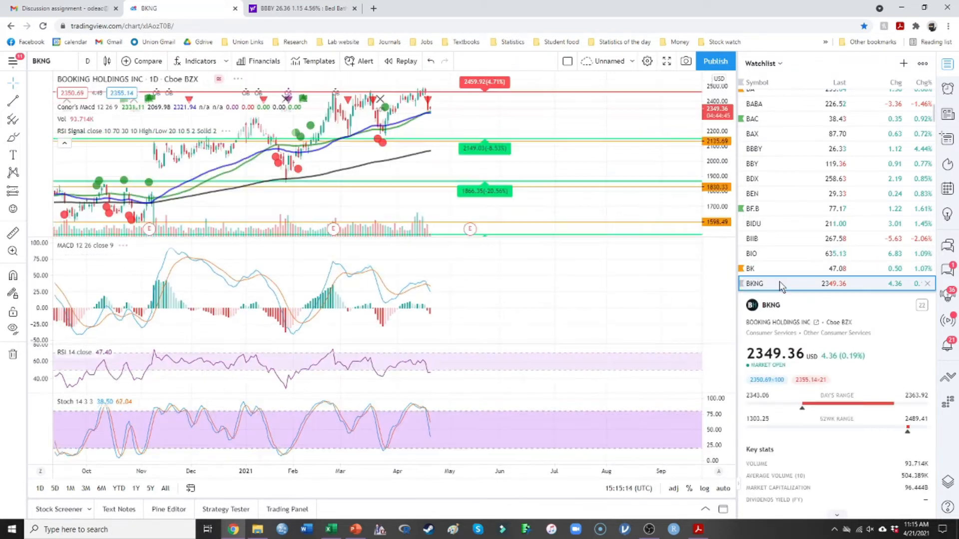
pyautogui.click(751, 283)
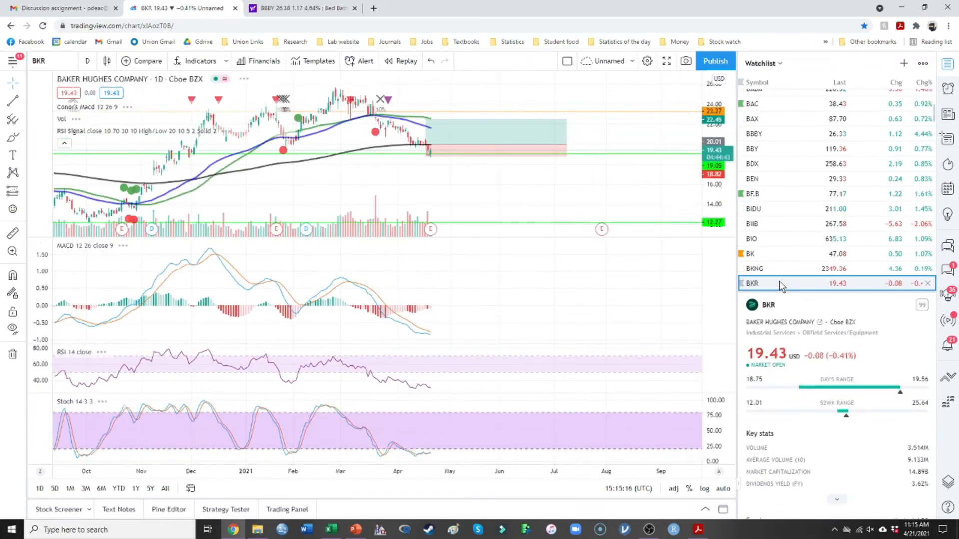
pyautogui.click(751, 268)
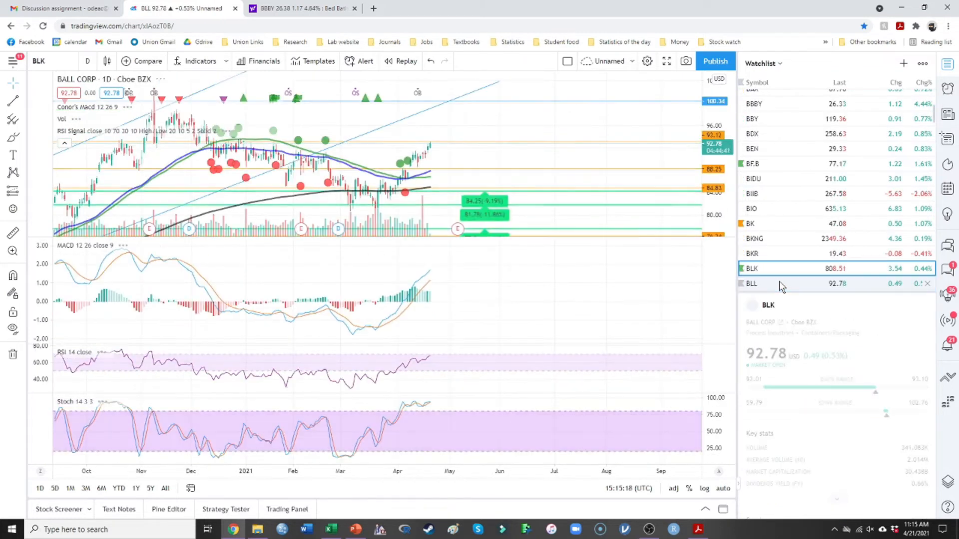
pyautogui.click(751, 253)
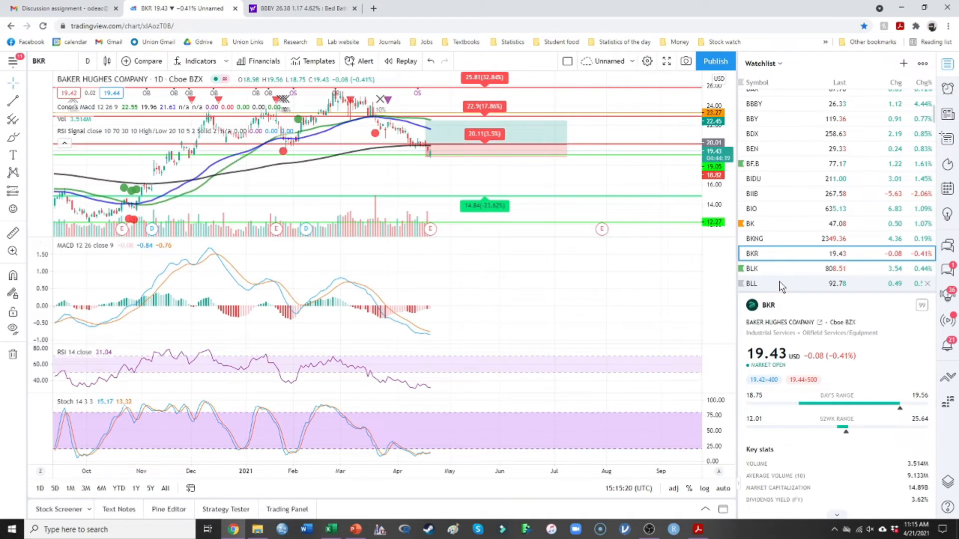
pyautogui.moveTo(751, 260)
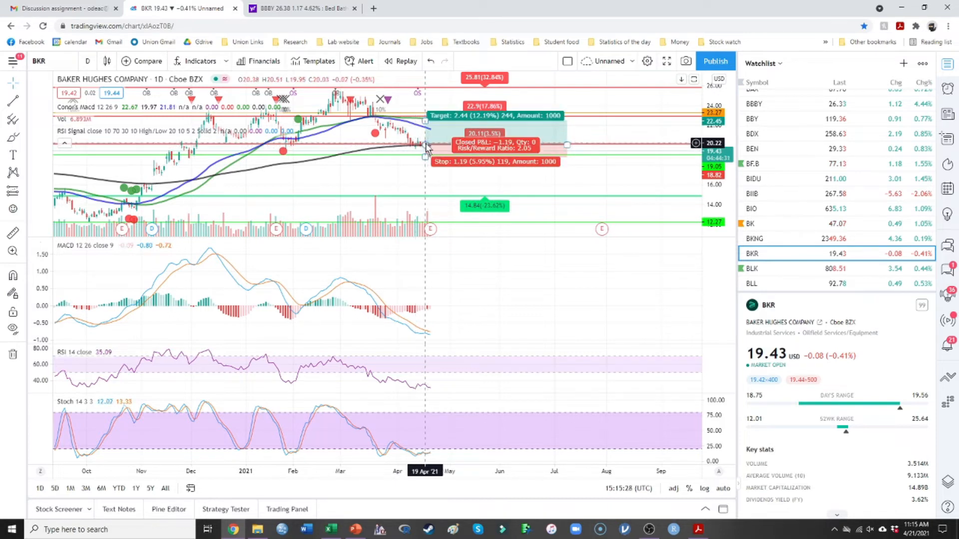
pyautogui.click(752, 269)
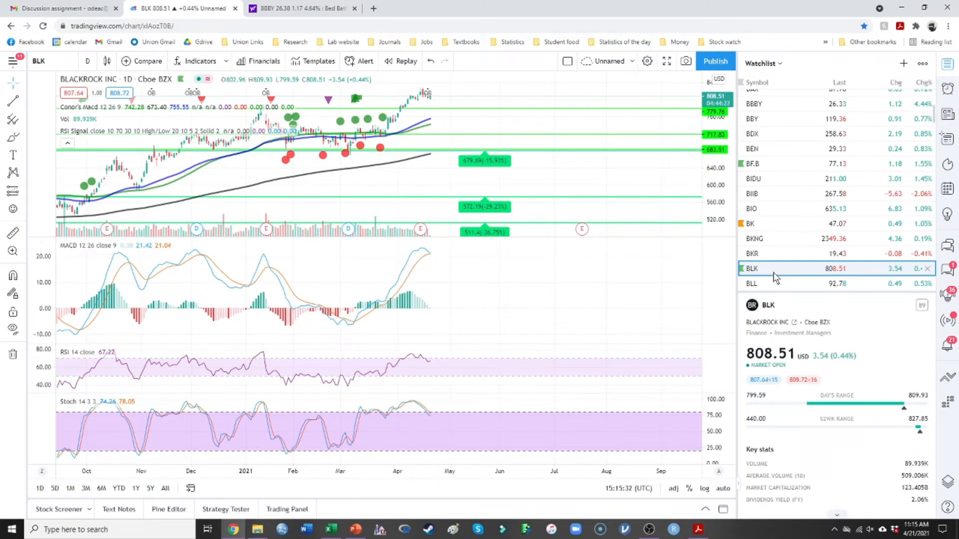
pyautogui.click(751, 282)
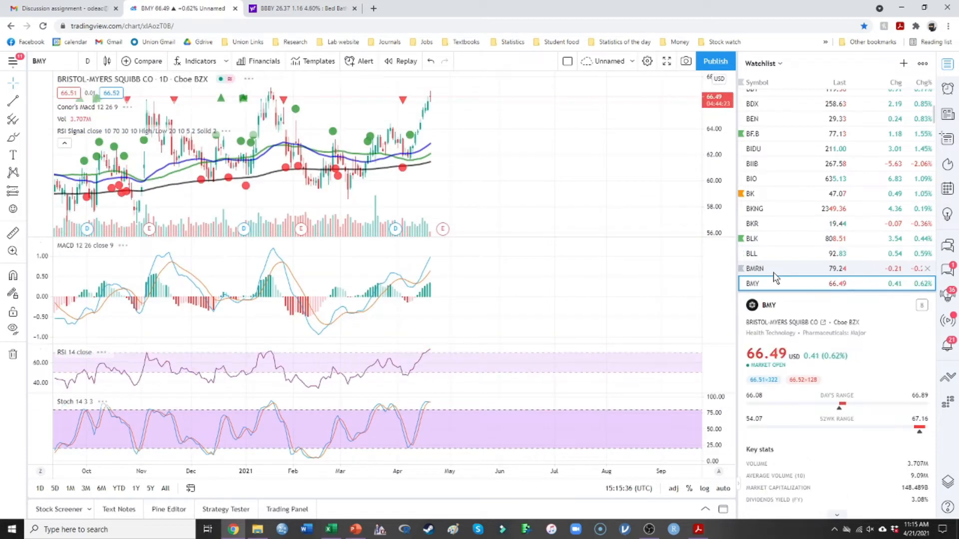
# - Continue through Broadridge, BorgWarner and Boston Properties to the Conagra Brands (CAG) chart
pyautogui.click(752, 282)
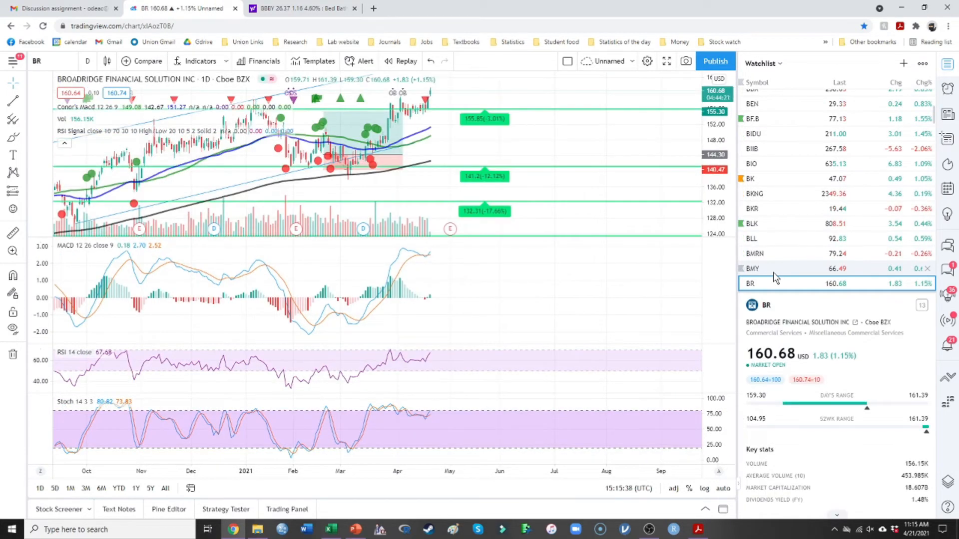
pyautogui.click(755, 283)
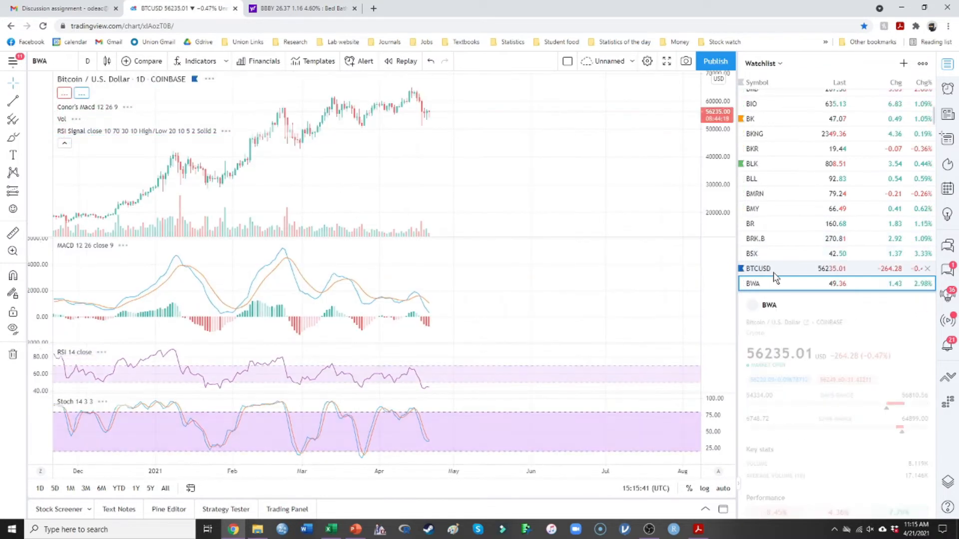
pyautogui.click(758, 268)
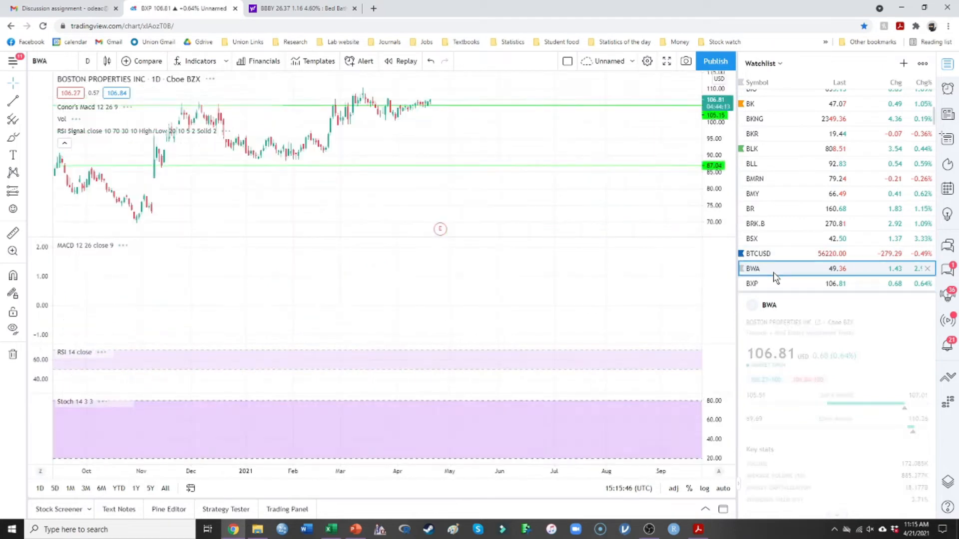
pyautogui.click(752, 269)
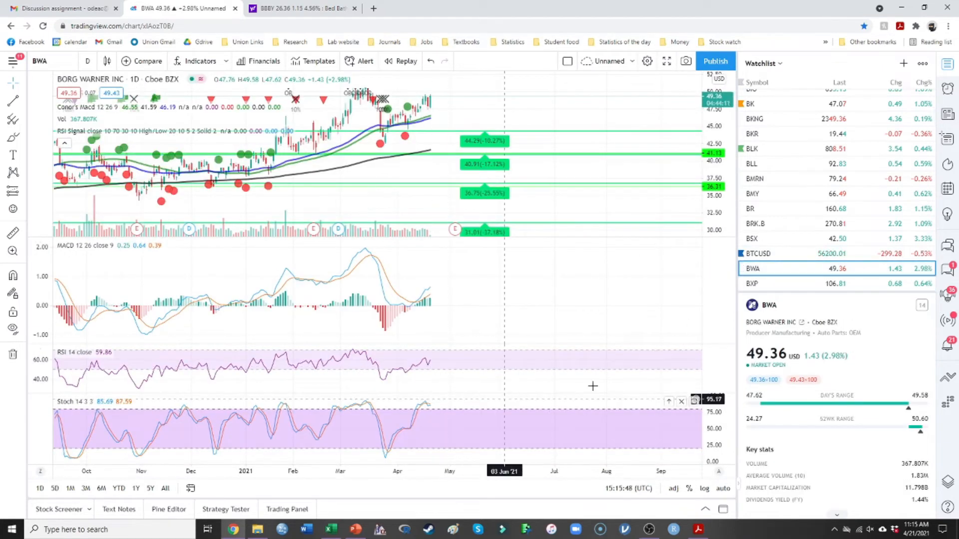
pyautogui.click(753, 282)
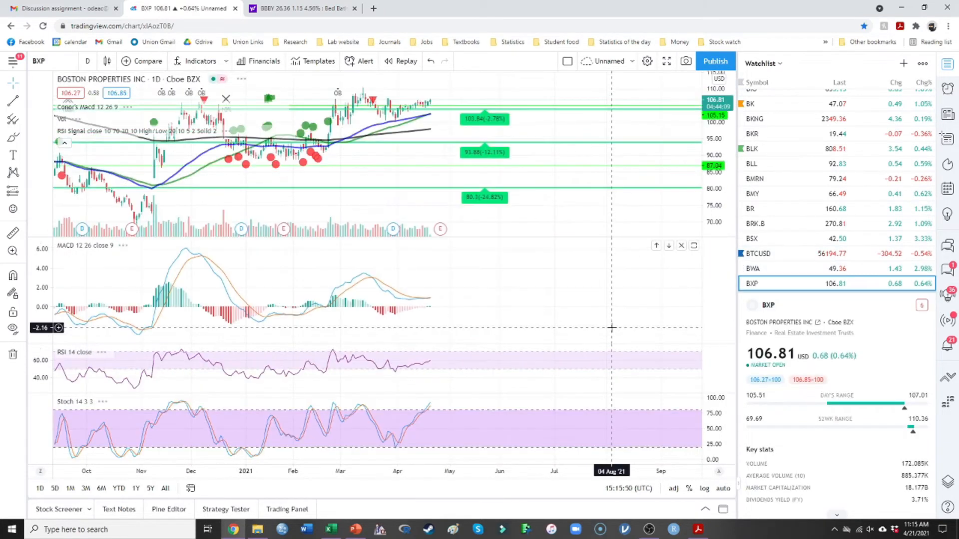
pyautogui.click(753, 282)
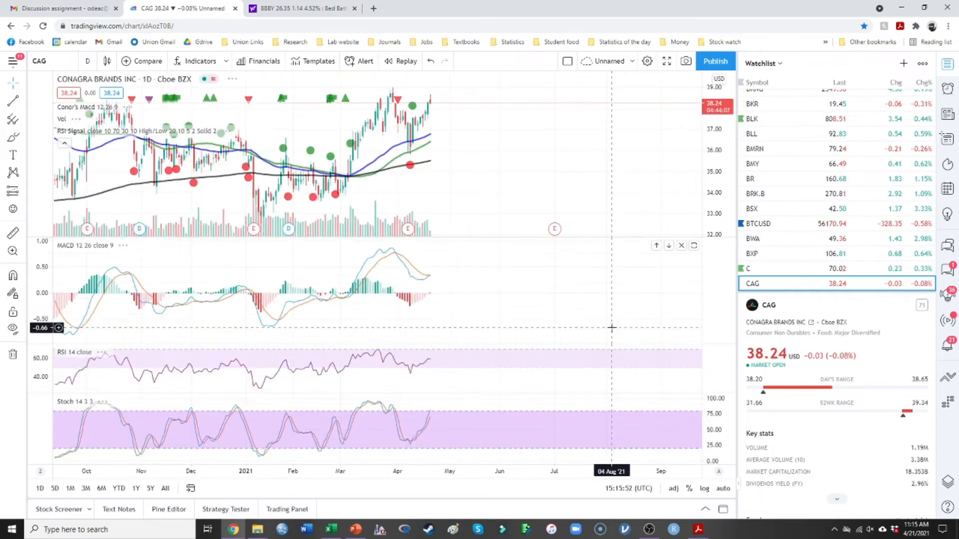
pyautogui.click(752, 269)
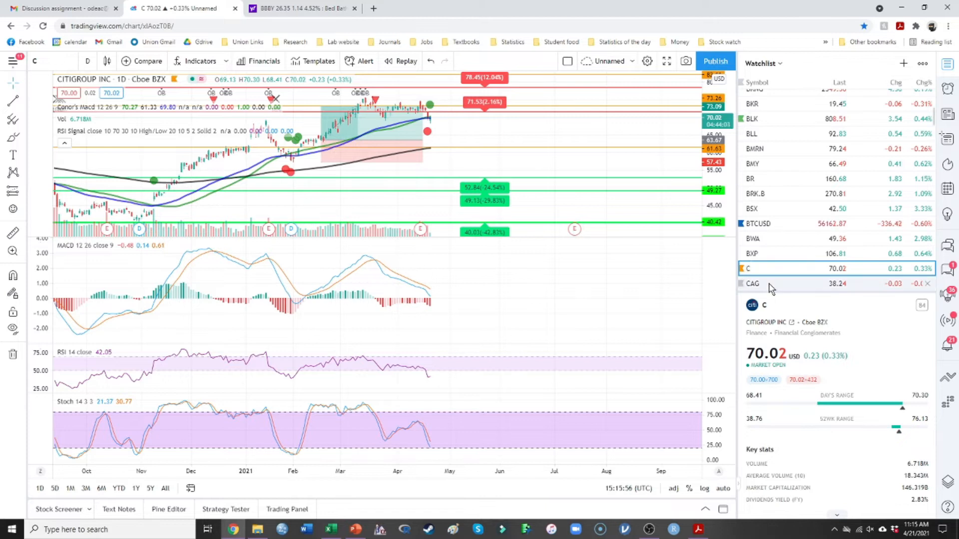
pyautogui.click(752, 282)
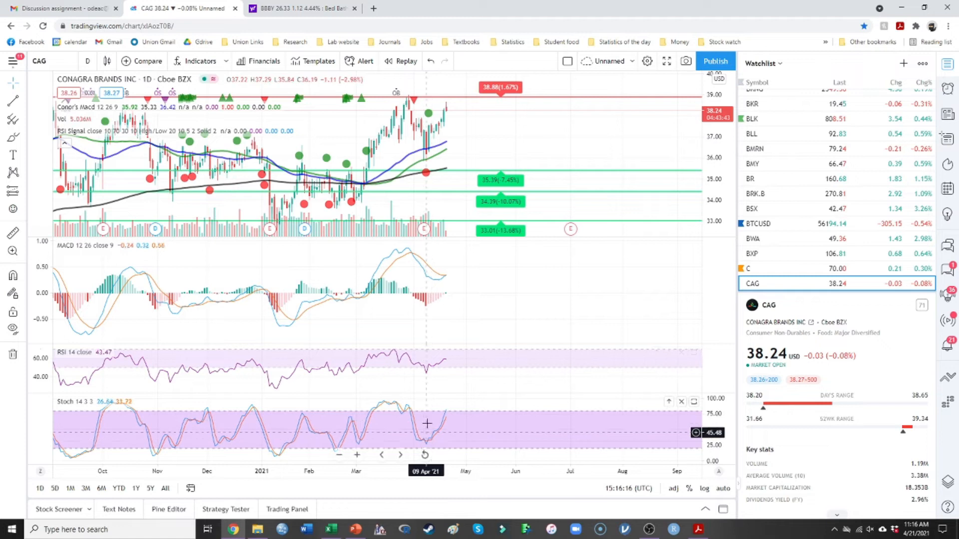
pyautogui.moveTo(444, 432)
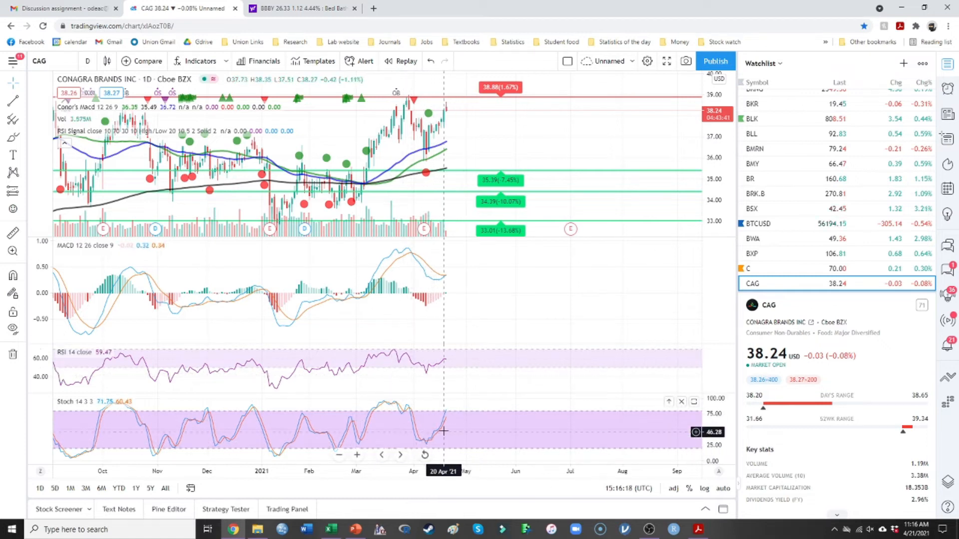
pyautogui.moveTo(369, 389)
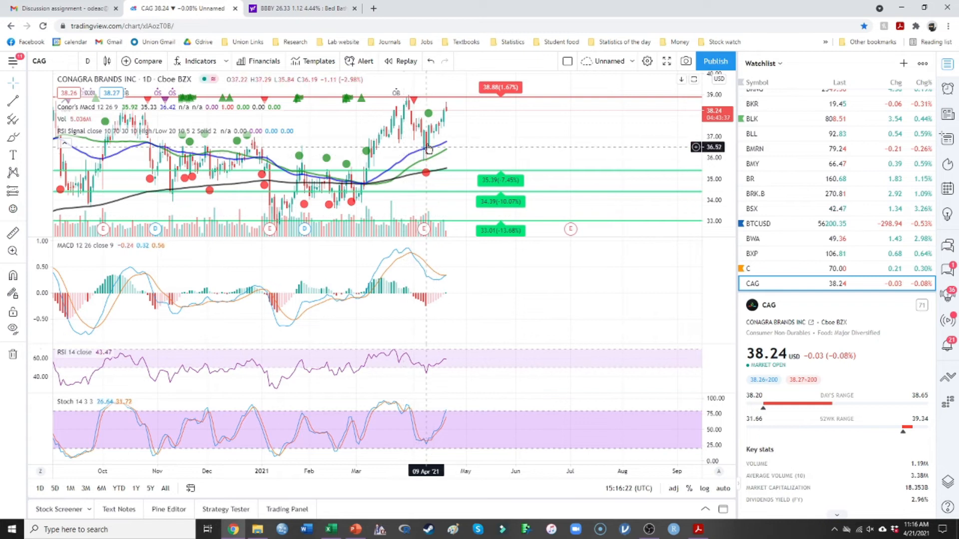
pyautogui.moveTo(418, 146)
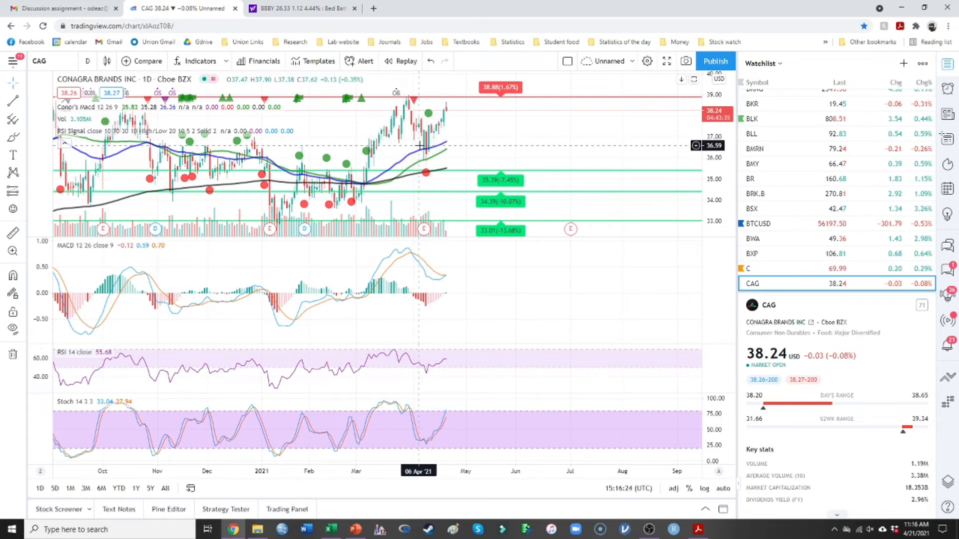
pyautogui.moveTo(444, 153)
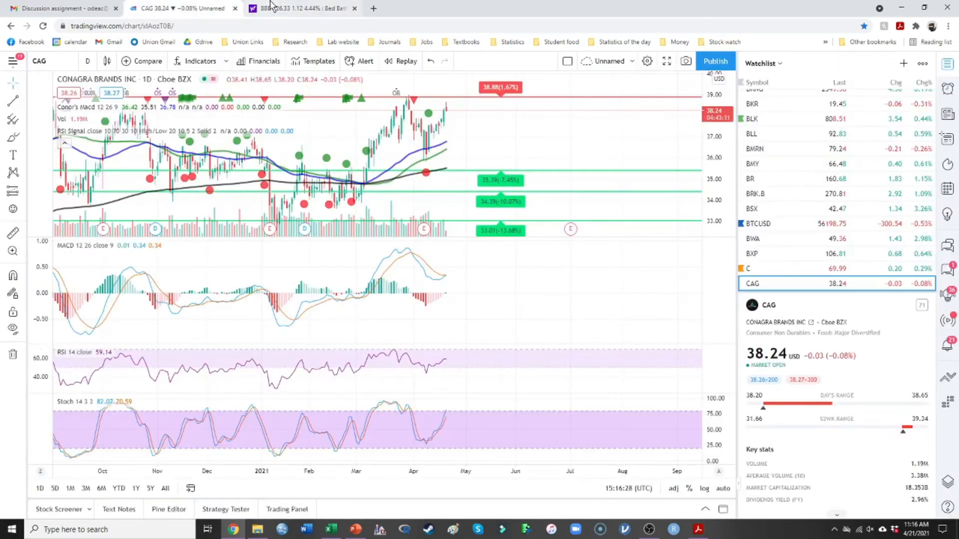
# - Look up the Conagra Brands (CAG) quote on Yahoo Finance and scroll through its news
pyautogui.click(299, 8)
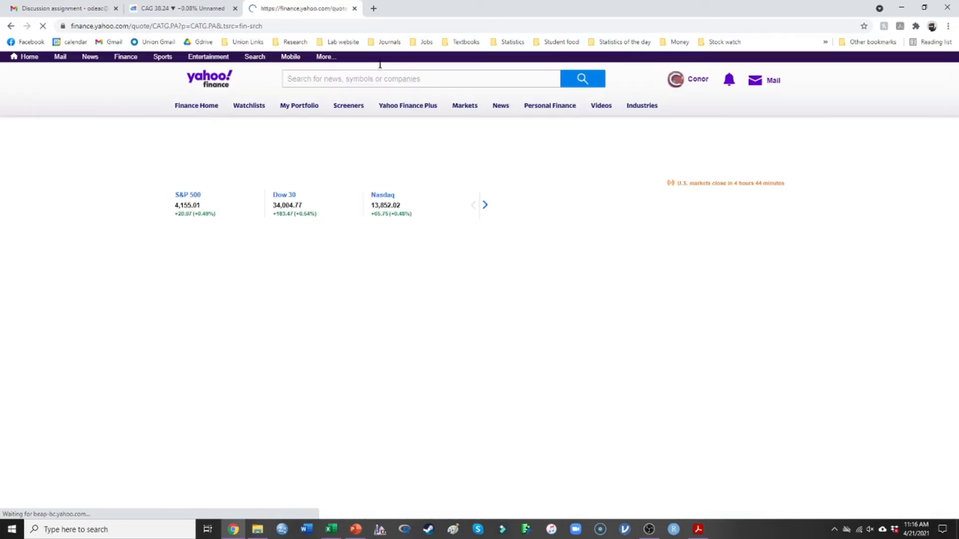
pyautogui.click(419, 77)
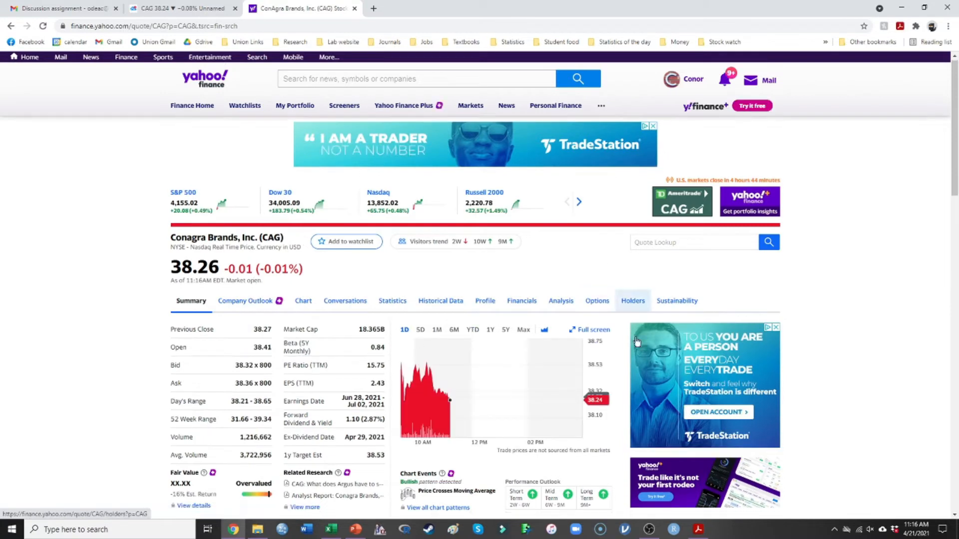
pyautogui.scroll(-3)
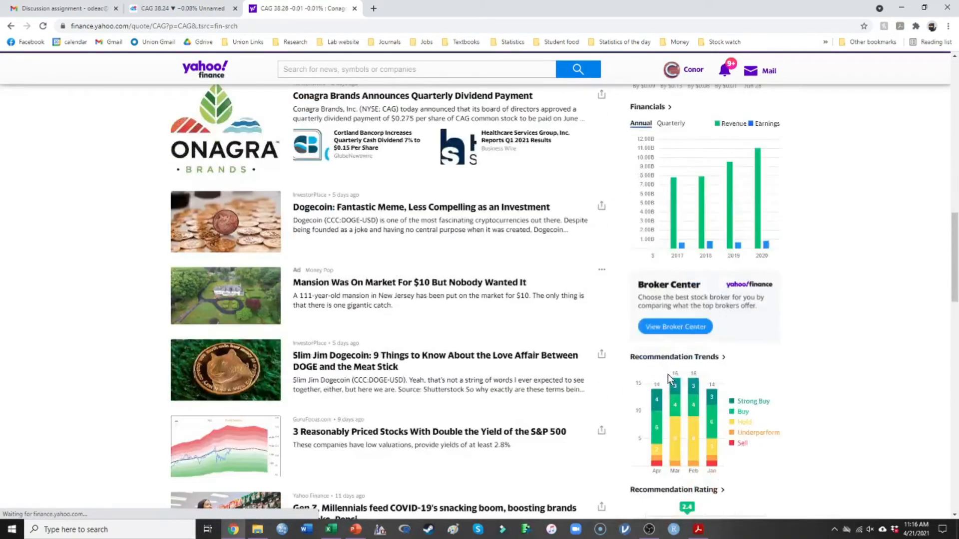
pyautogui.scroll(-3)
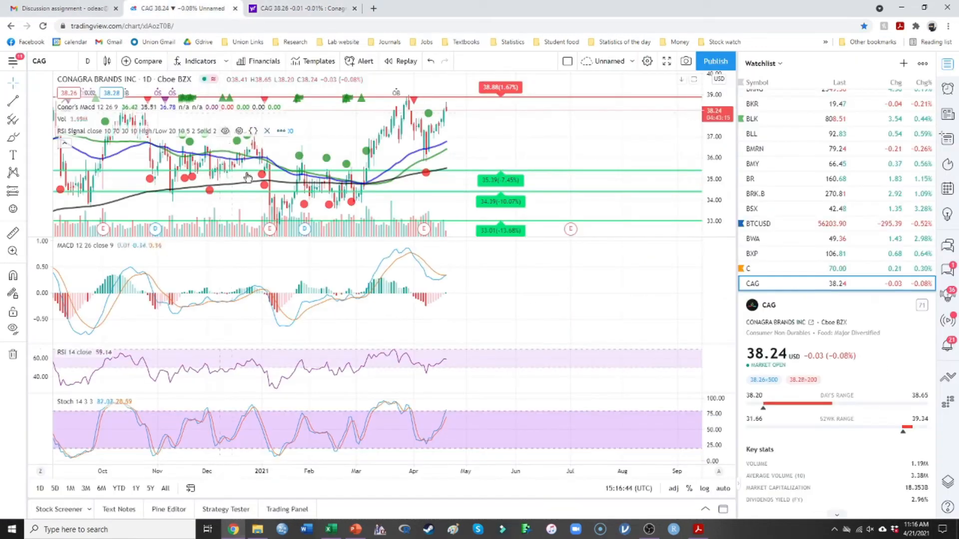
# - View the Cardinal Health, Chubb, CBRE Group and Crown Castle charts in turn
pyautogui.click(753, 283)
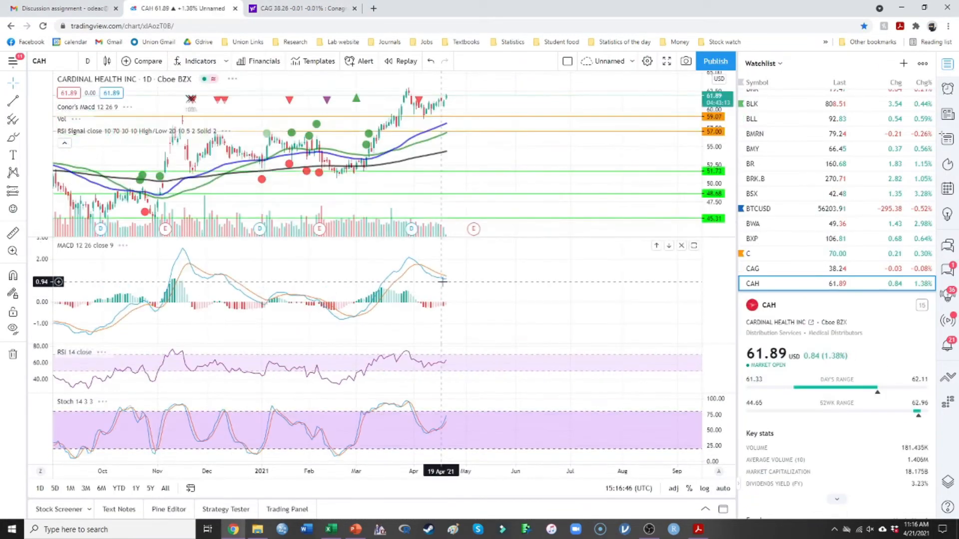
pyautogui.moveTo(444, 282)
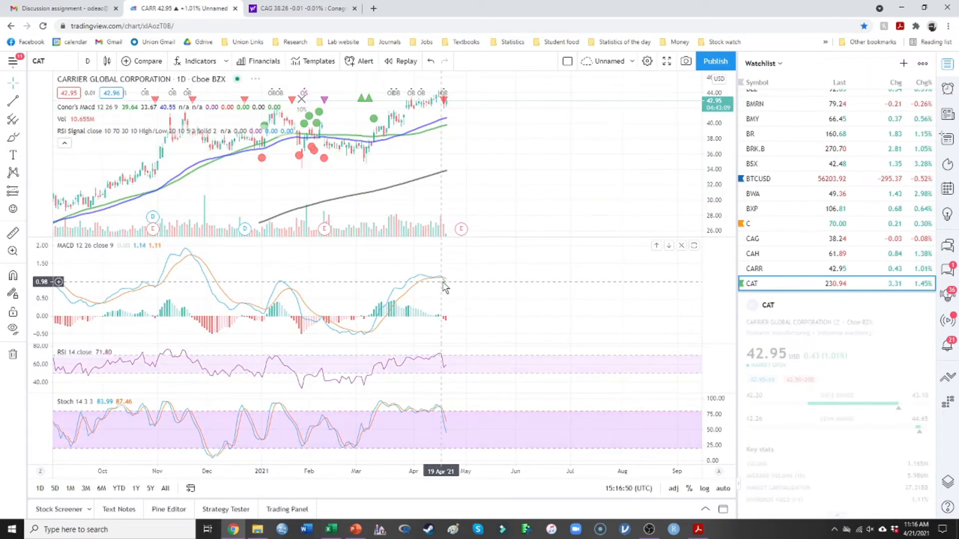
pyautogui.click(752, 283)
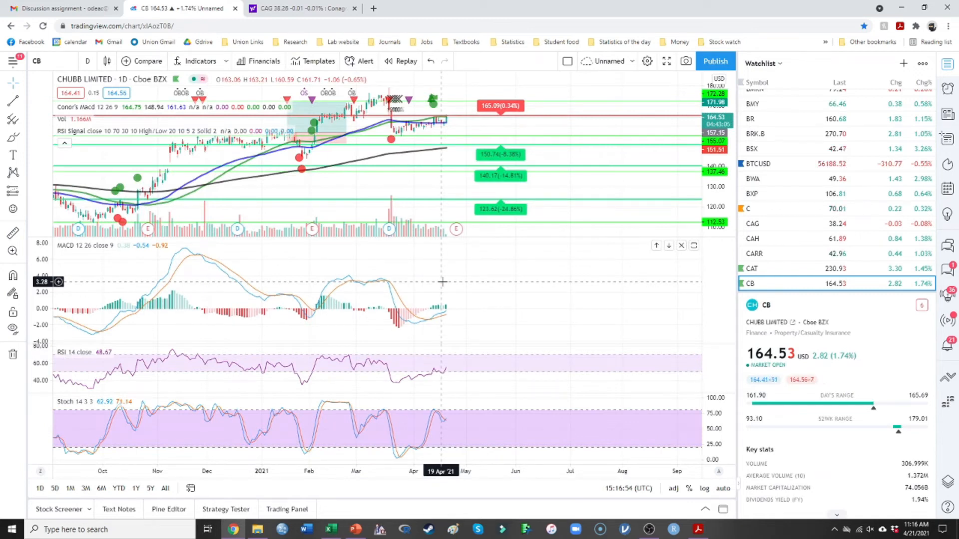
pyautogui.click(754, 283)
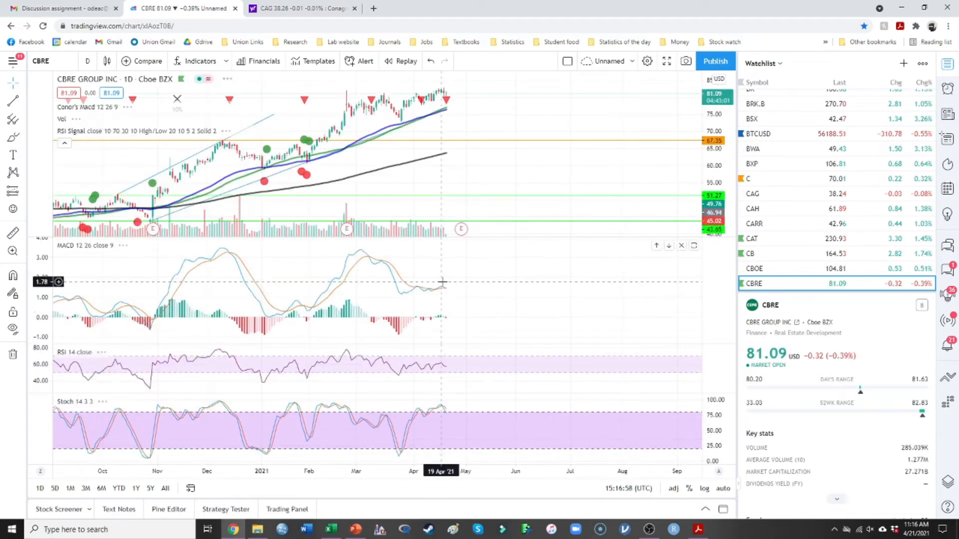
pyautogui.click(753, 283)
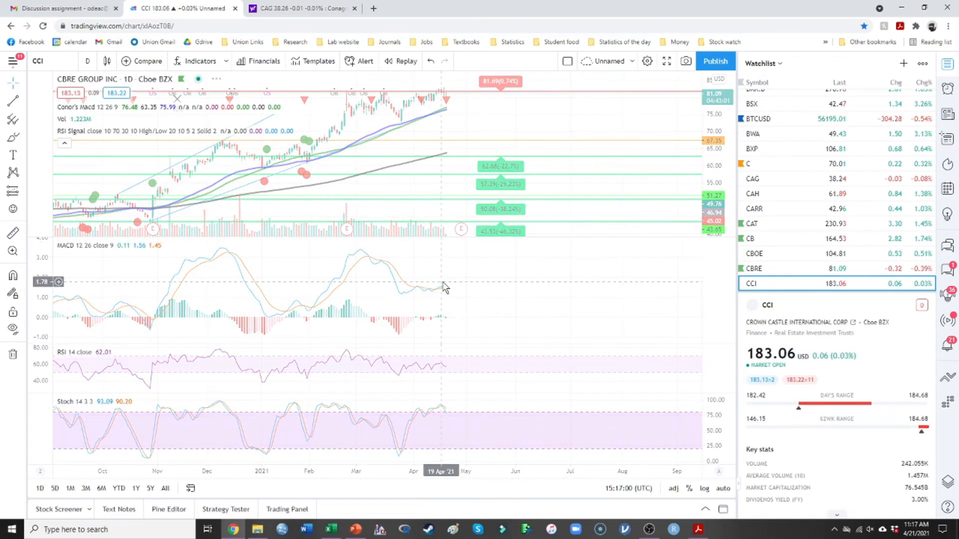
# - Continue through Carnival, Cadence and the next symbol to the Cerner Corp (CERN) chart
pyautogui.click(753, 283)
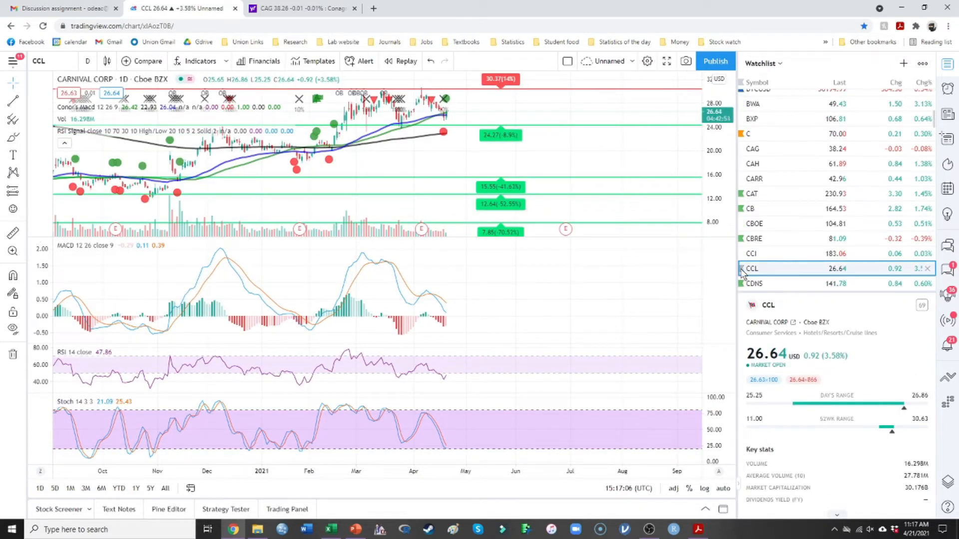
pyautogui.click(753, 283)
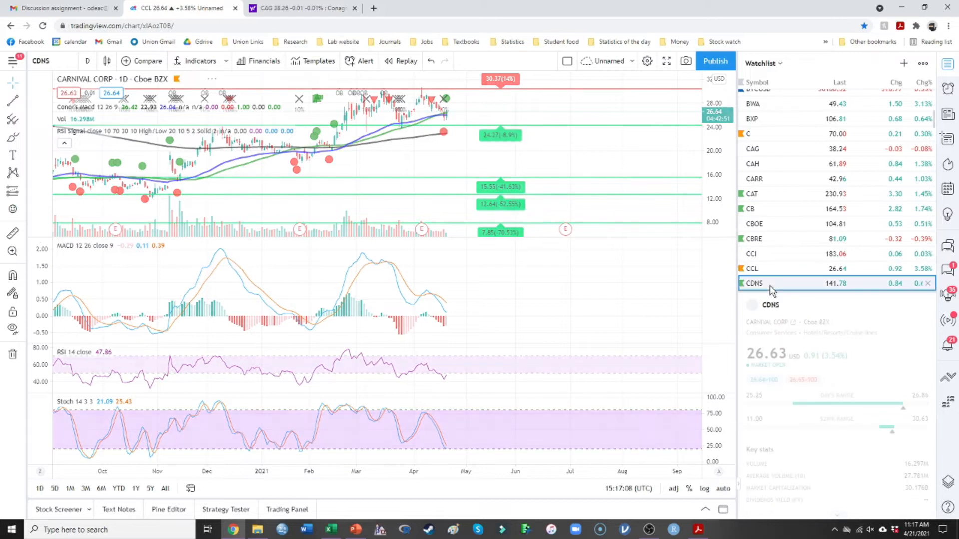
pyautogui.click(753, 282)
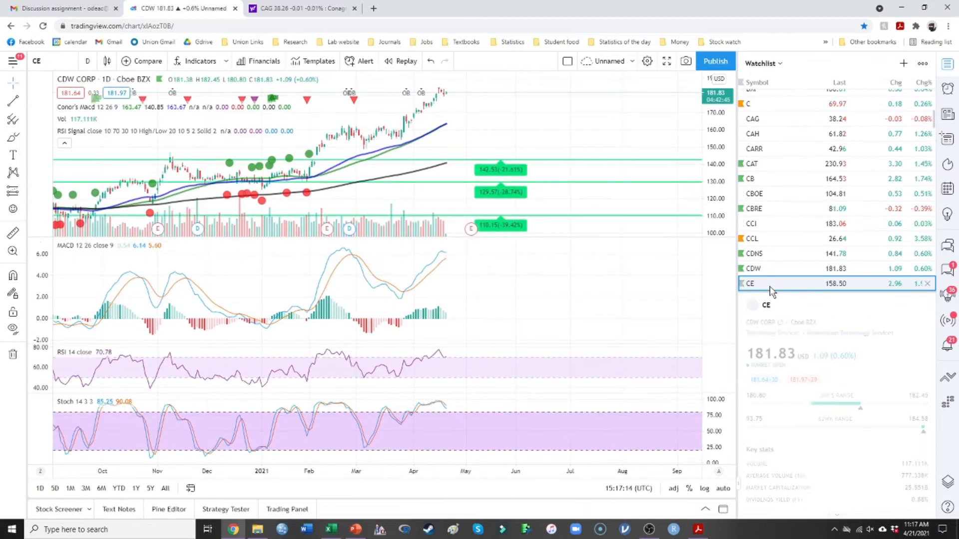
pyautogui.click(753, 283)
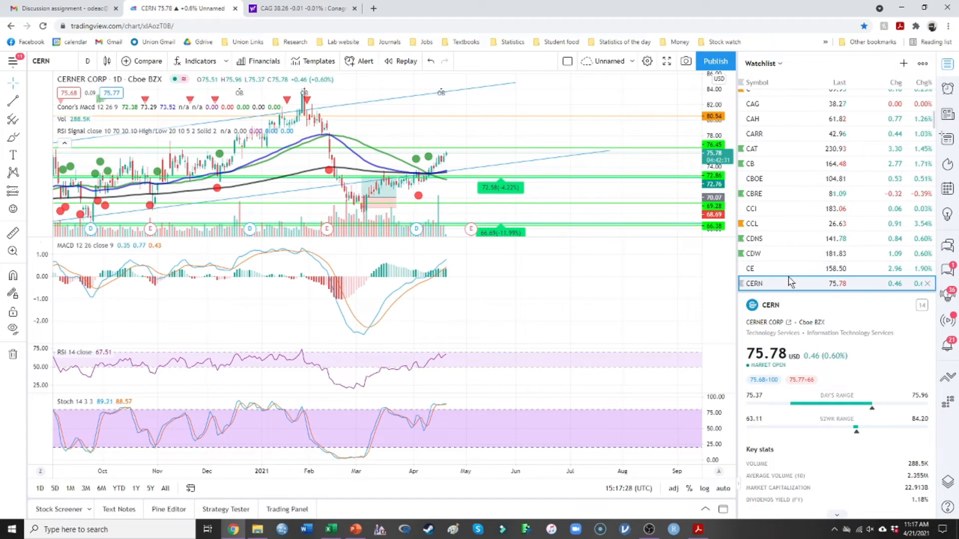
# - Load the CF Industries (CF) daily chart from the watchlist
pyautogui.click(750, 282)
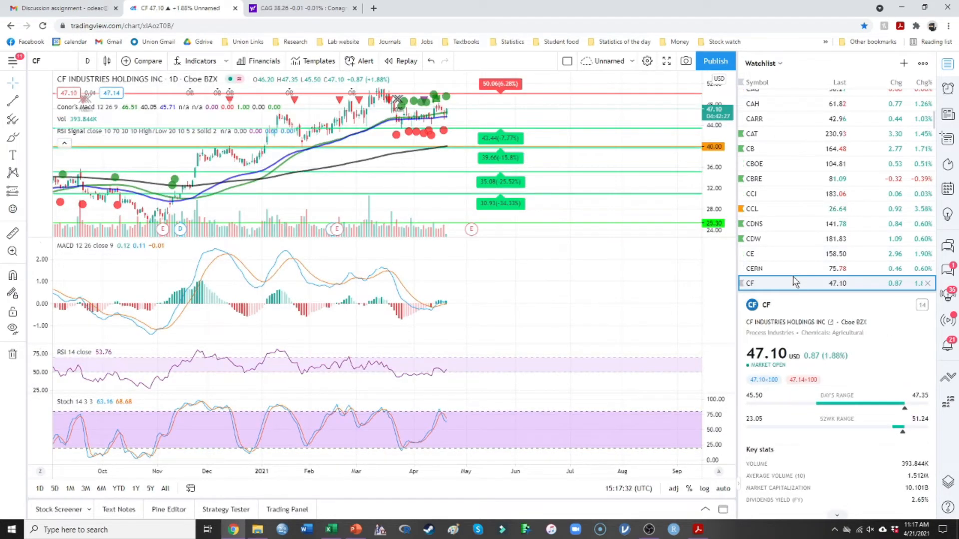
pyautogui.moveTo(412, 133)
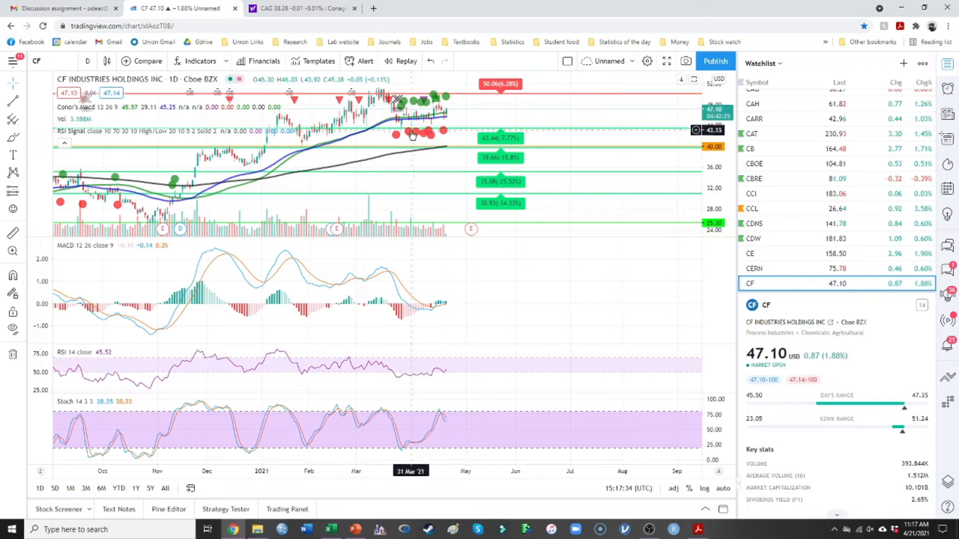
pyautogui.moveTo(470, 113)
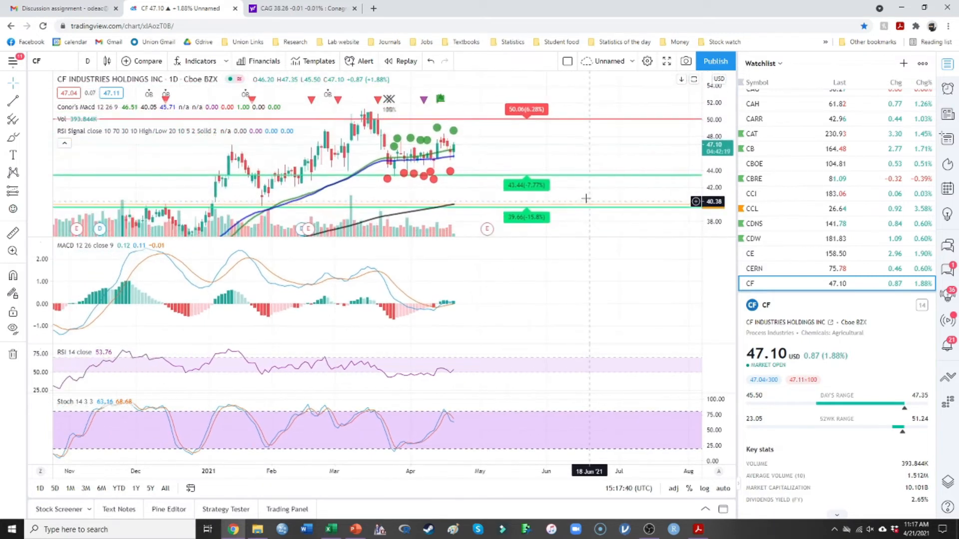
pyautogui.moveTo(408, 257)
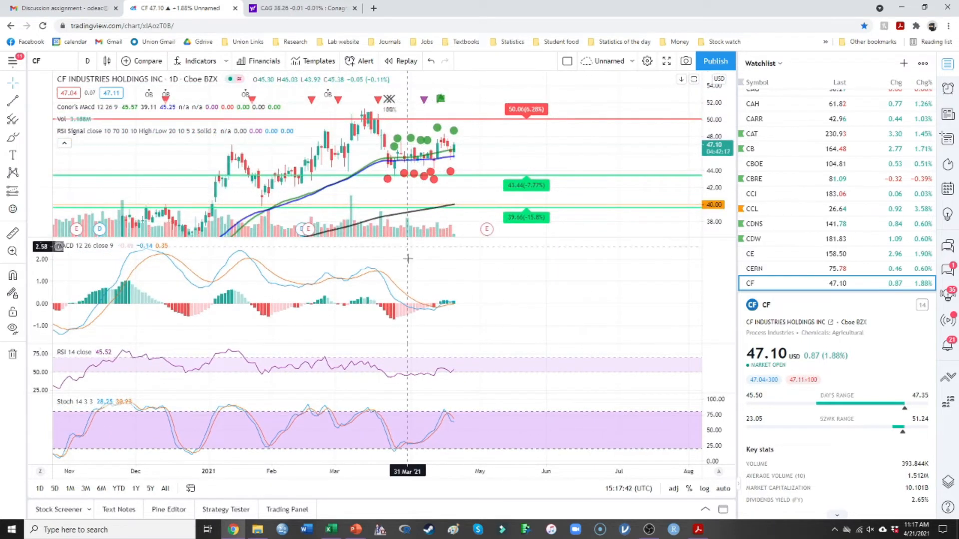
pyautogui.moveTo(419, 306)
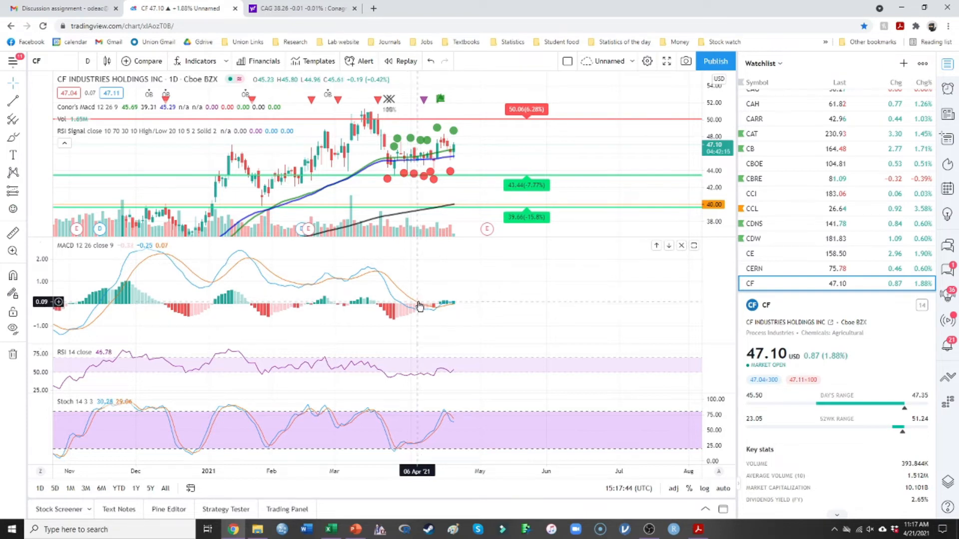
pyautogui.moveTo(390, 282)
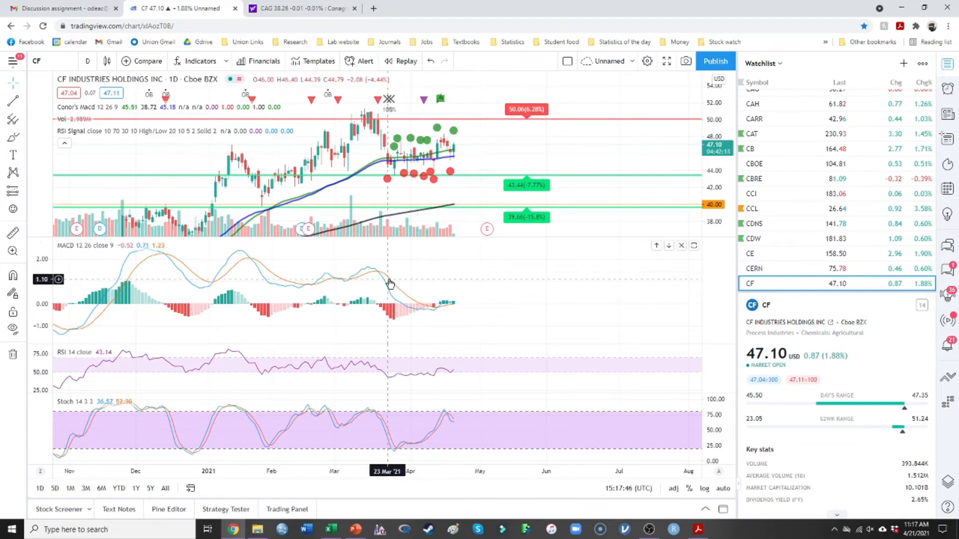
pyautogui.moveTo(397, 320)
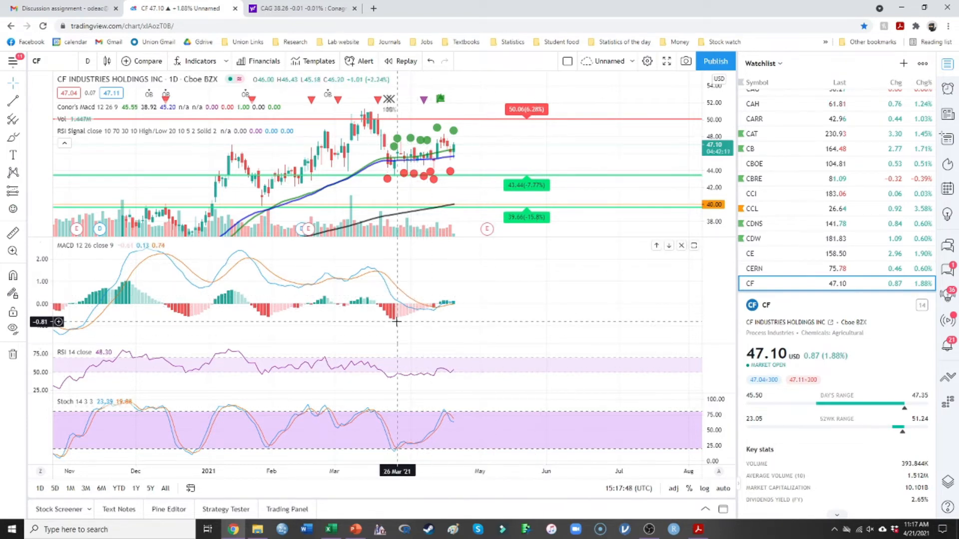
pyautogui.moveTo(442, 379)
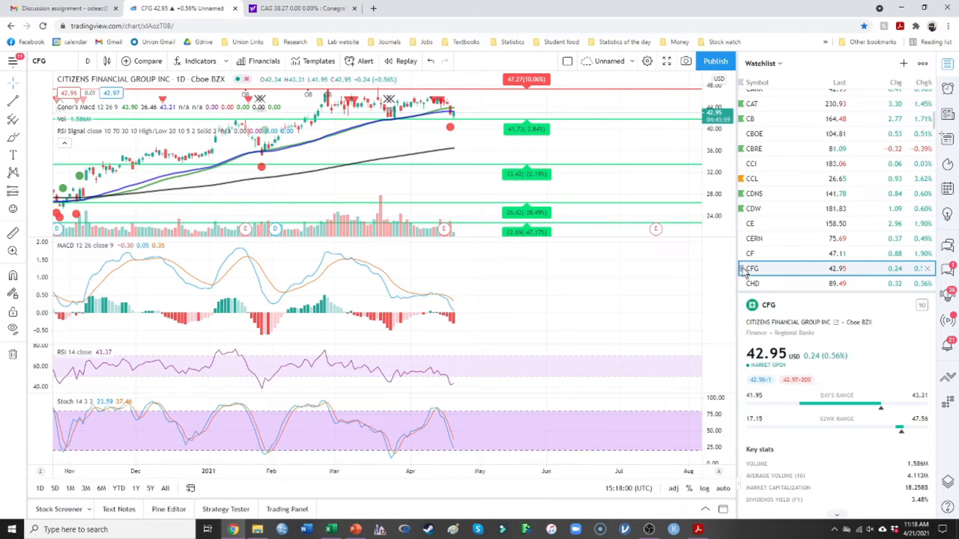
# - Step through the Church & Dwight, Check Point Software and Charter Communications charts
pyautogui.click(752, 282)
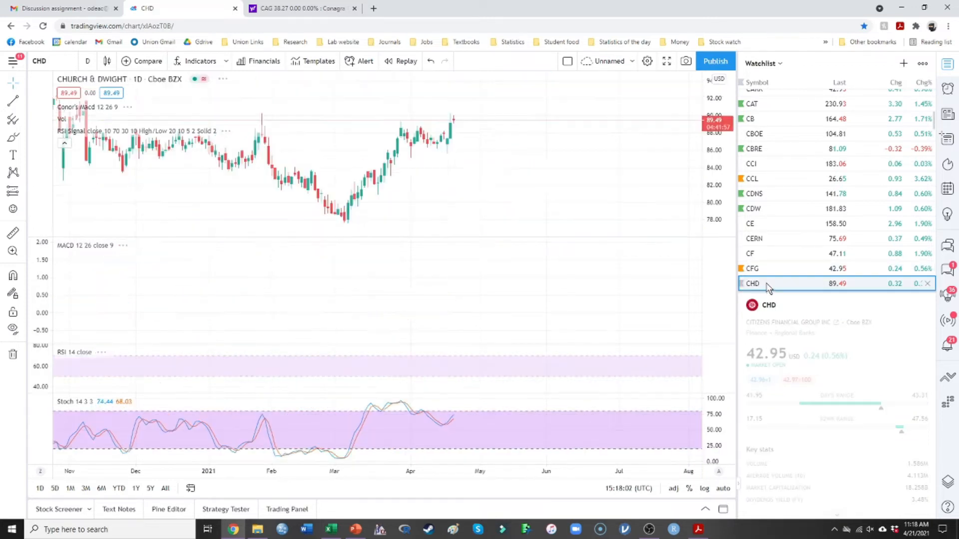
pyautogui.click(753, 282)
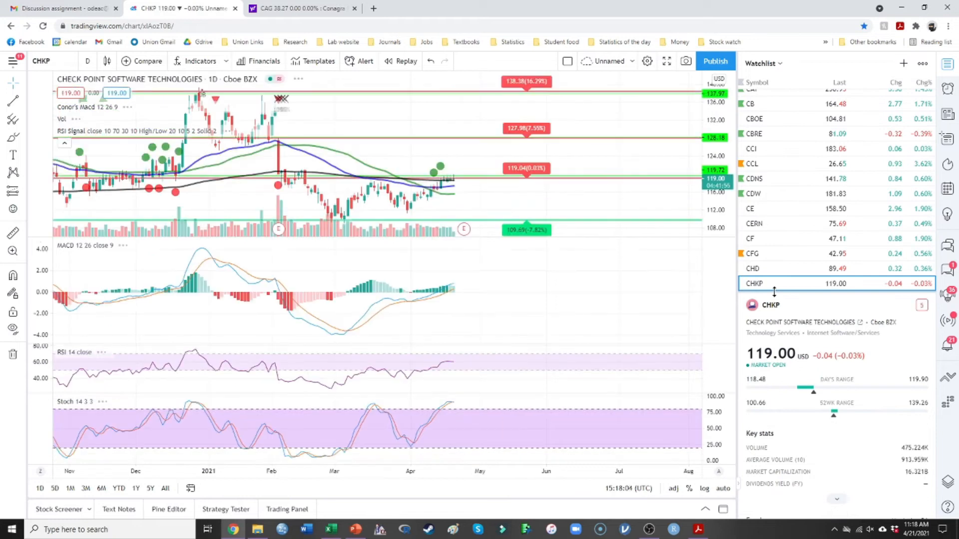
pyautogui.click(755, 283)
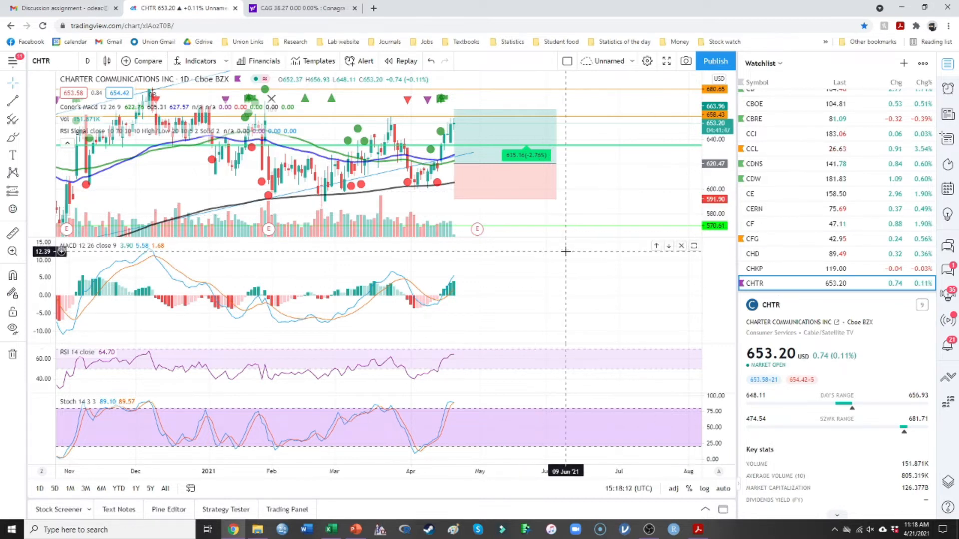
pyautogui.moveTo(579, 239)
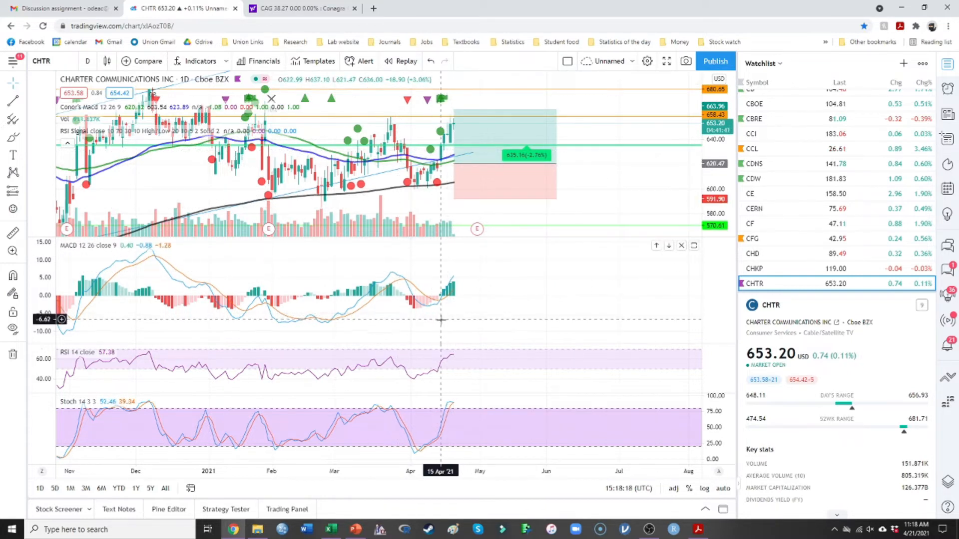
pyautogui.moveTo(438, 321)
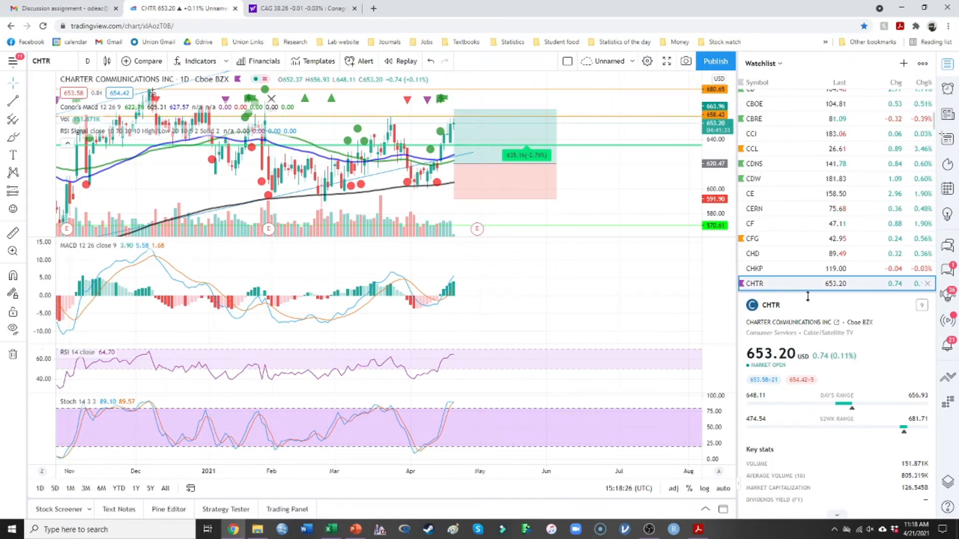
pyautogui.moveTo(801, 288)
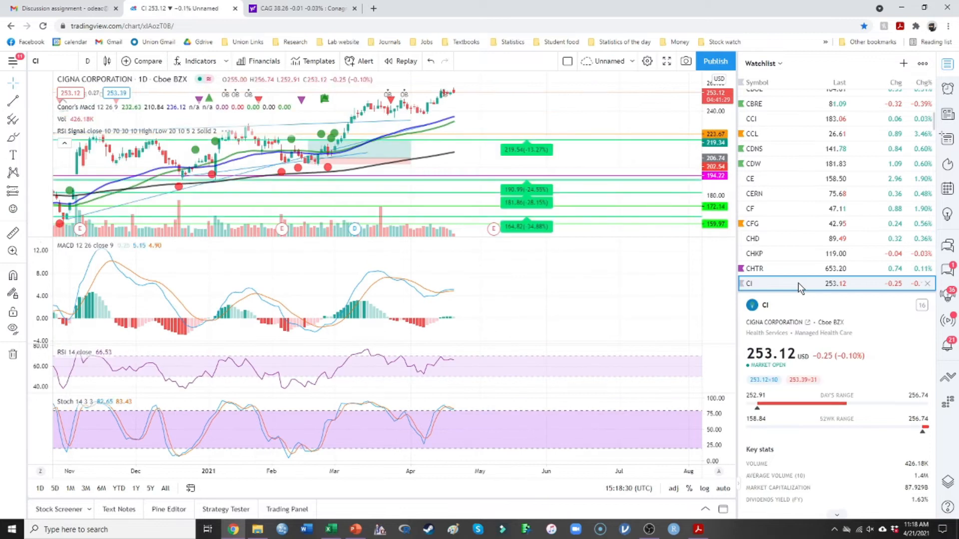
# - Step through the Colgate-Palmolive, Clorox, Comerica/Comcast, CME Group and following charts up to Cummins
pyautogui.click(750, 283)
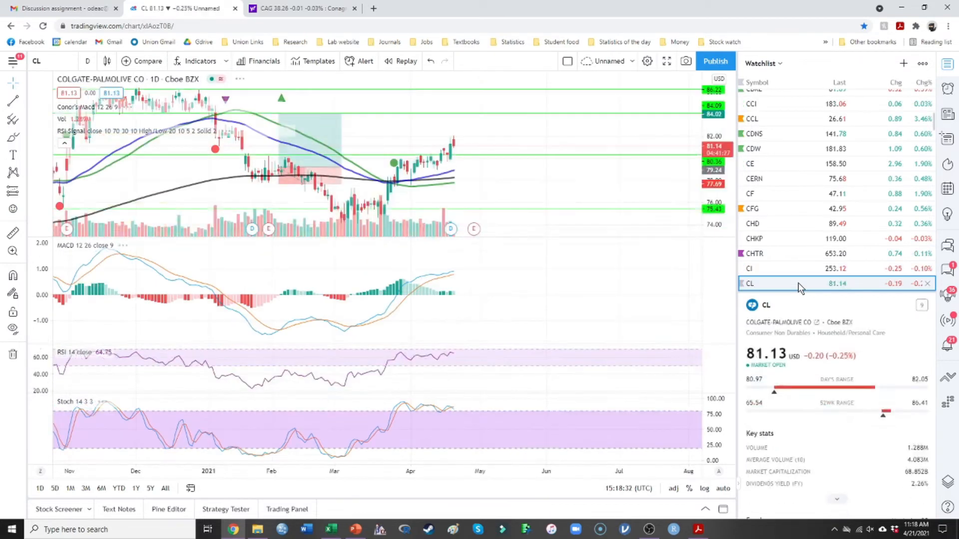
pyautogui.click(753, 282)
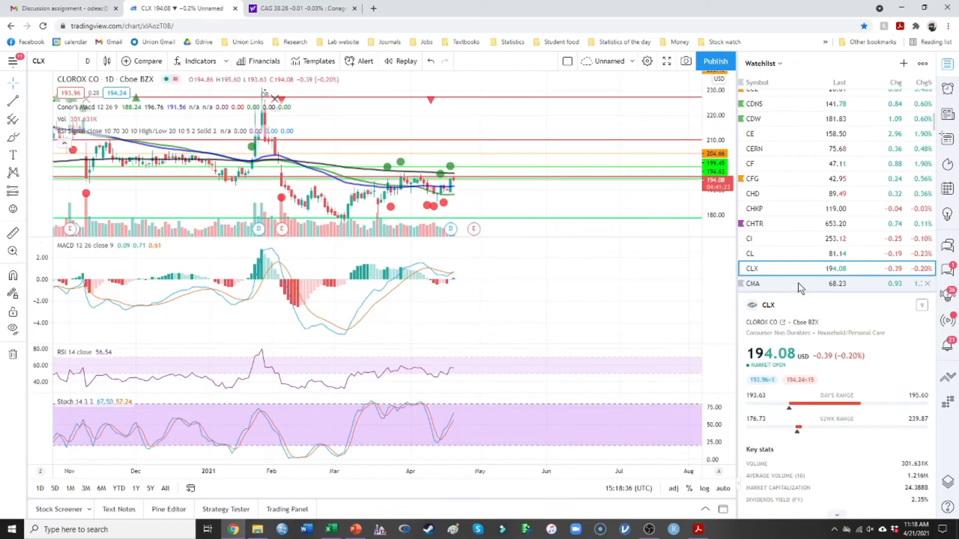
pyautogui.click(753, 282)
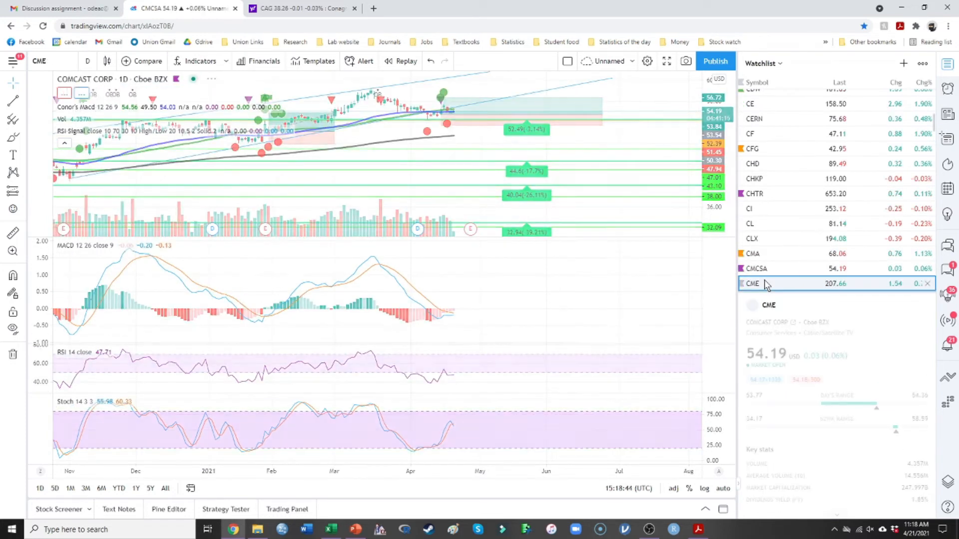
pyautogui.click(752, 282)
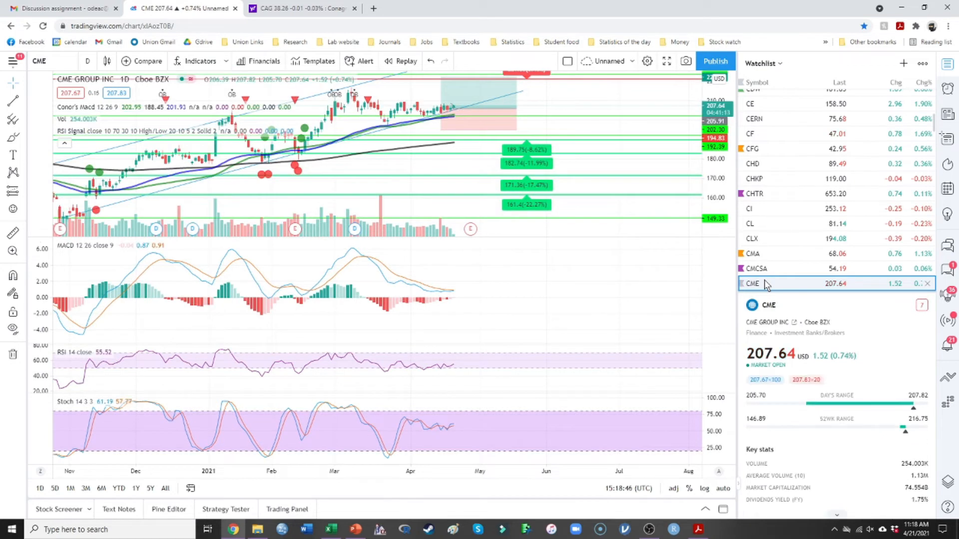
pyautogui.moveTo(762, 322)
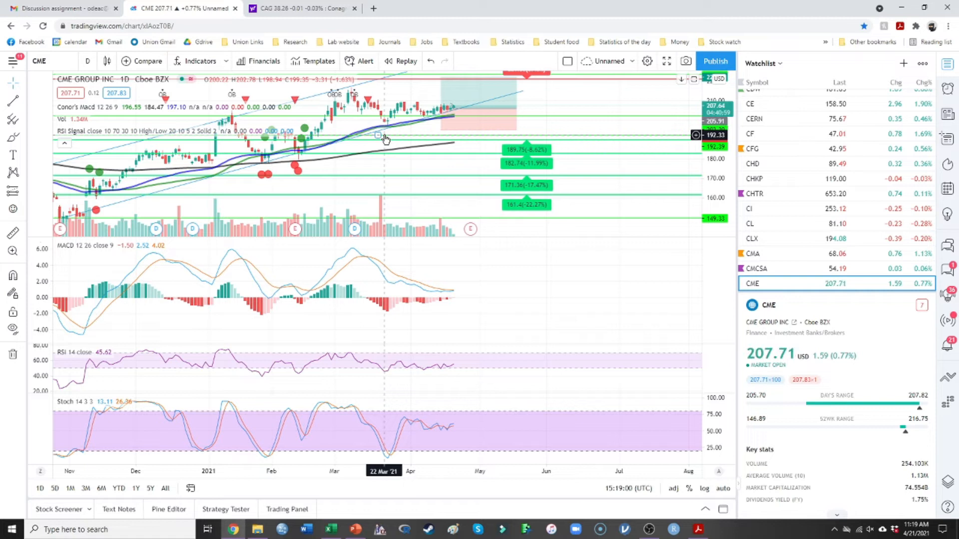
pyautogui.click(753, 283)
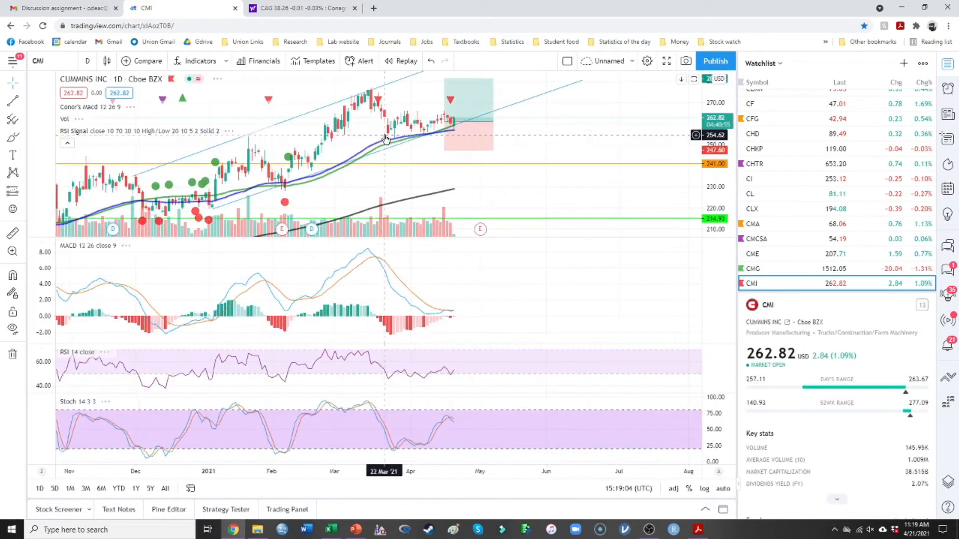
pyautogui.click(753, 282)
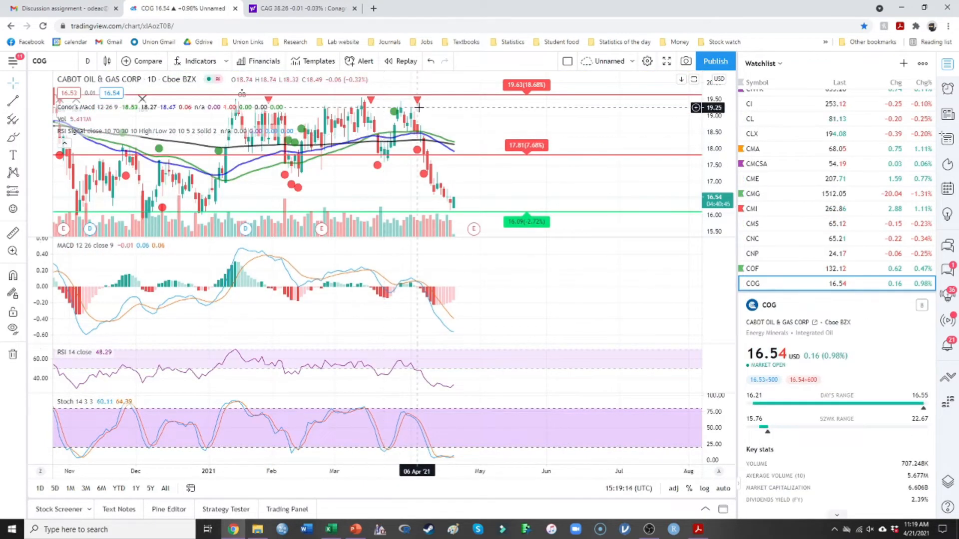
pyautogui.moveTo(400, 204)
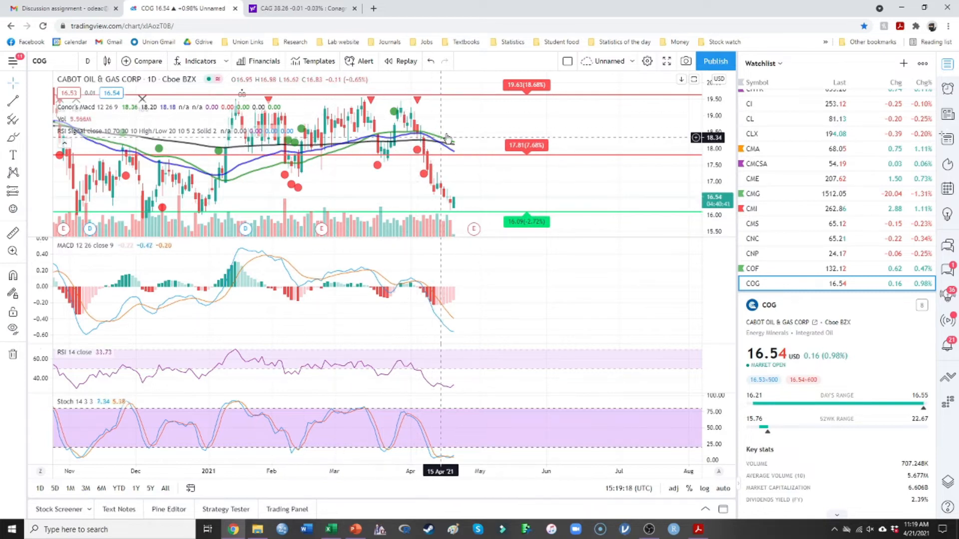
pyautogui.moveTo(523, 405)
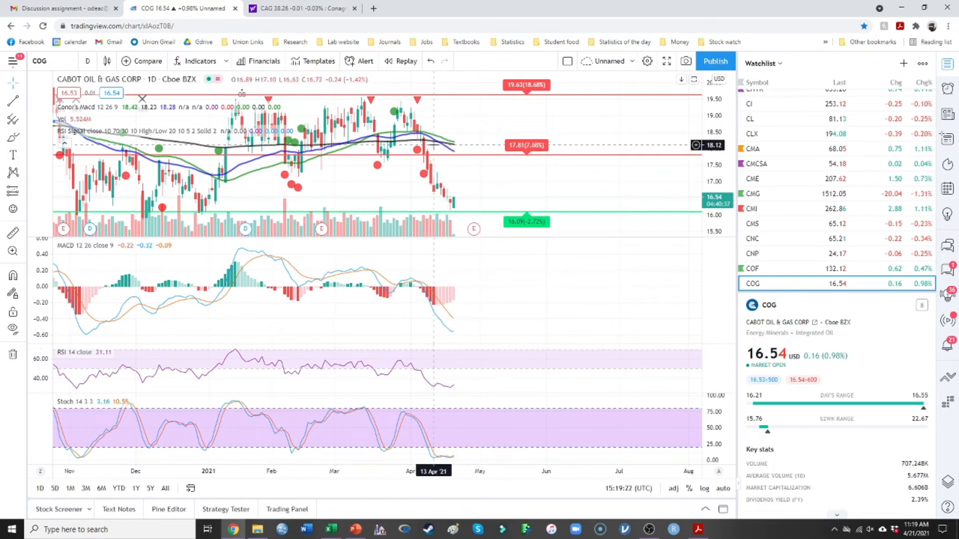
pyautogui.moveTo(379, 229)
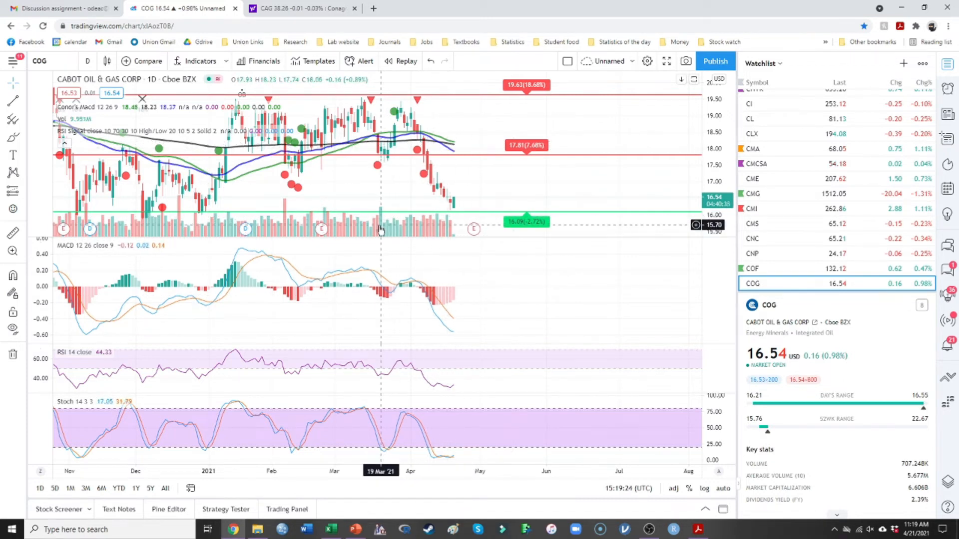
pyautogui.moveTo(336, 206)
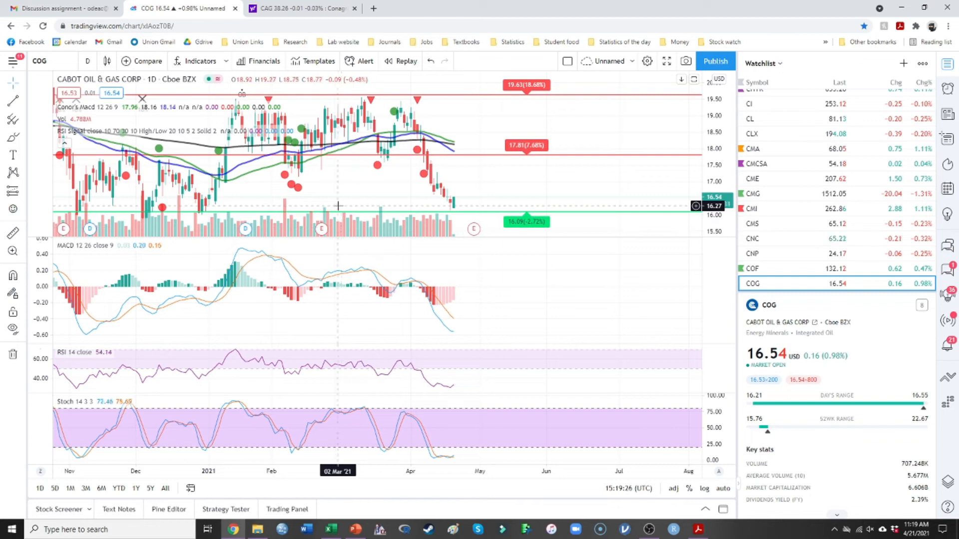
pyautogui.moveTo(458, 200)
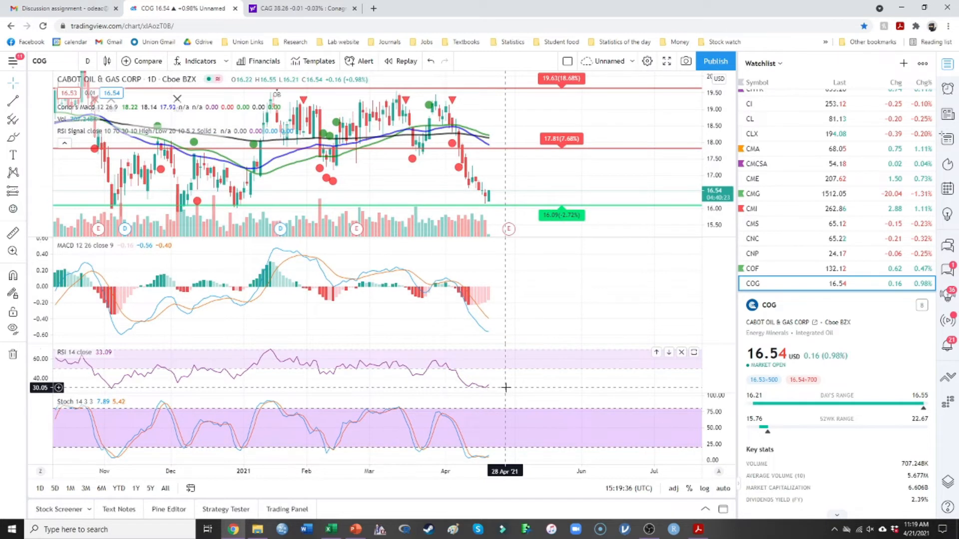
pyautogui.moveTo(471, 388)
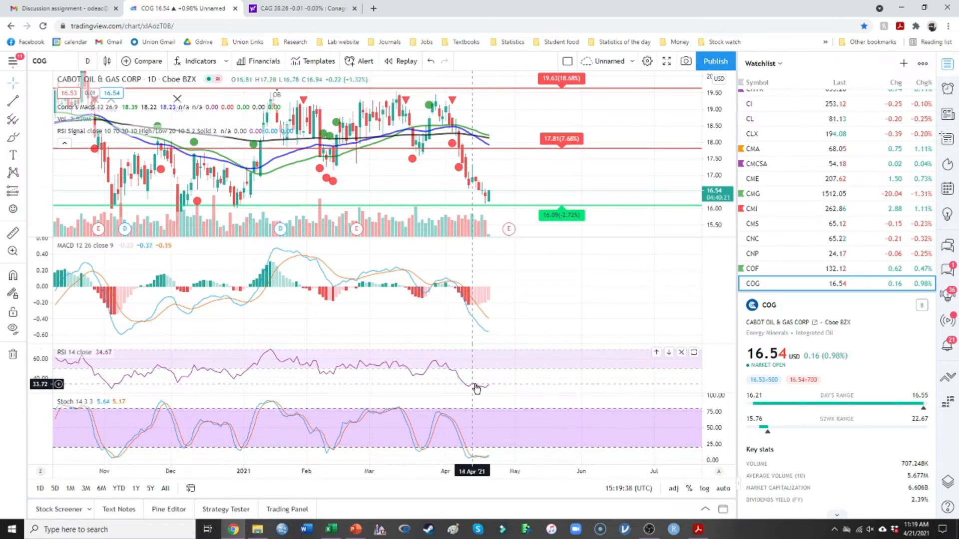
pyautogui.moveTo(489, 391)
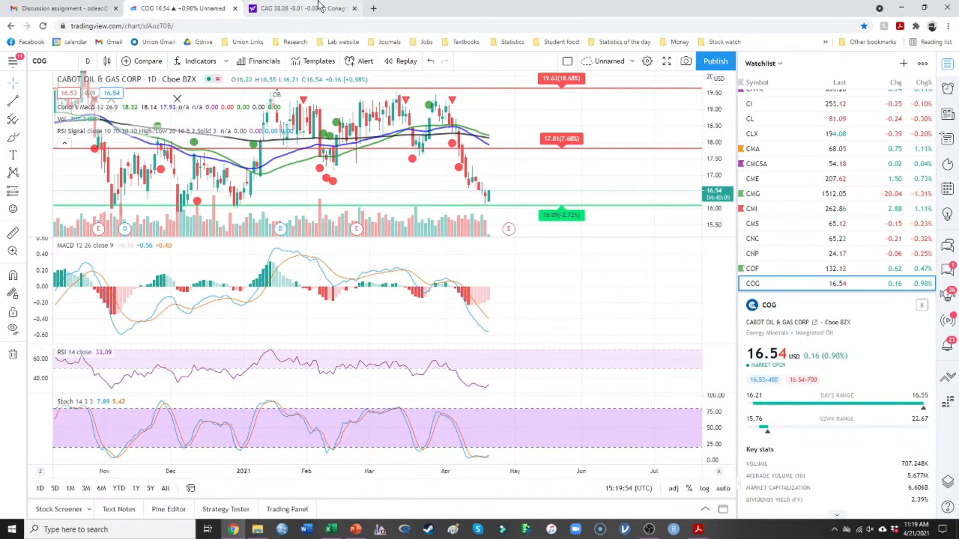
# - Search COG on Yahoo Finance and scroll to the analyst price targets averaging 21.30
pyautogui.click(299, 8)
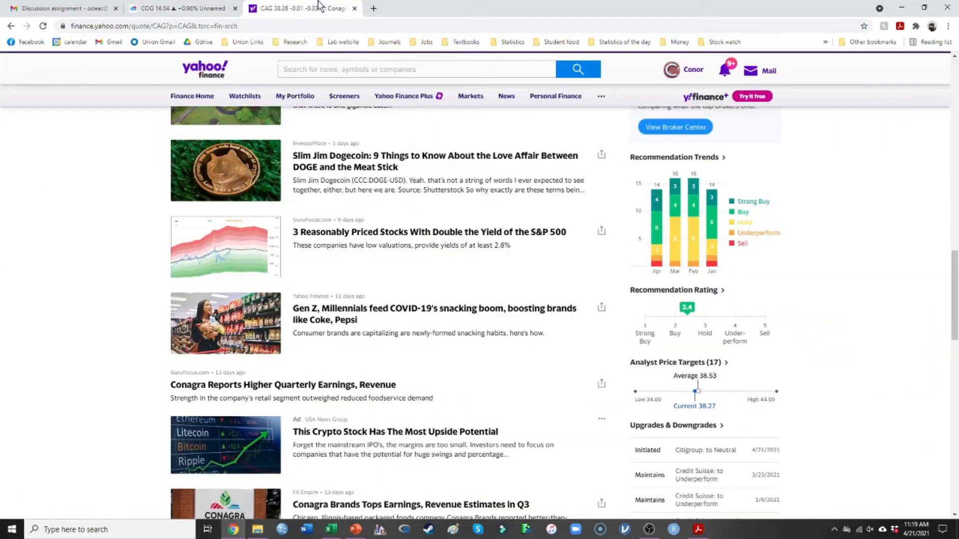
pyautogui.write('gd')
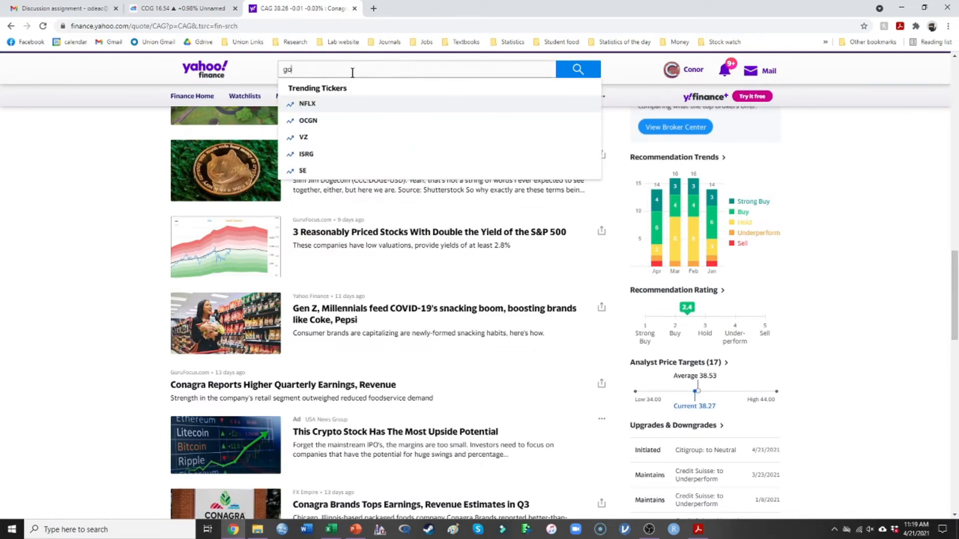
pyautogui.write('cog')
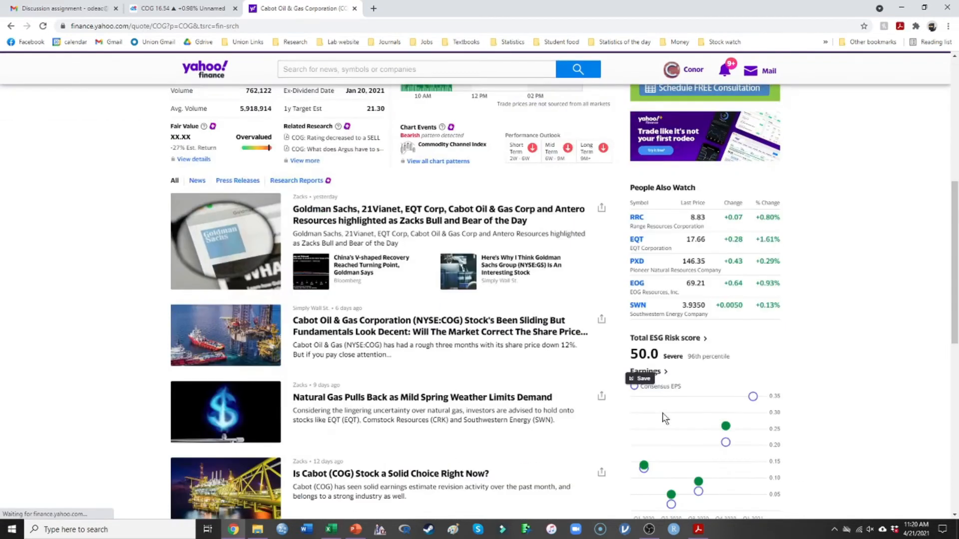
pyautogui.scroll(-3)
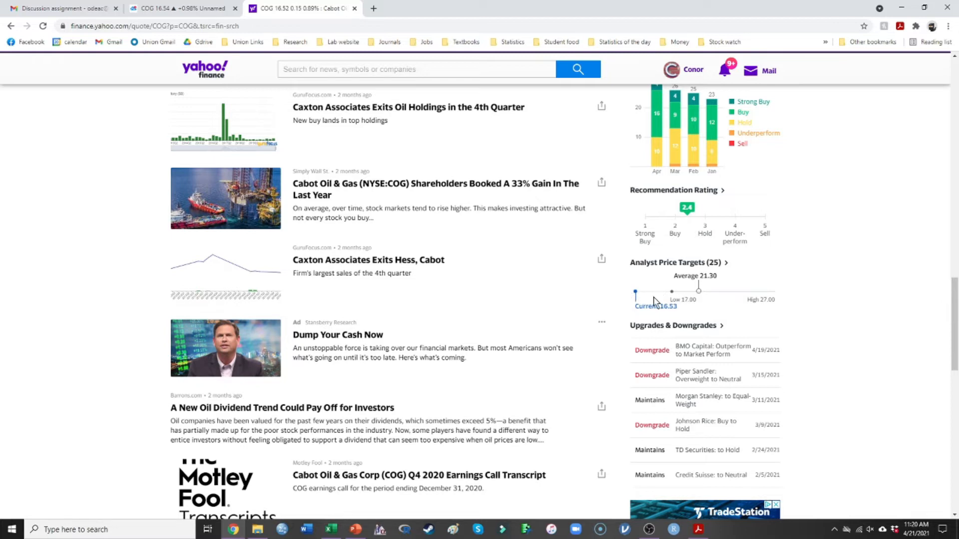
pyautogui.moveTo(711, 299)
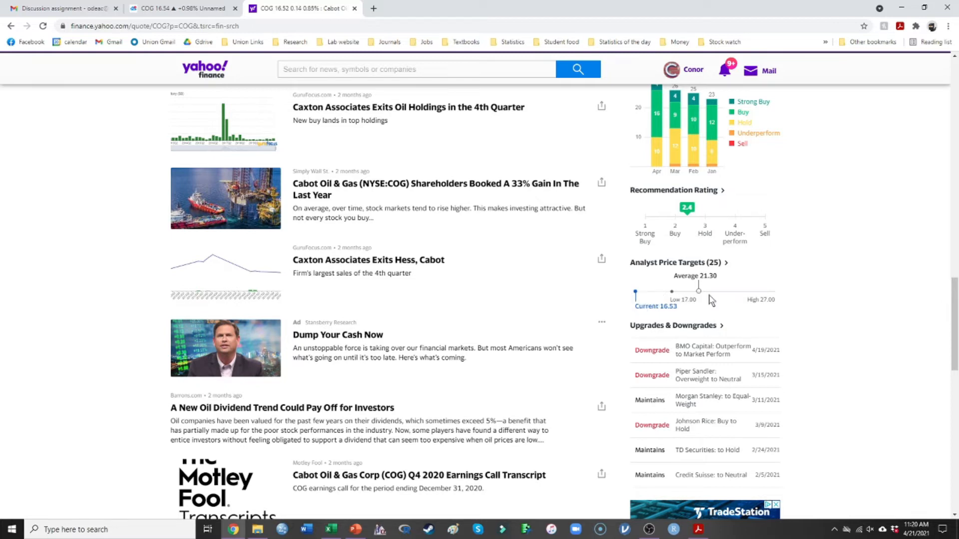
pyautogui.moveTo(699, 258)
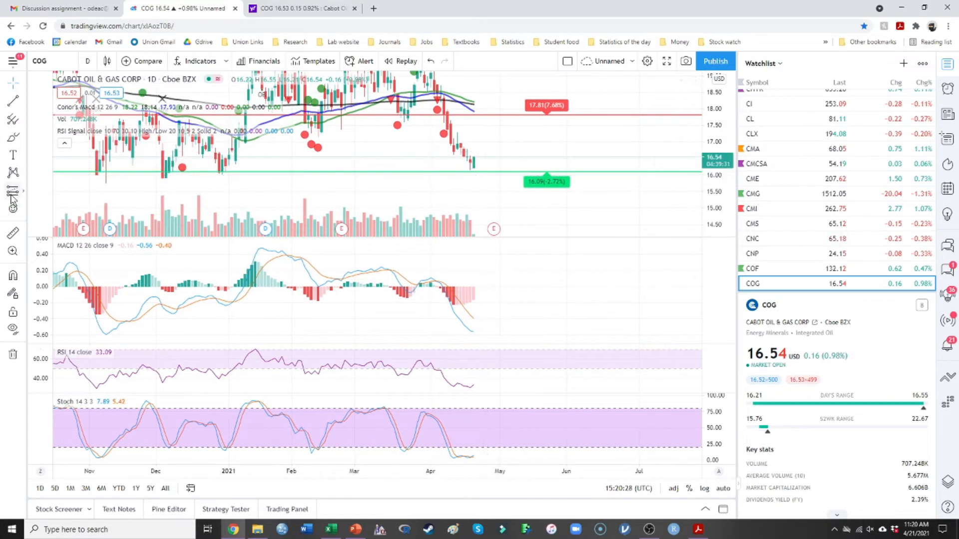
pyautogui.moveTo(462, 182)
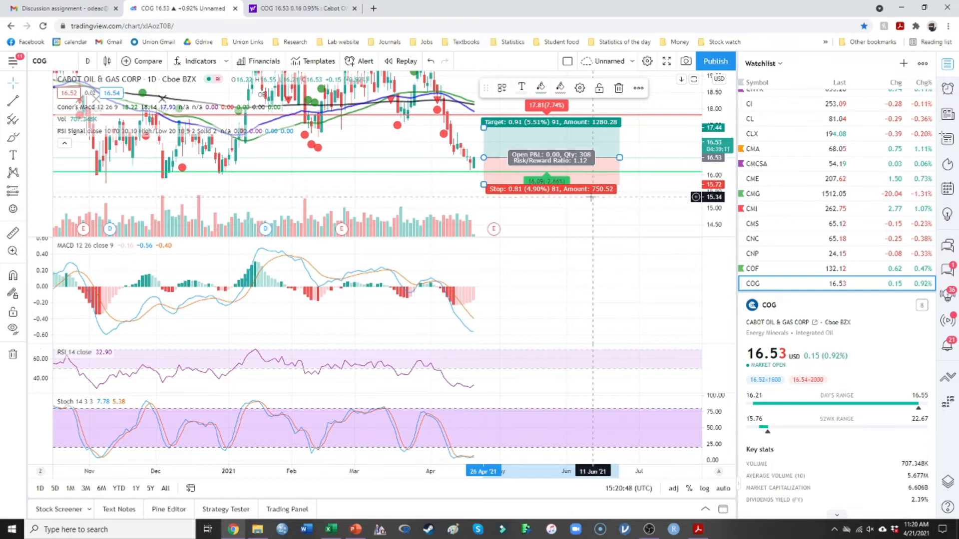
pyautogui.moveTo(541, 185)
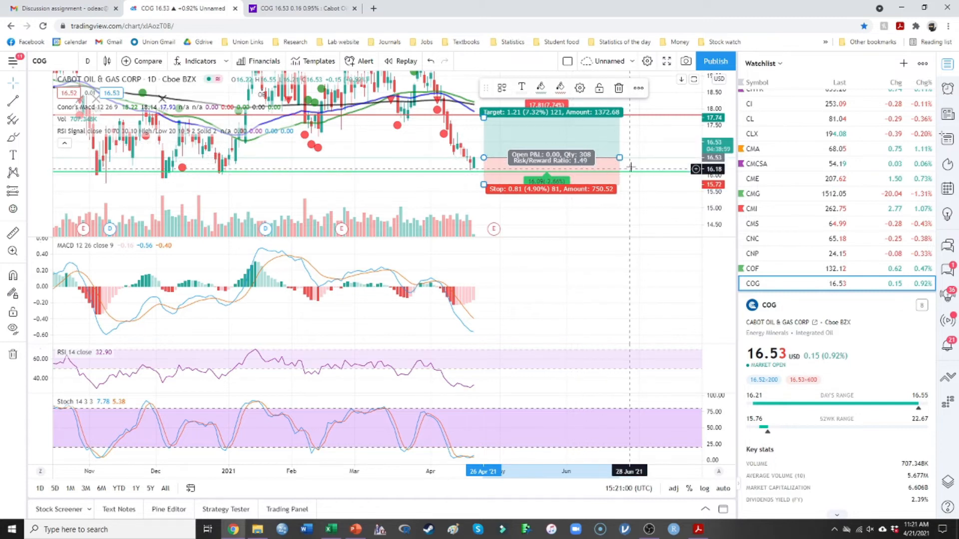
# - Drag the long position's profit target up to about 17.74 for a 1.49 risk/reward
pyautogui.moveTo(620, 157); pyautogui.dragTo(645, 158)
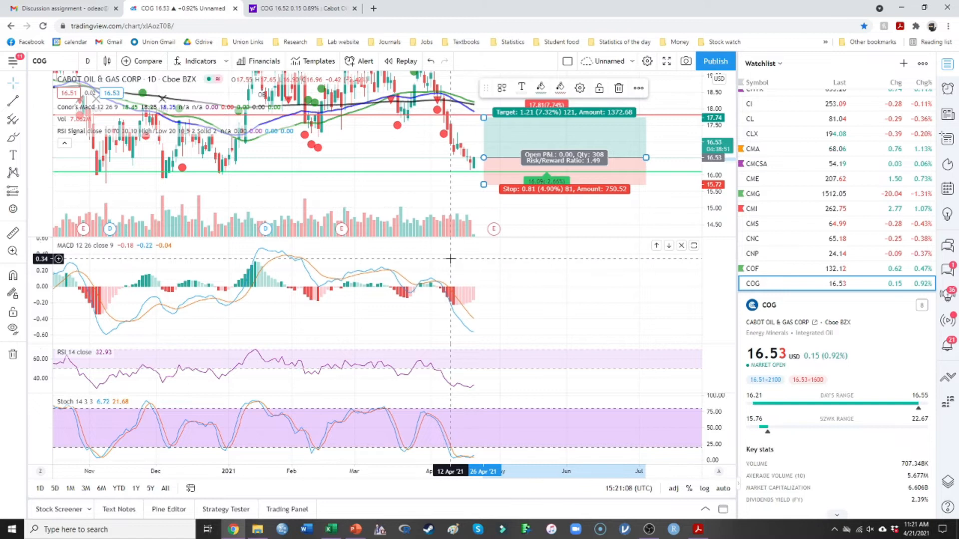
pyautogui.moveTo(410, 204)
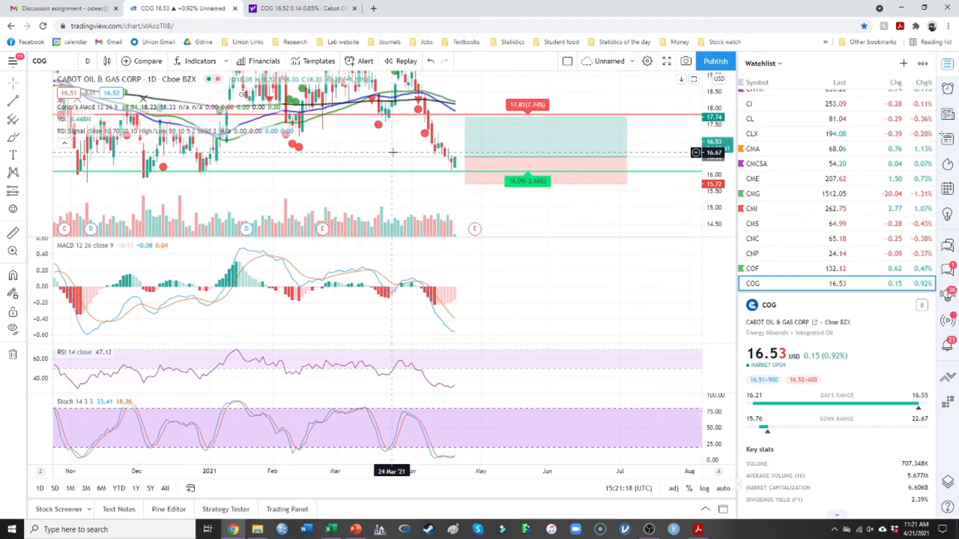
pyautogui.moveTo(238, 80)
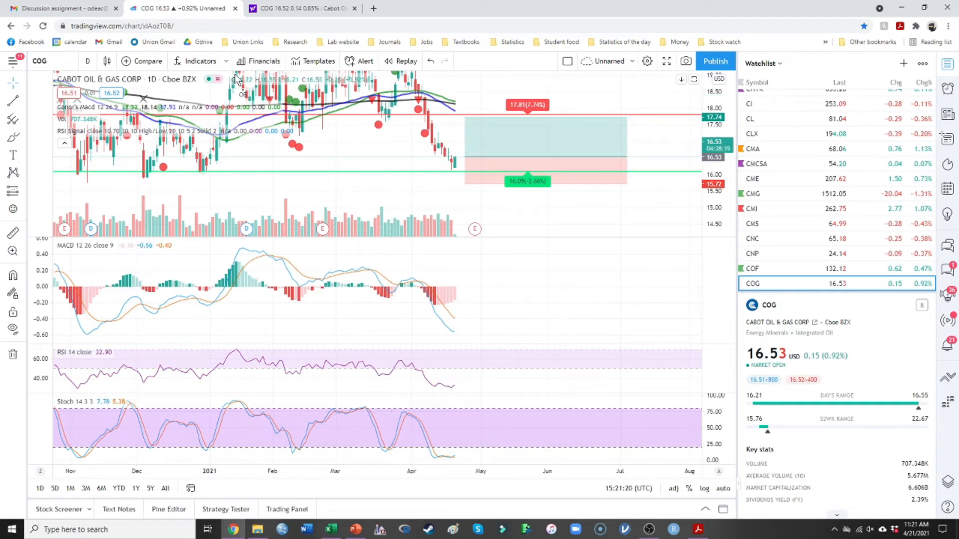
pyautogui.moveTo(440, 449)
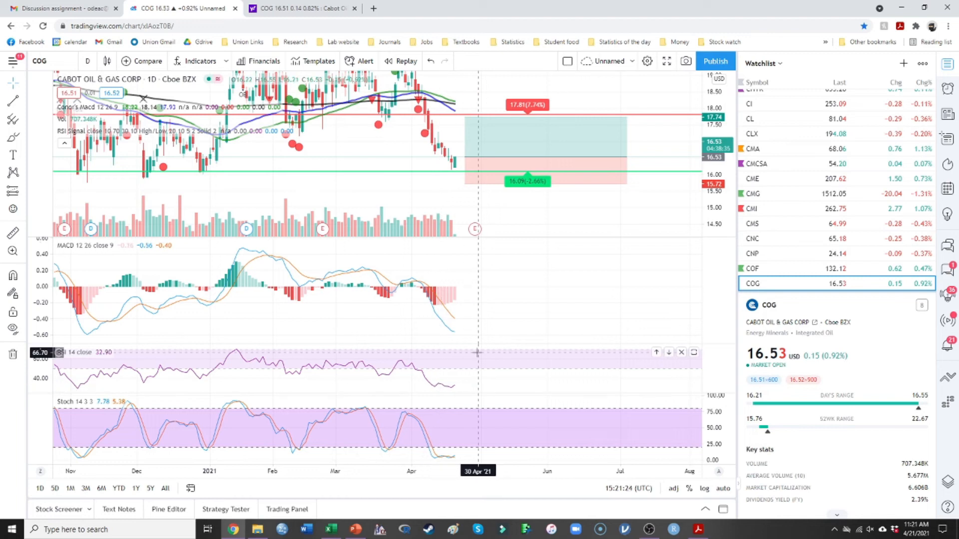
pyautogui.moveTo(455, 391)
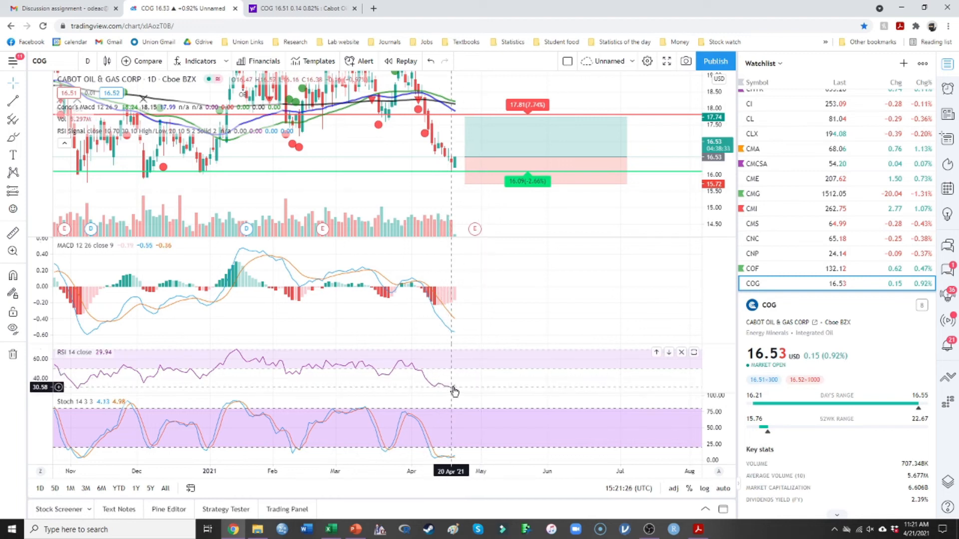
pyautogui.moveTo(201, 248)
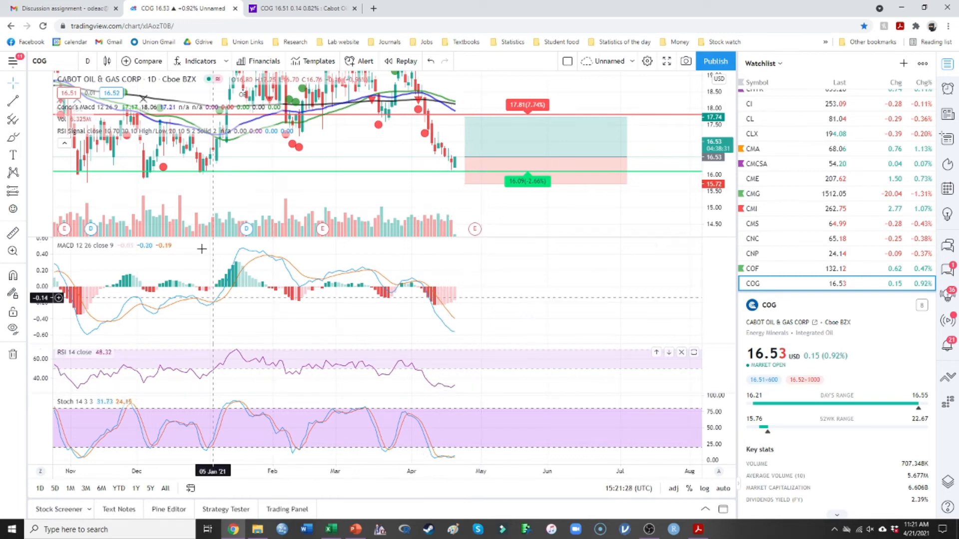
pyautogui.click(87, 60)
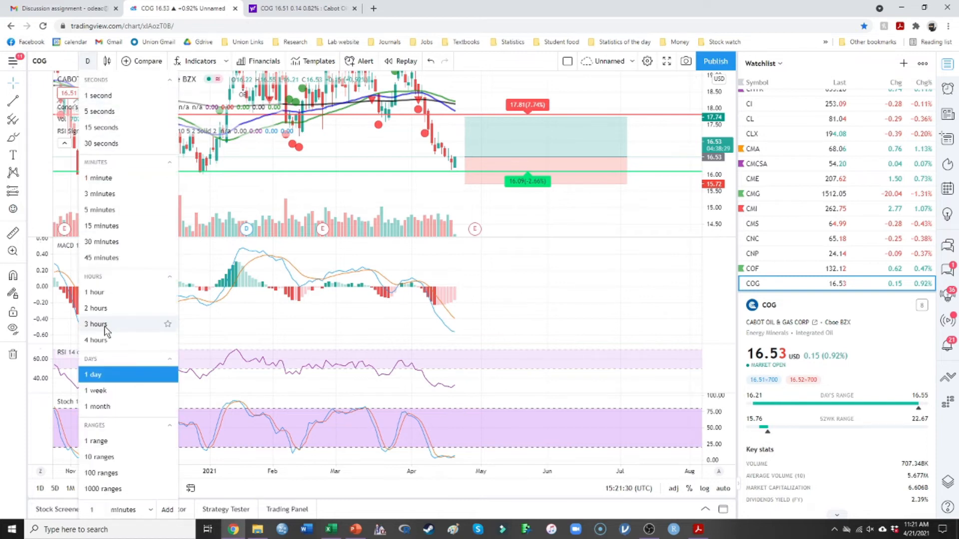
pyautogui.click(96, 339)
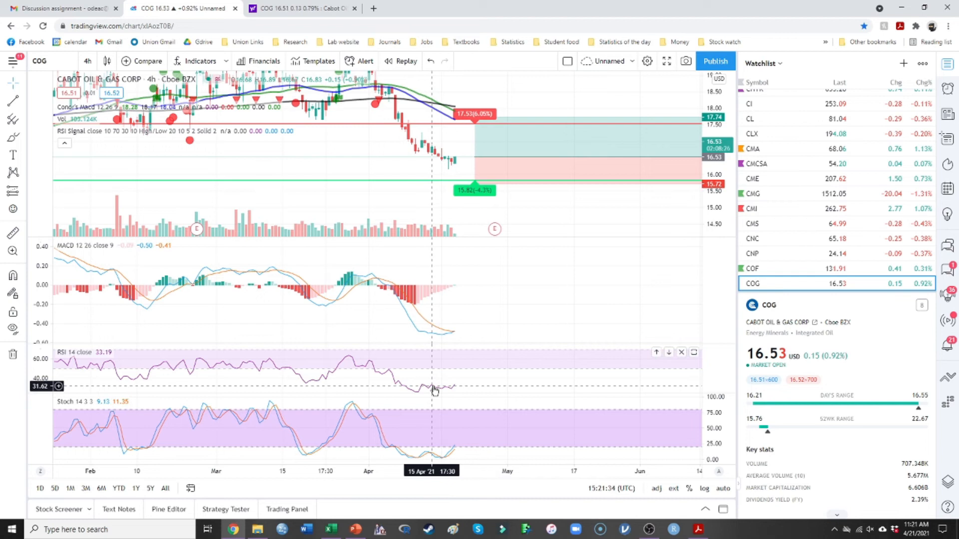
pyautogui.moveTo(426, 390)
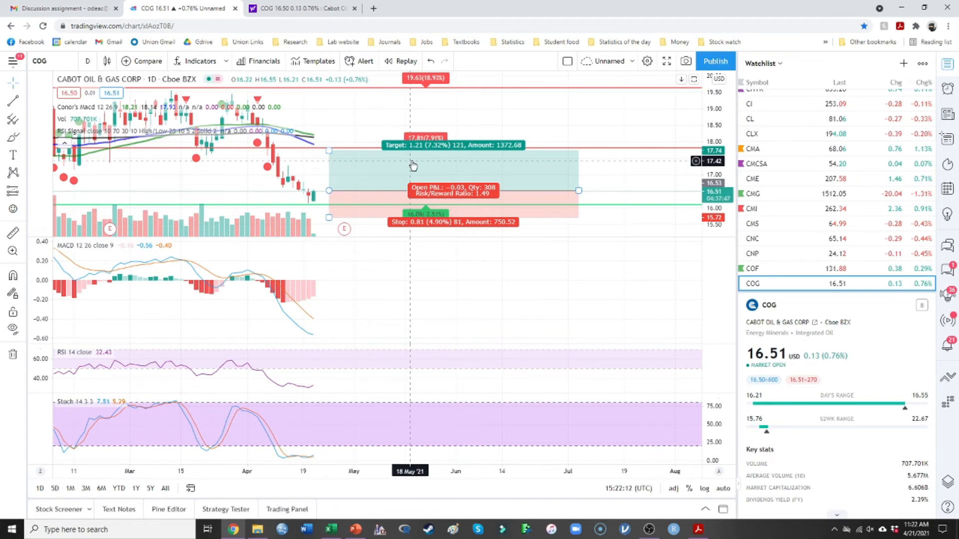
# - Enter =3900 in E5 and =E5*.01 in E6 of the scratch workbook, giving 39
pyautogui.click(330, 530)
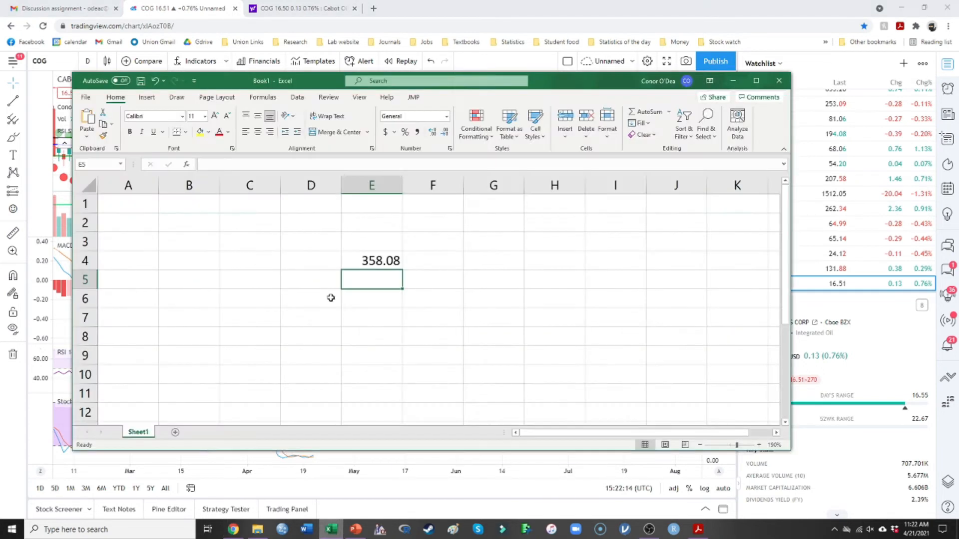
pyautogui.write('=')
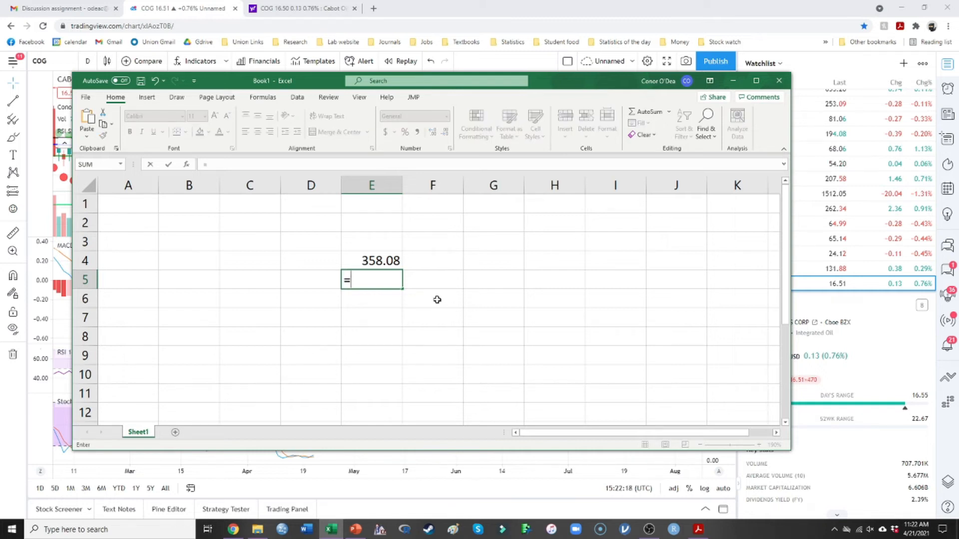
pyautogui.write('3900')
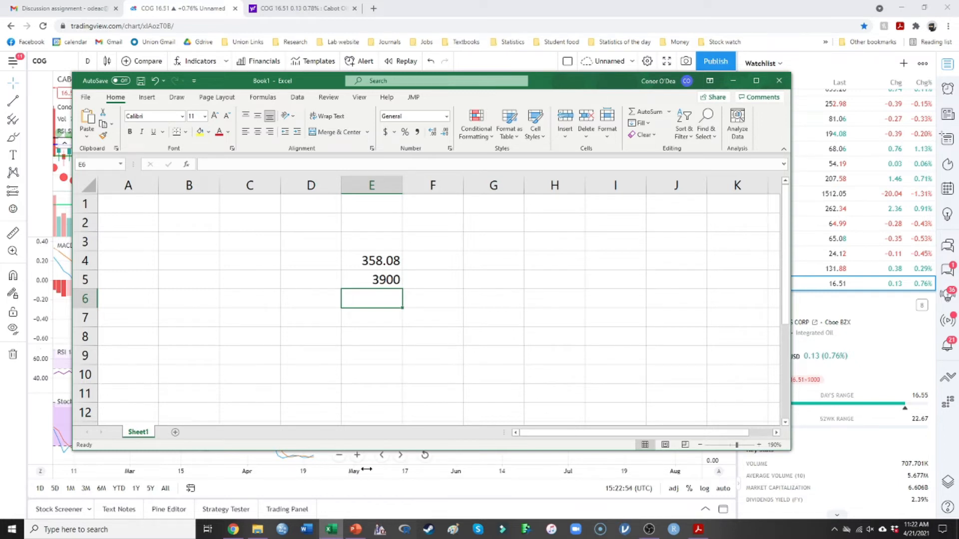
pyautogui.write('=')
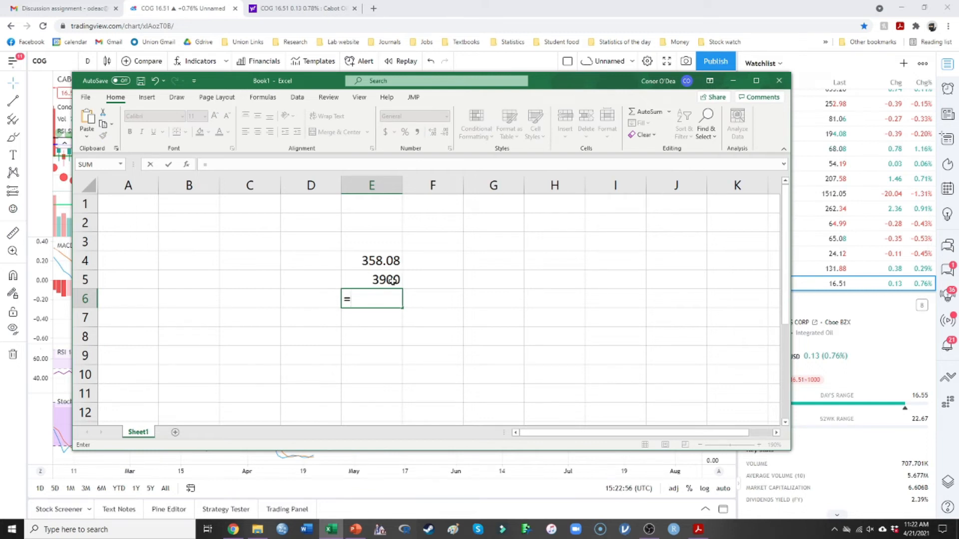
pyautogui.write('E5*.0')
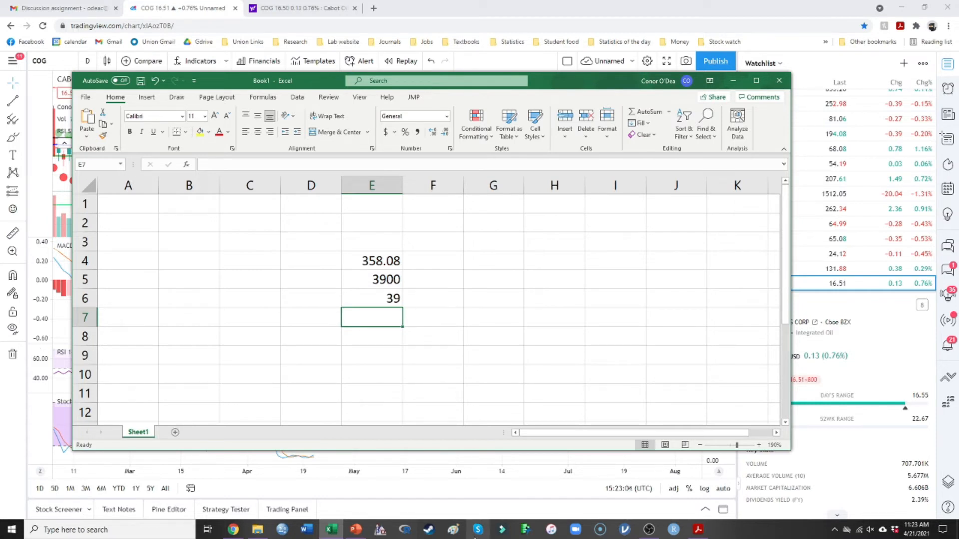
pyautogui.moveTo(324, 287)
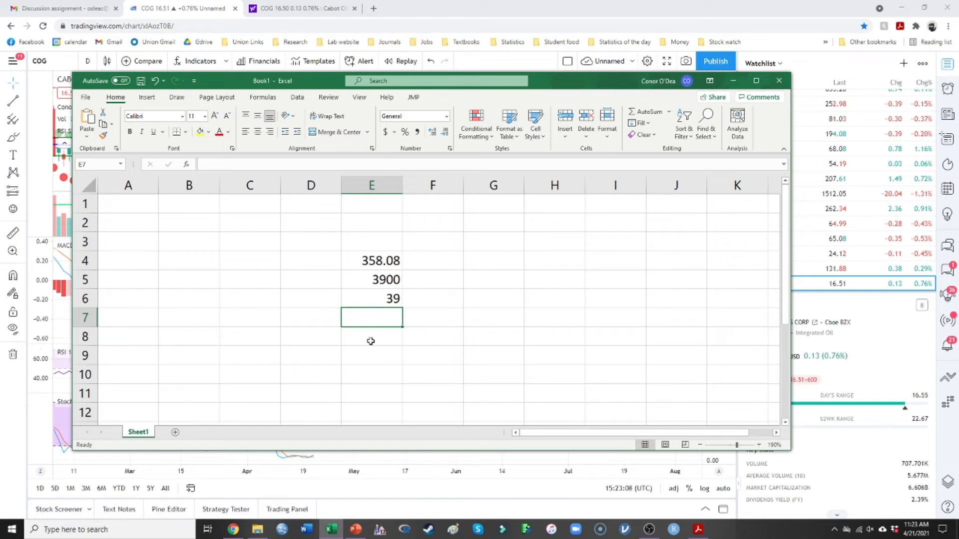
pyautogui.moveTo(415, 356)
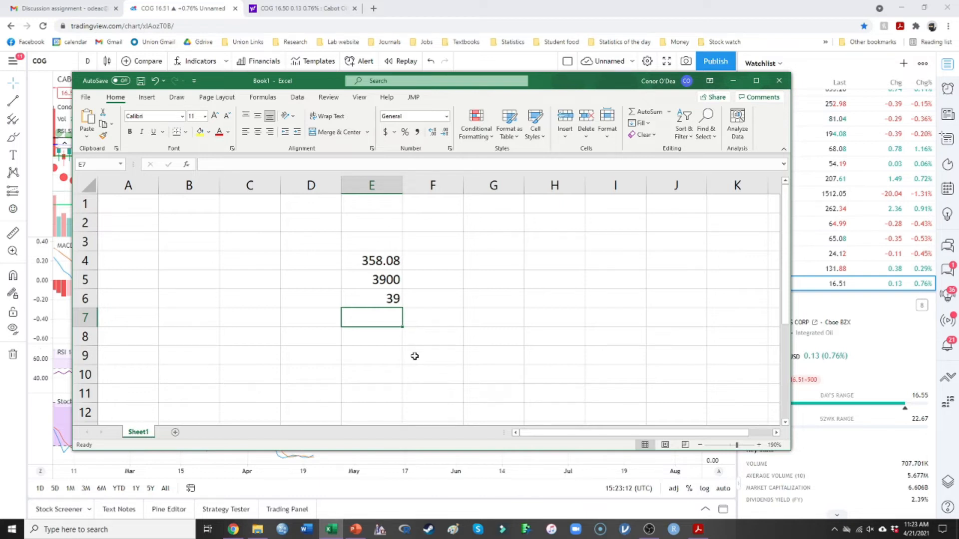
pyautogui.moveTo(418, 206)
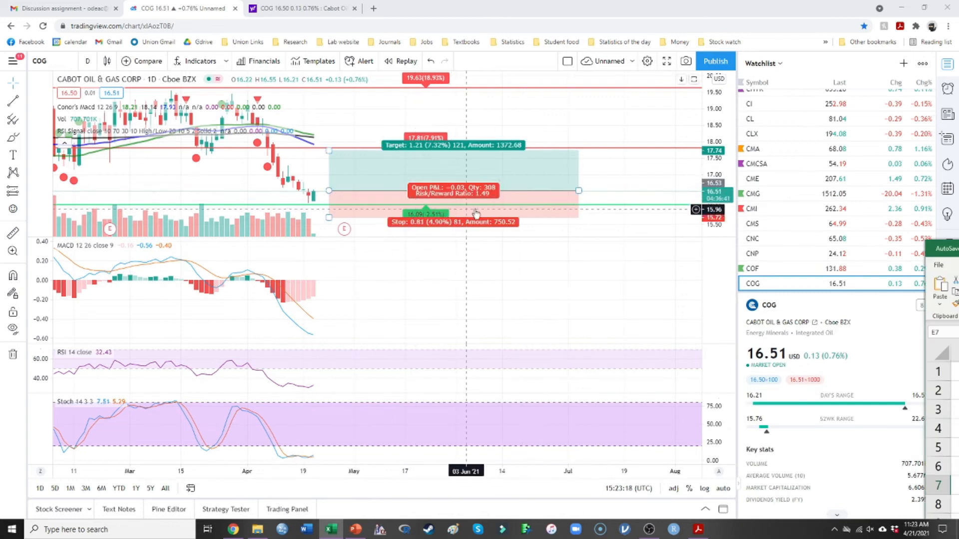
# - Enter =E6/.049 in E7, giving 795.9184, and check its formula
pyautogui.click(331, 529)
pyautogui.write('=E6')
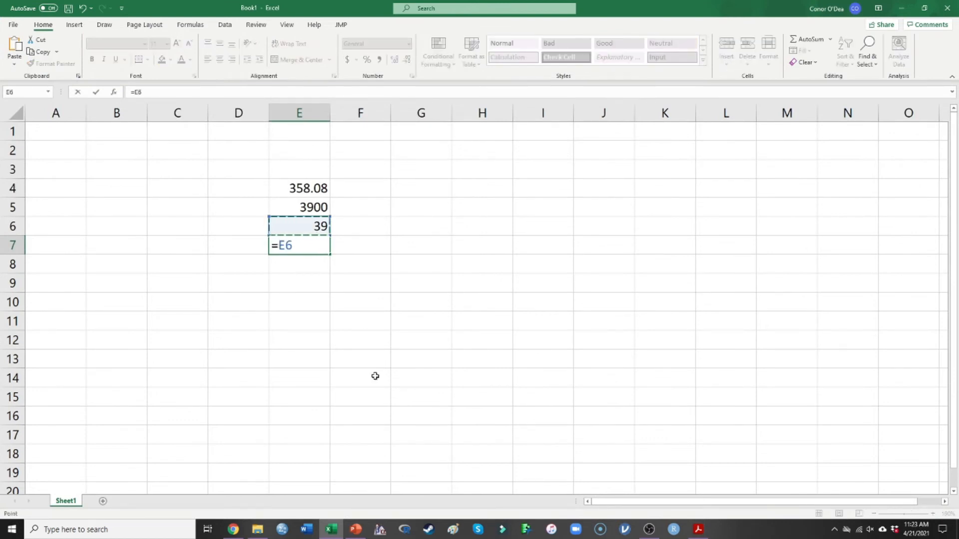
pyautogui.write('/')
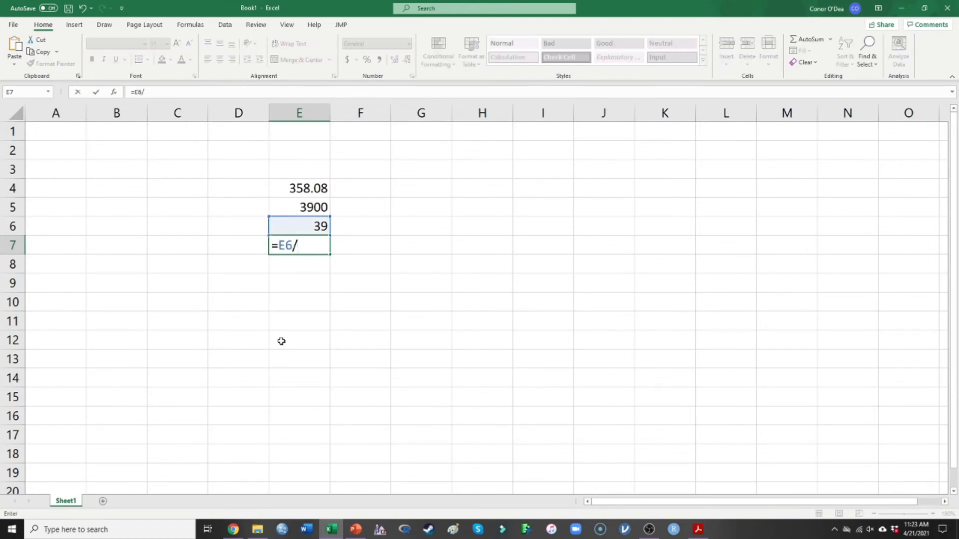
pyautogui.write('.049')
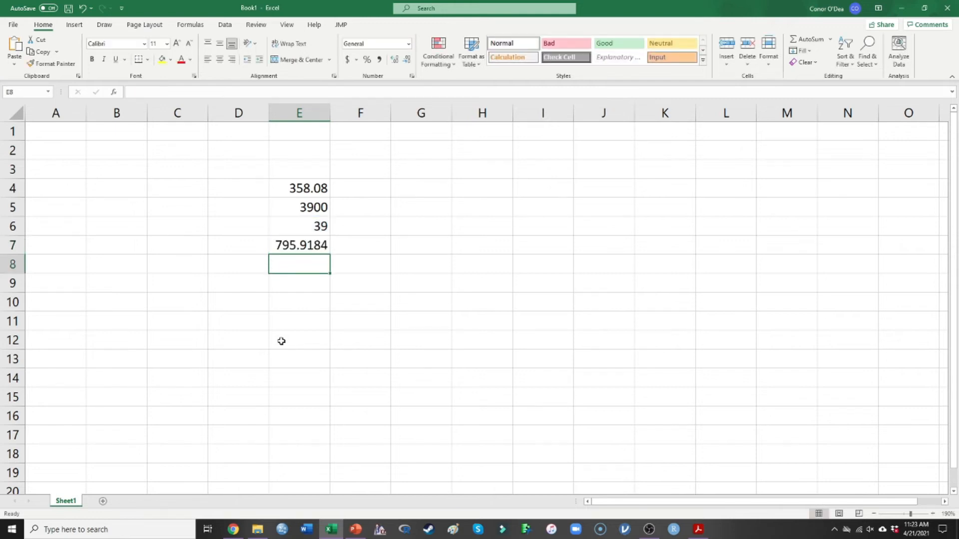
pyautogui.click(299, 245)
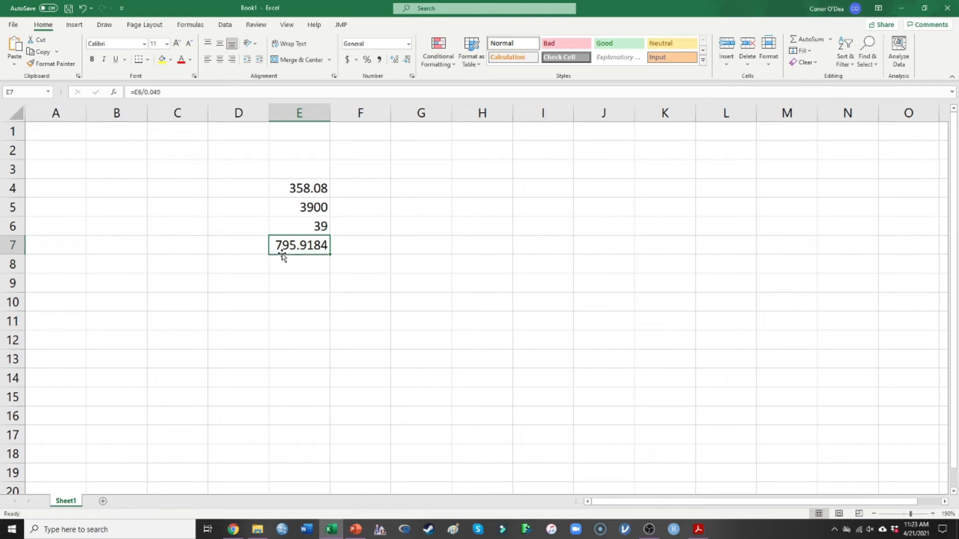
pyautogui.moveTo(319, 225)
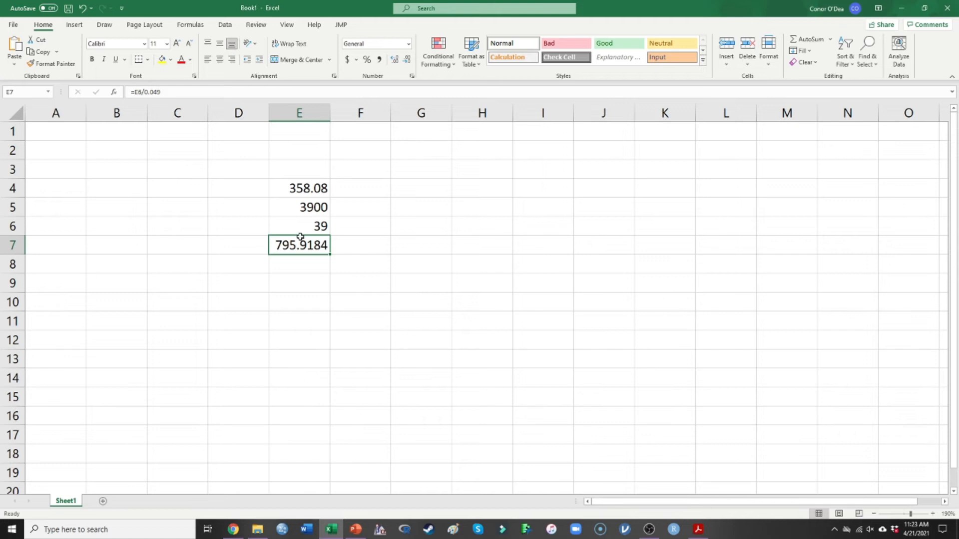
# - Enter =E7/2 in E8, giving 397.9592, and check its formula
pyautogui.click(299, 263)
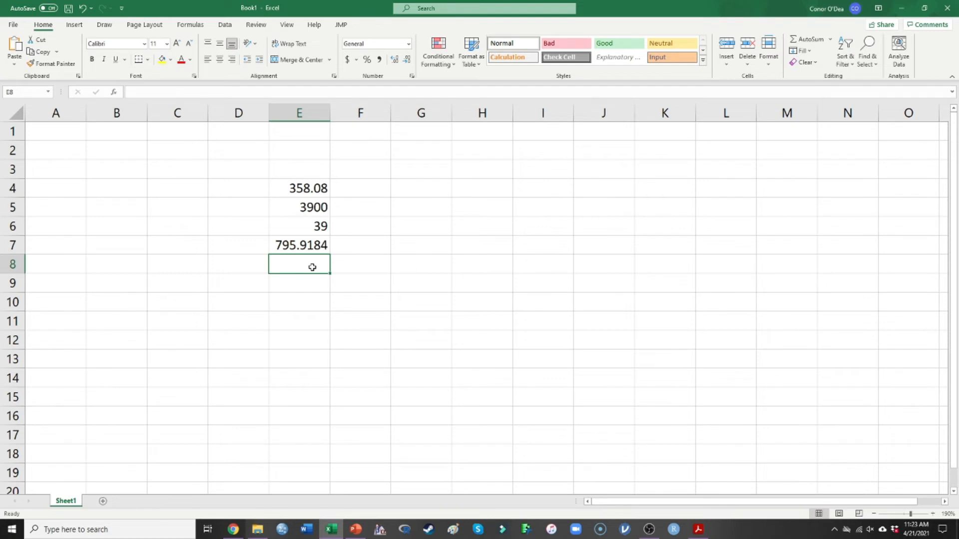
pyautogui.write('=E7')
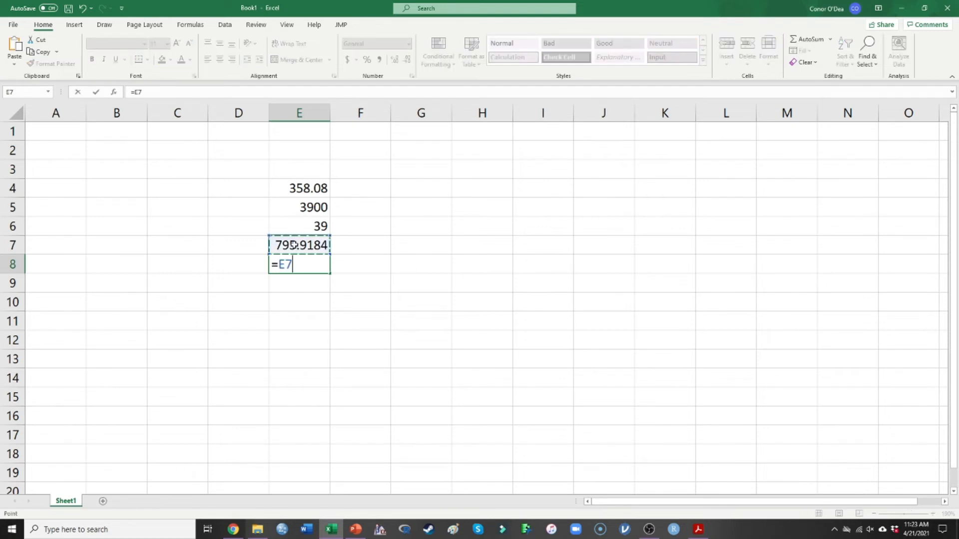
pyautogui.write('/2')
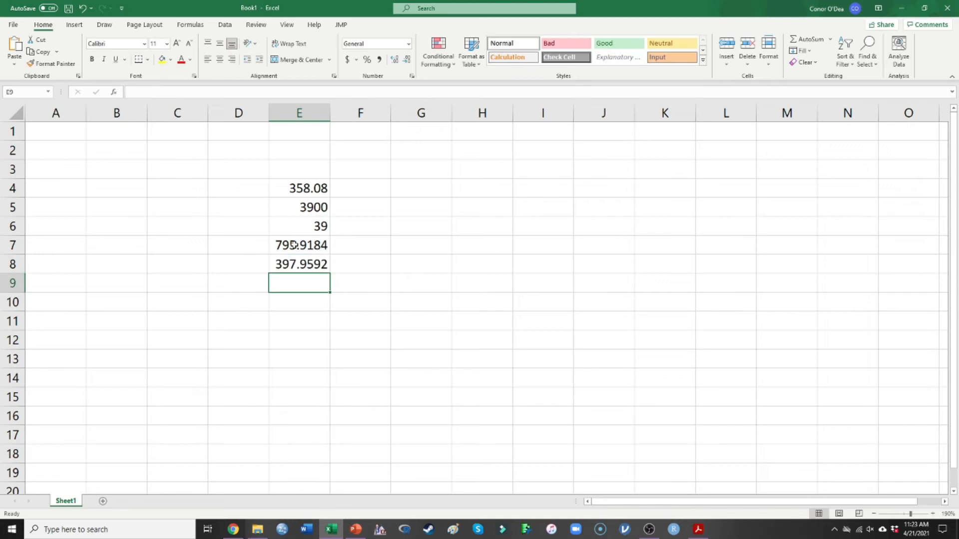
pyautogui.moveTo(420, 195)
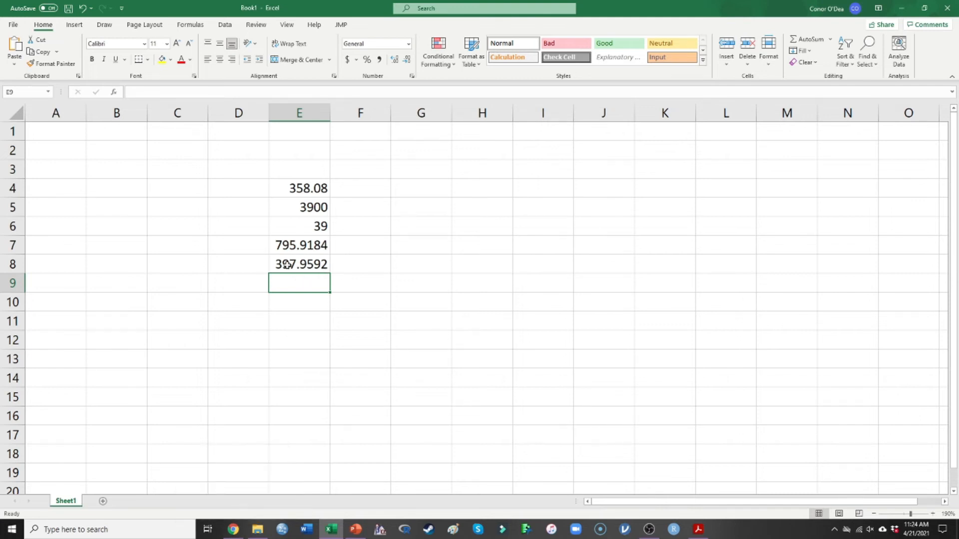
pyautogui.click(298, 263)
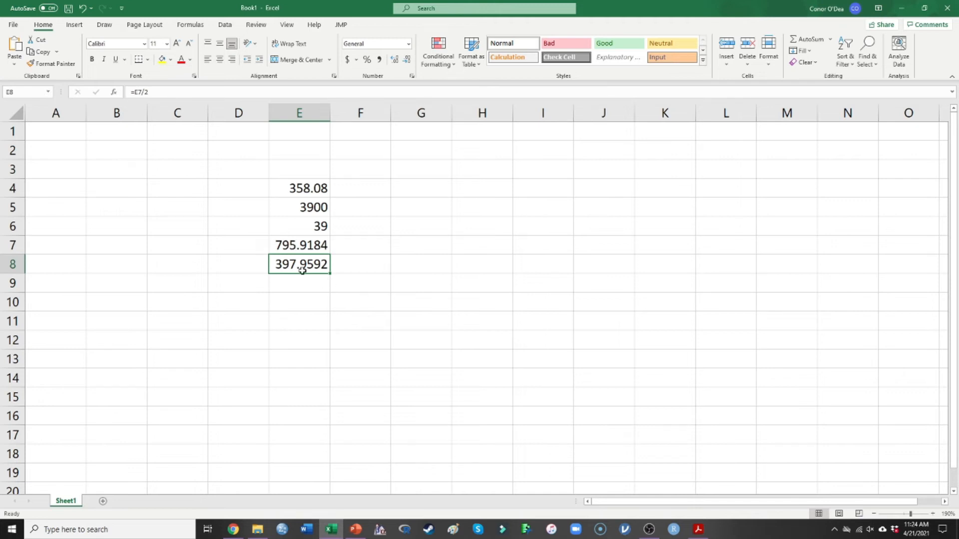
pyautogui.moveTo(300, 268)
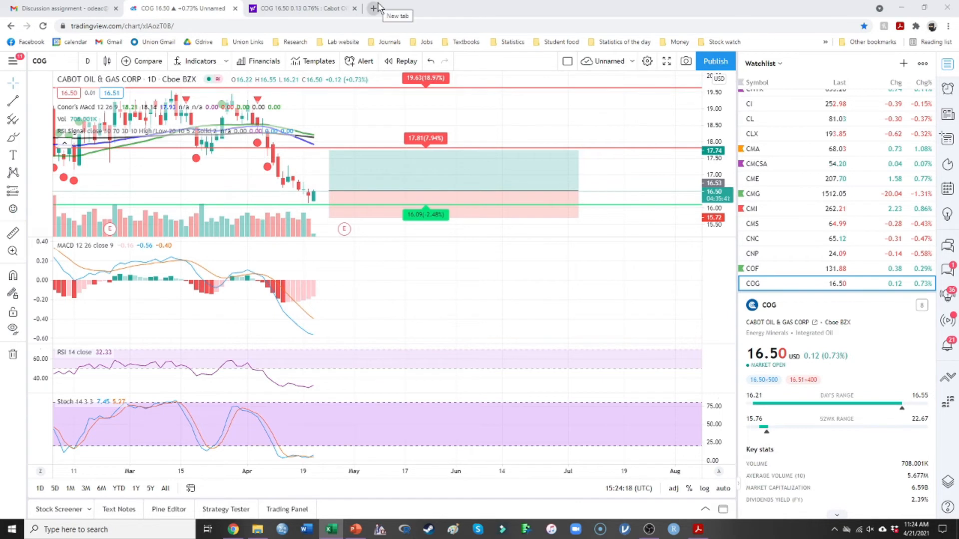
# - Open thinkorswim web in a new tab and look up the COG symbol
pyautogui.click(373, 8)
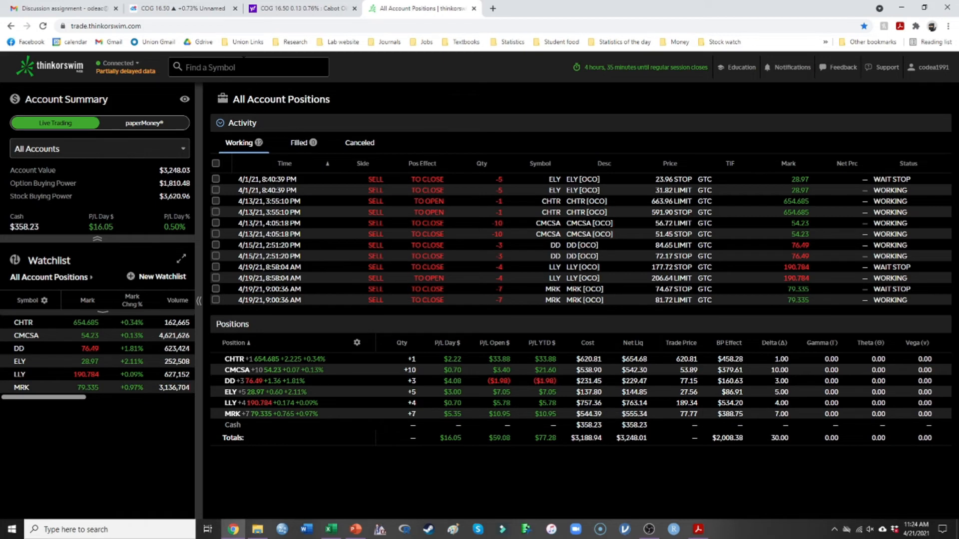
pyautogui.write('COG')
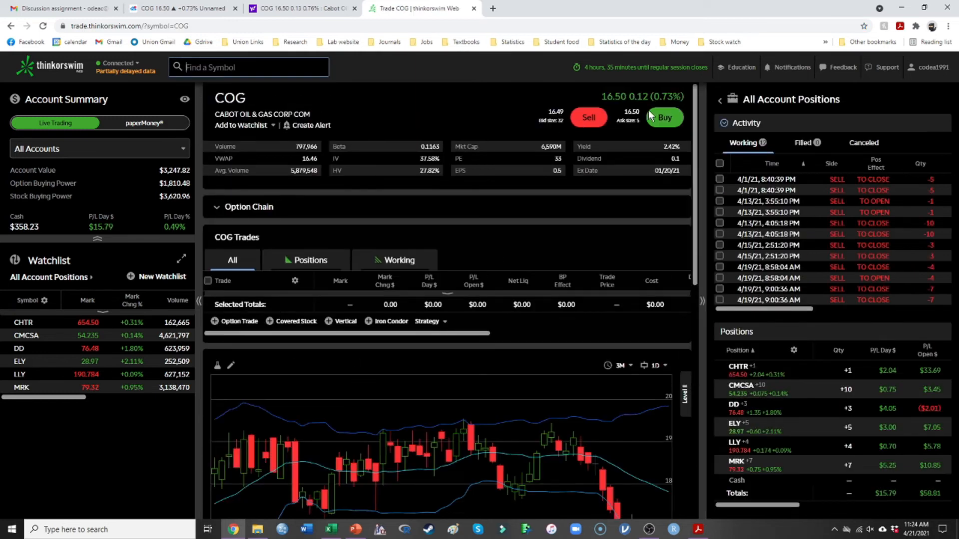
# - Draft a COG buy at a 16.50 limit and attach a contingent sell leg
pyautogui.click(664, 118)
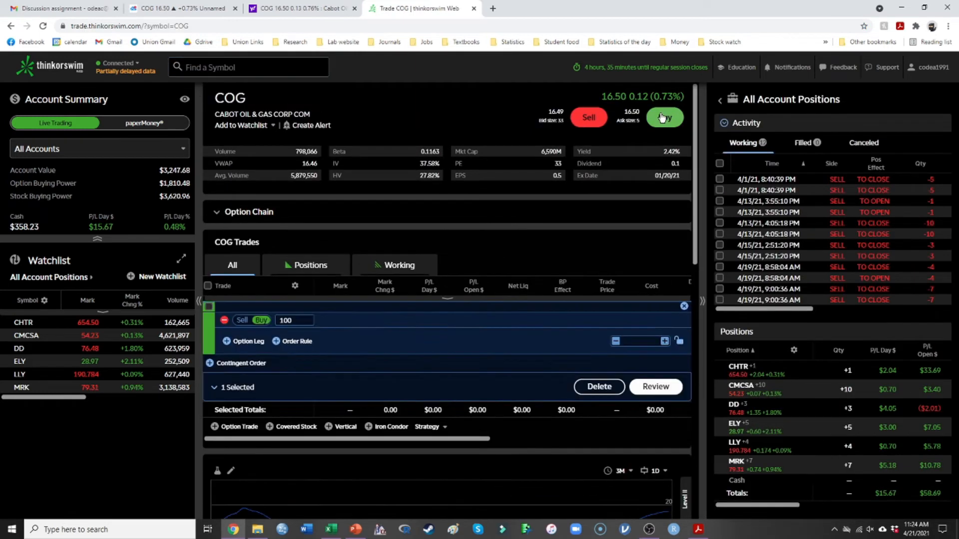
pyautogui.click(665, 118)
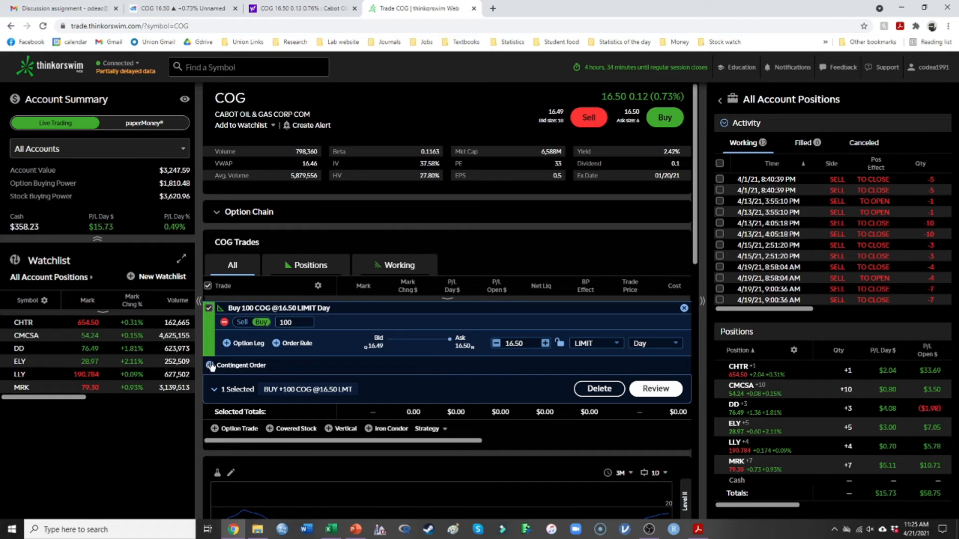
pyautogui.click(211, 366)
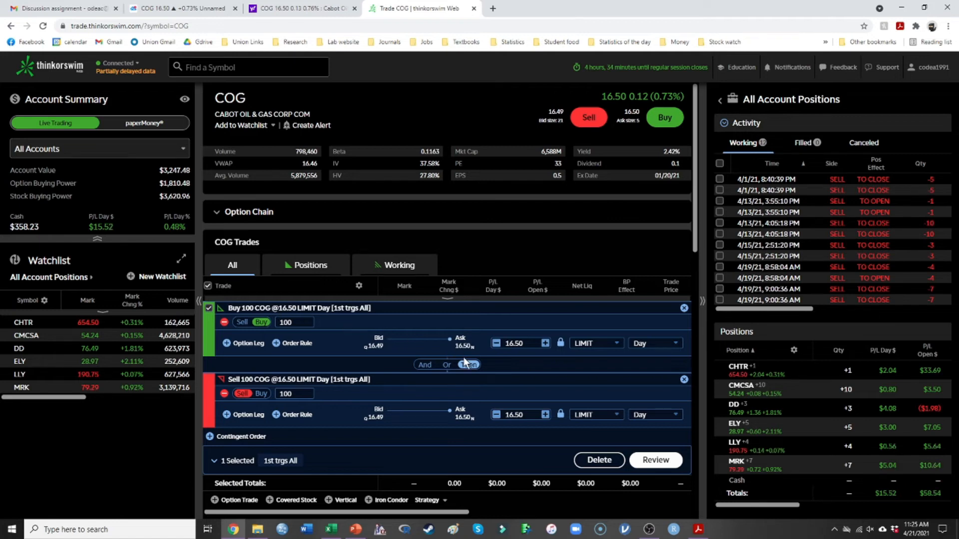
pyautogui.moveTo(219, 450)
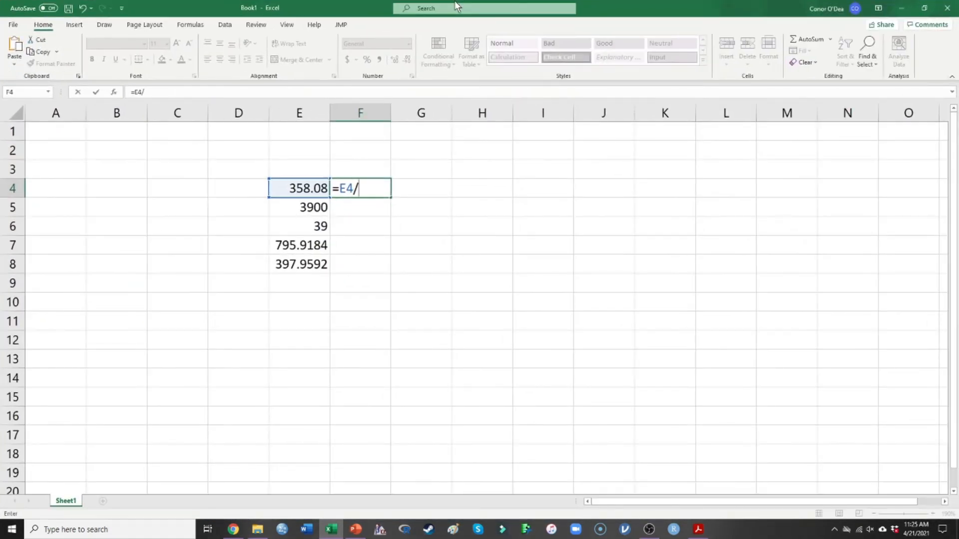
# - Enter =E4/16.5 in F4 to get the share count at 16.50 each
pyautogui.write('16.5')
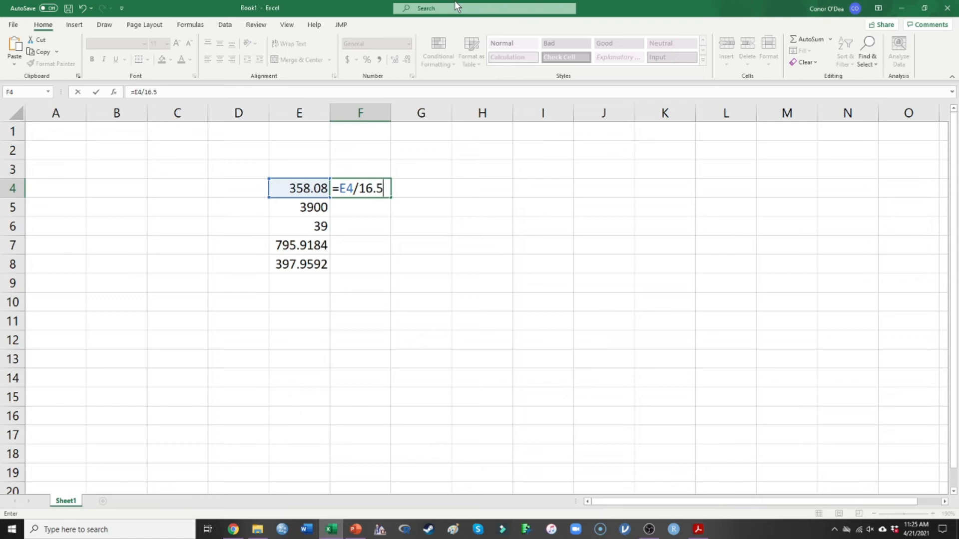
pyautogui.press('enter')
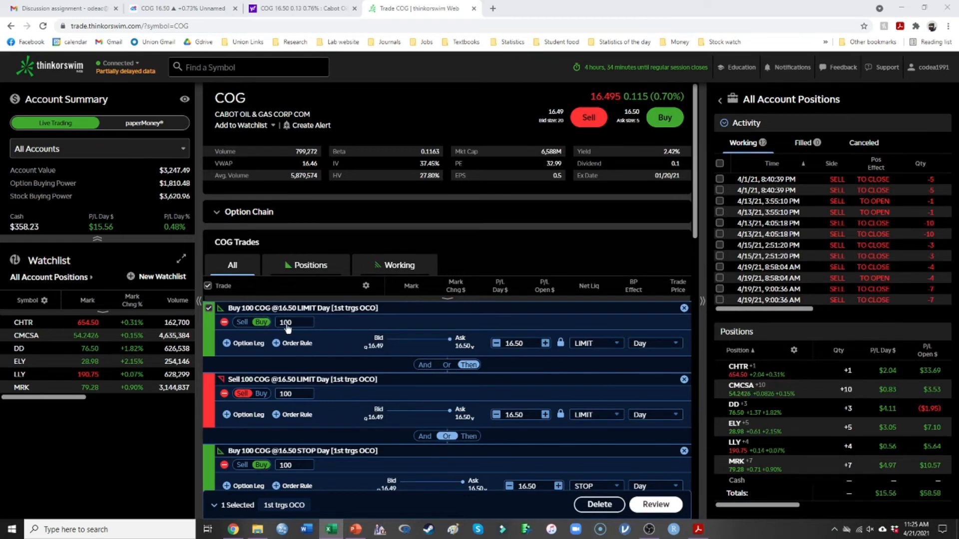
# - Set the bracket legs to 21 shares and the profit-taking sell limit to 17.74
pyautogui.write('21')
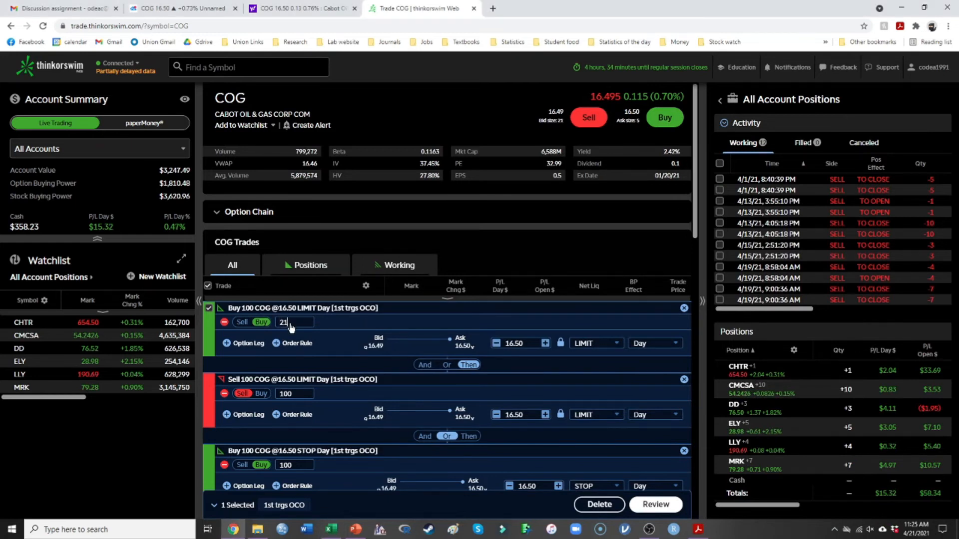
pyautogui.write('21')
pyautogui.click(296, 394)
pyautogui.write('7')
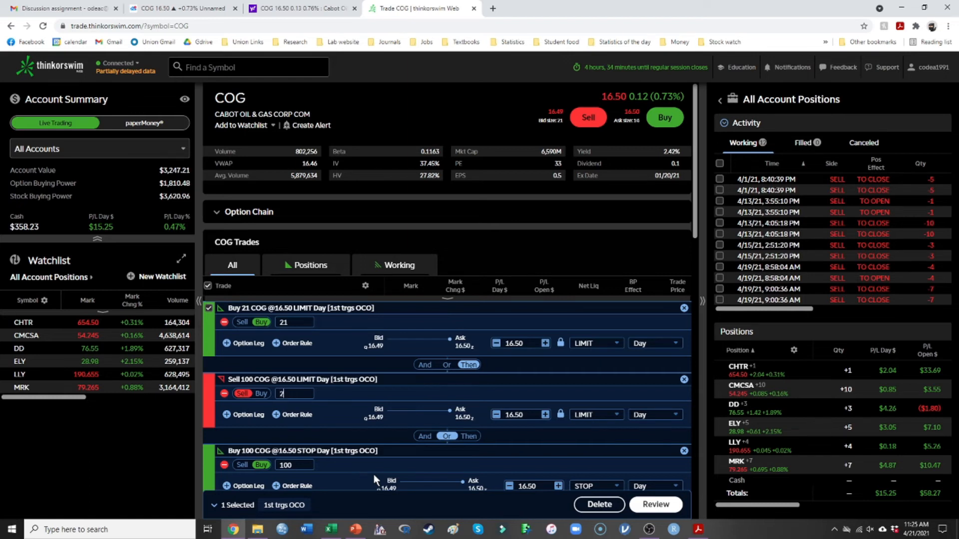
pyautogui.write('21')
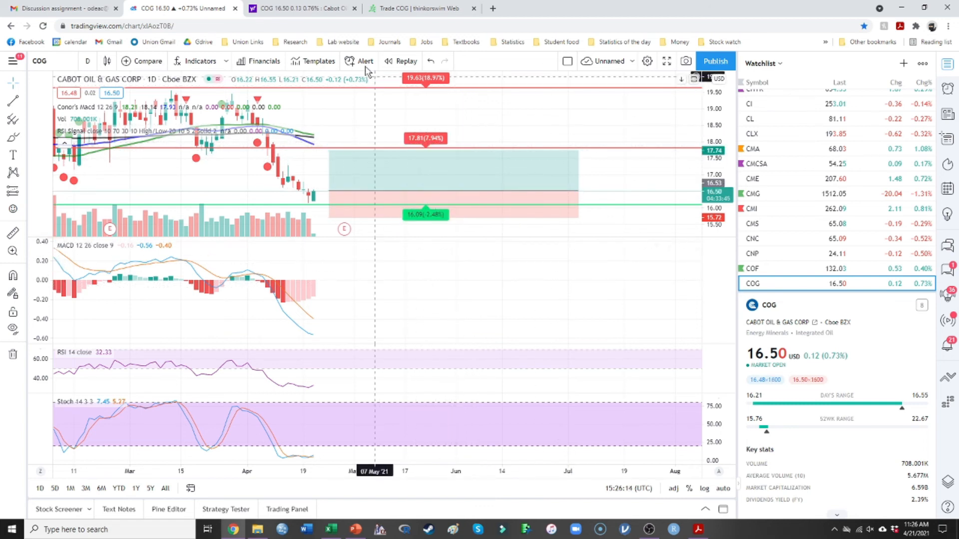
pyautogui.click(420, 8)
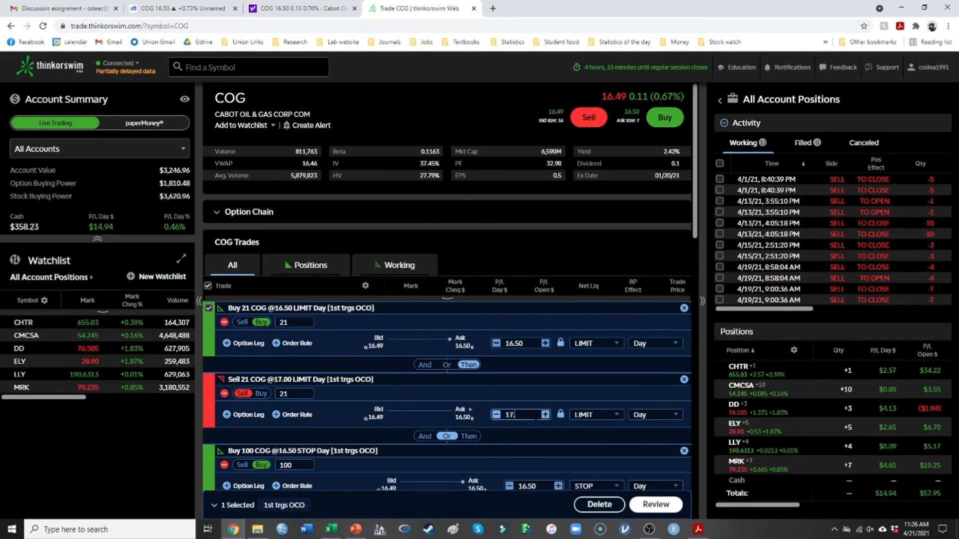
pyautogui.write('17.74')
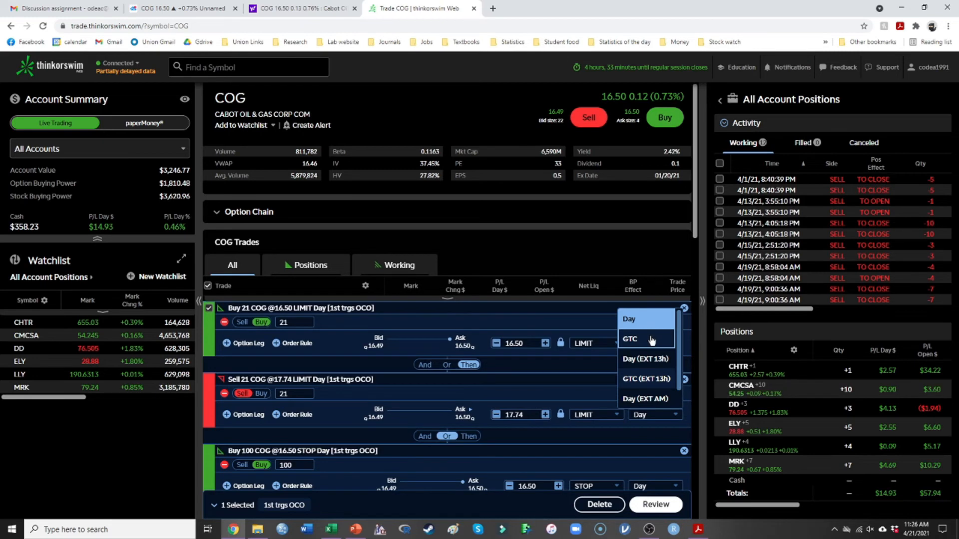
# - Make the 17.74 target sell GTC and turn the stop leg into a 21-share sell, also GTC
pyautogui.click(629, 339)
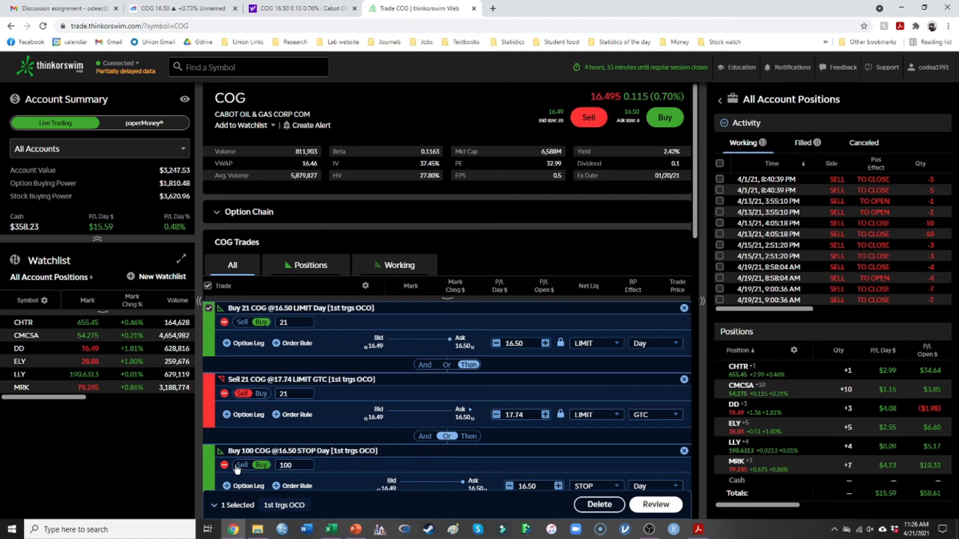
pyautogui.click(242, 464)
pyautogui.write('21')
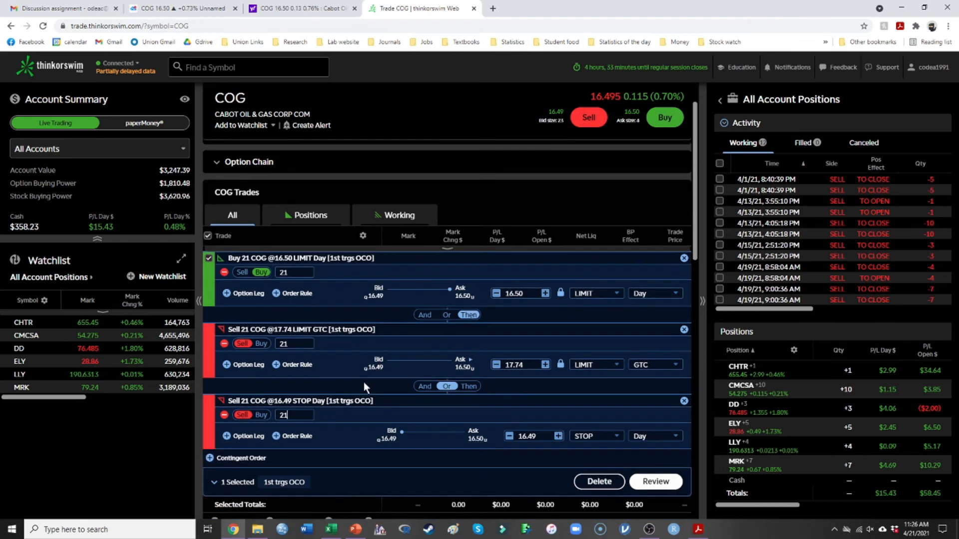
pyautogui.scroll(-3)
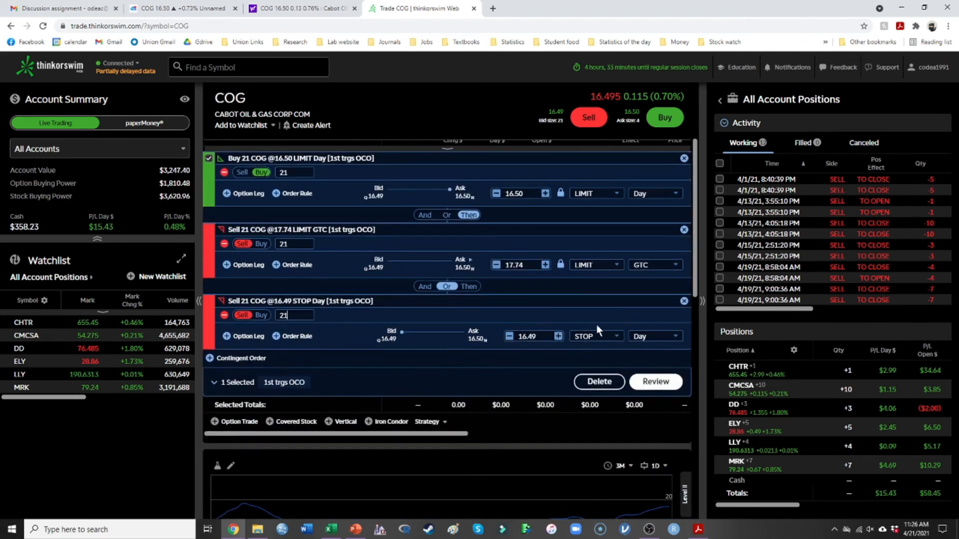
pyautogui.click(654, 337)
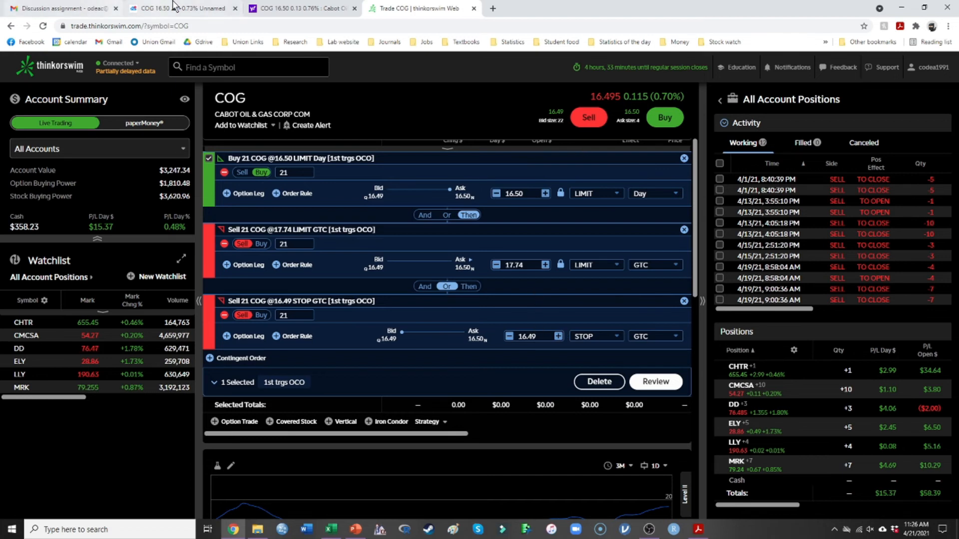
# - Check the planned stop level on the chart and set the stop price to 15.72
pyautogui.click(177, 8)
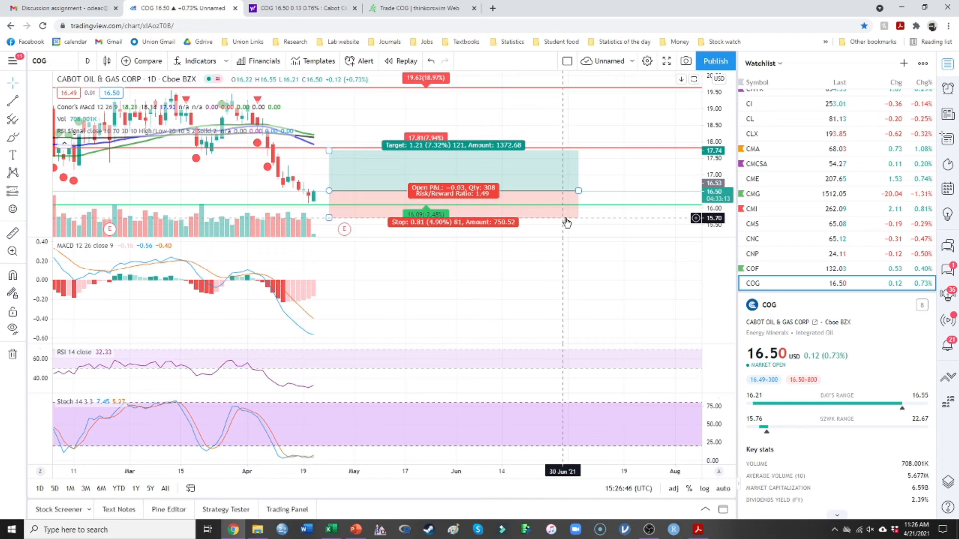
pyautogui.click(420, 8)
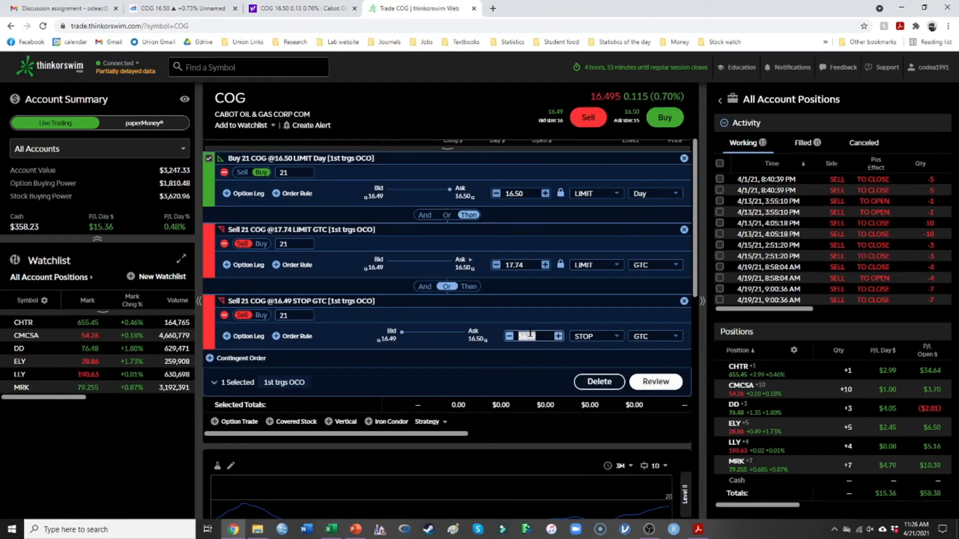
pyautogui.write('15.72')
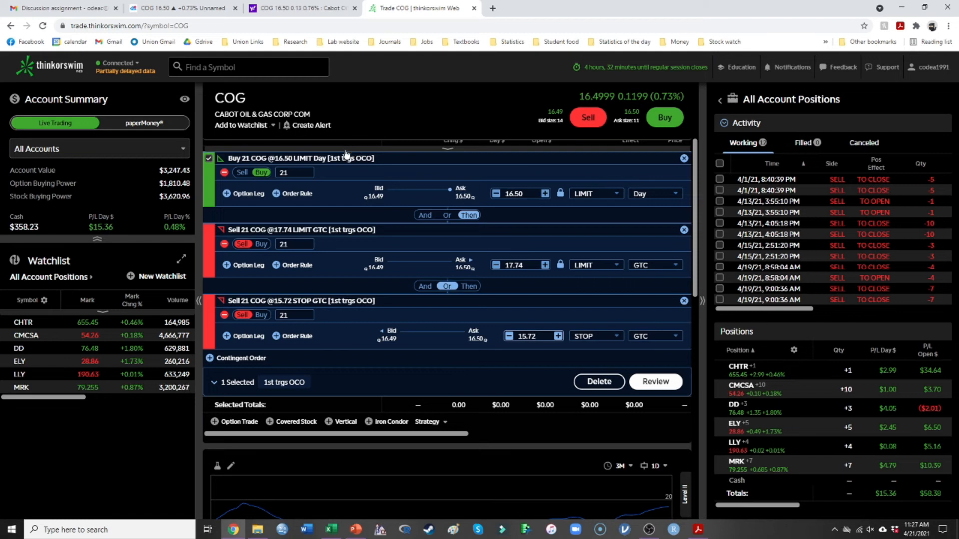
pyautogui.moveTo(461, 261)
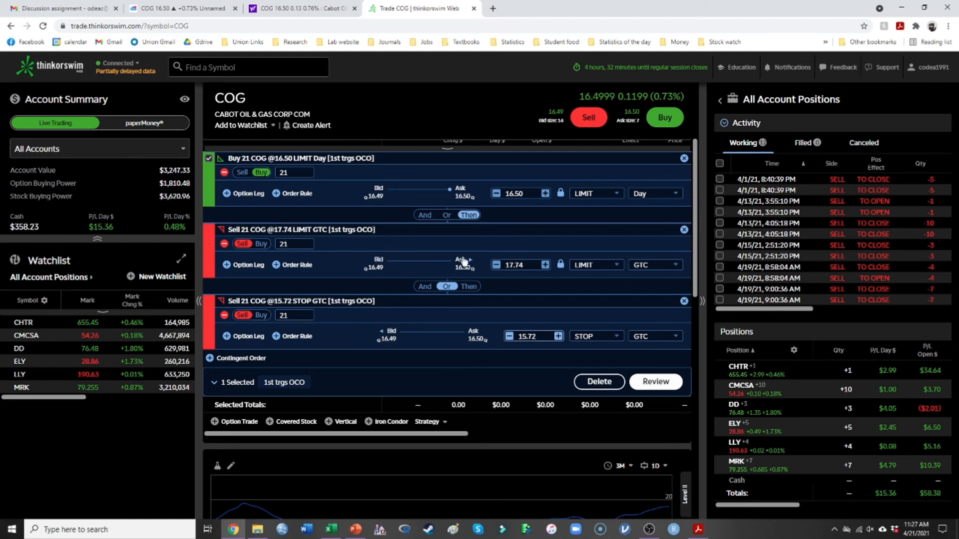
pyautogui.moveTo(504, 282)
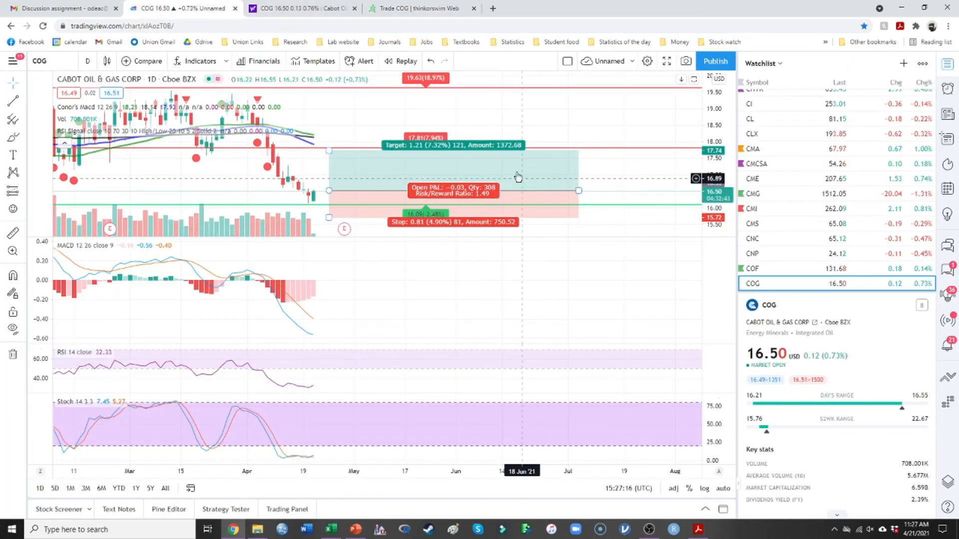
pyautogui.click(421, 9)
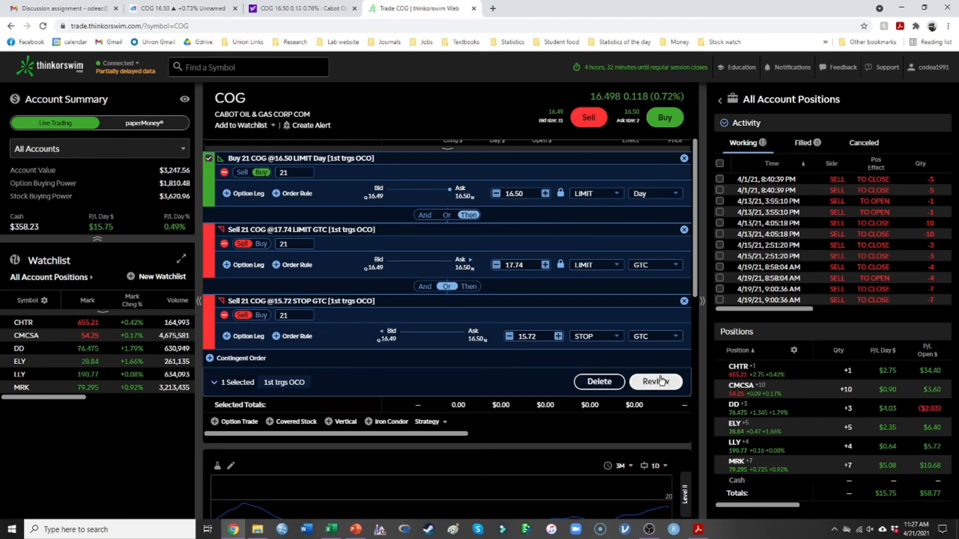
# - Review and send the COG bracket: buy 21 at 16.50, target 17.74, stop 15.72
pyautogui.click(655, 381)
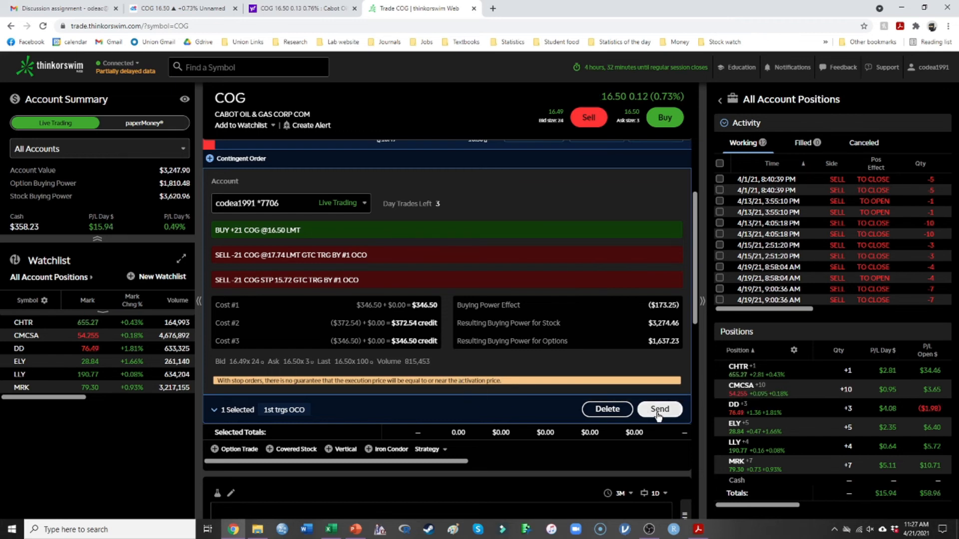
pyautogui.click(658, 409)
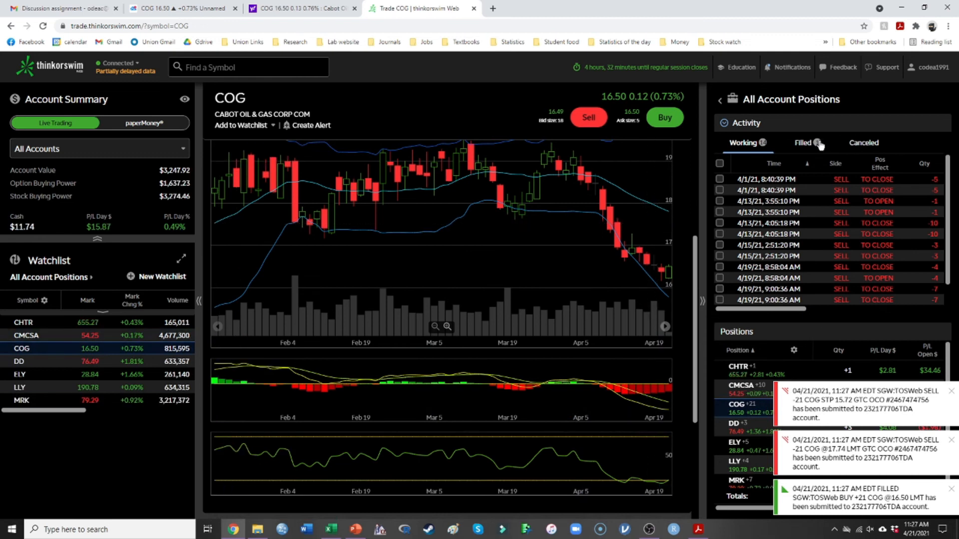
# - Confirm the 21-share COG buy filled with two exits working, collapse Activity and hide the browser
pyautogui.click(802, 143)
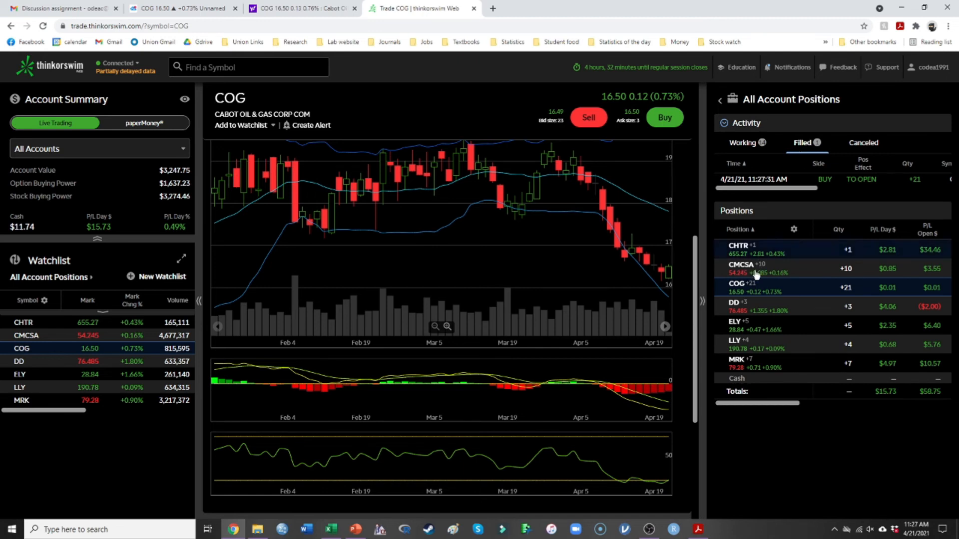
pyautogui.click(742, 143)
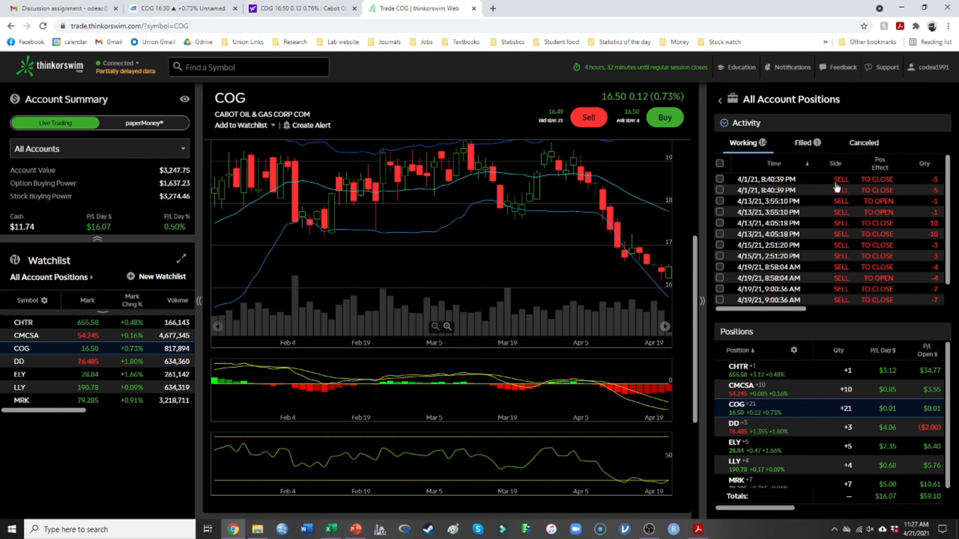
pyautogui.click(20, 373)
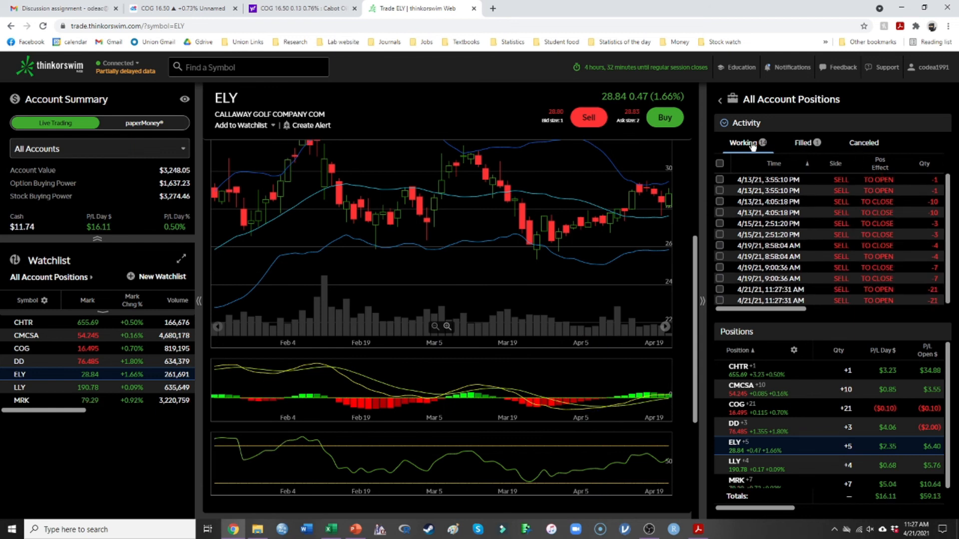
pyautogui.click(743, 122)
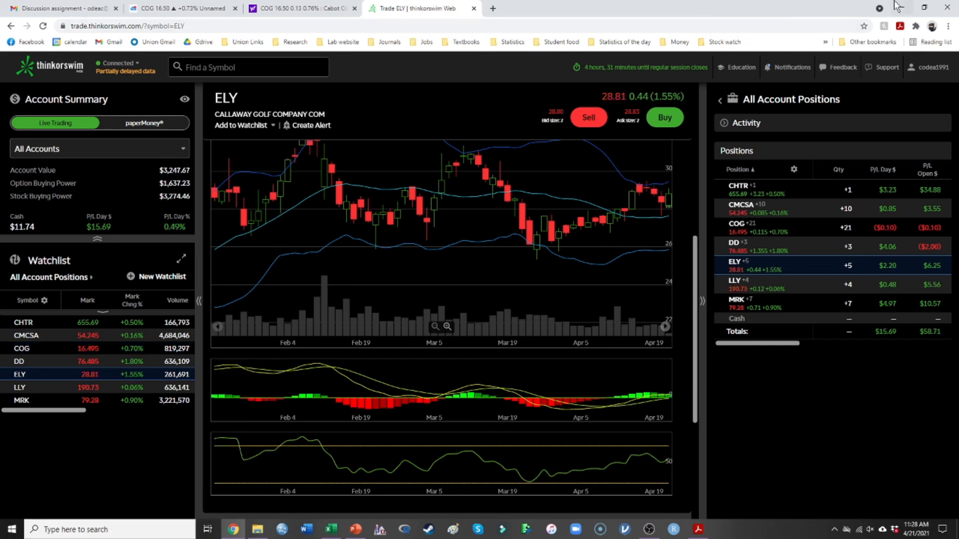
pyautogui.click(256, 529)
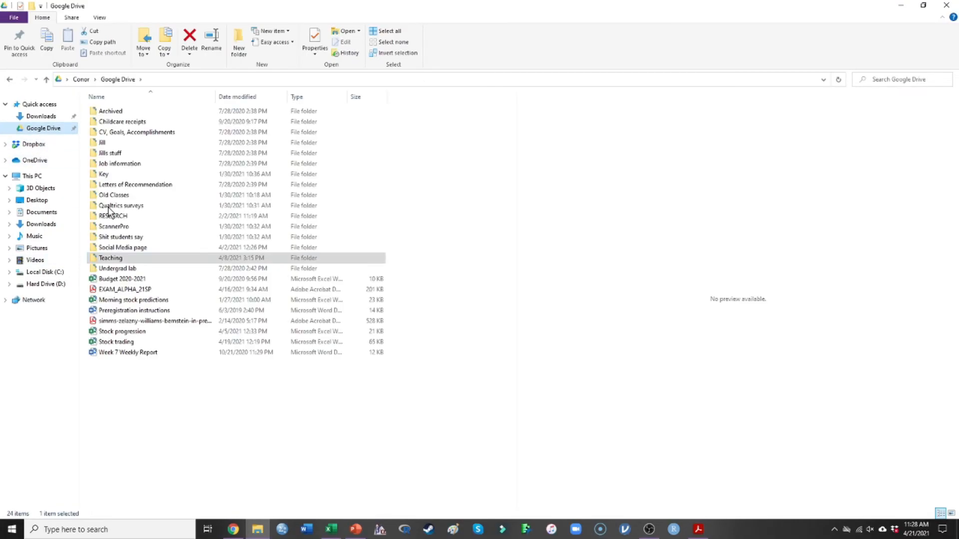
# - Open the Stock trading workbook from Google Drive in Excel
pyautogui.click(122, 330)
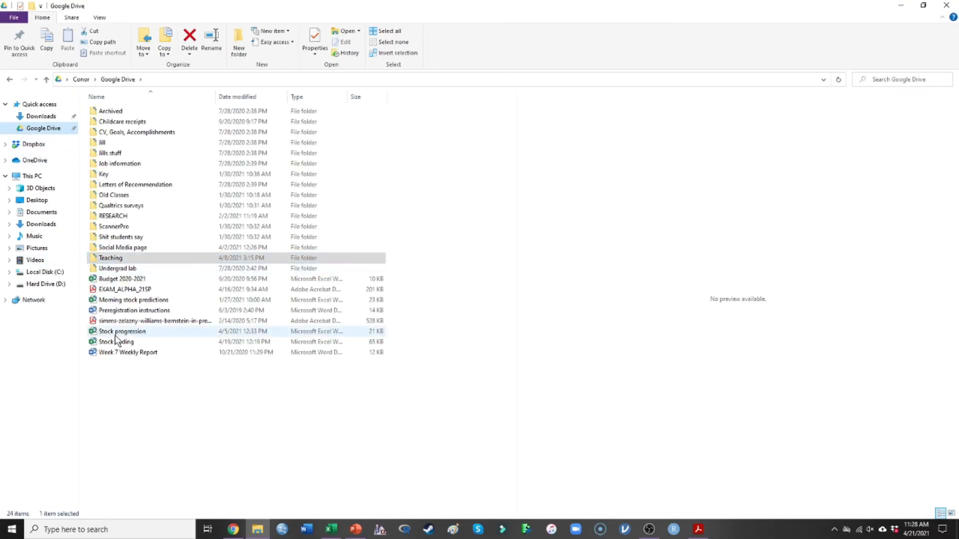
pyautogui.click(116, 342)
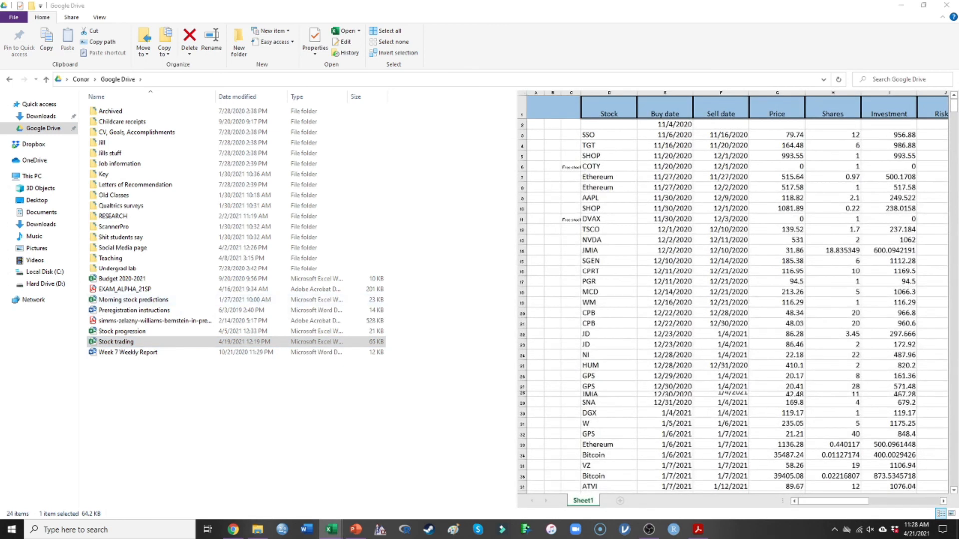
pyautogui.doubleClick(116, 341)
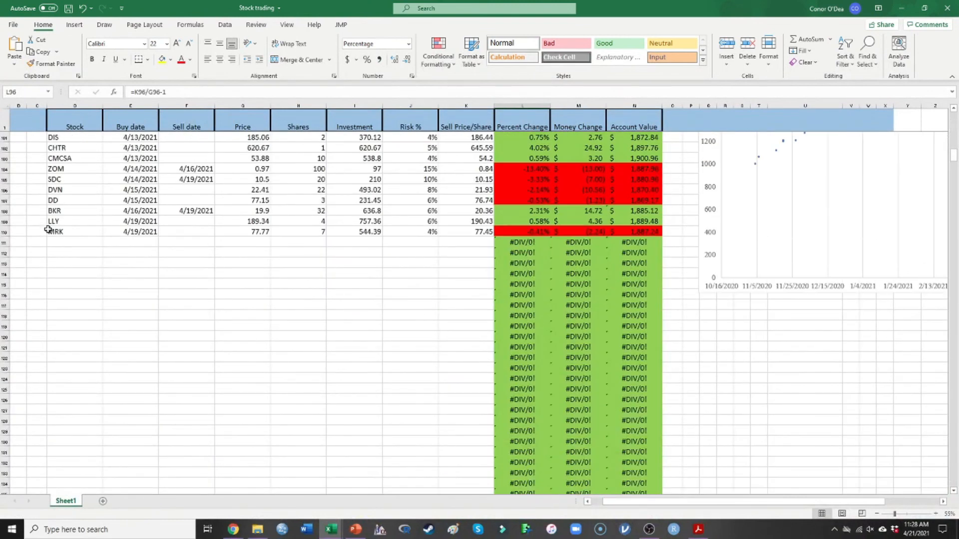
# - Start a COG row bought 4/21/2021 at price 16.5 in the trade log
pyautogui.write('COTY')
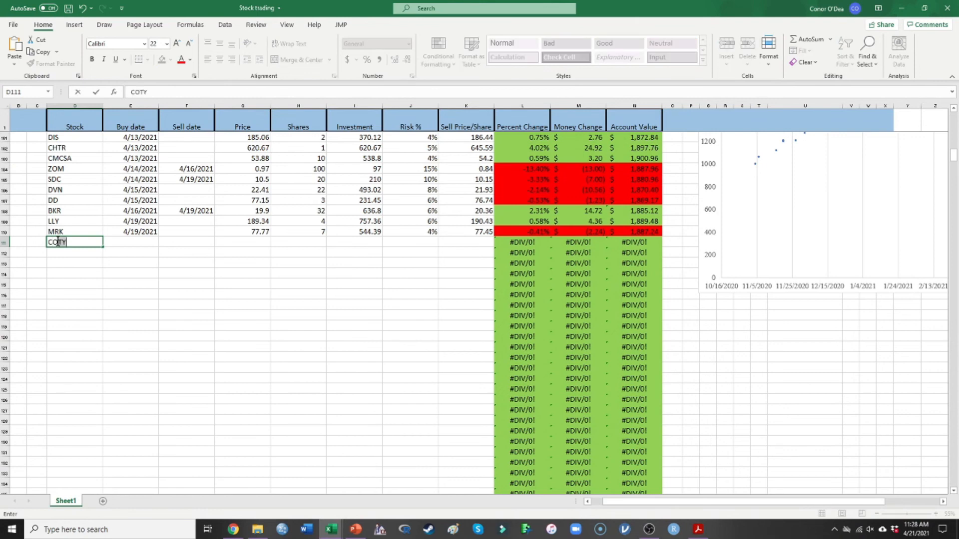
pyautogui.write('4')
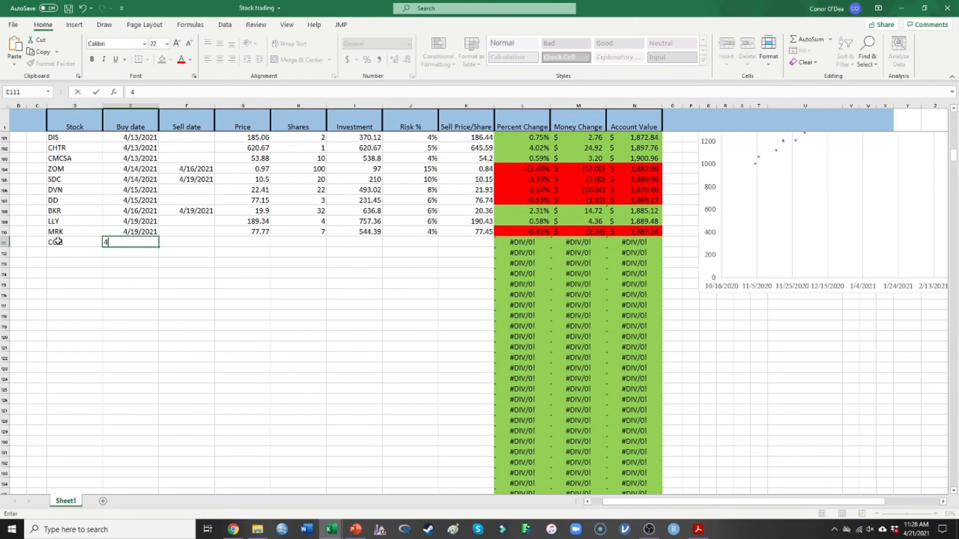
pyautogui.write('/21/202')
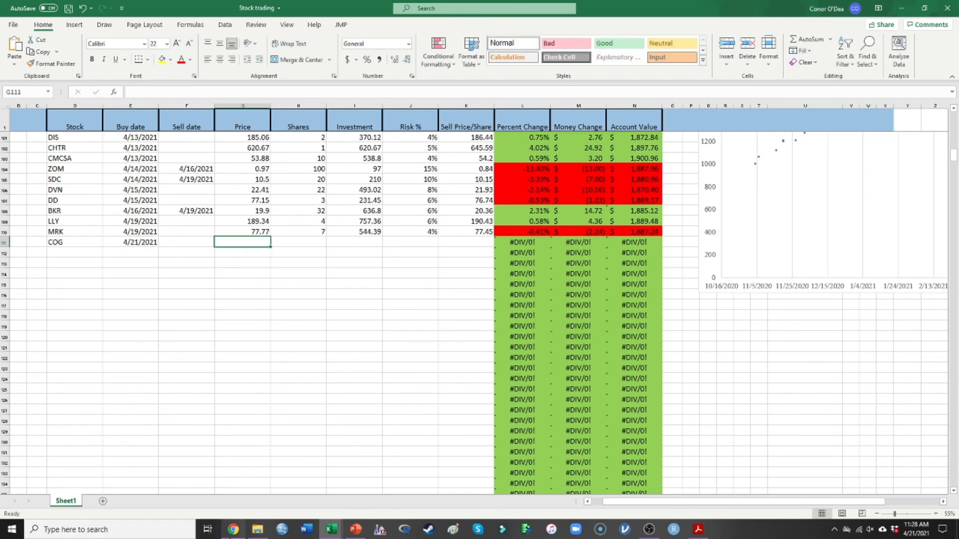
pyautogui.write('16')
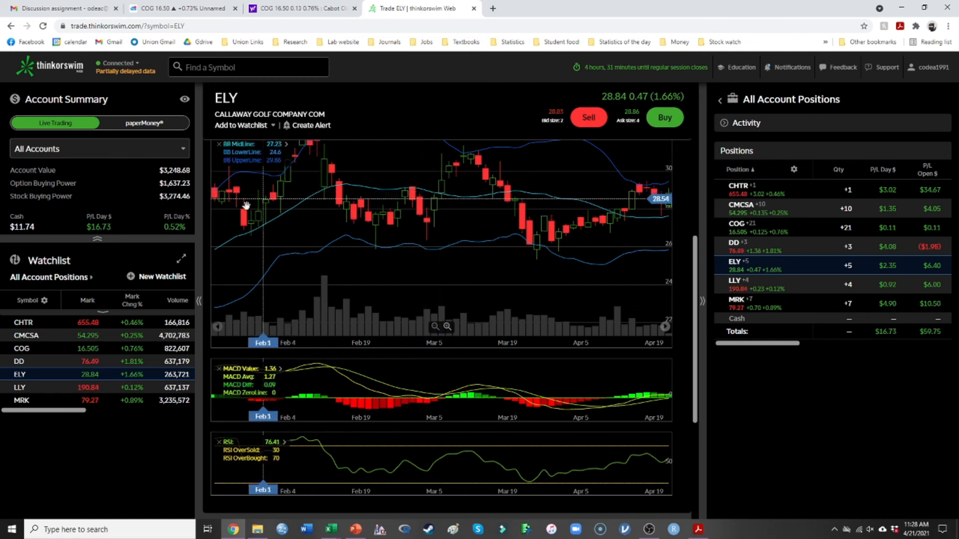
pyautogui.click(22, 347)
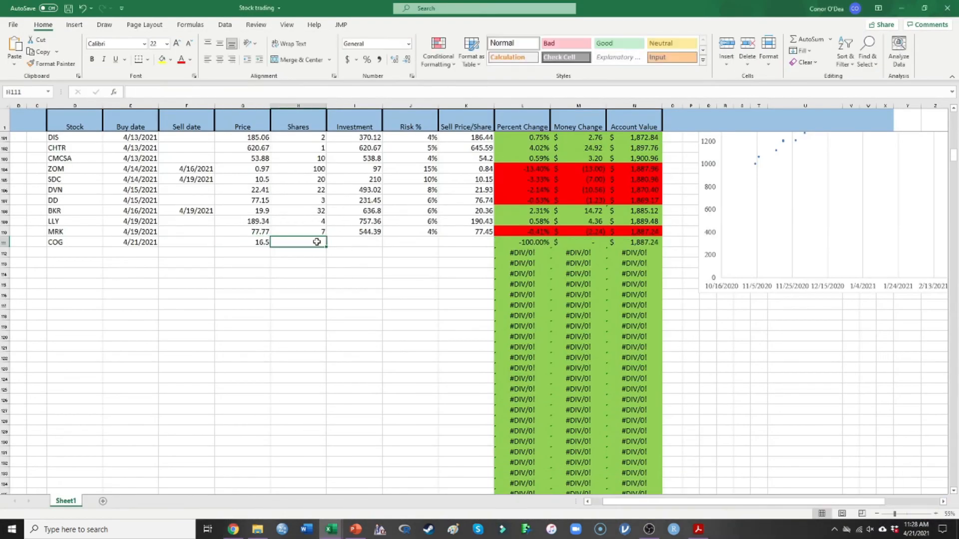
# - Fill in 21 shares, 4.9% risk and a 16.51 sell price for the COG row
pyautogui.write('21')
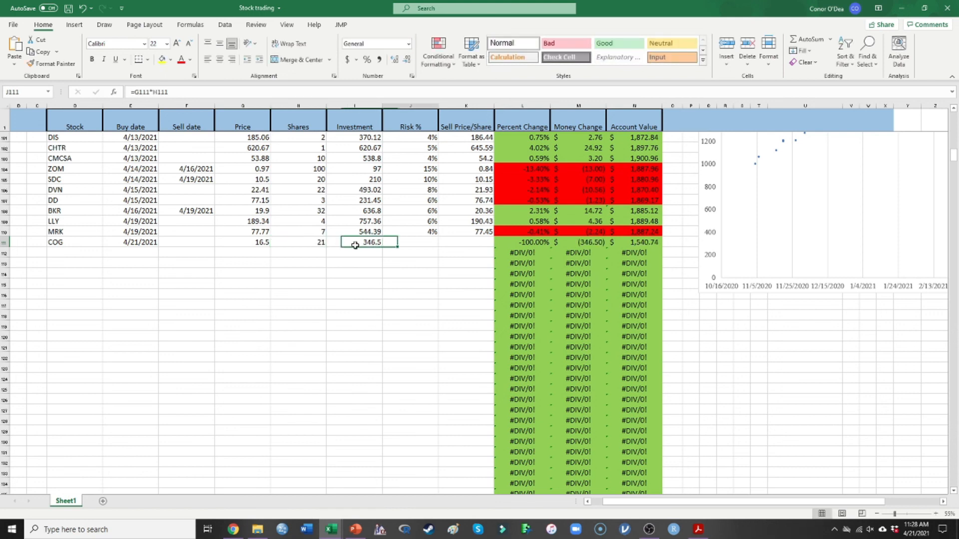
pyautogui.write('4.9%')
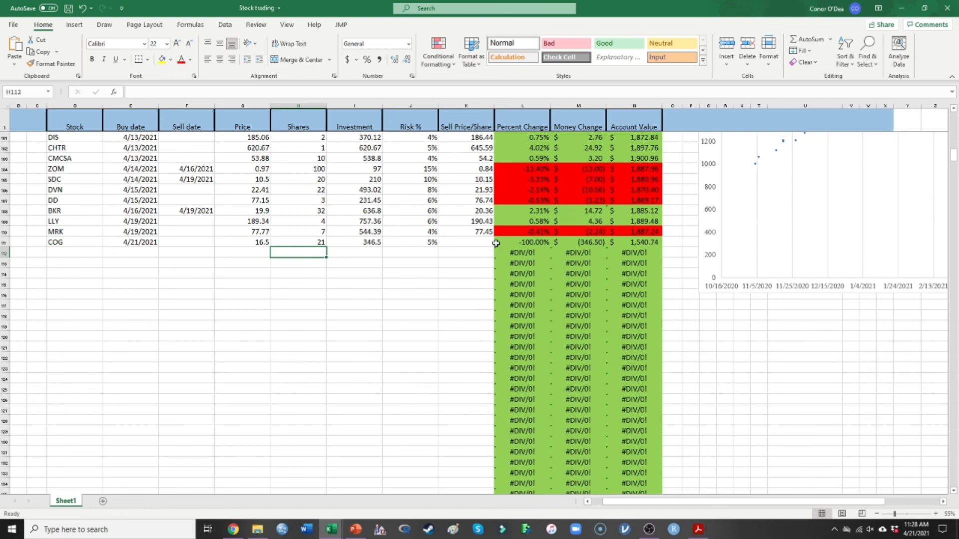
pyautogui.click(465, 242)
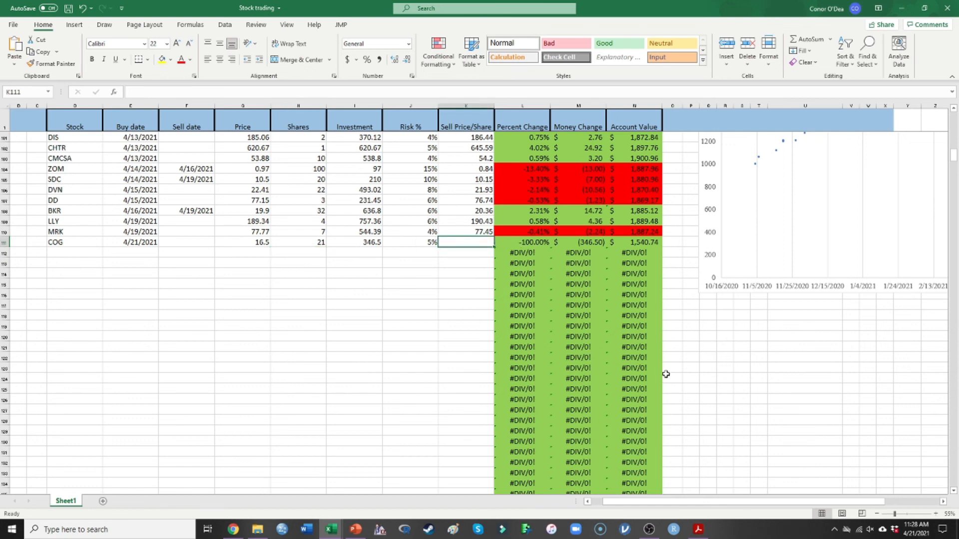
pyautogui.write('16.51')
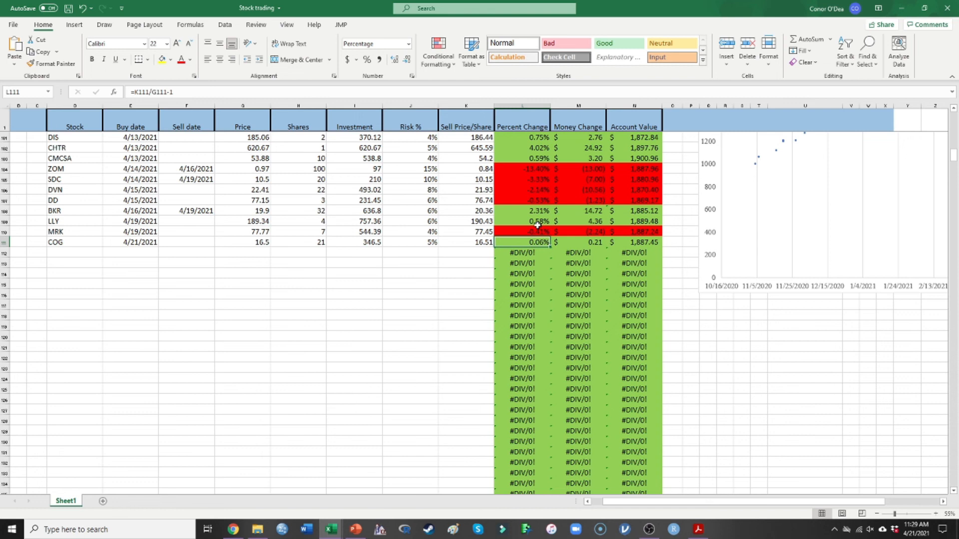
pyautogui.moveTo(496, 248)
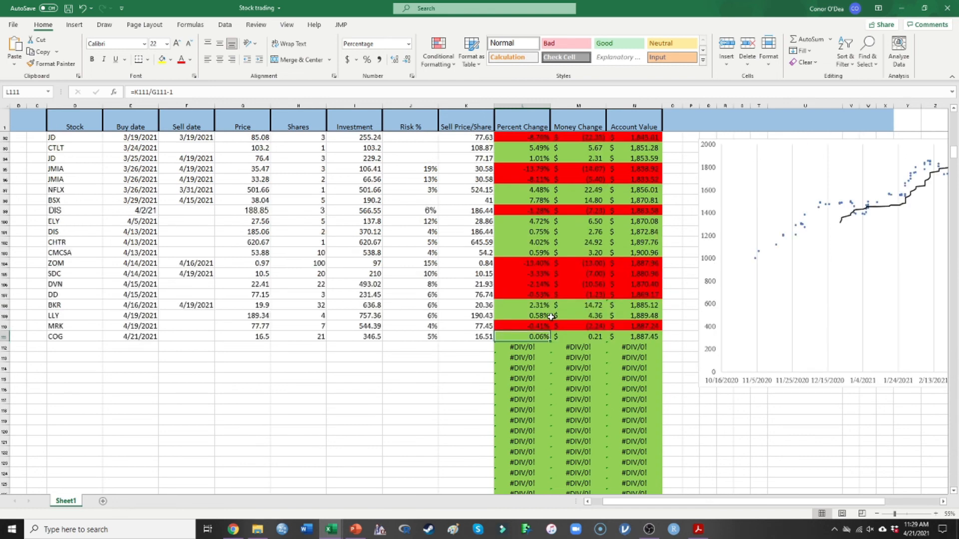
pyautogui.moveTo(666, 512)
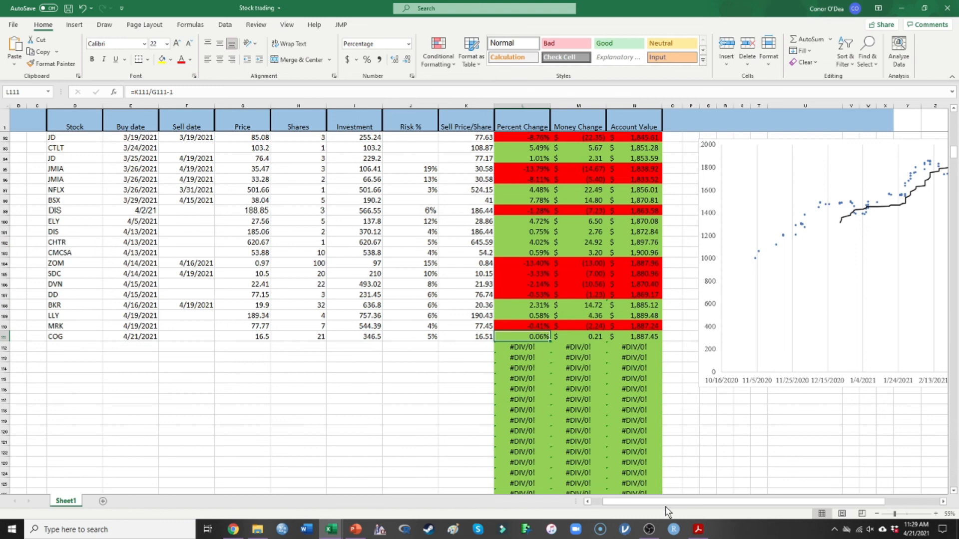
pyautogui.hscroll(3)
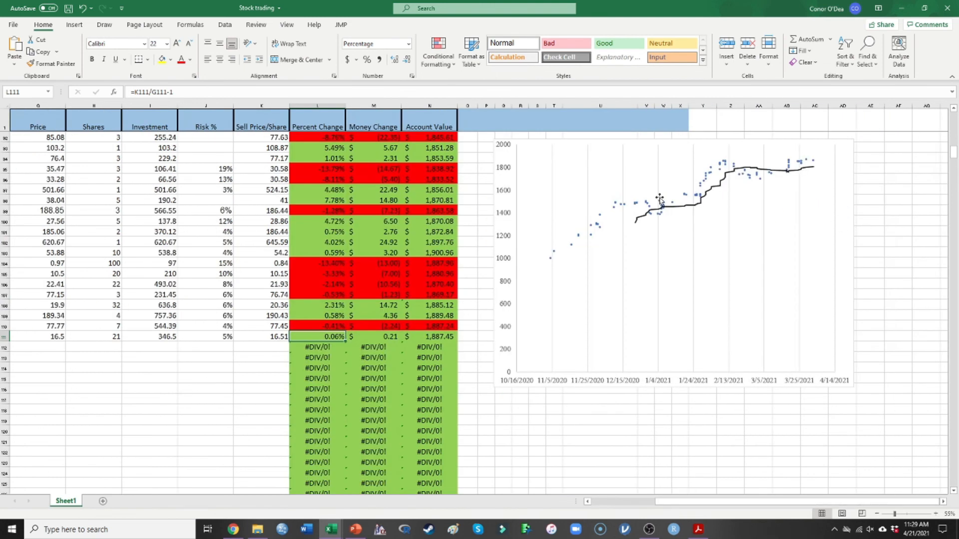
pyautogui.moveTo(530, 269)
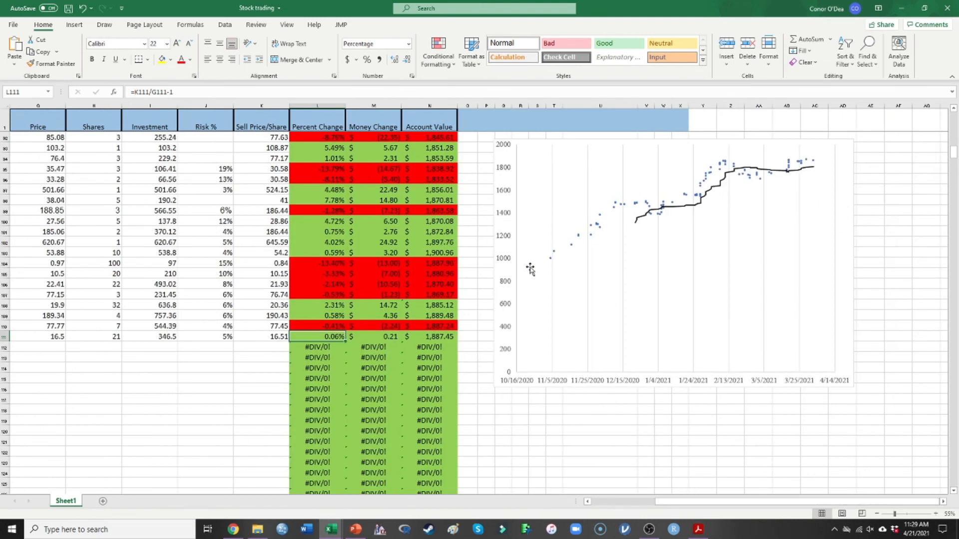
pyautogui.moveTo(860, 157)
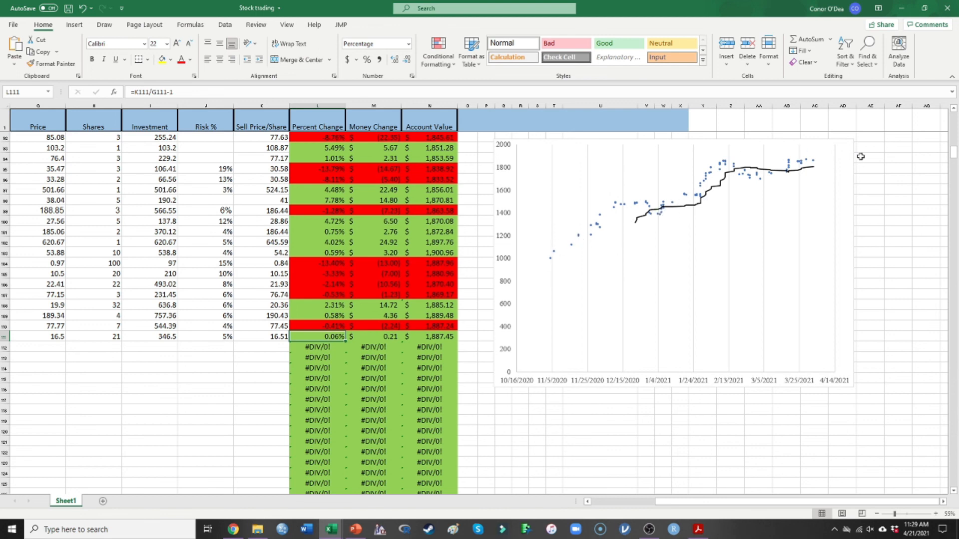
pyautogui.moveTo(96, 372)
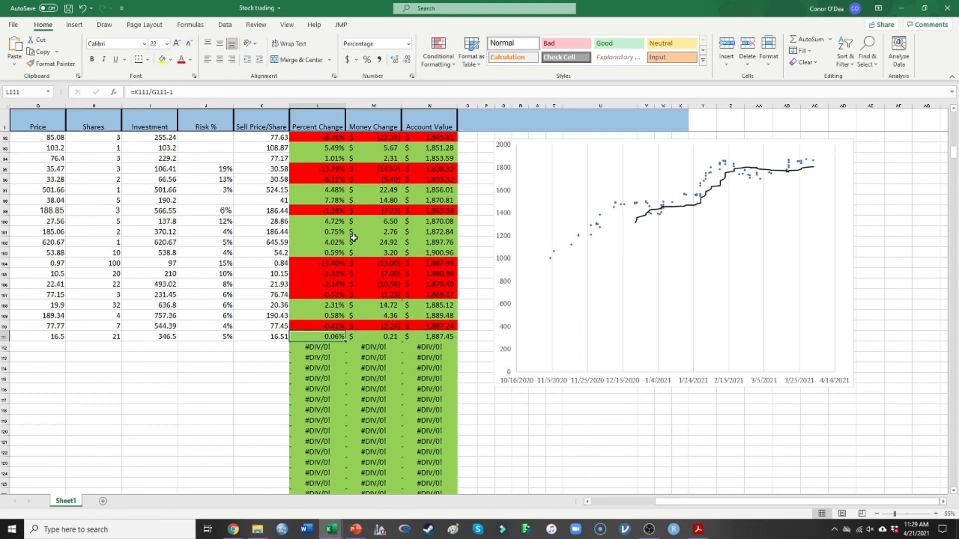
pyautogui.moveTo(460, 296)
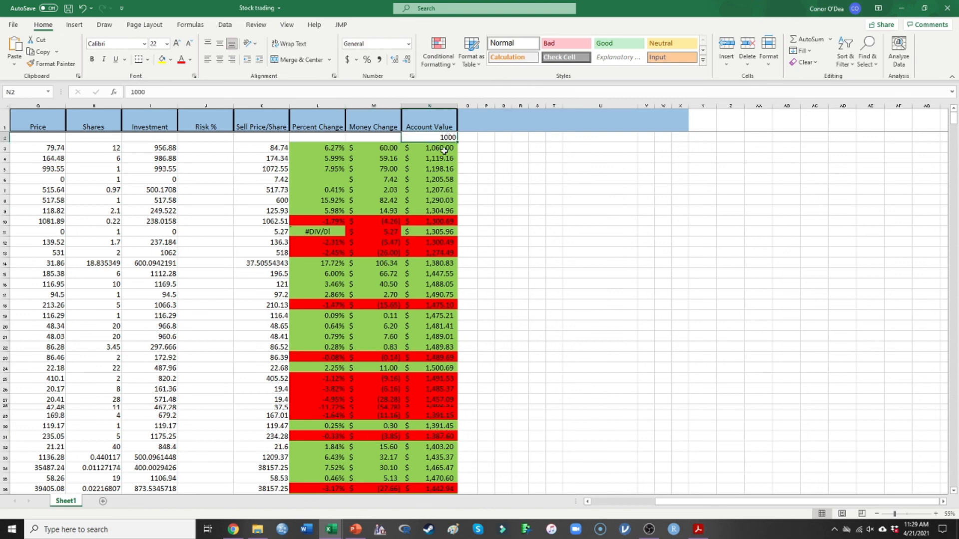
pyautogui.scroll(-3)
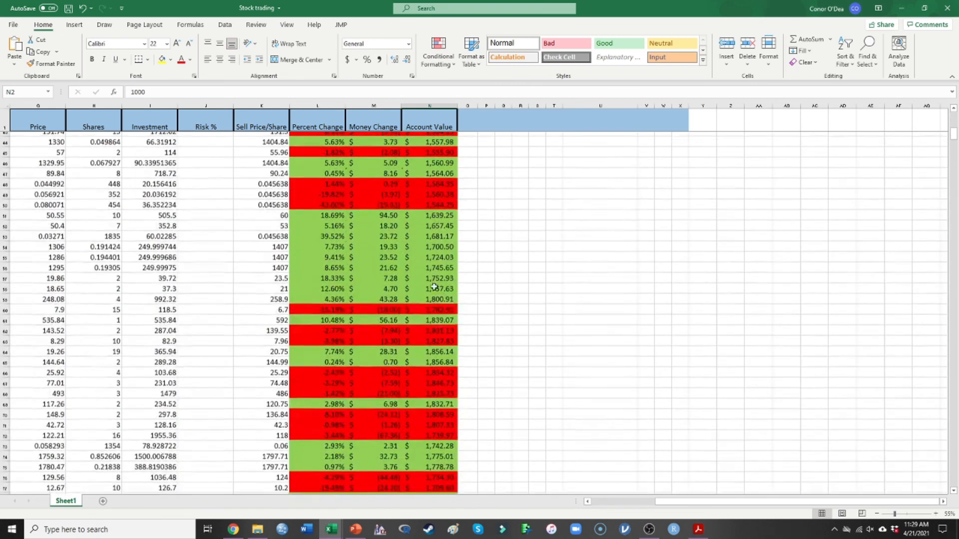
pyautogui.scroll(-3)
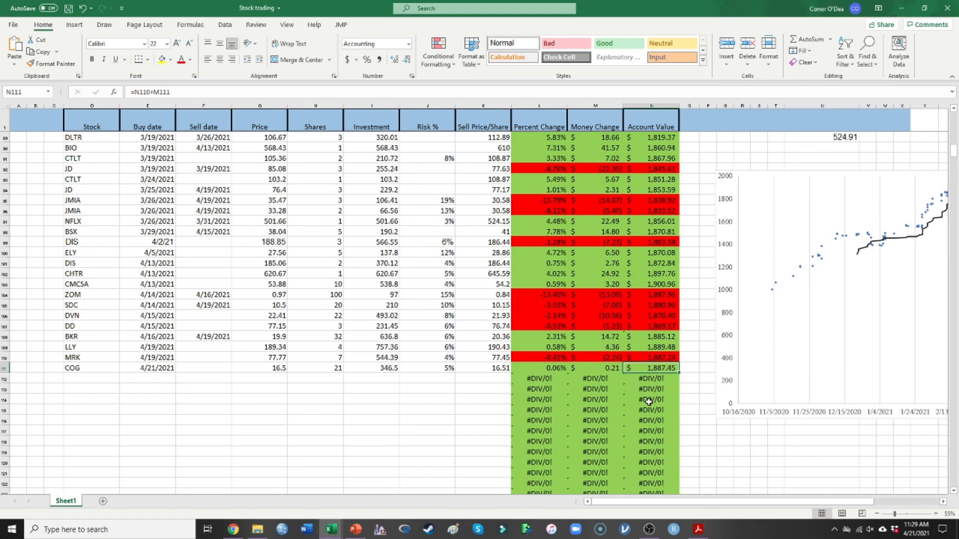
pyautogui.moveTo(548, 507)
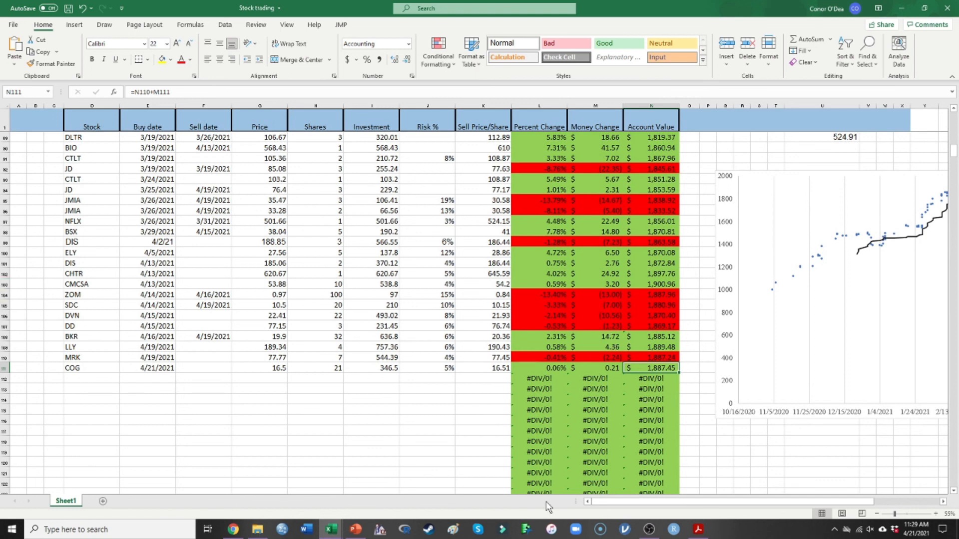
pyautogui.moveTo(230, 508)
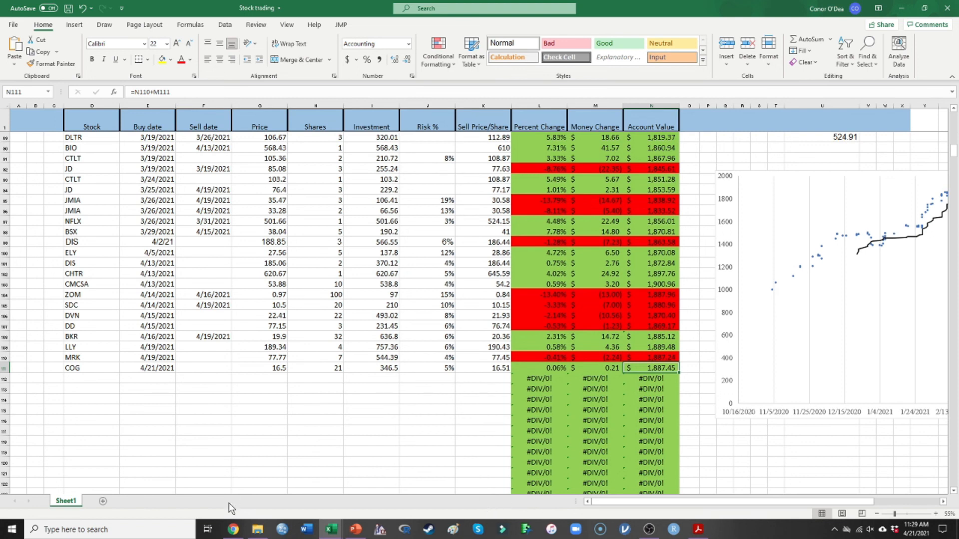